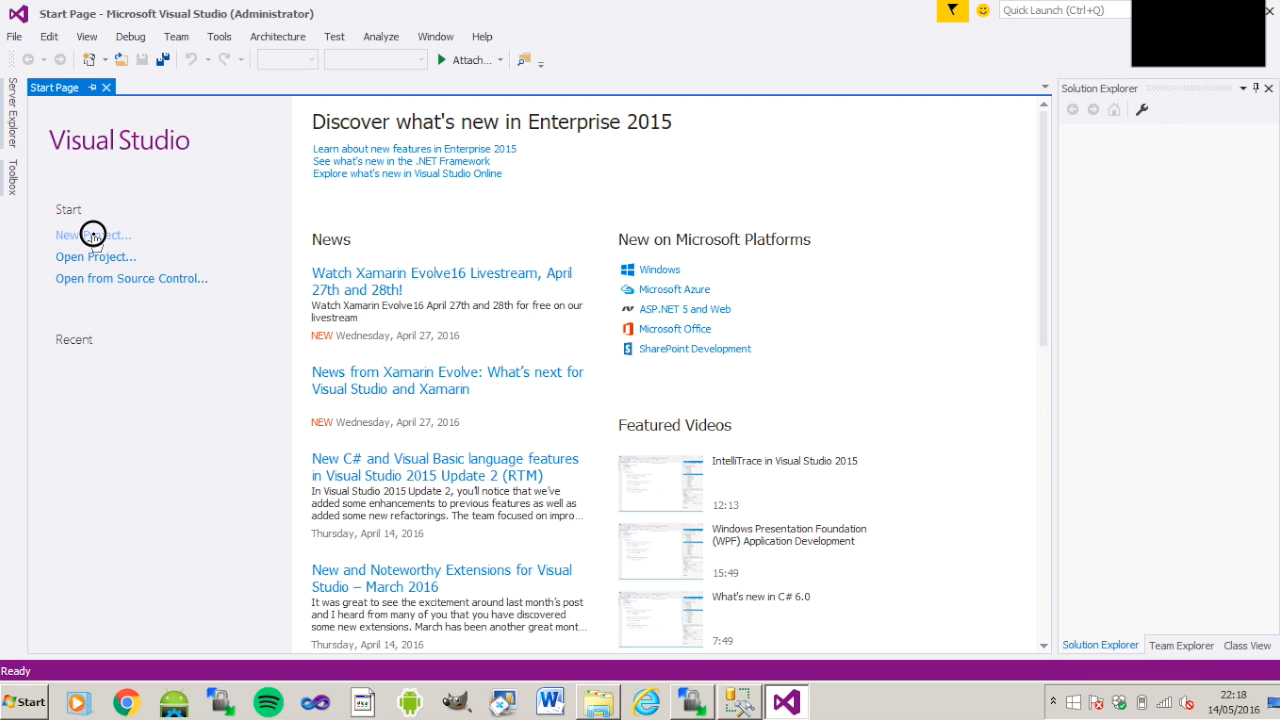
mouse_move(92, 236)
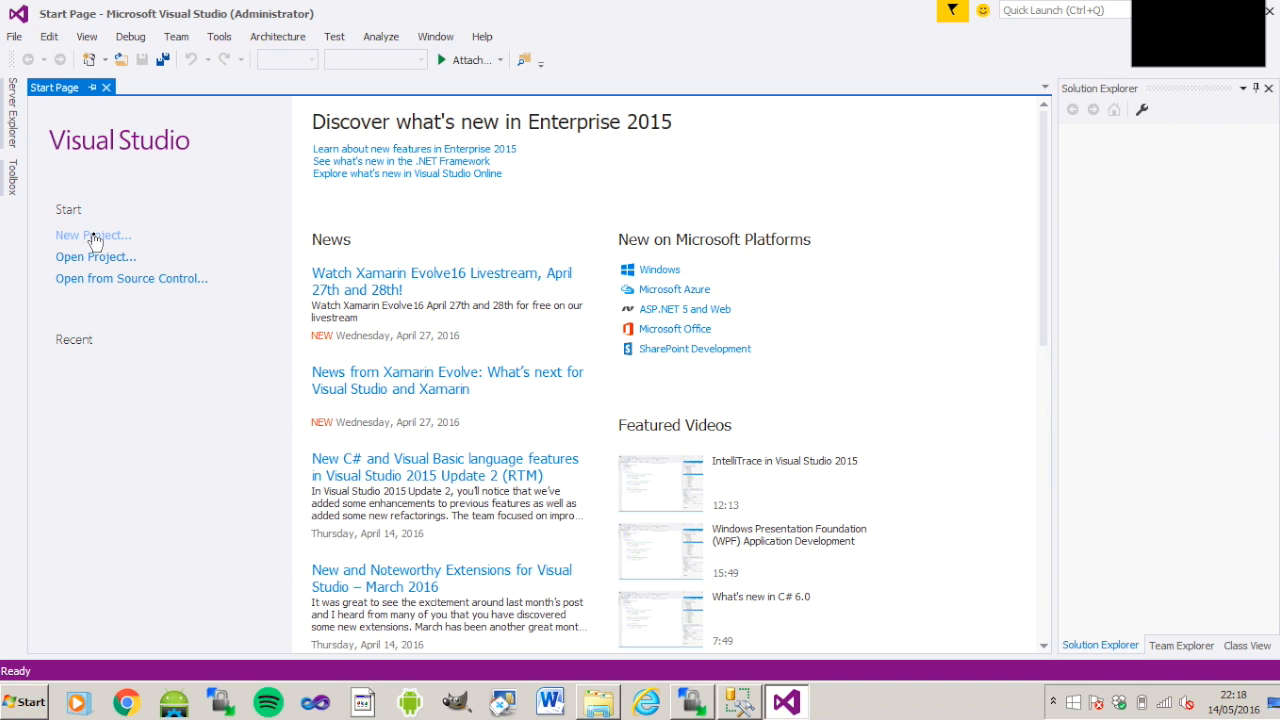
- Create a Visual C# Class Library project named jsonwebservicedemo
left_click(92, 234)
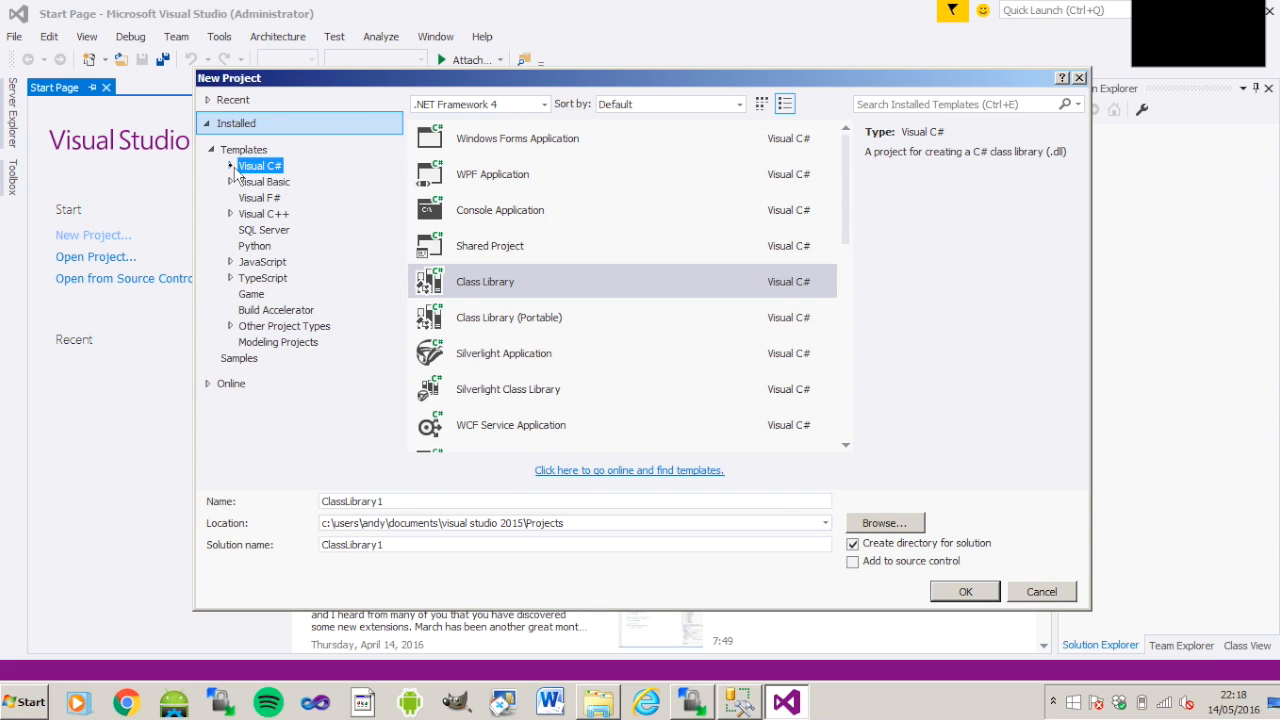
left_click(232, 164)
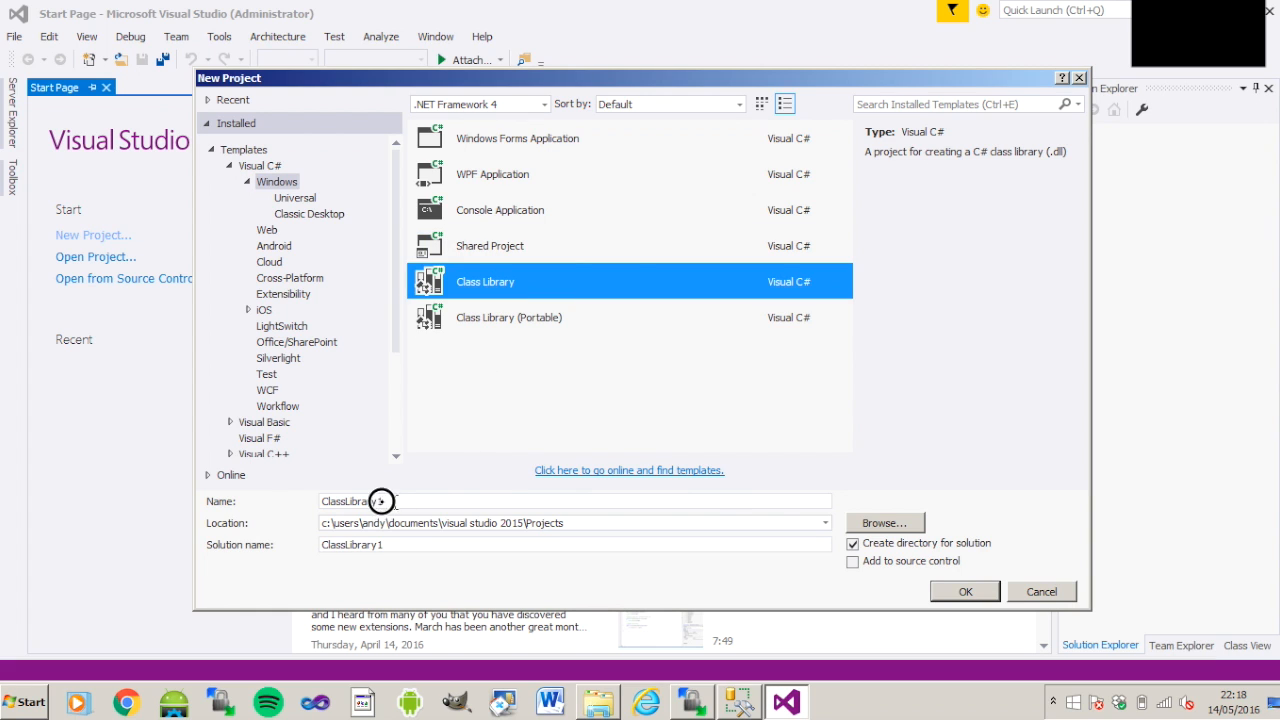
type("j")
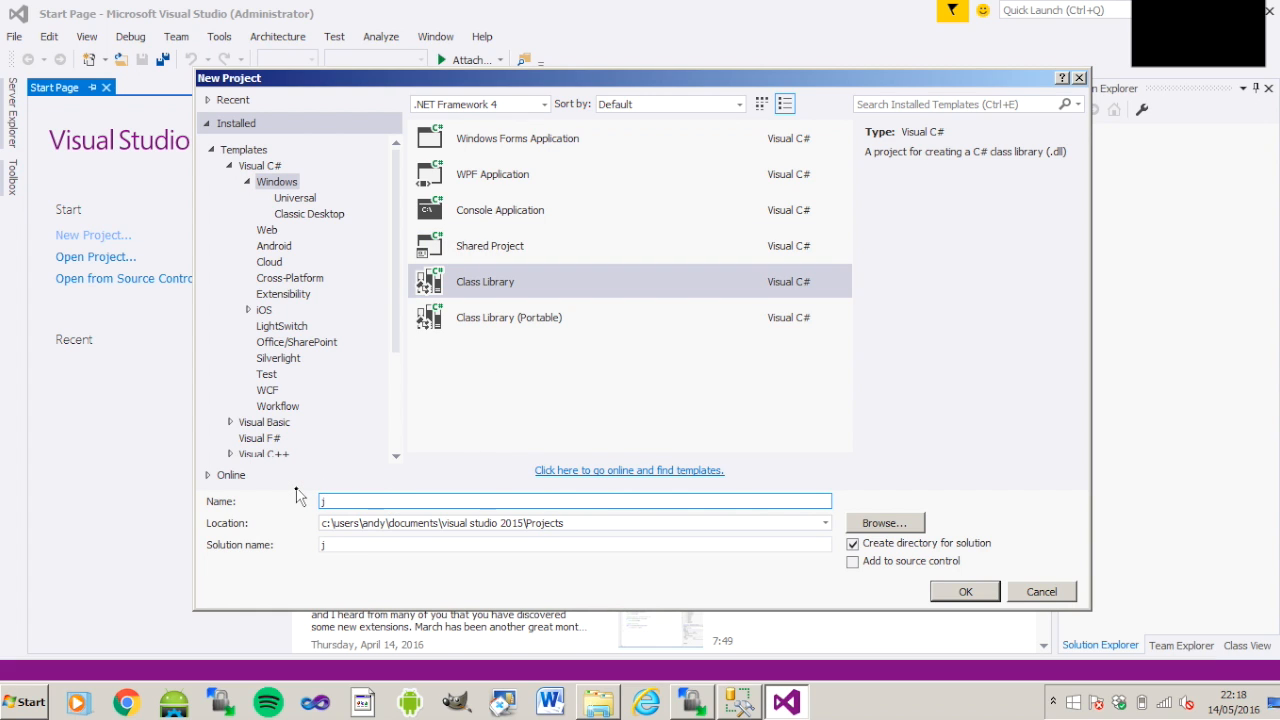
type("son")
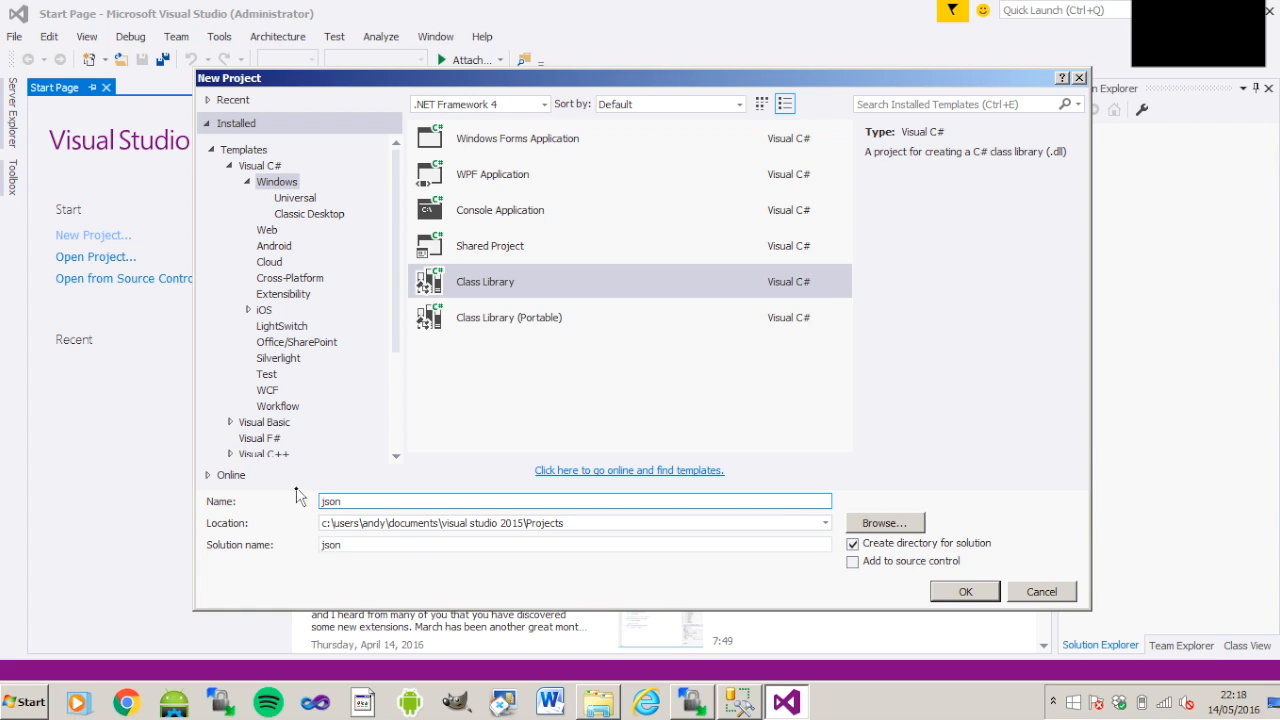
type("webservicedemo")
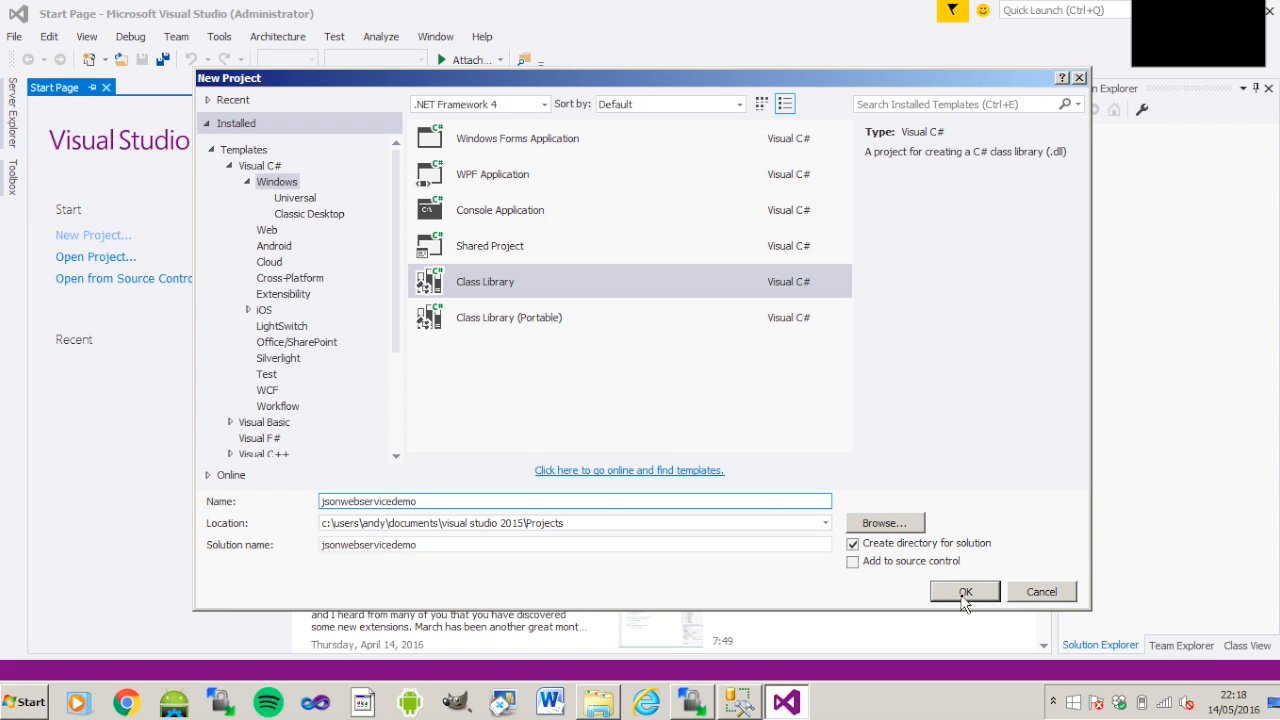
left_click(964, 592)
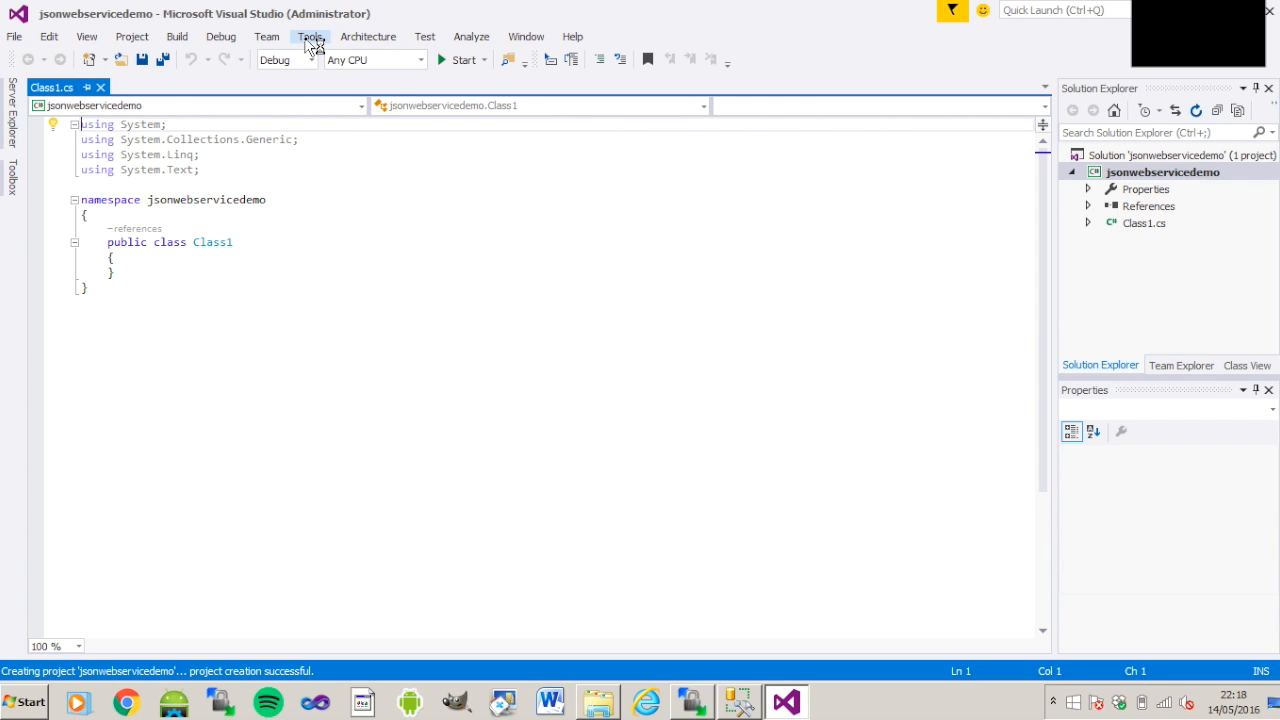
- Add the System.Web framework assembly as a project reference via Add Reference
left_click(176, 36)
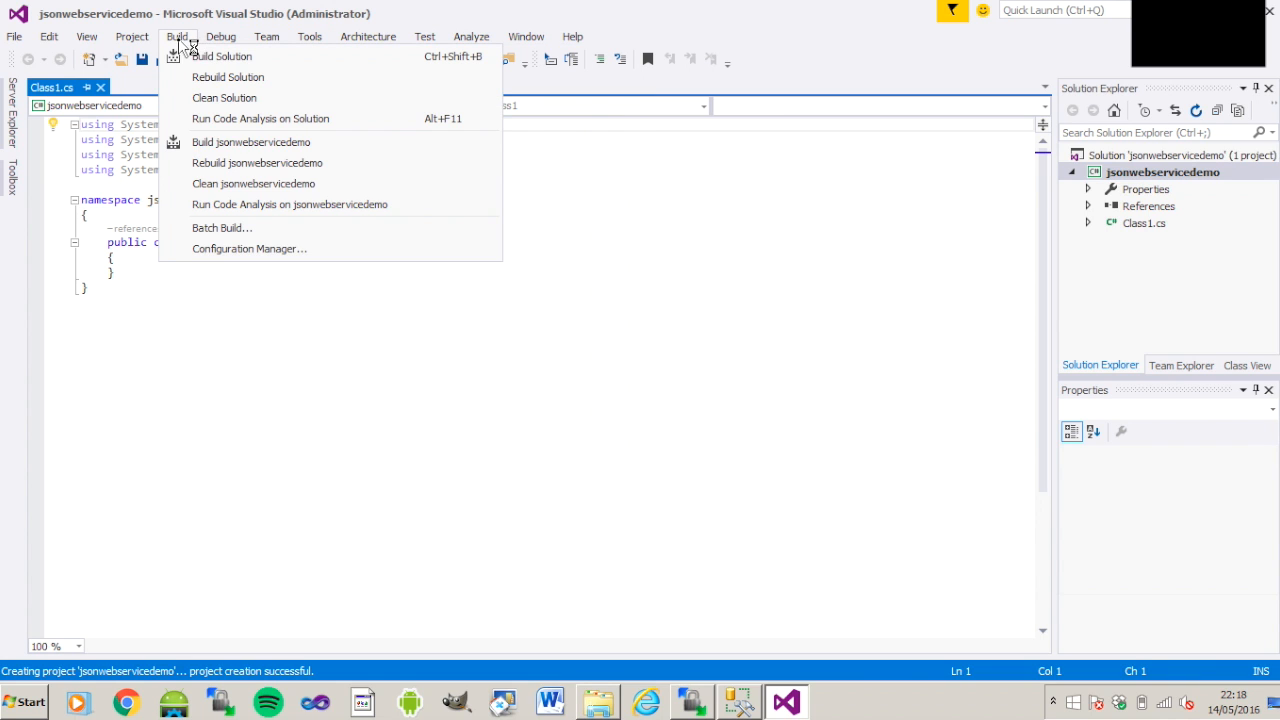
left_click(132, 36)
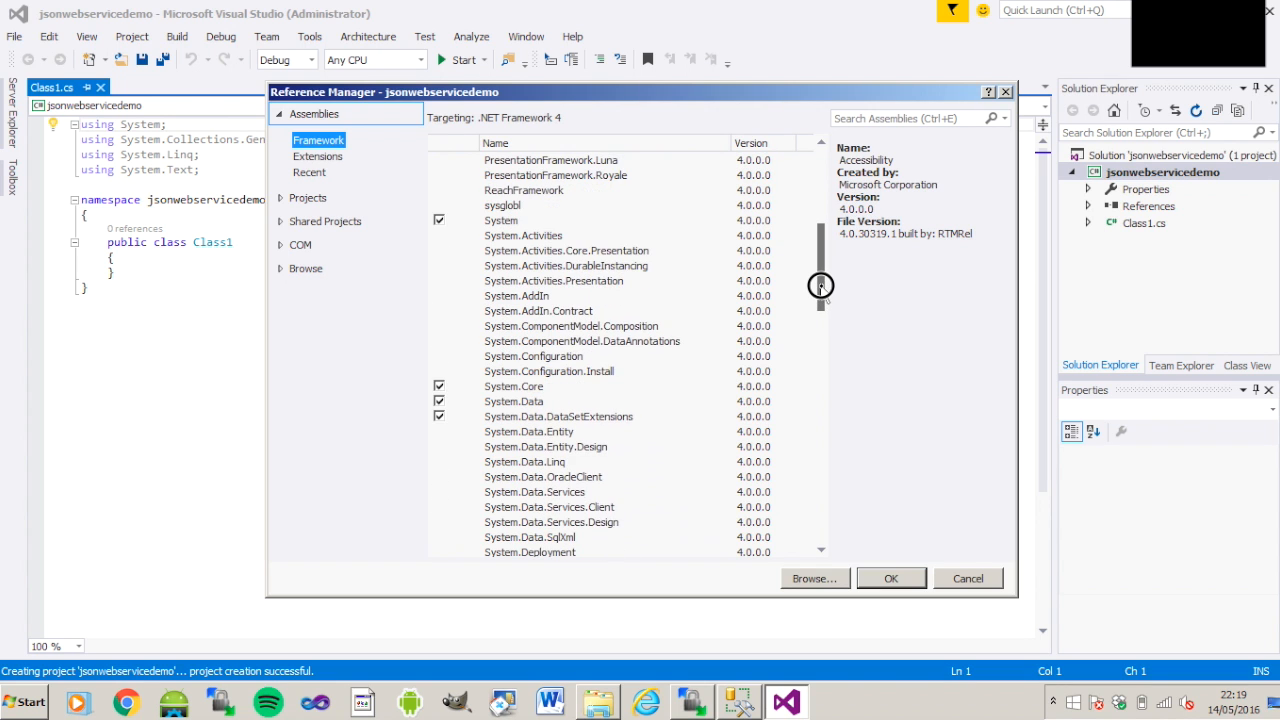
left_click_drag(820, 284, 820, 362)
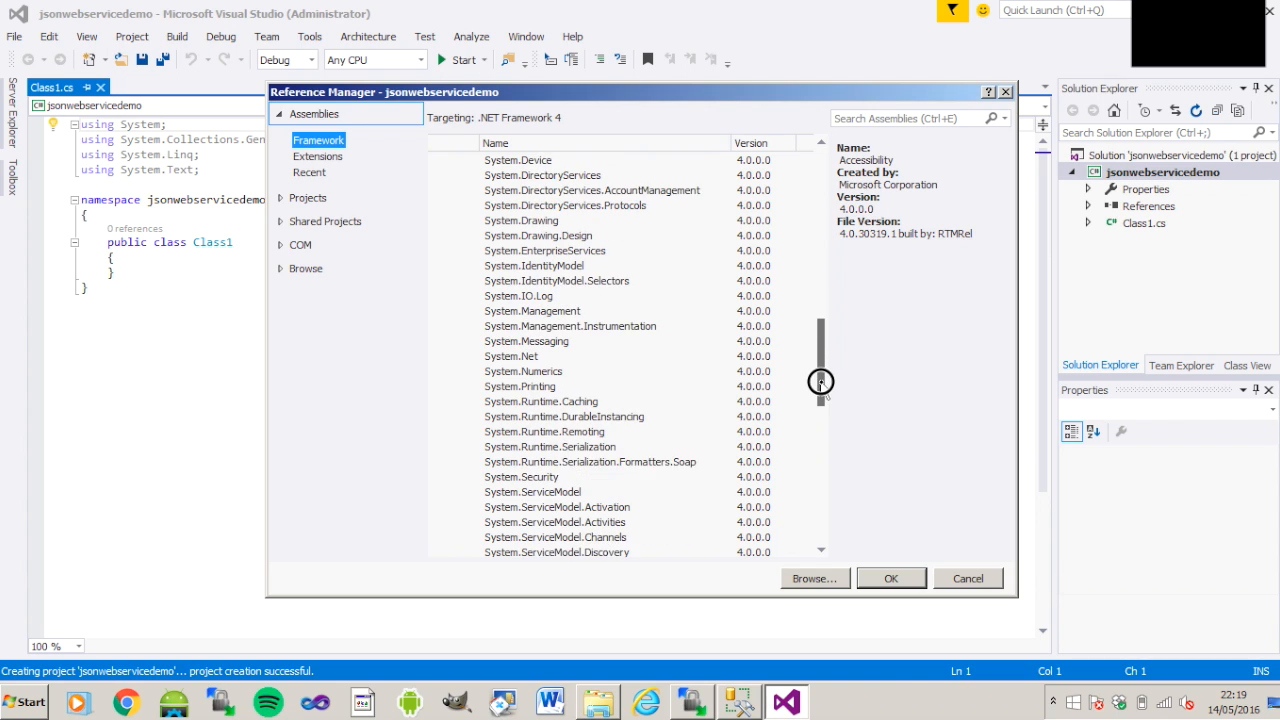
left_click_drag(820, 382, 820, 424)
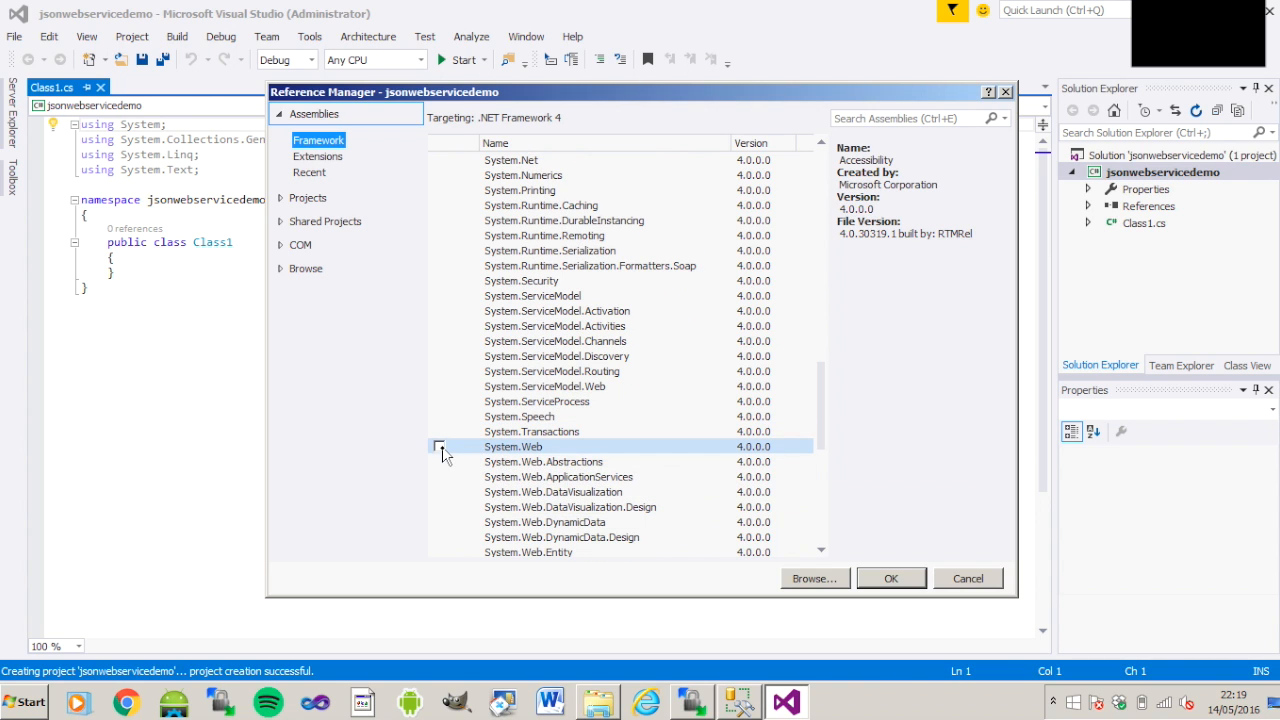
left_click(440, 446)
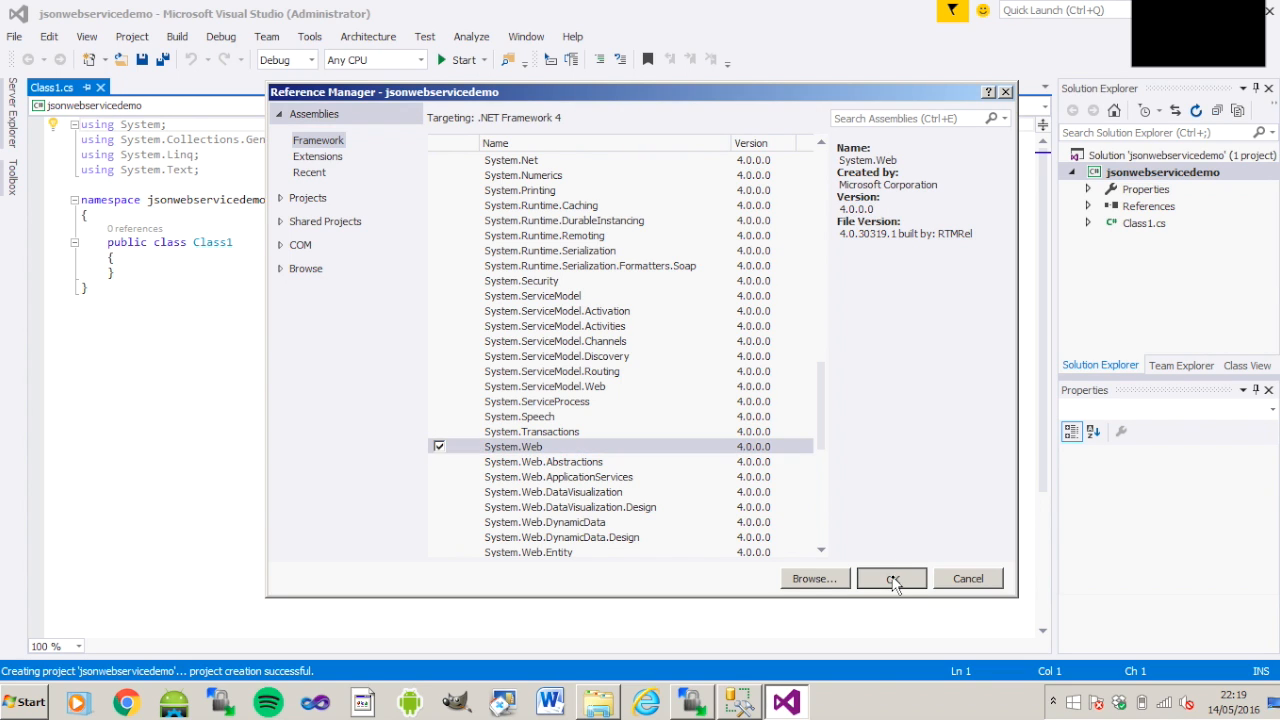
left_click(892, 578)
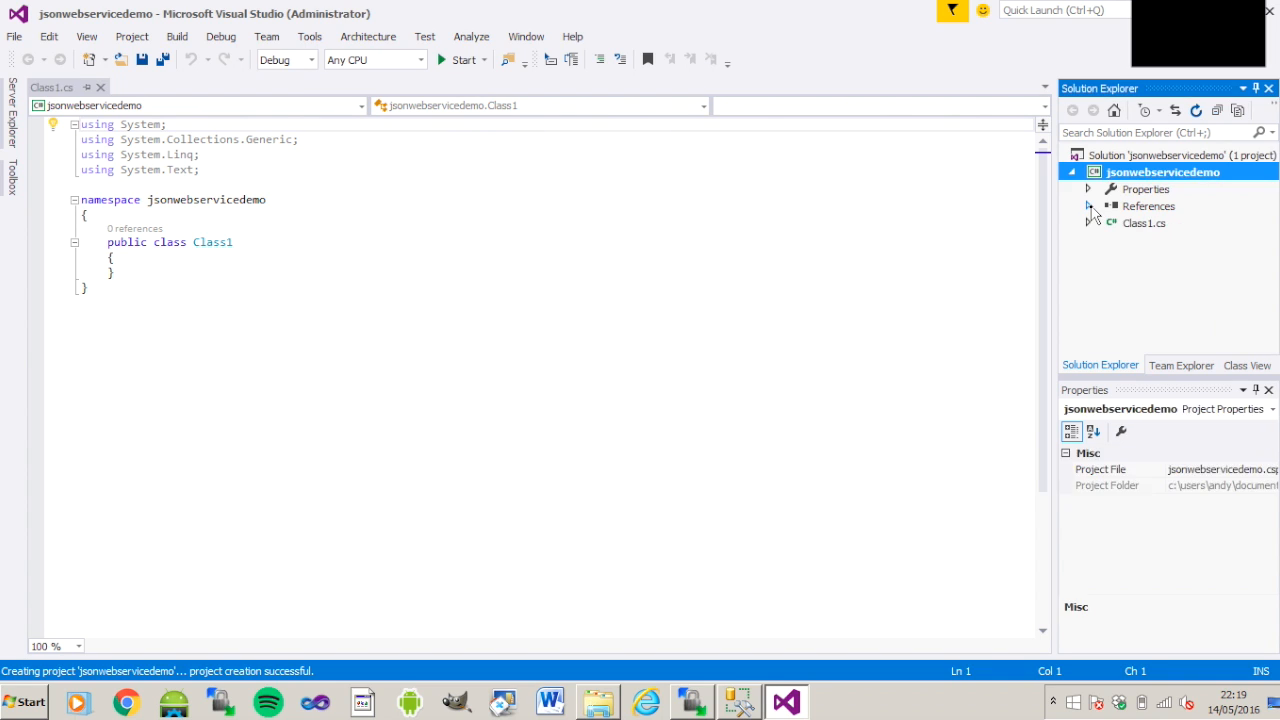
- Rename Class1.cs to getvideos.cs, accepting the rename of the class to getvideos
left_click(1144, 224)
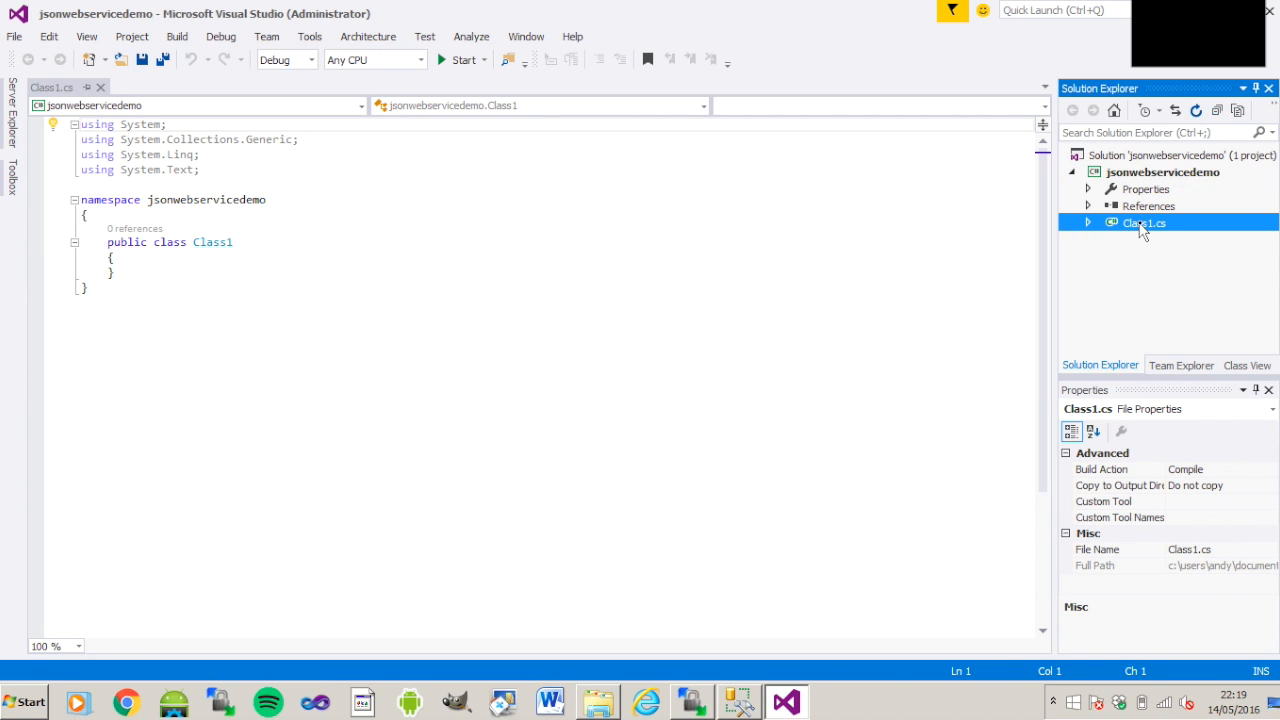
right_click(1144, 224)
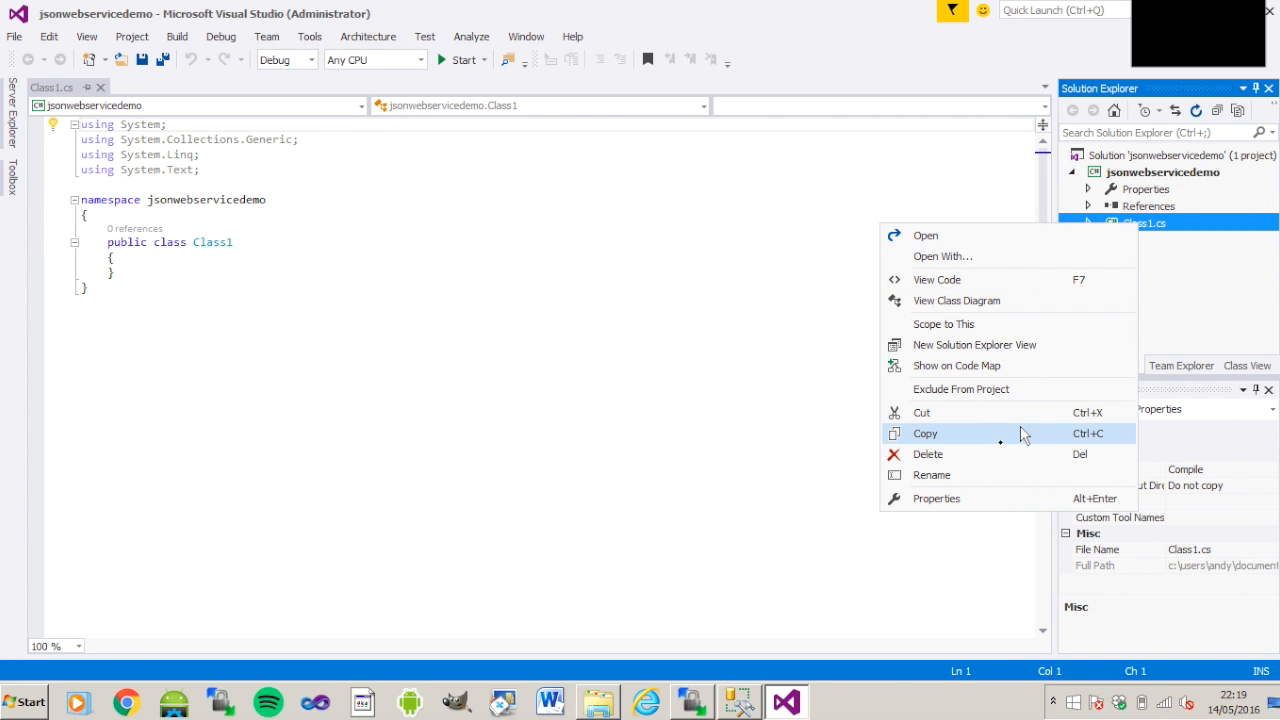
left_click(932, 474)
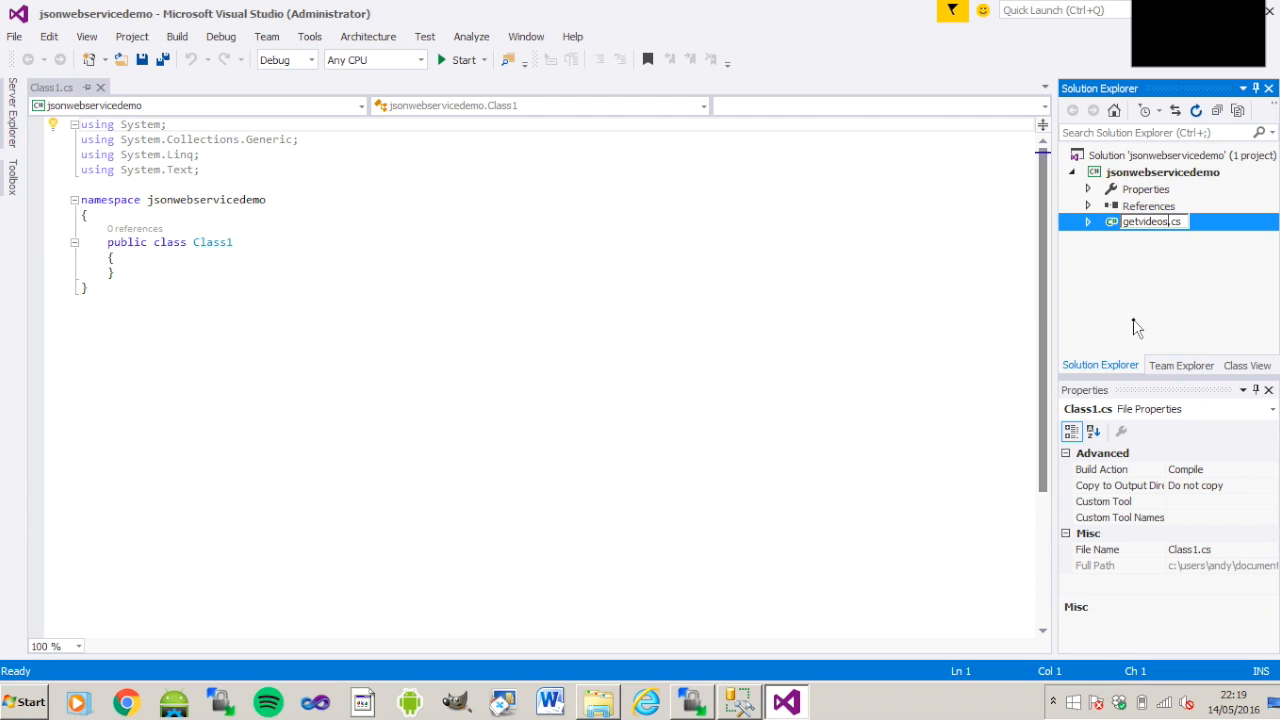
key("Enter")
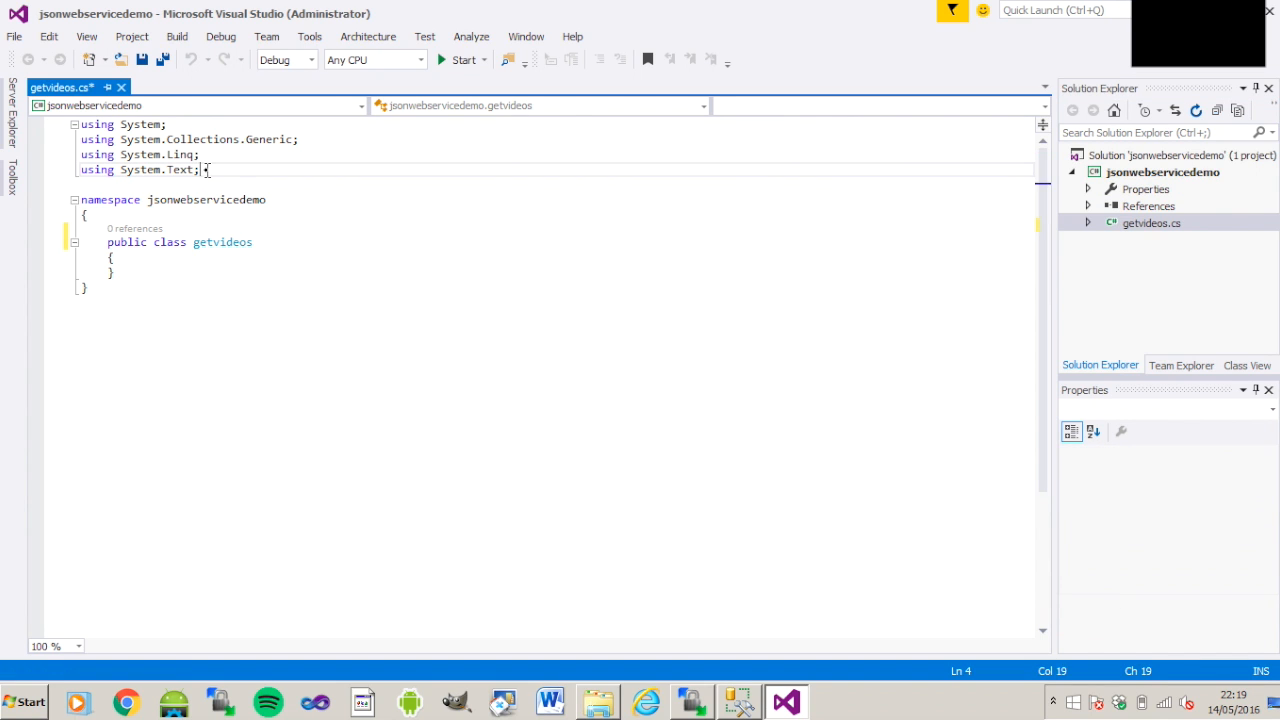
- Add a 'using System.Web;' directive at the top of getvideos.cs
type("using")
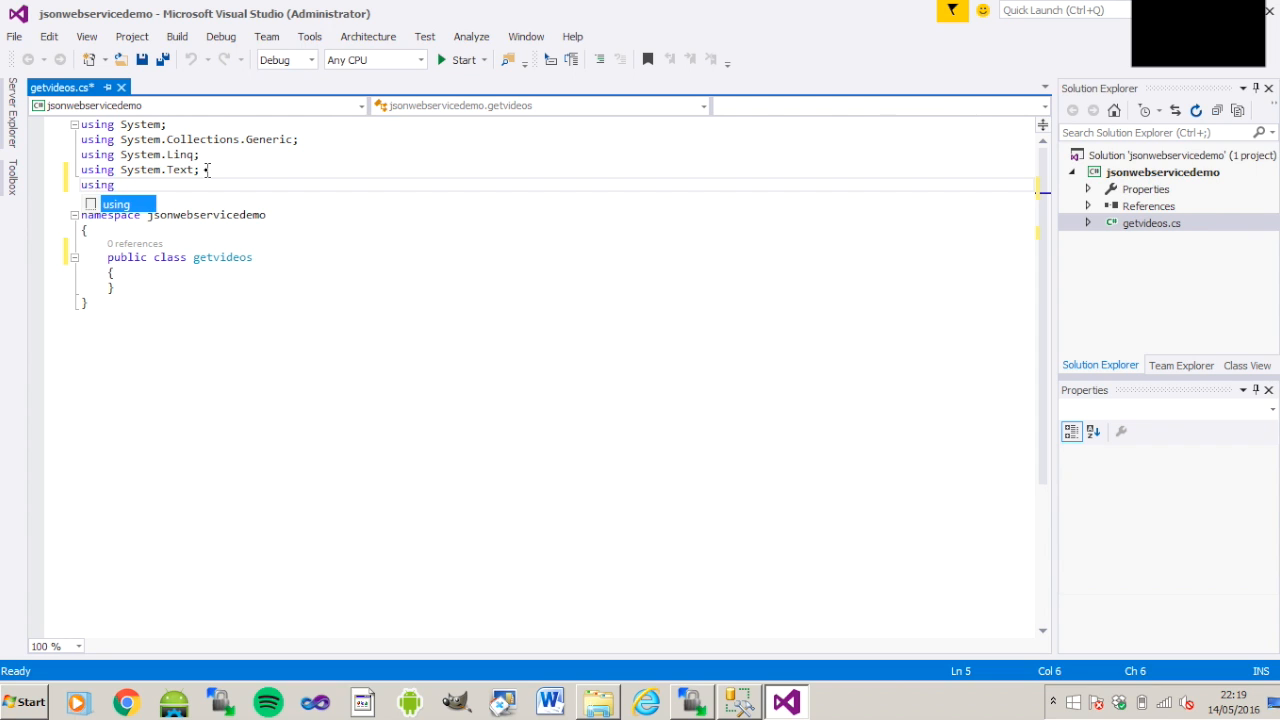
type("sys")
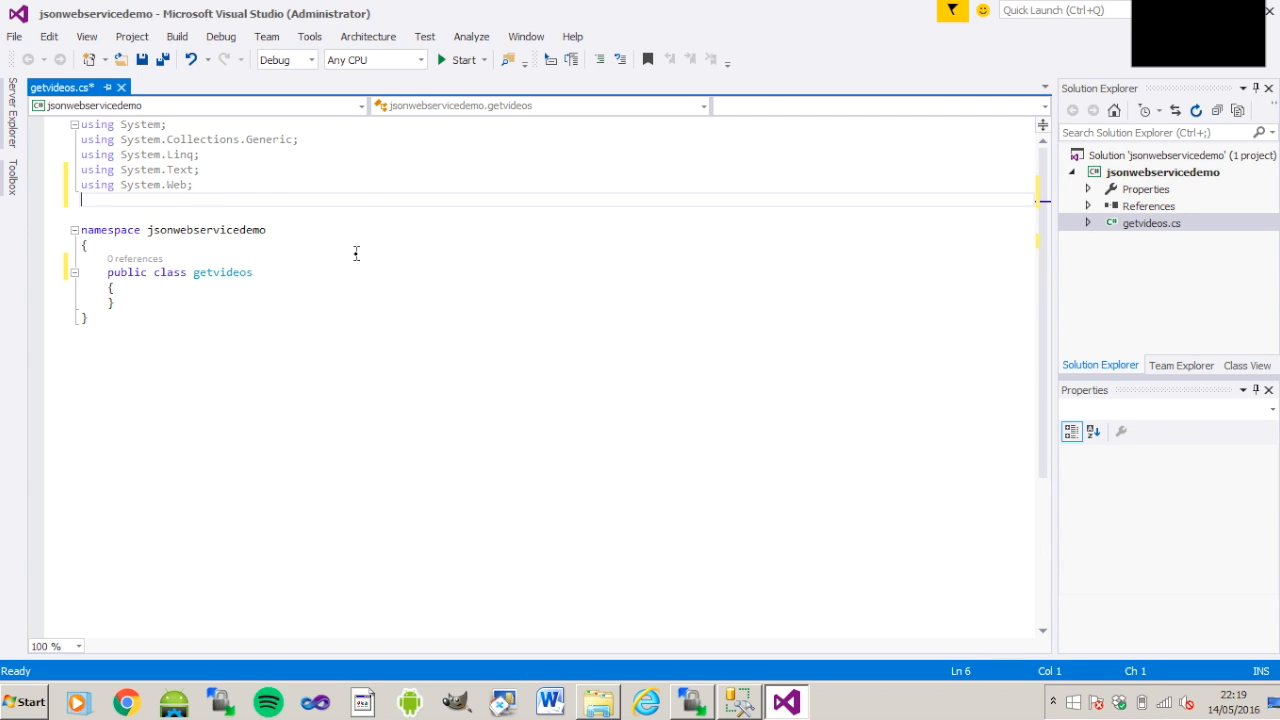
mouse_move(86, 36)
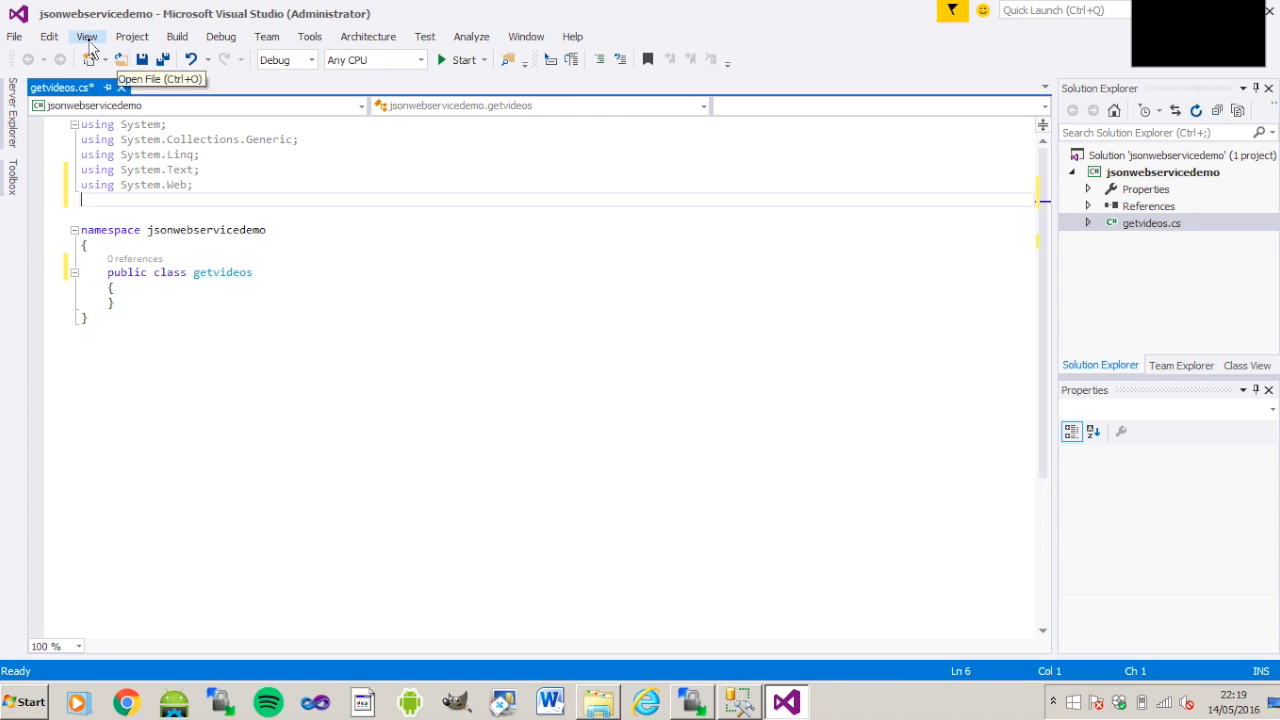
- Show the Package Manager Console from the View > Other Windows list
left_click(88, 36)
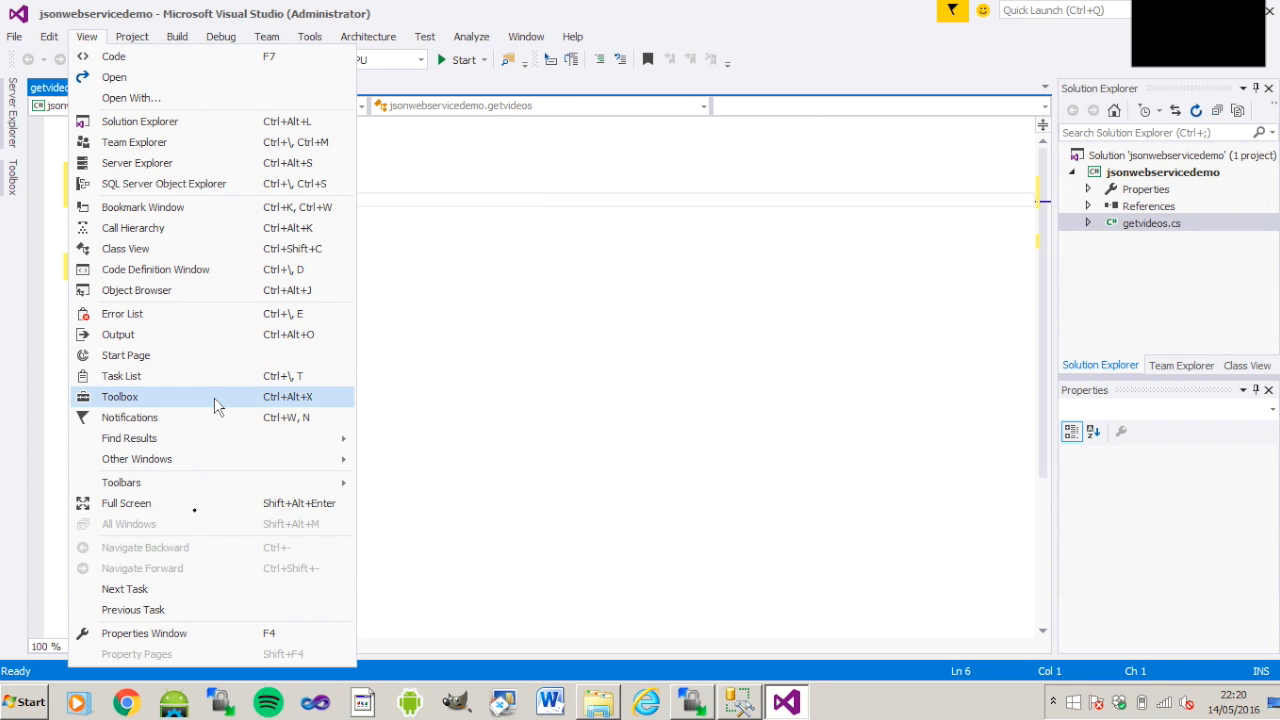
mouse_move(136, 458)
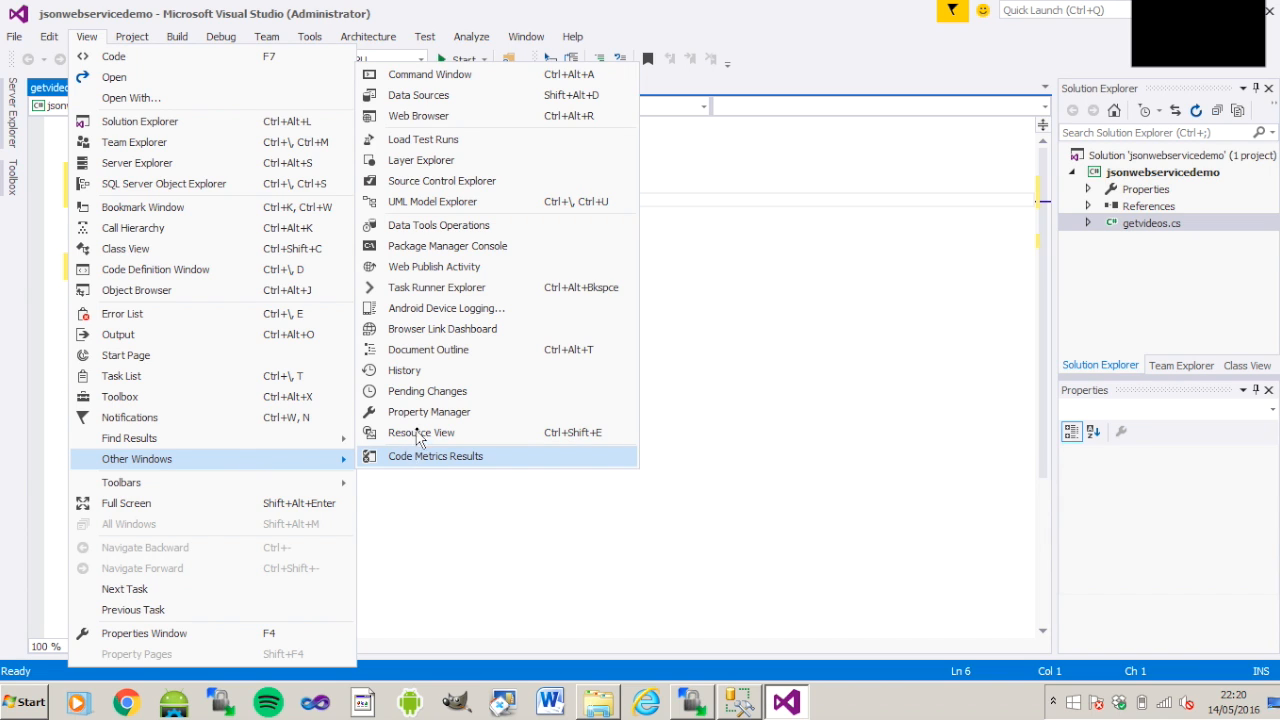
mouse_move(424, 250)
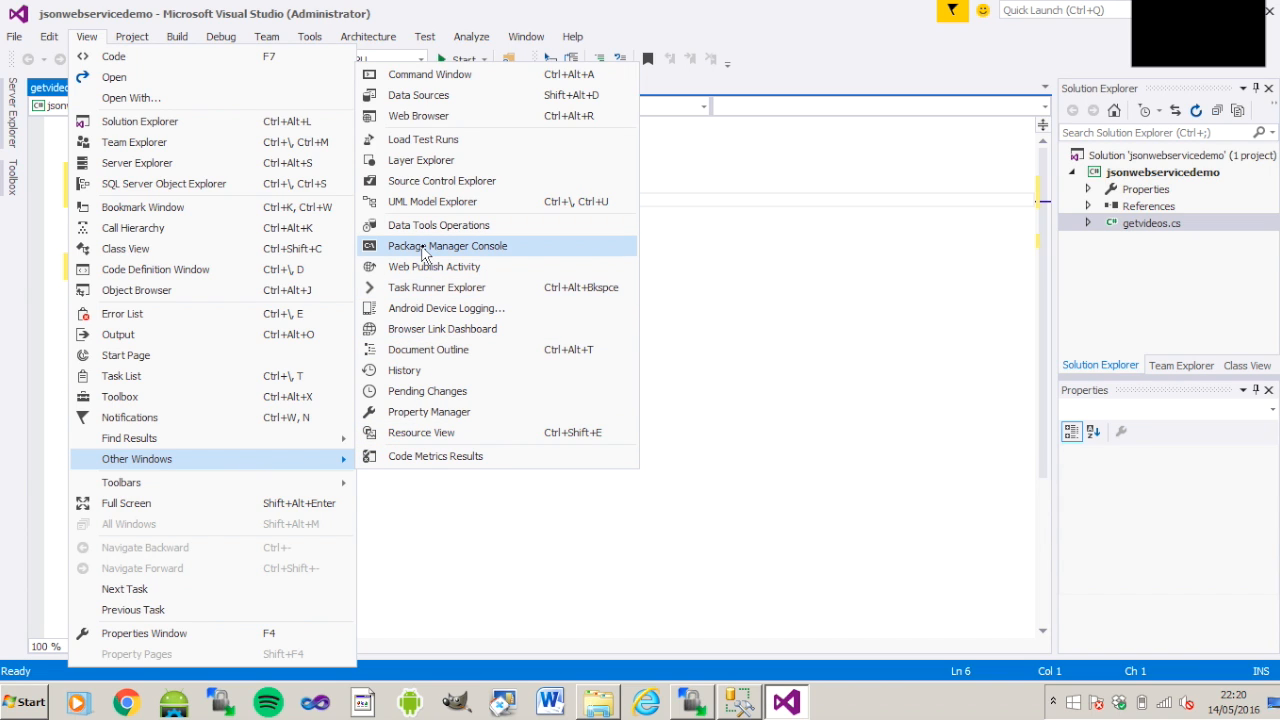
left_click(448, 246)
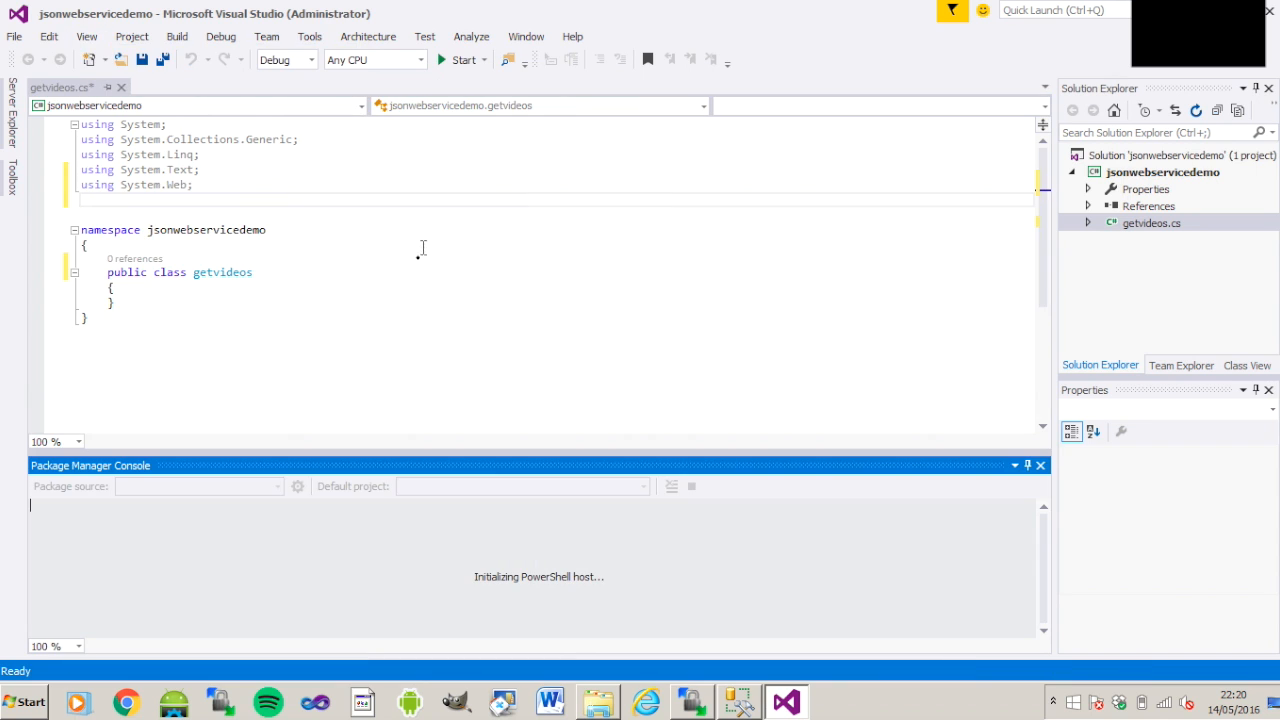
mouse_move(300, 554)
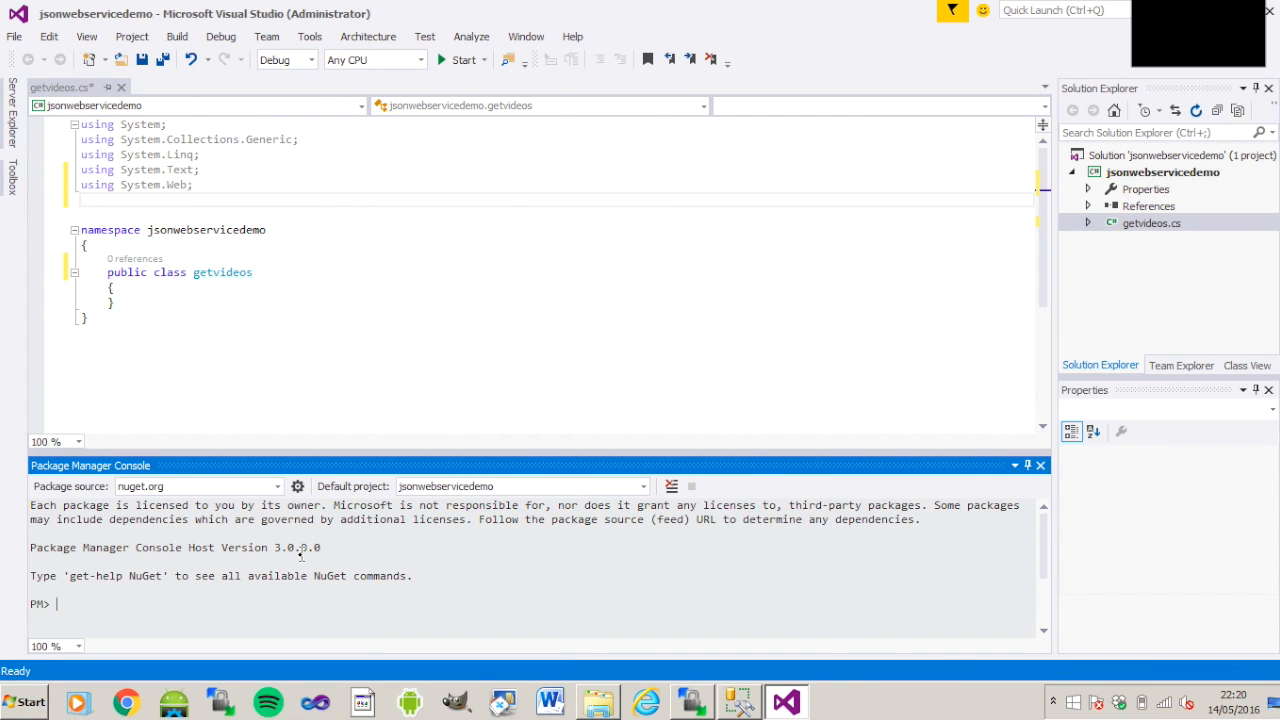
- Run 'Install-Package Newtonsoft.Json' to install the package into jsonwebservicedemo
type("I")
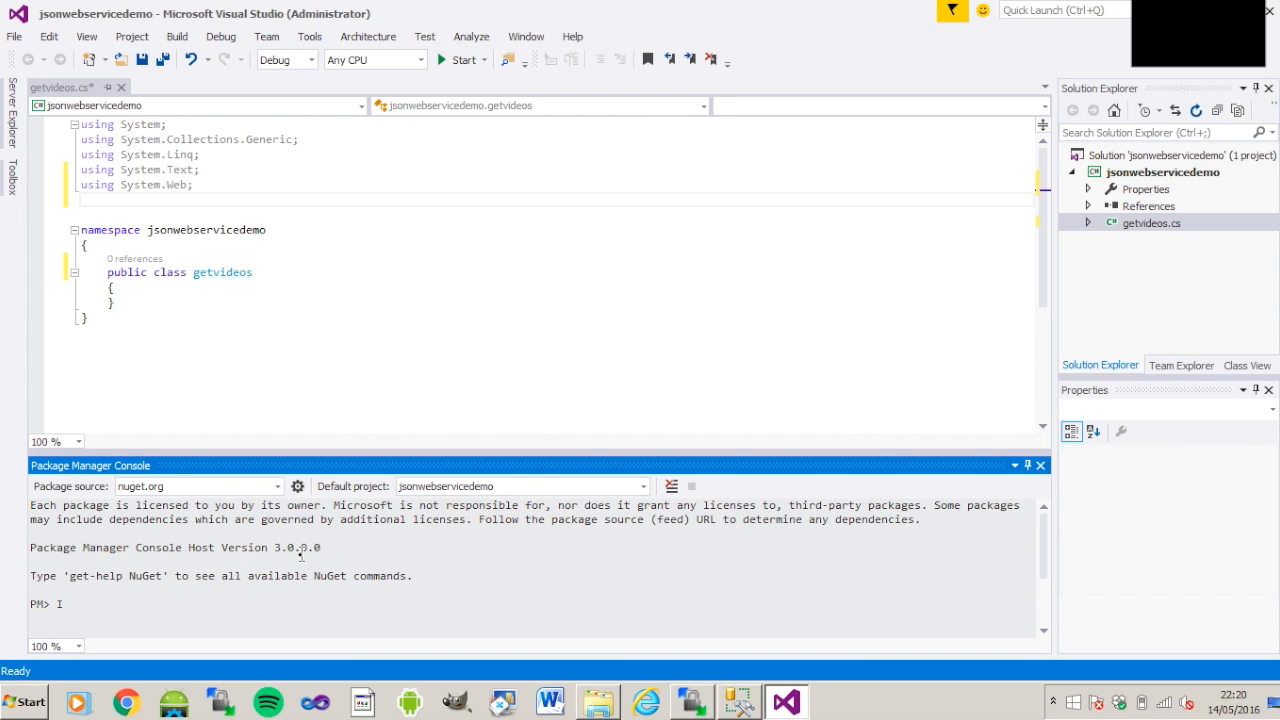
type("nstall")
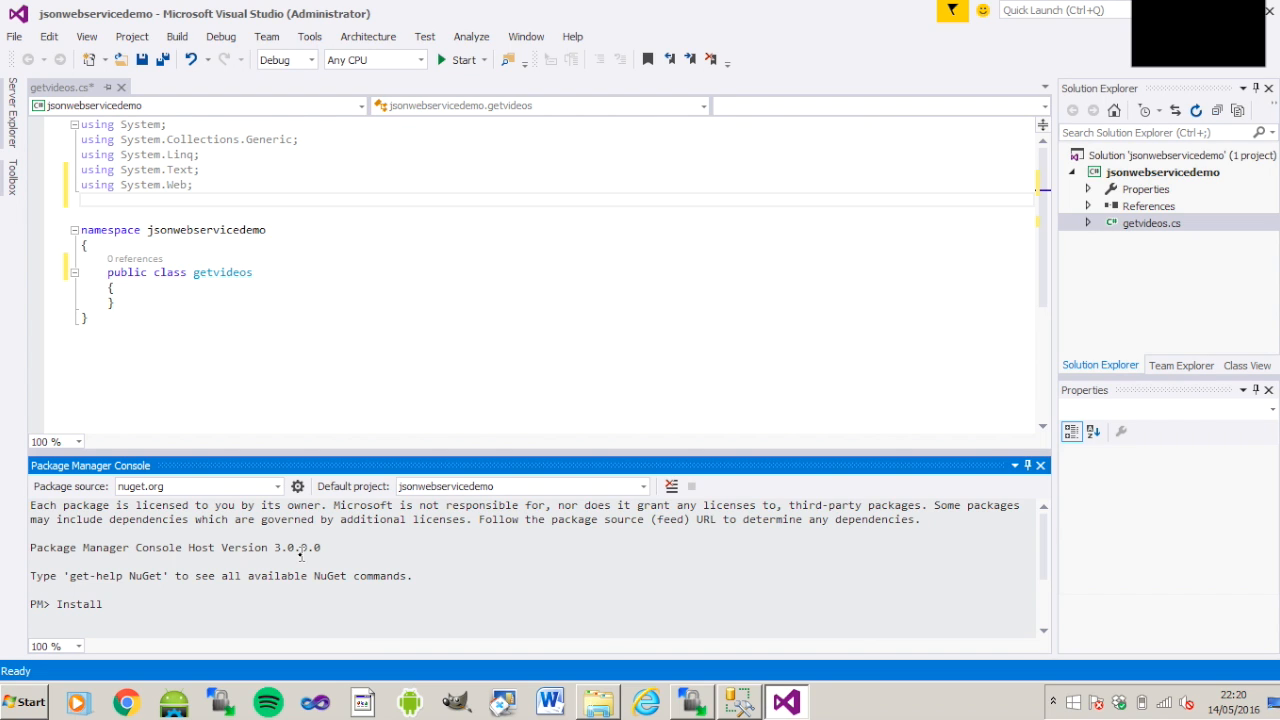
type("-Pack")
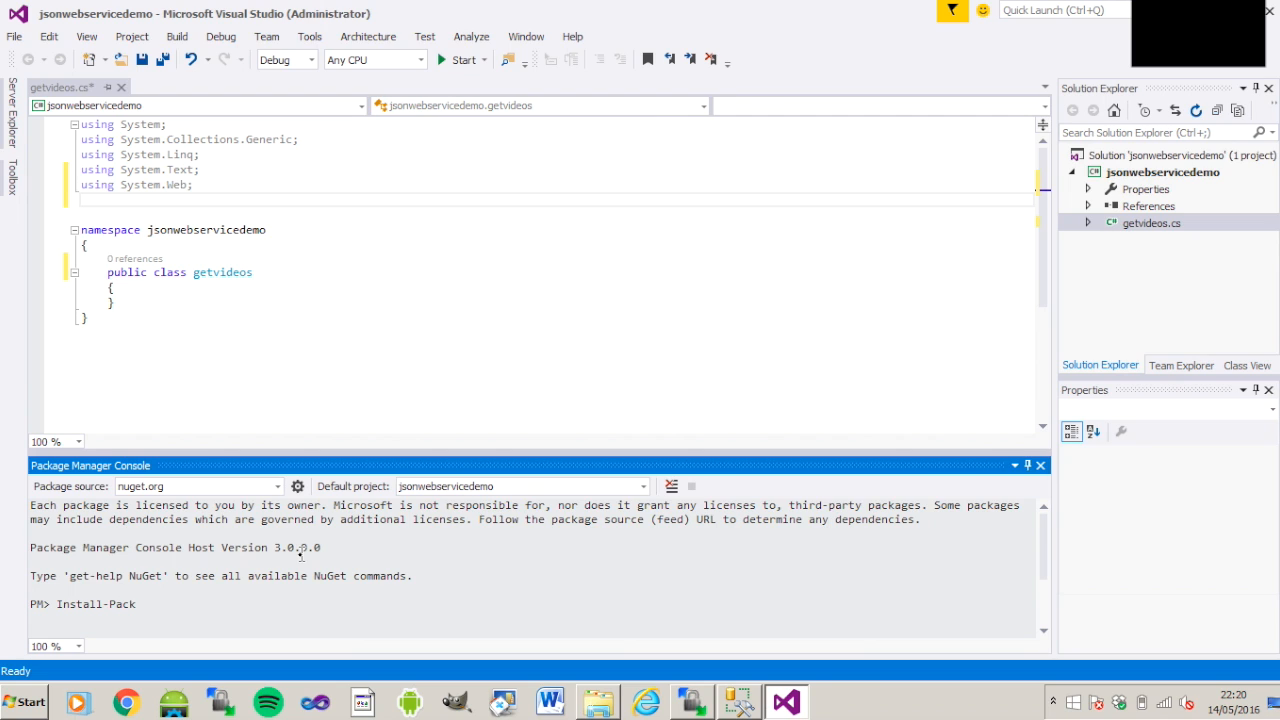
type("age")
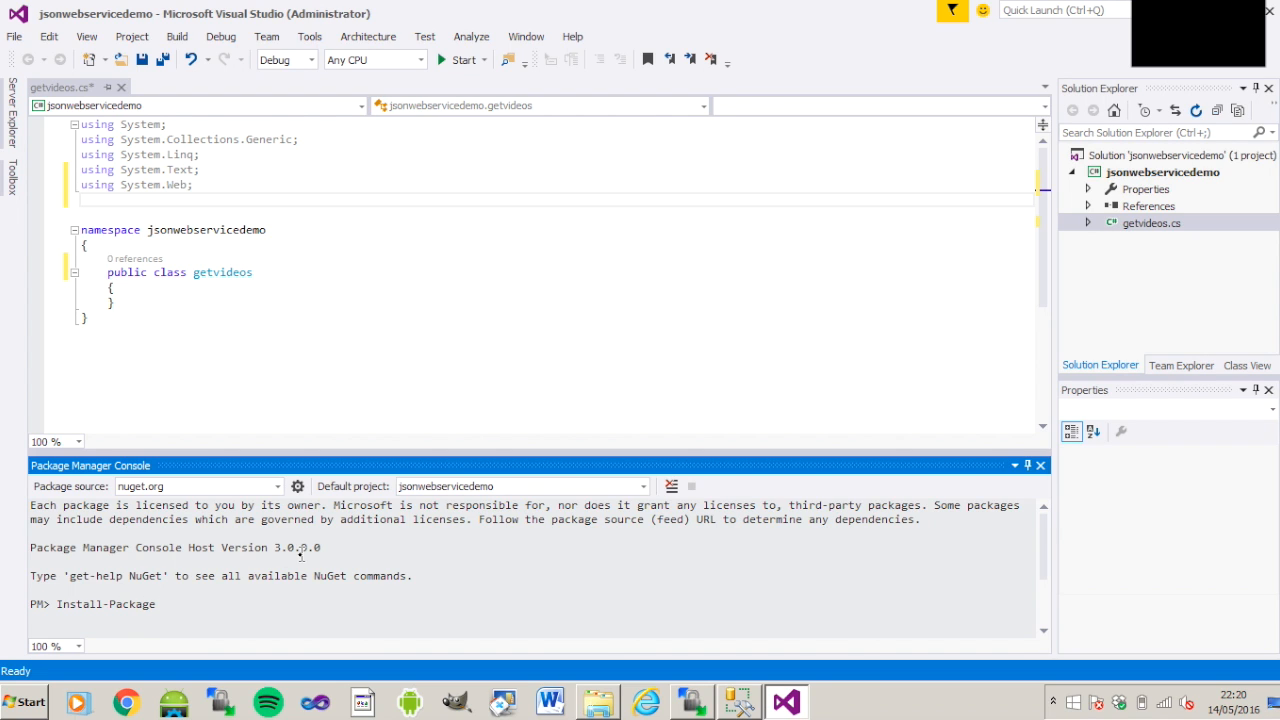
type("Newt")
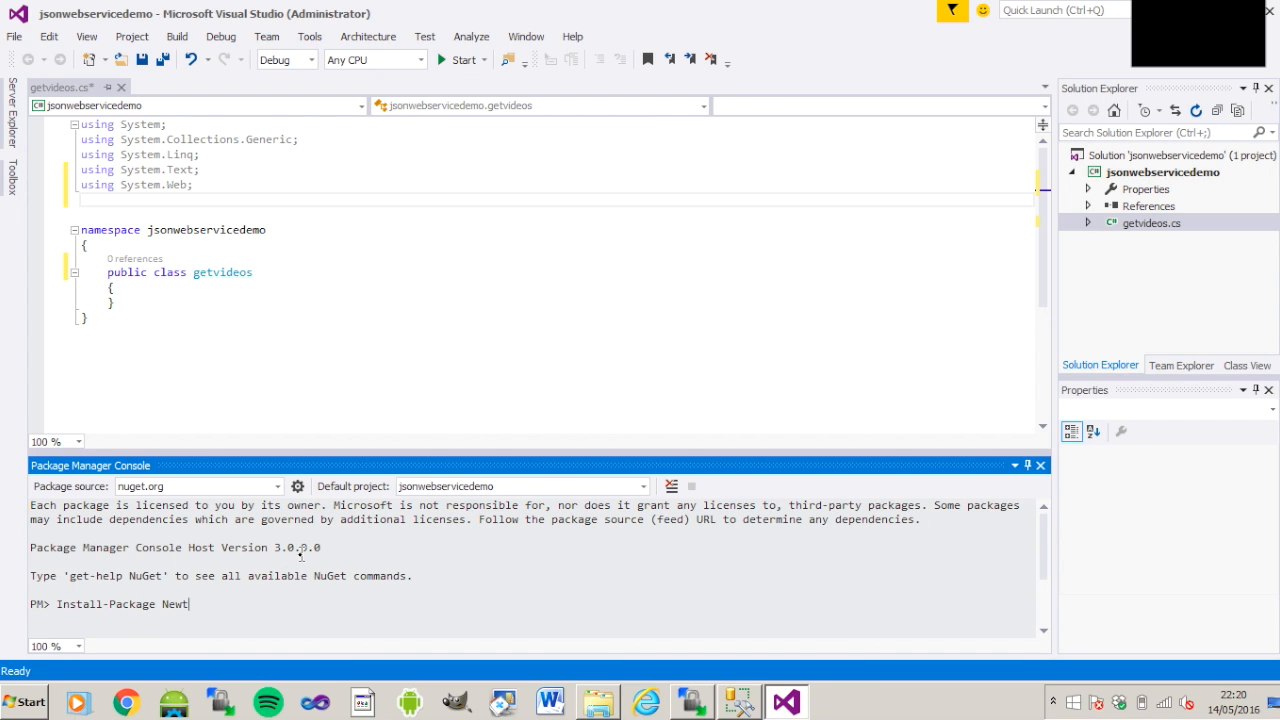
type("onsof")
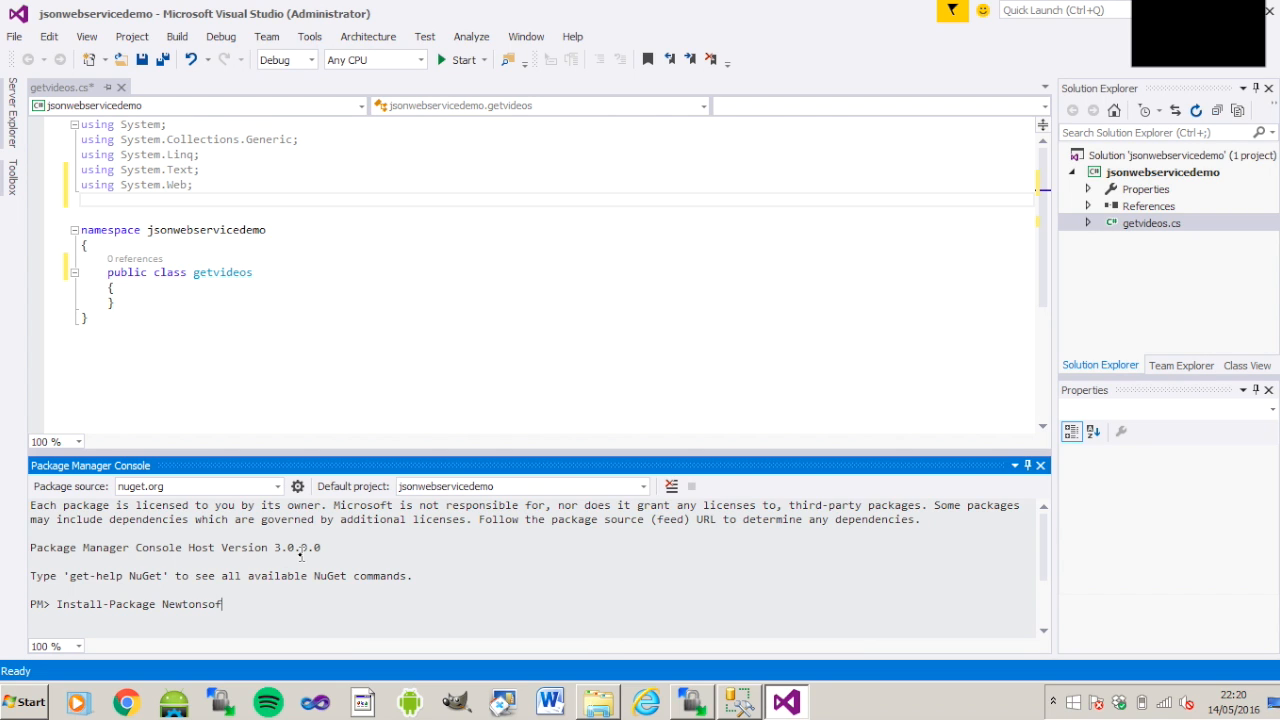
type("t.j")
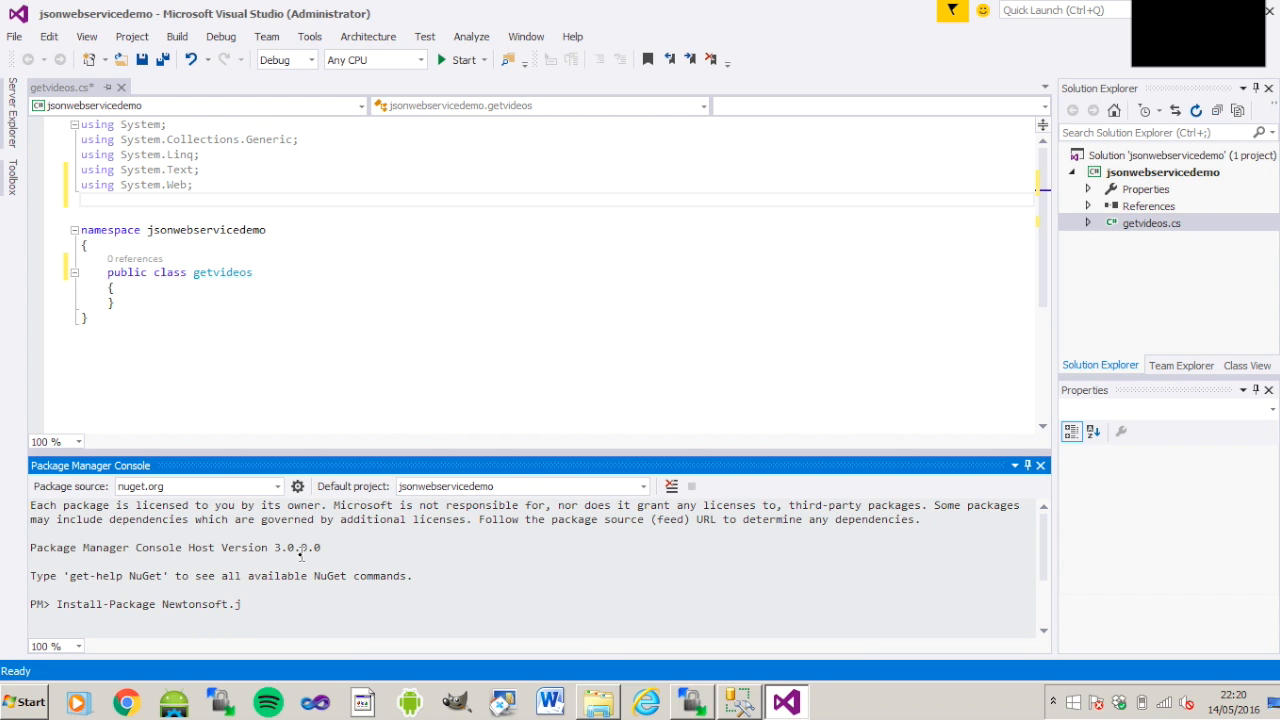
type("son")
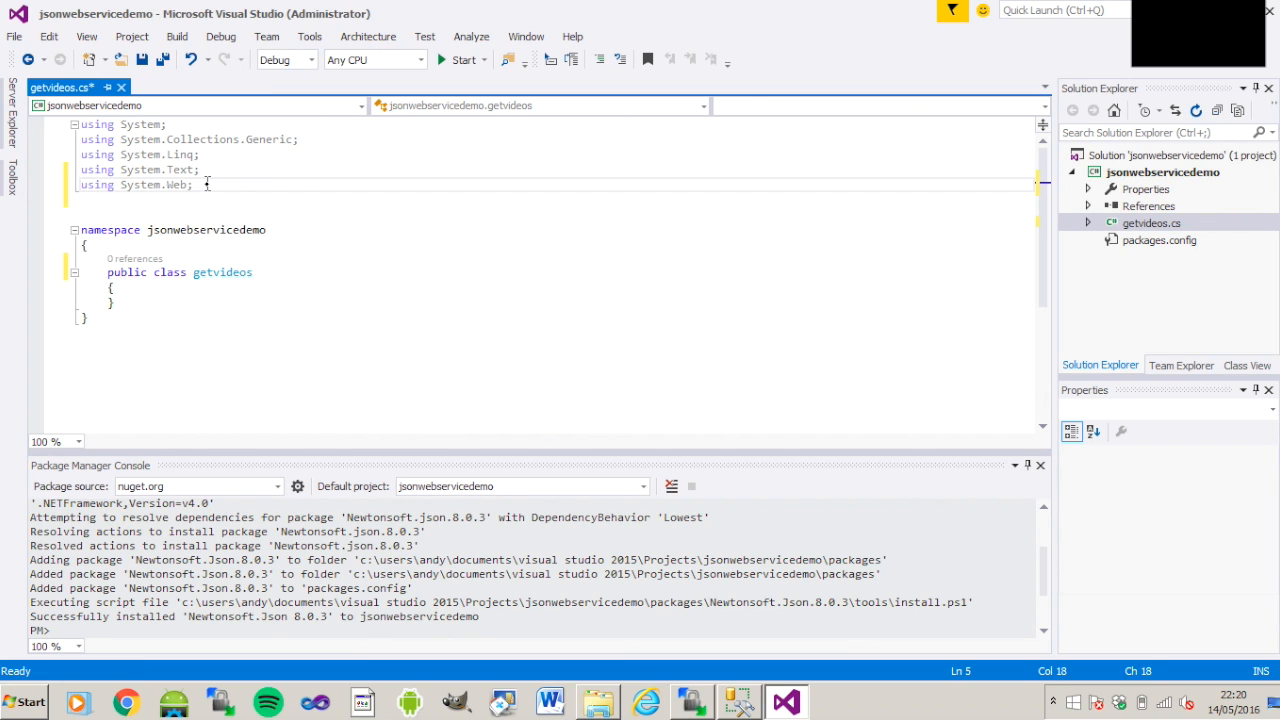
- Import Newtonsoft.Json and make getvideos implement IHttpHandler with generated member stubs
type("using")
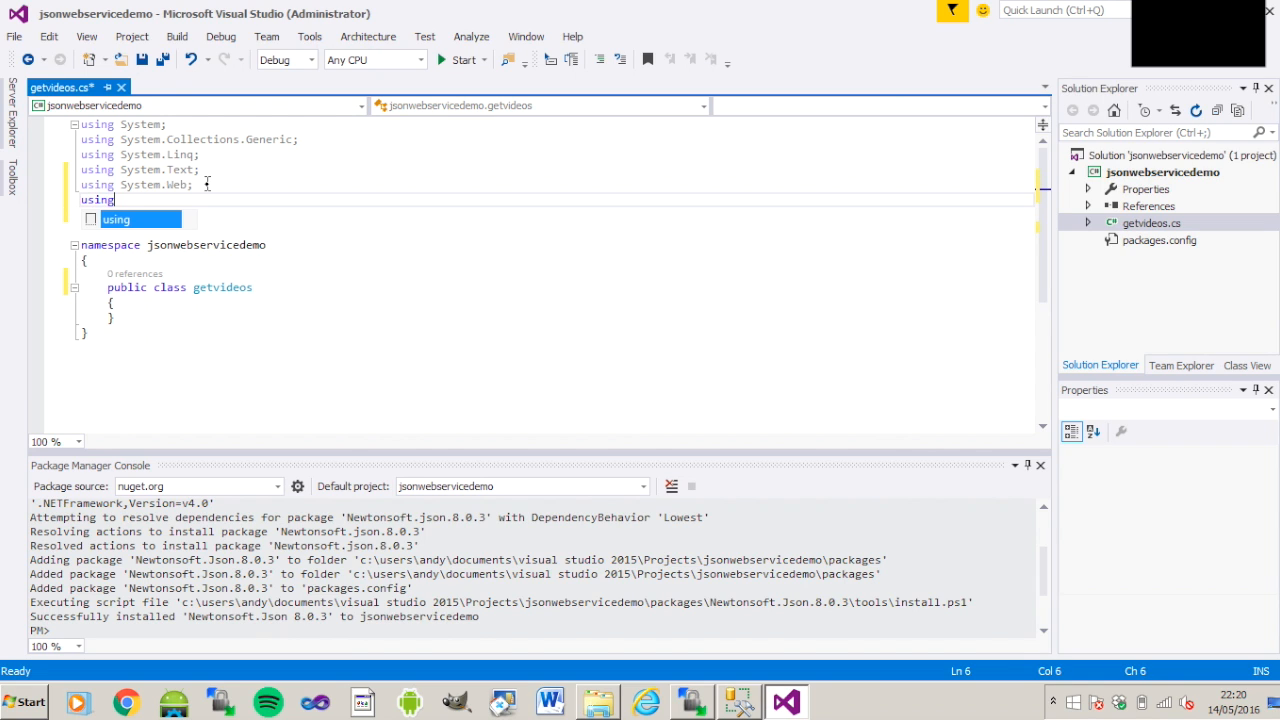
type("Newtonsoft")
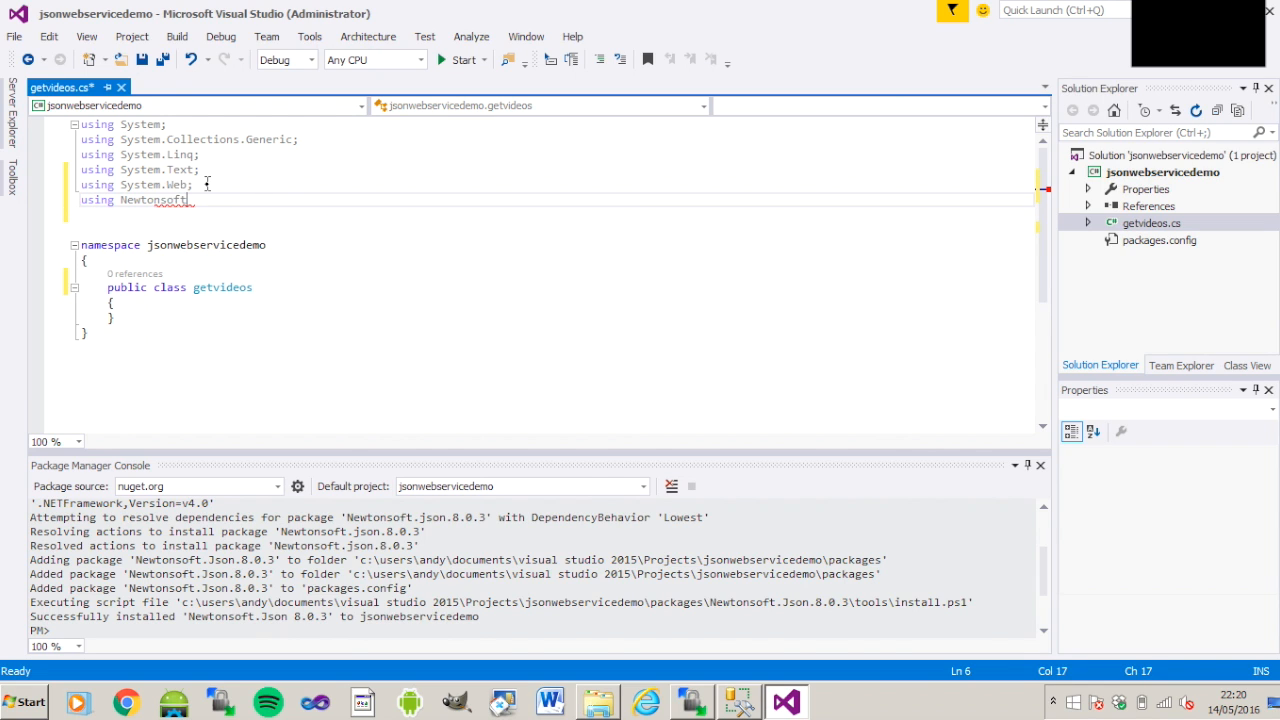
type(".Json;")
left_click(540, 288)
type(" :")
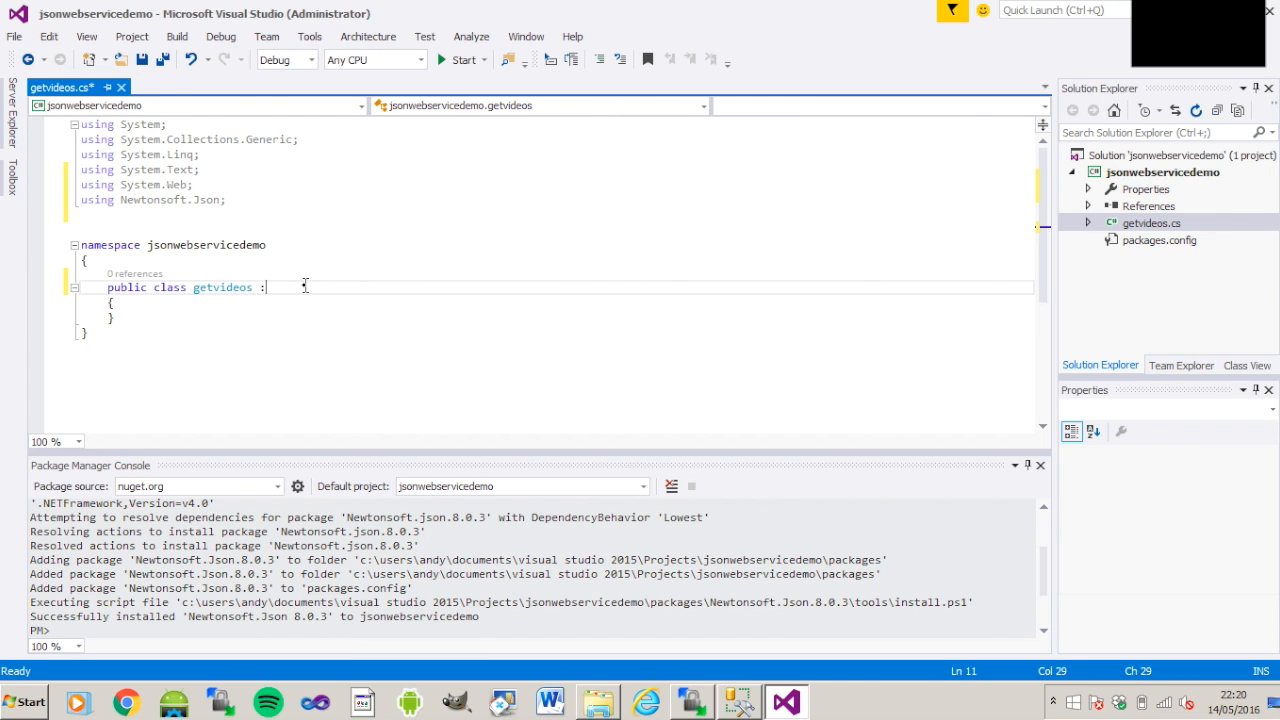
type("I")
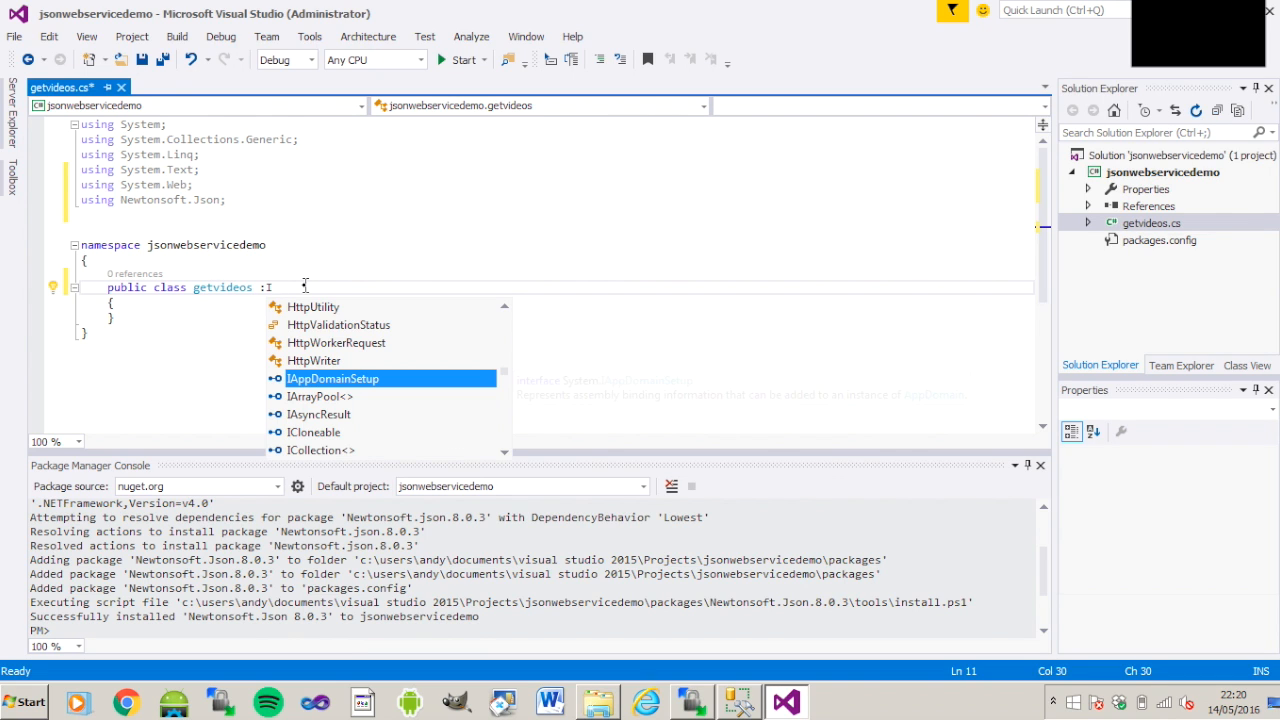
type("h")
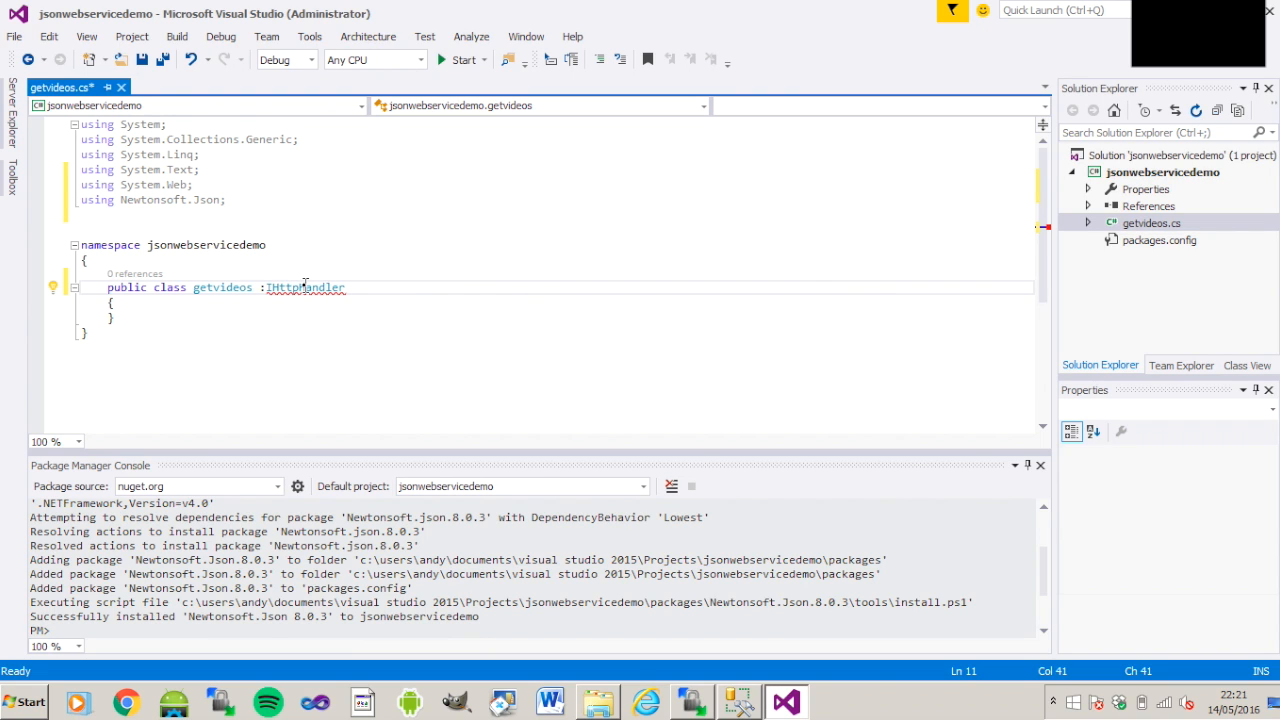
mouse_move(304, 288)
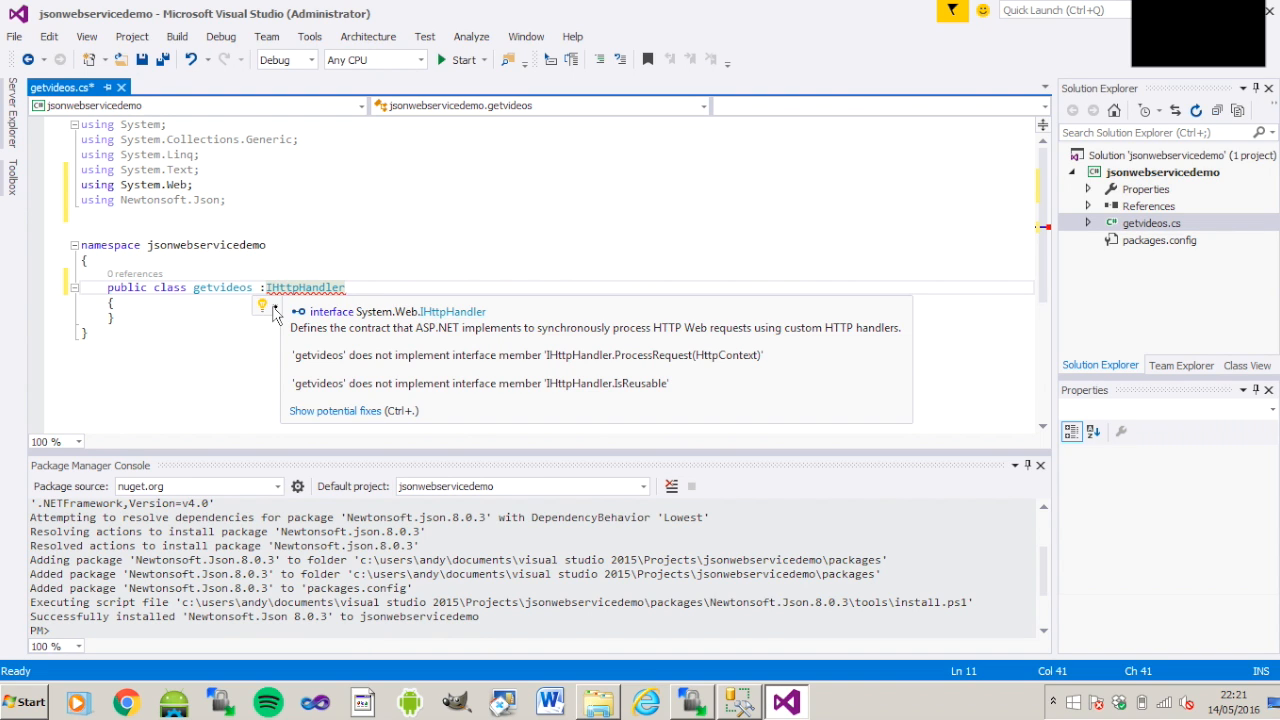
left_click(264, 304)
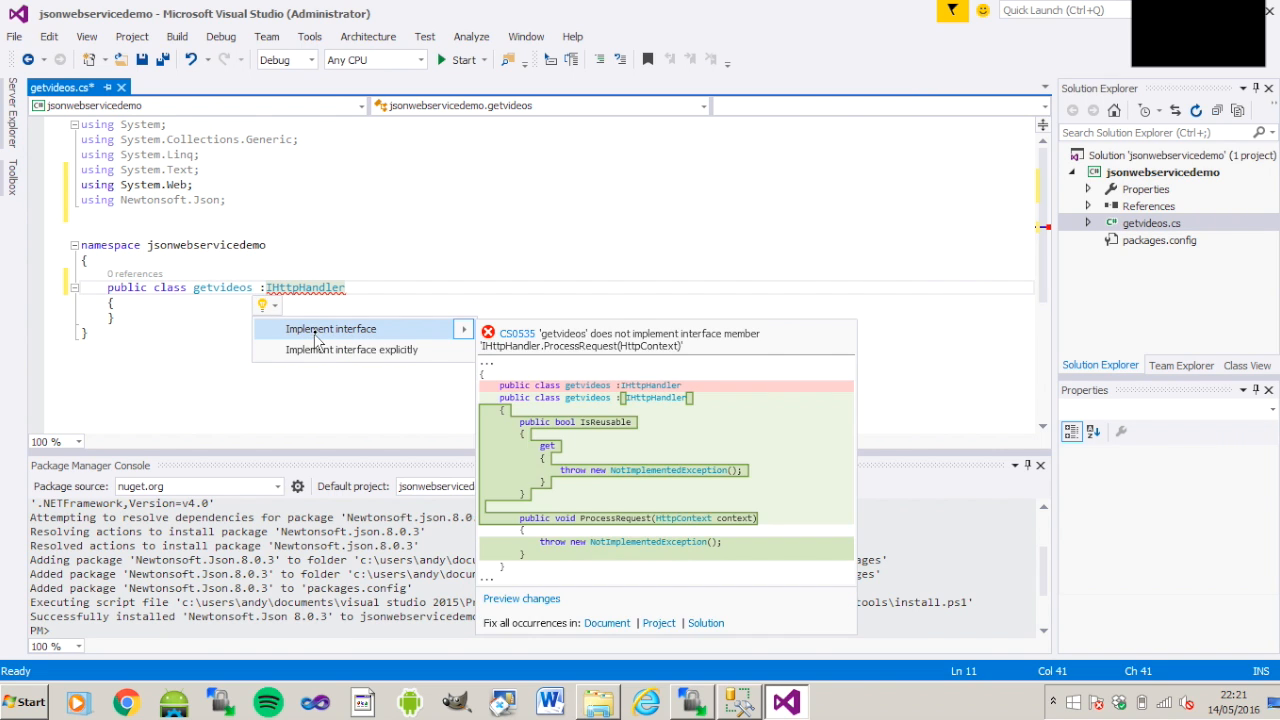
left_click(332, 328)
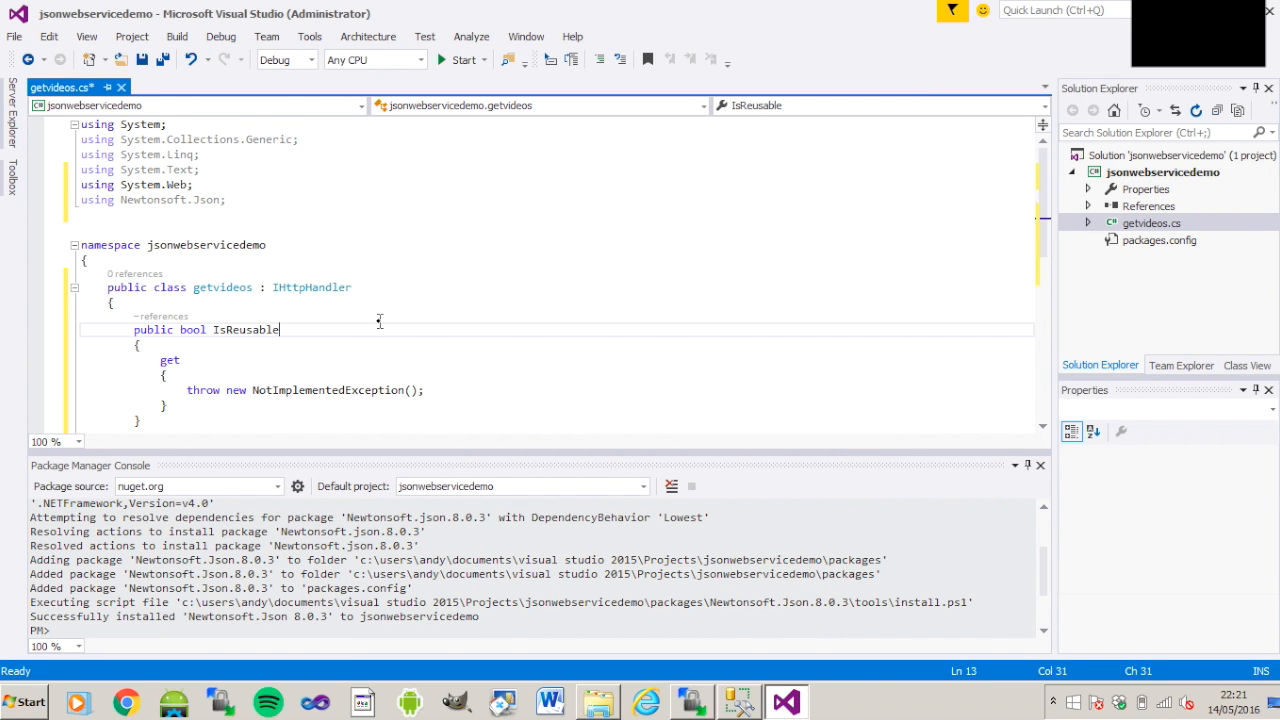
- Replace the IsReusable getter's placeholder exception with 'return true;'
double_click(244, 328)
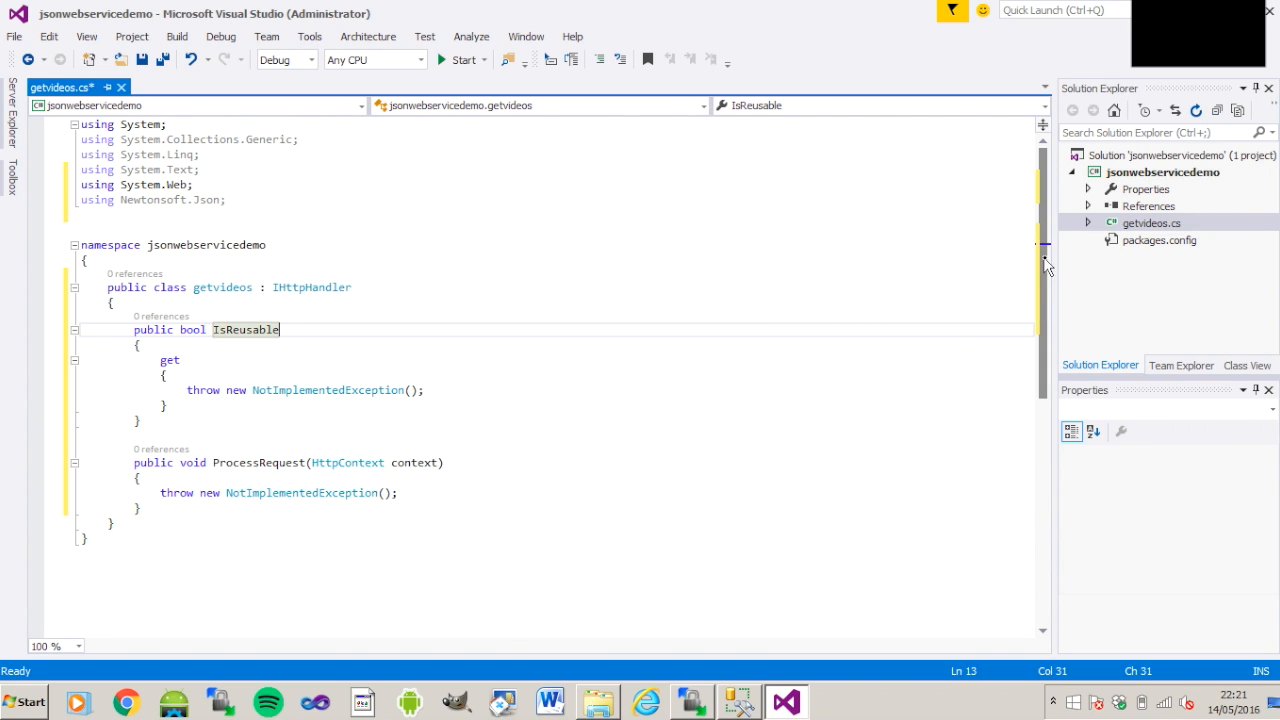
scroll("down", 3)
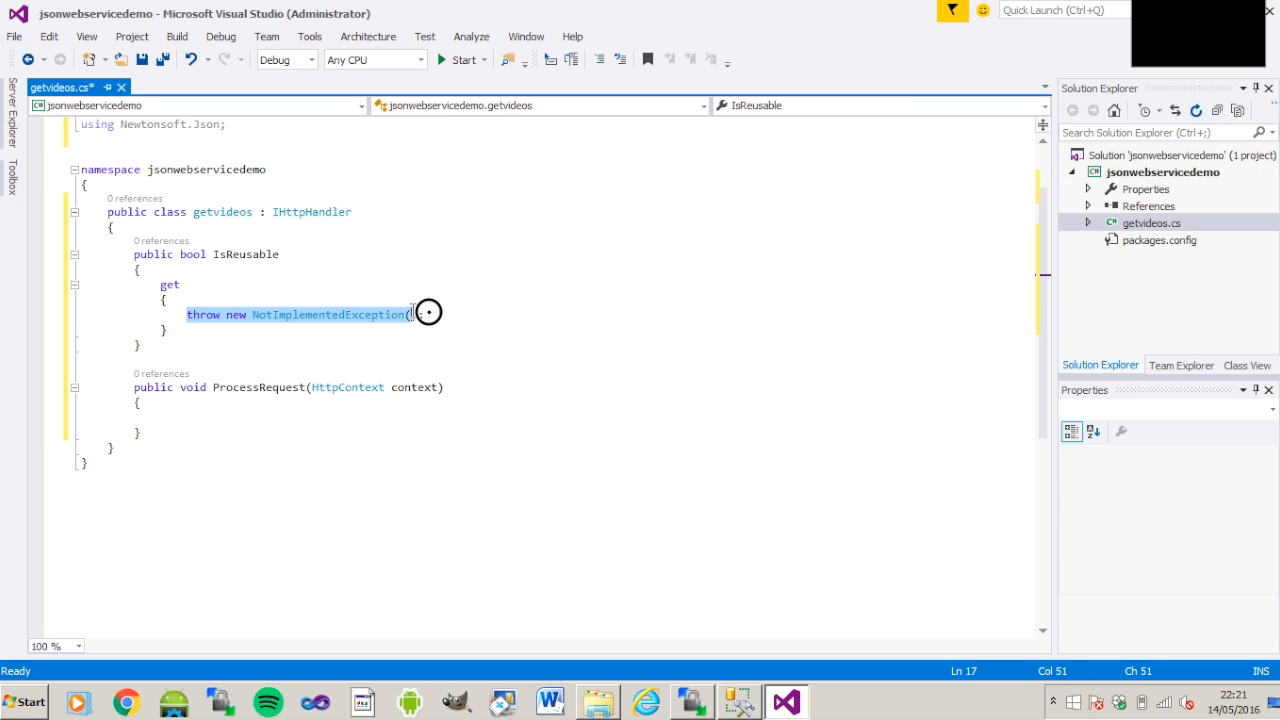
key("Delete")
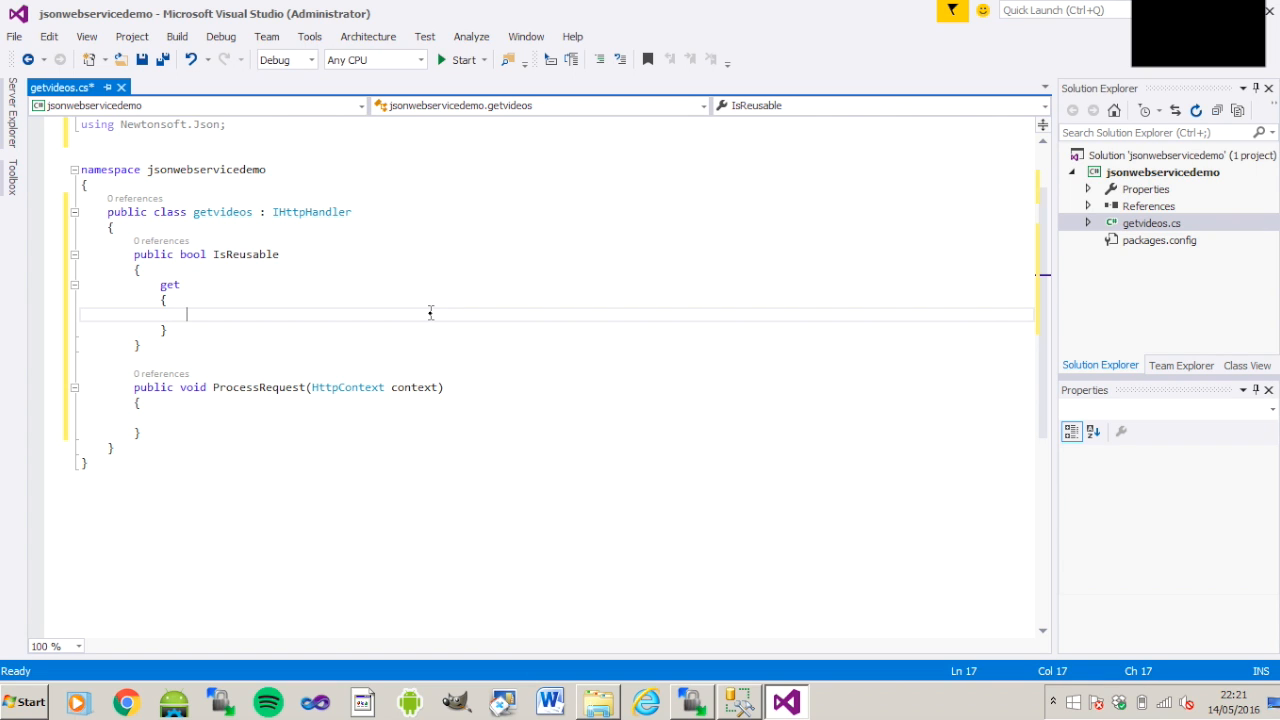
type("return")
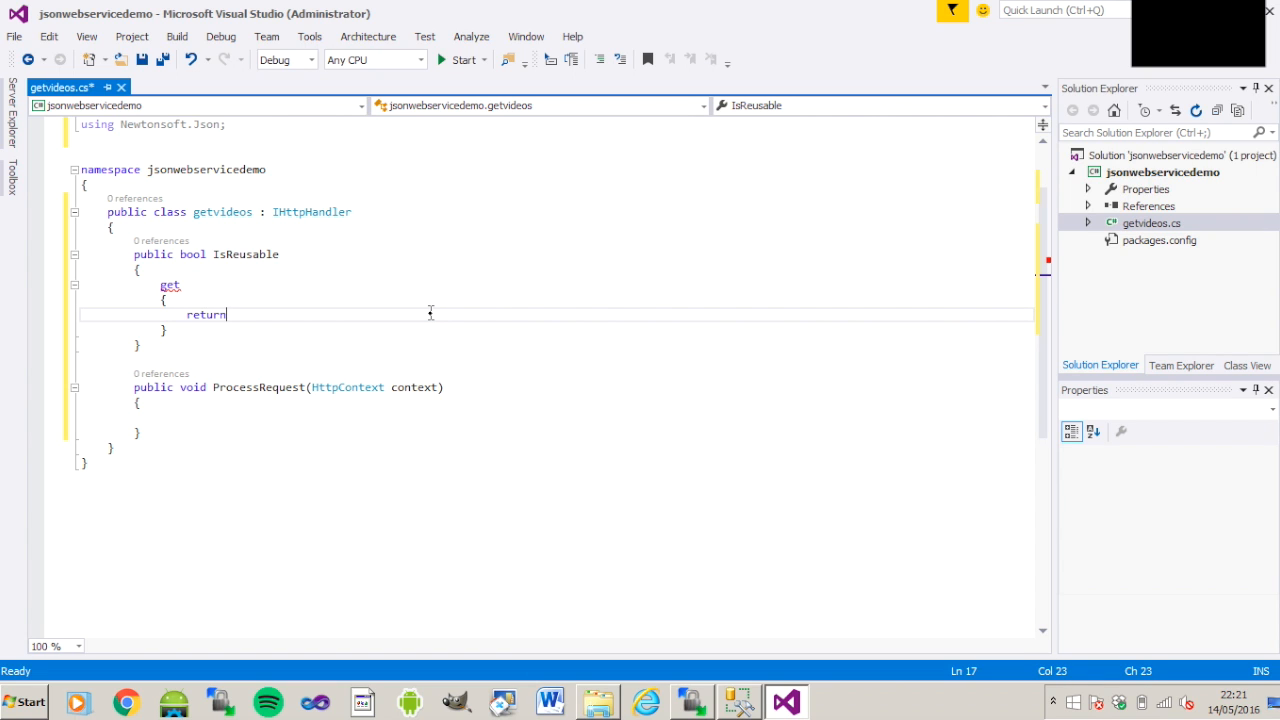
type("true;")
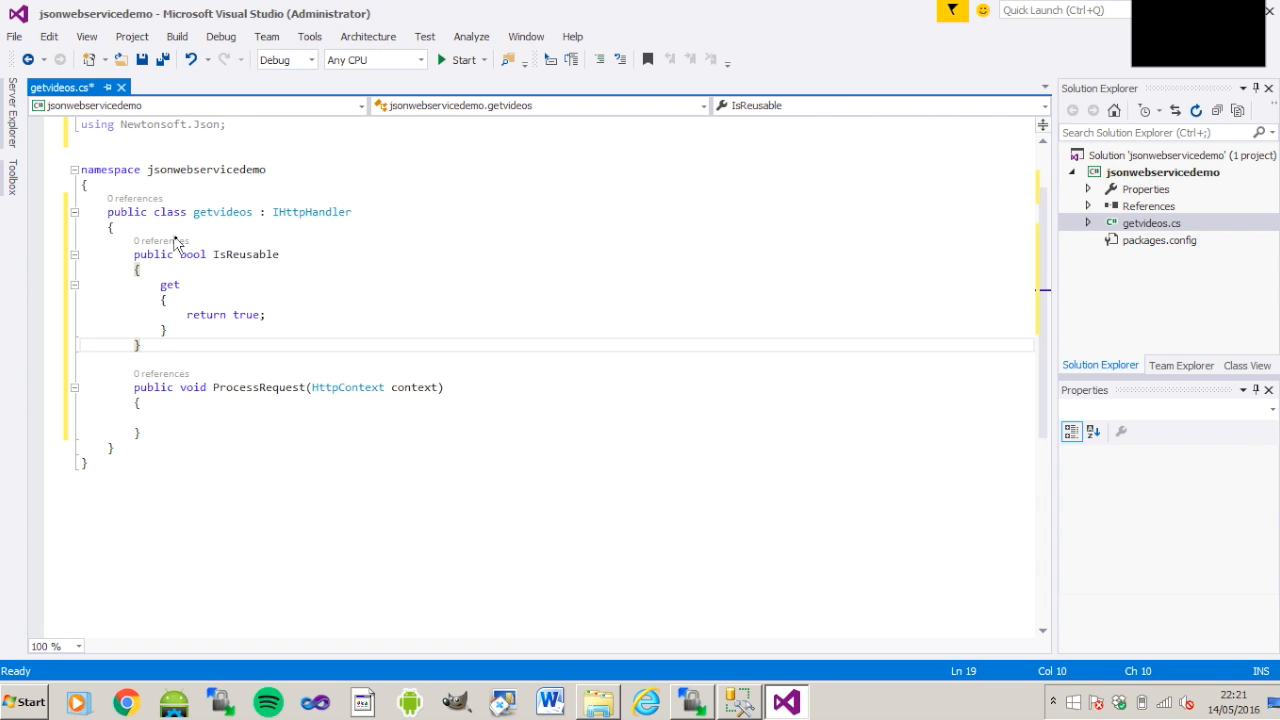
- Add a try block with a catch (Exception) handler inside ProcessRequest
left_click(142, 60)
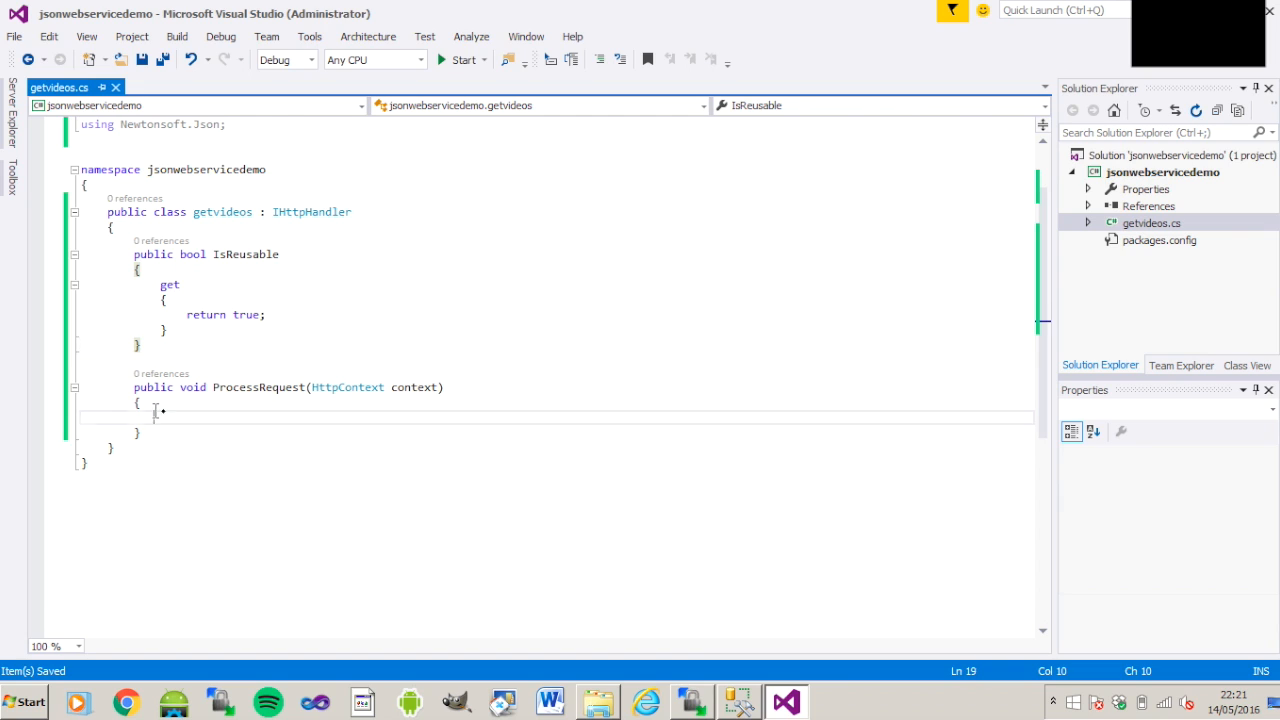
key("enter")
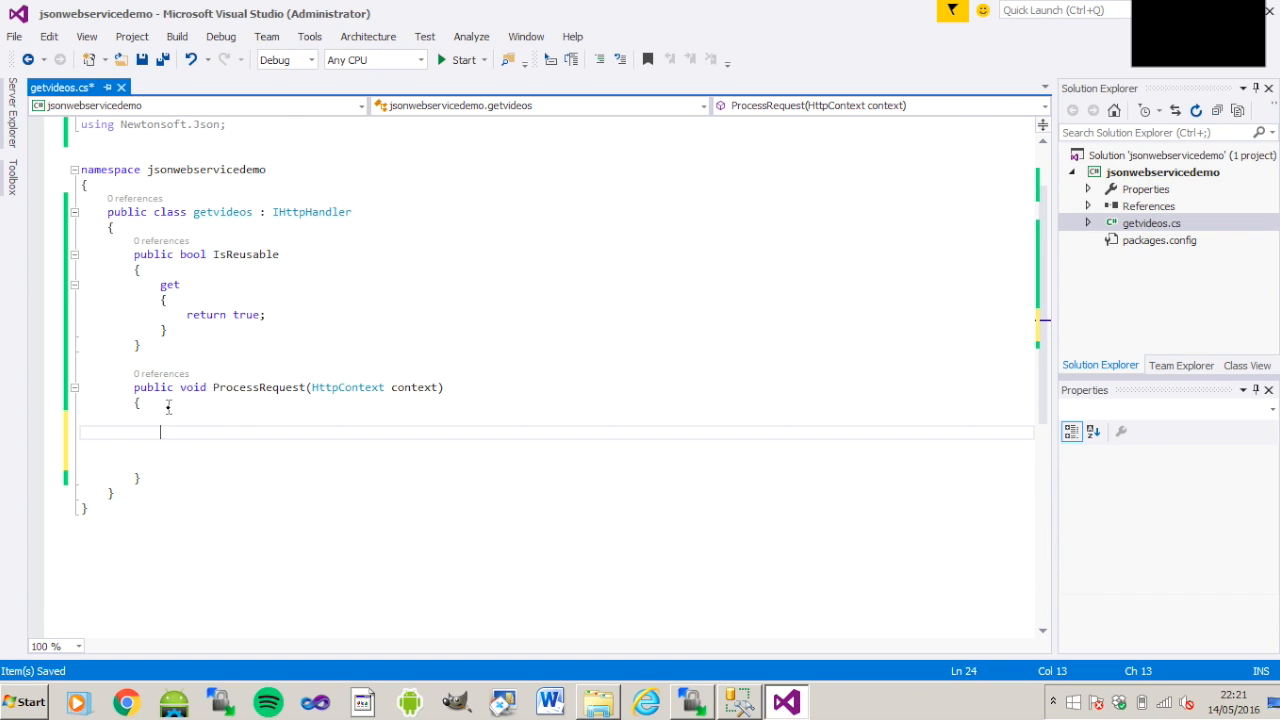
type("try")
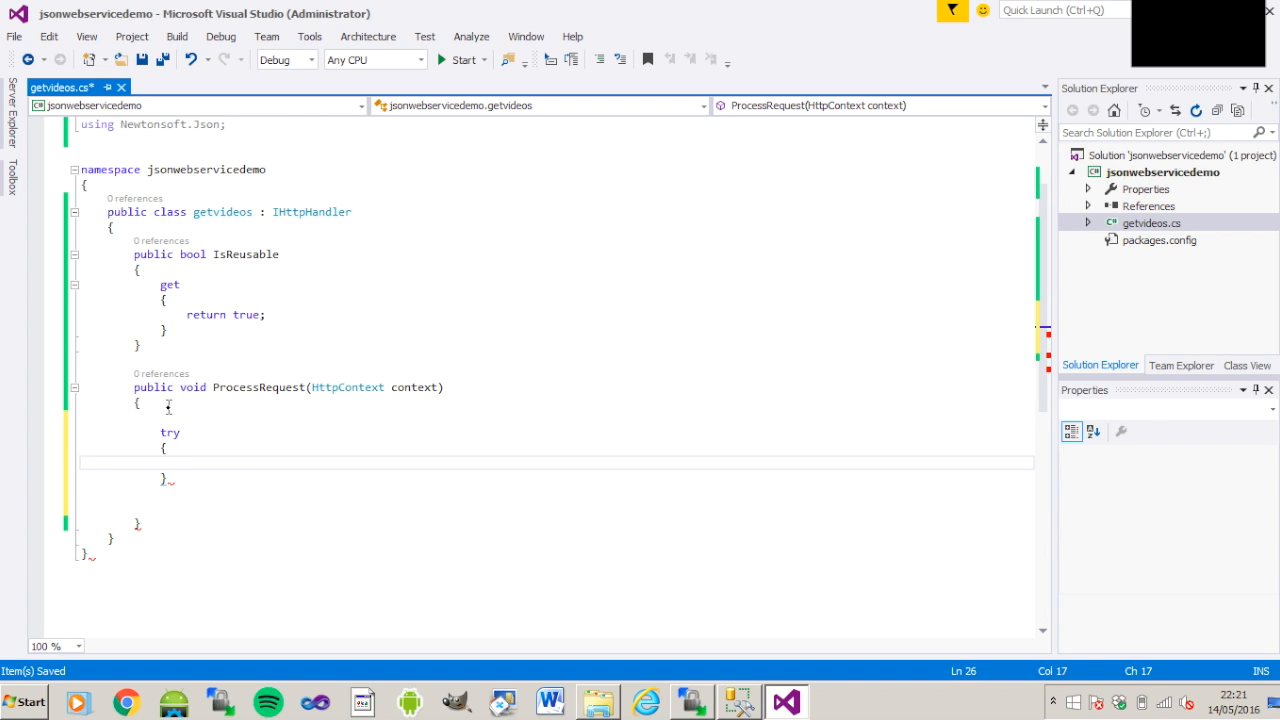
type("catch(")
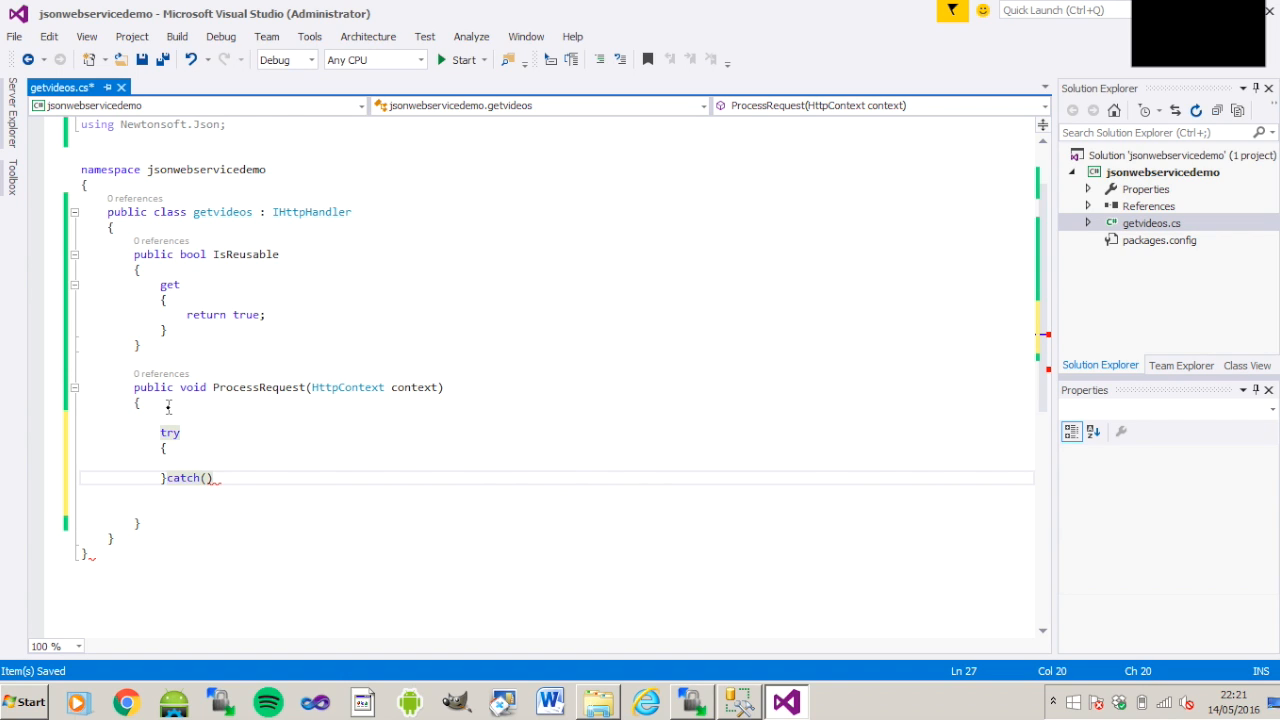
type("Exception e")
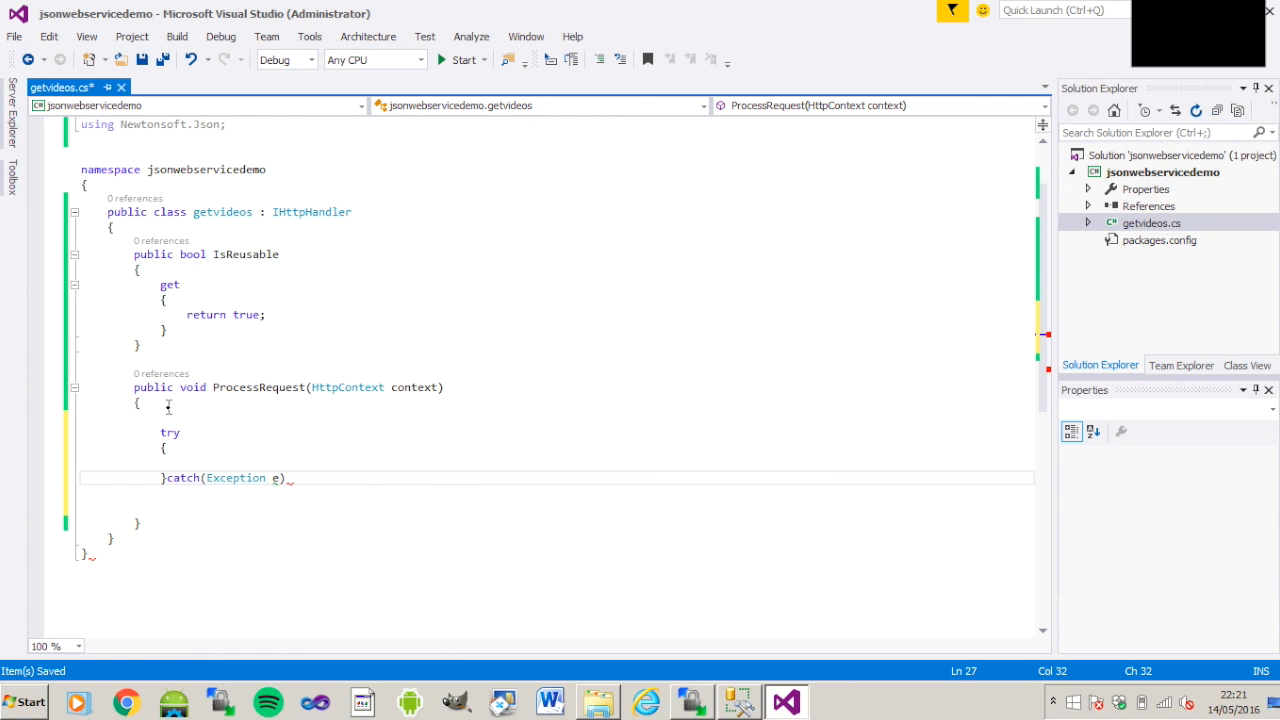
key("enter")
type("{")
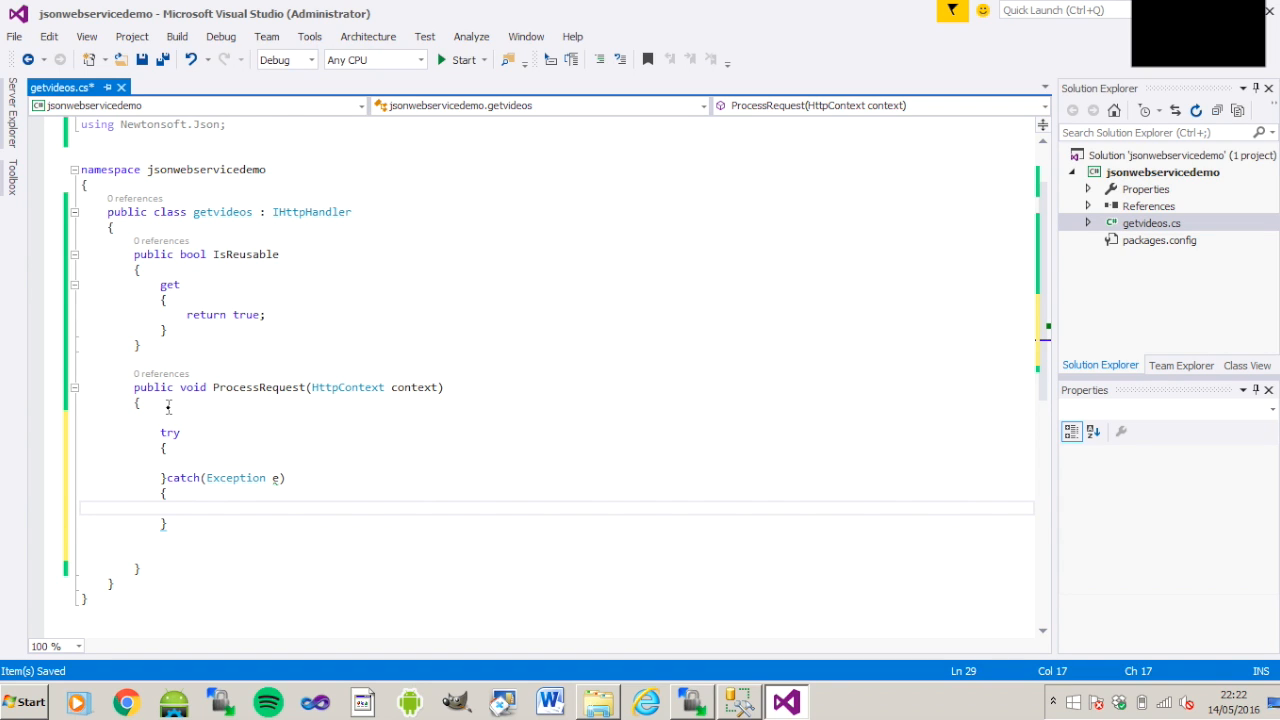
- Write HttpContext.Current.Response.Write("Error in web service") in the catch block
type("Http")
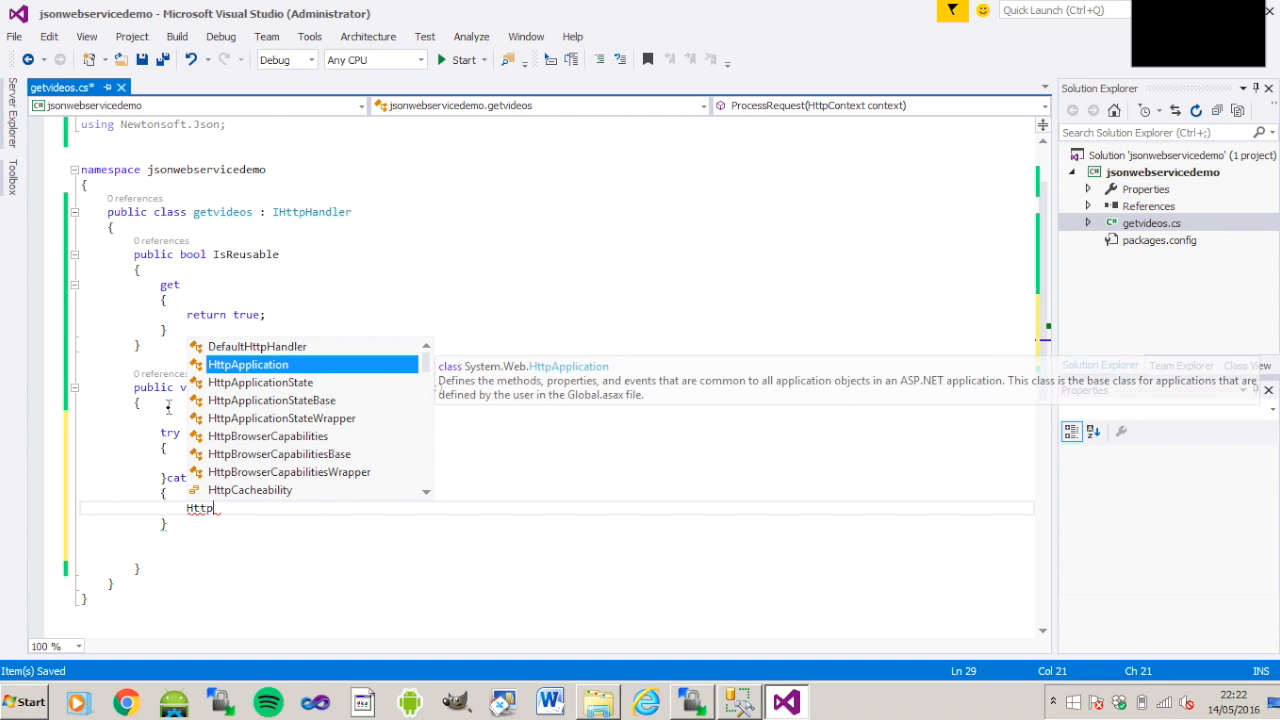
type("co")
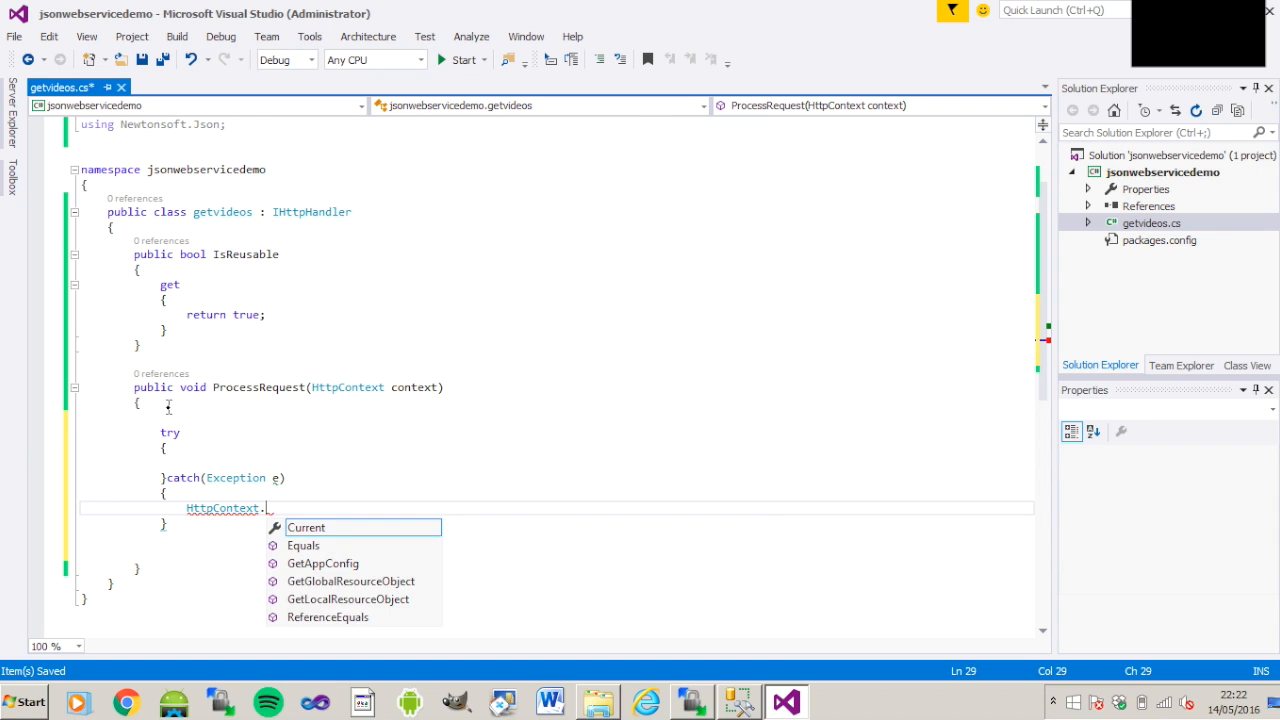
type("Current.")
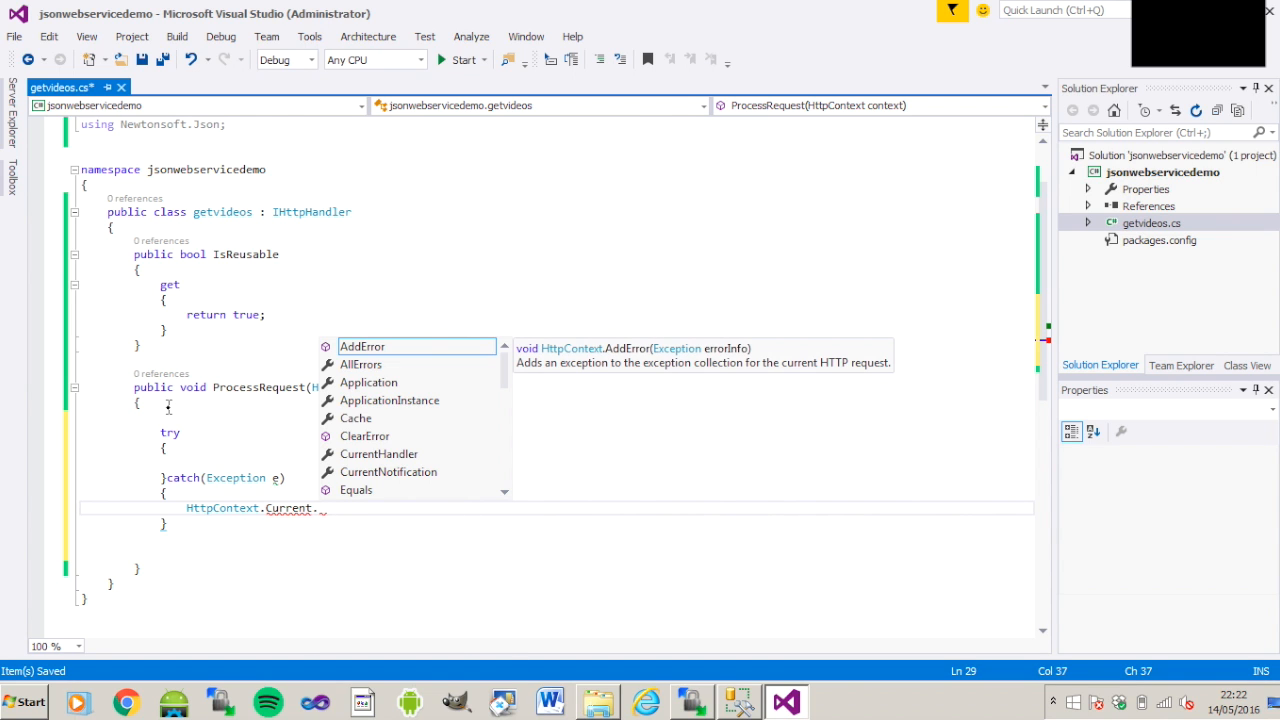
type("re")
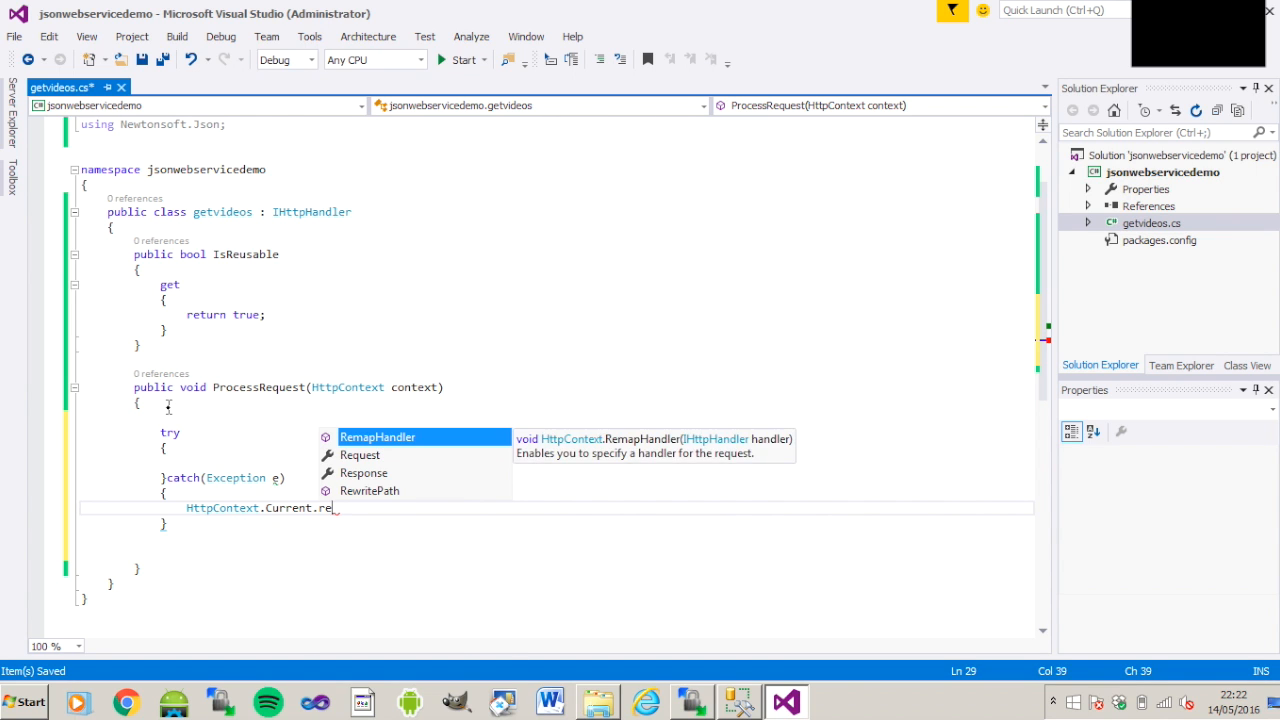
type("Response")
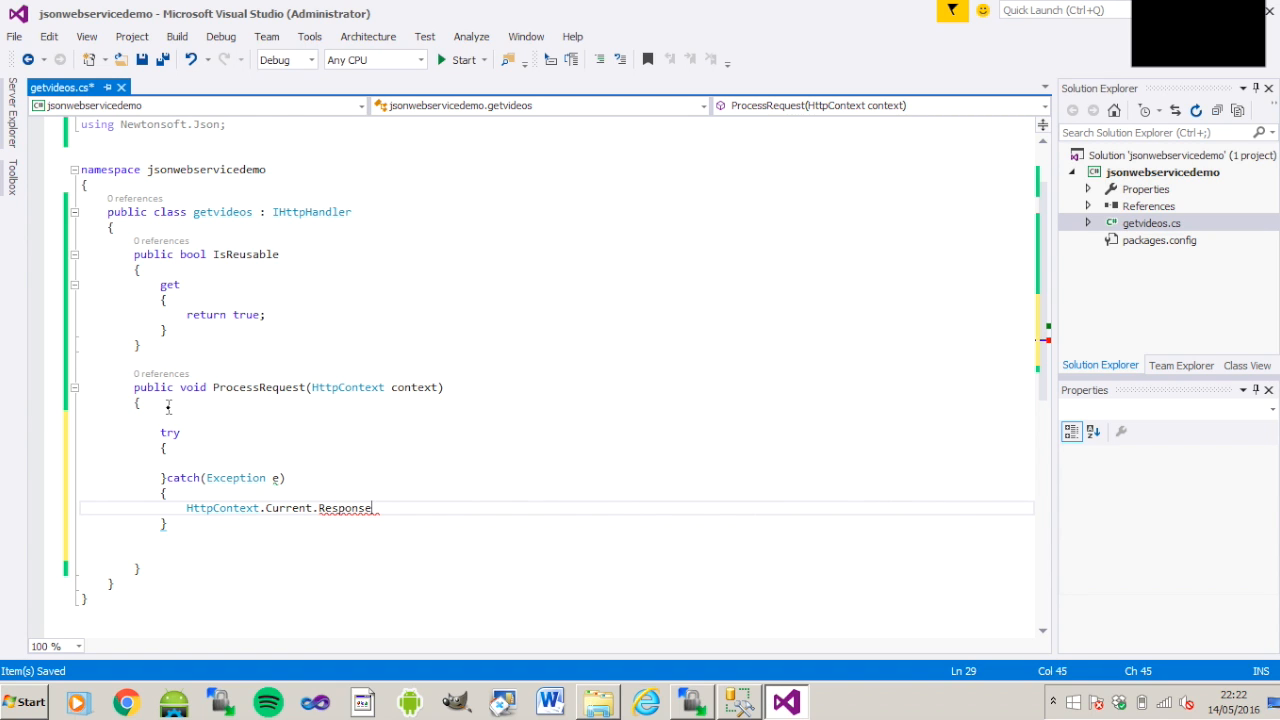
type("w")
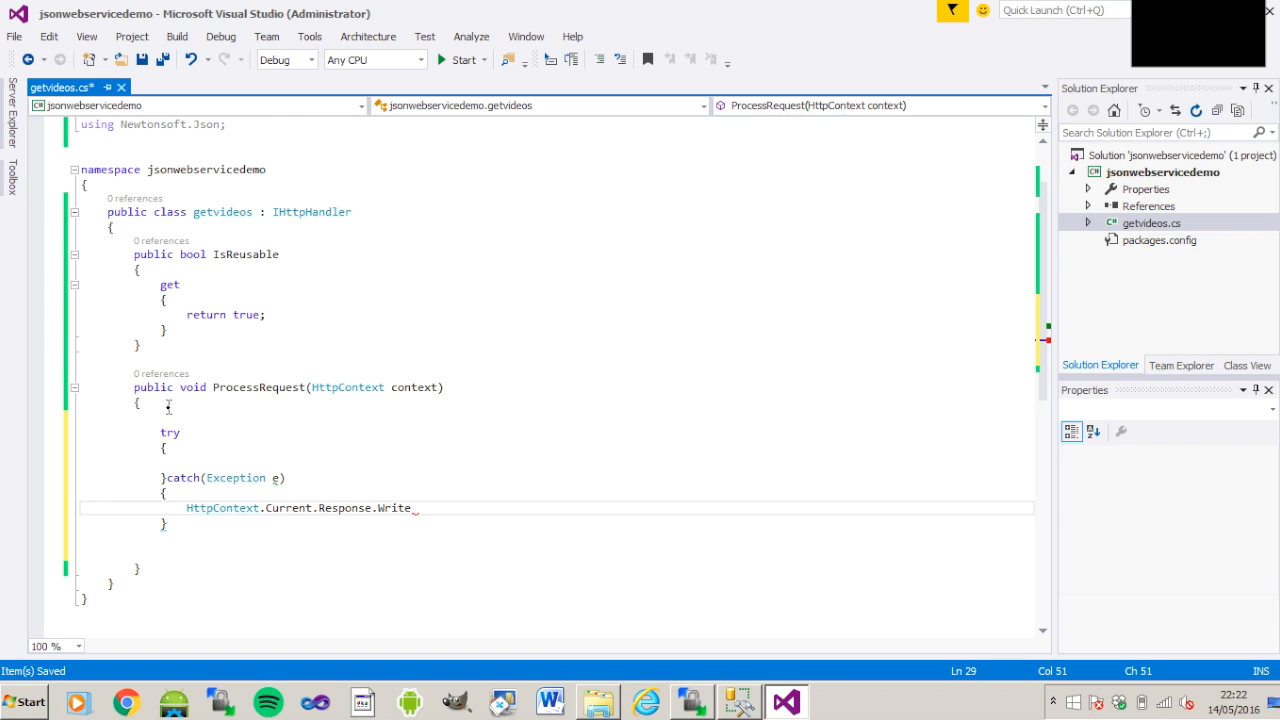
type("()")
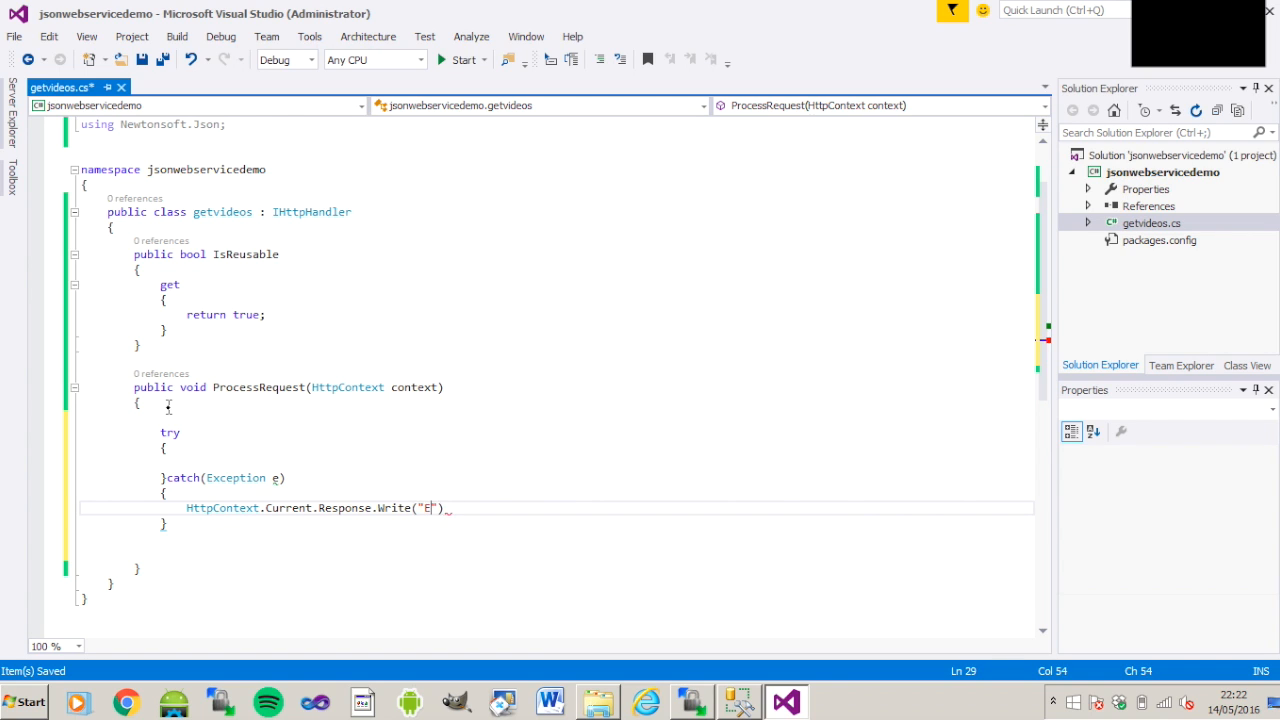
type("rror in")
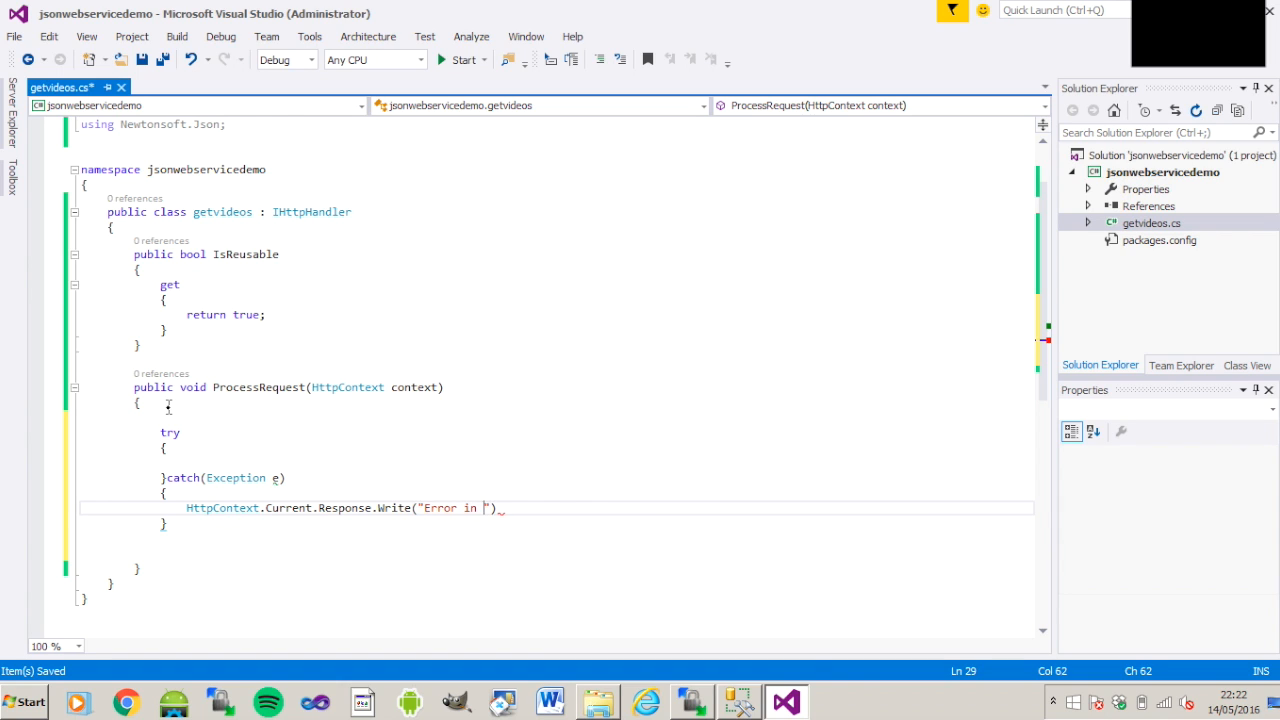
type("web")
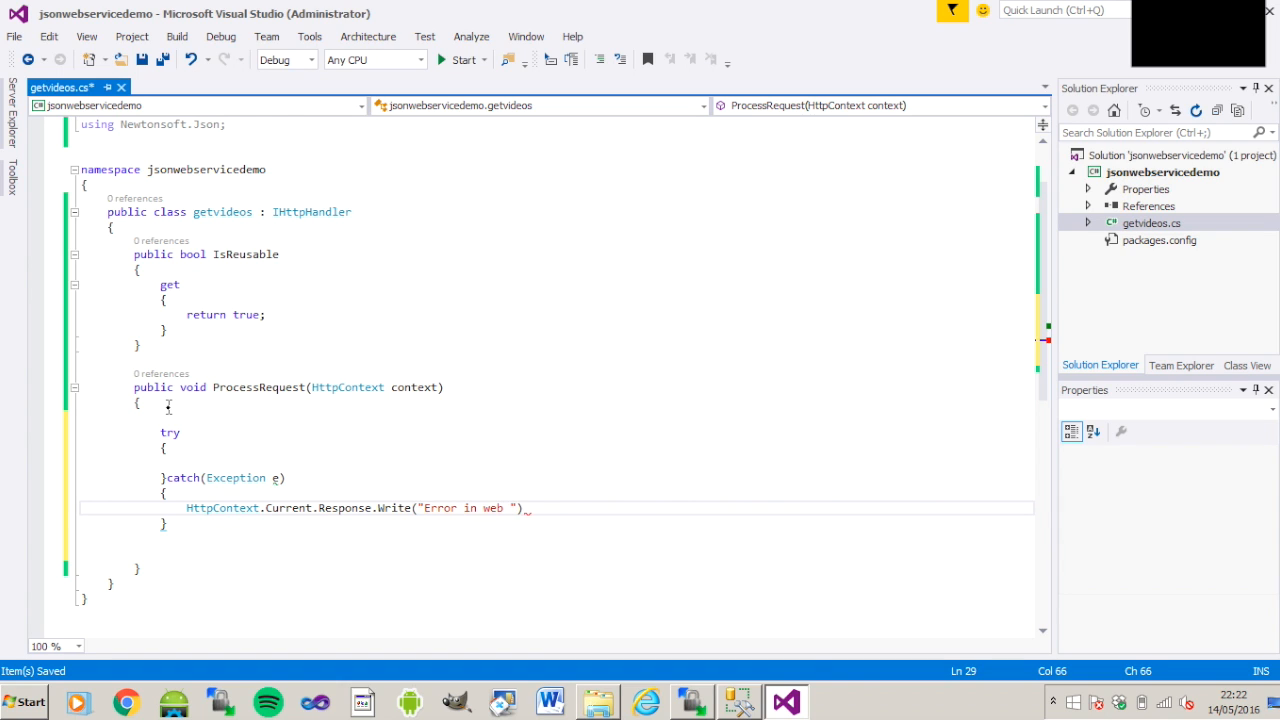
type("service")
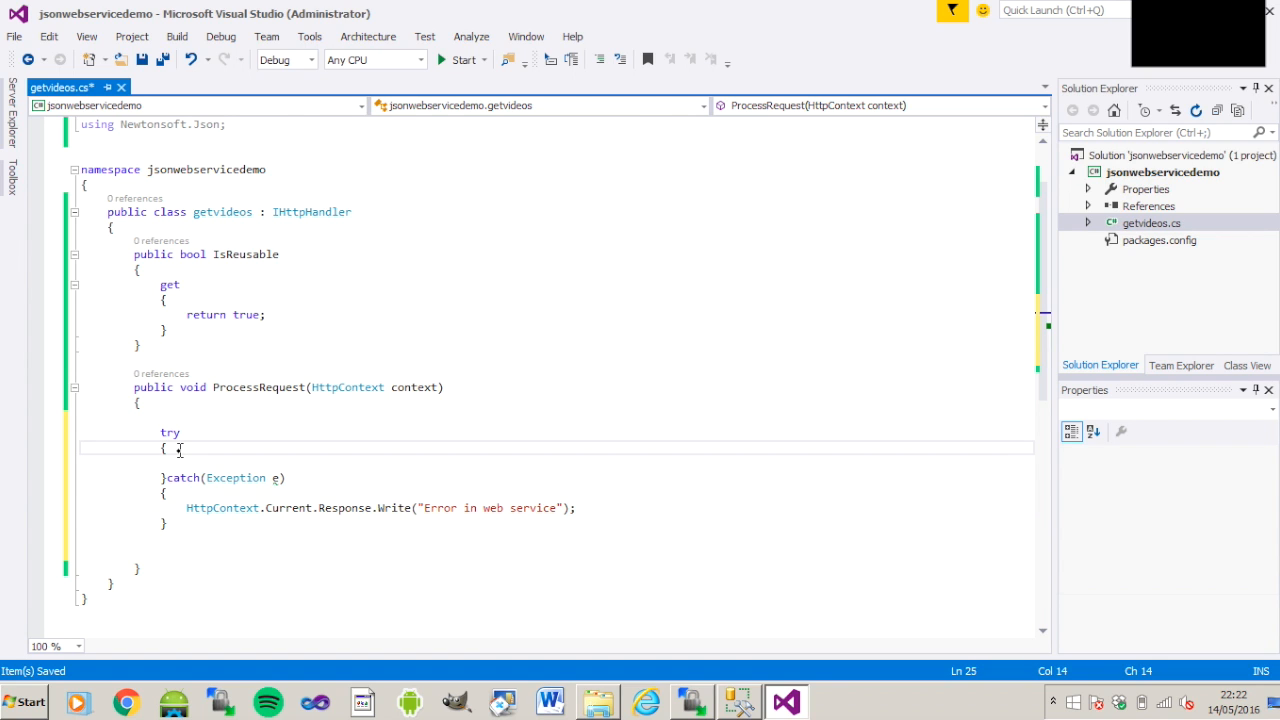
- Start a switch on context.Request.HttpMethod inside the try block
type("s")
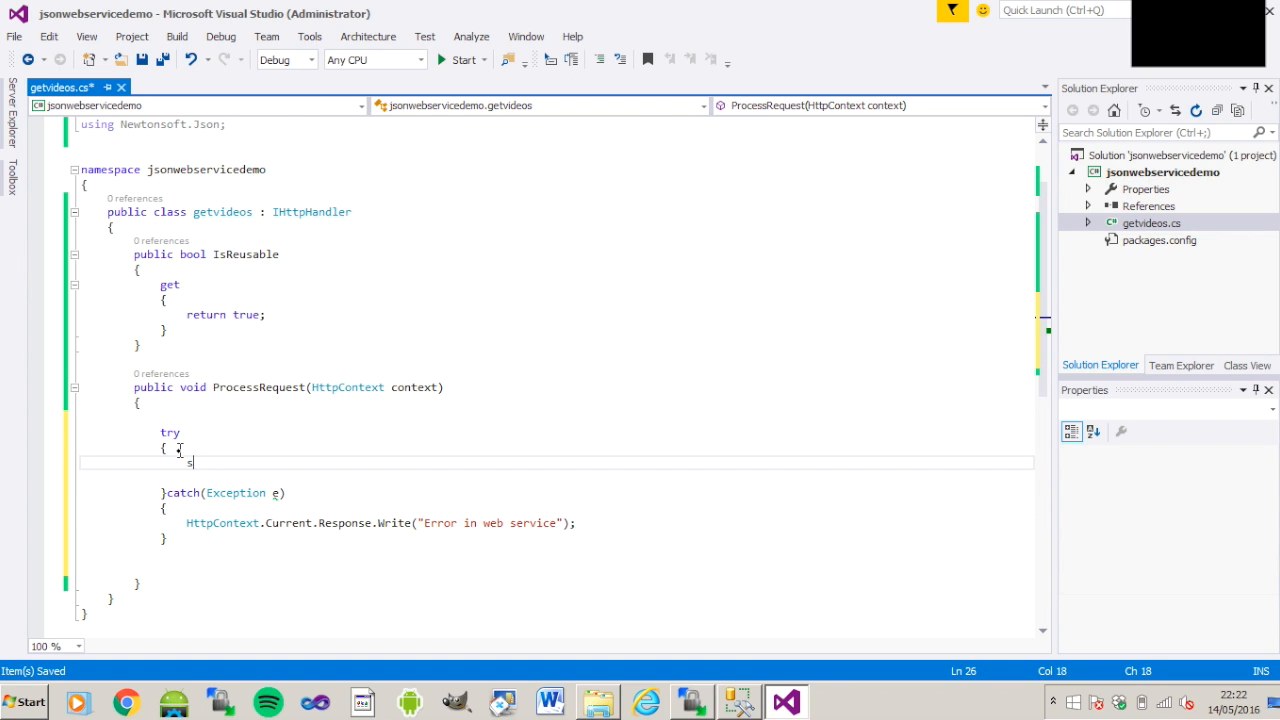
type("witch")
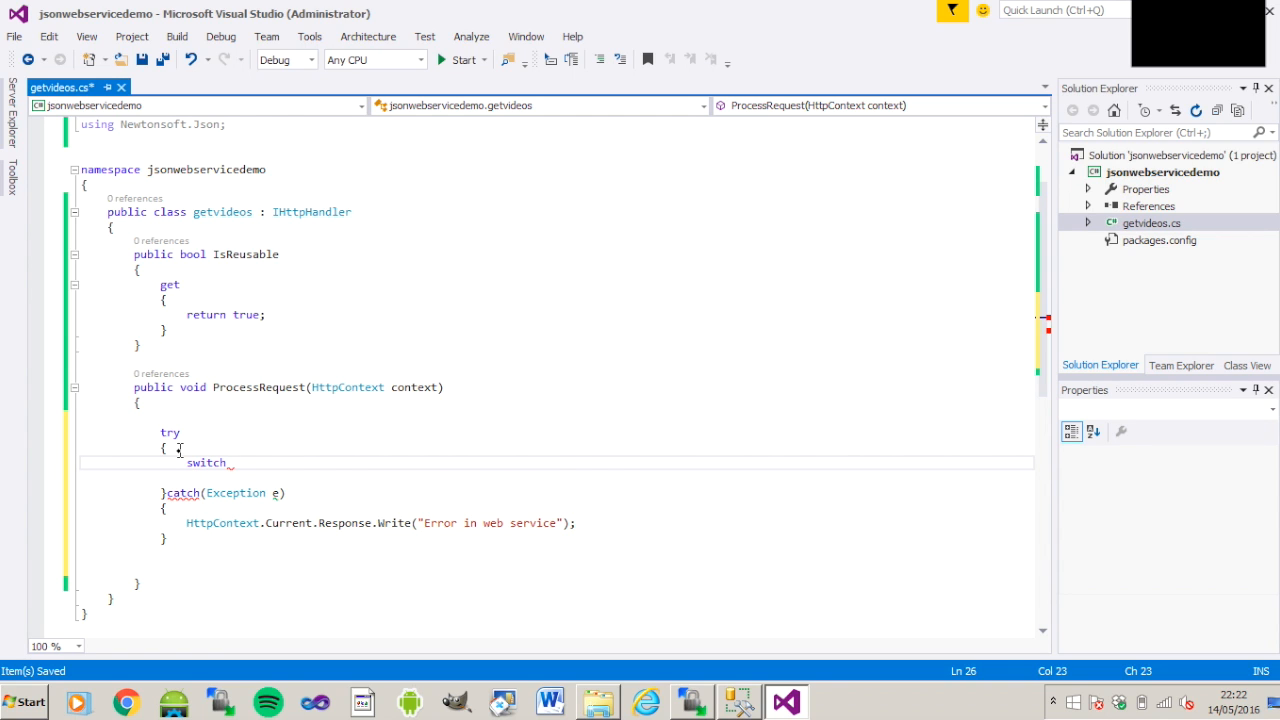
type("(c")
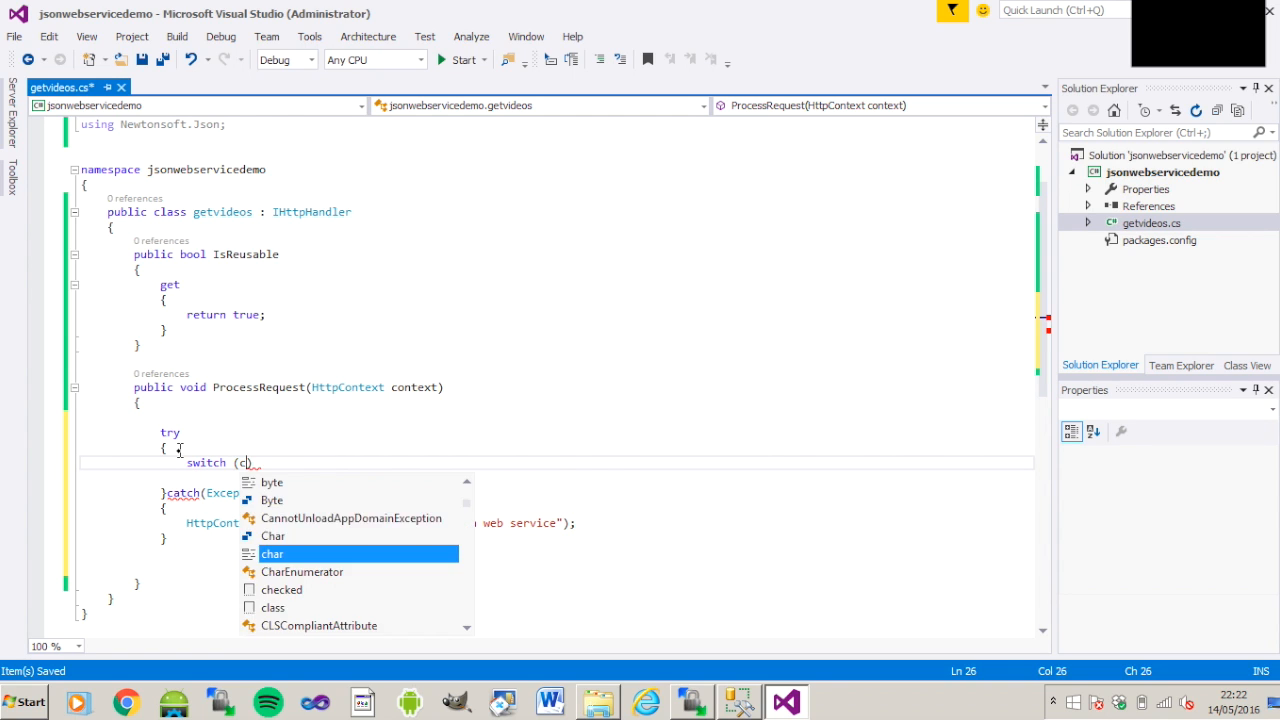
type("ontext")
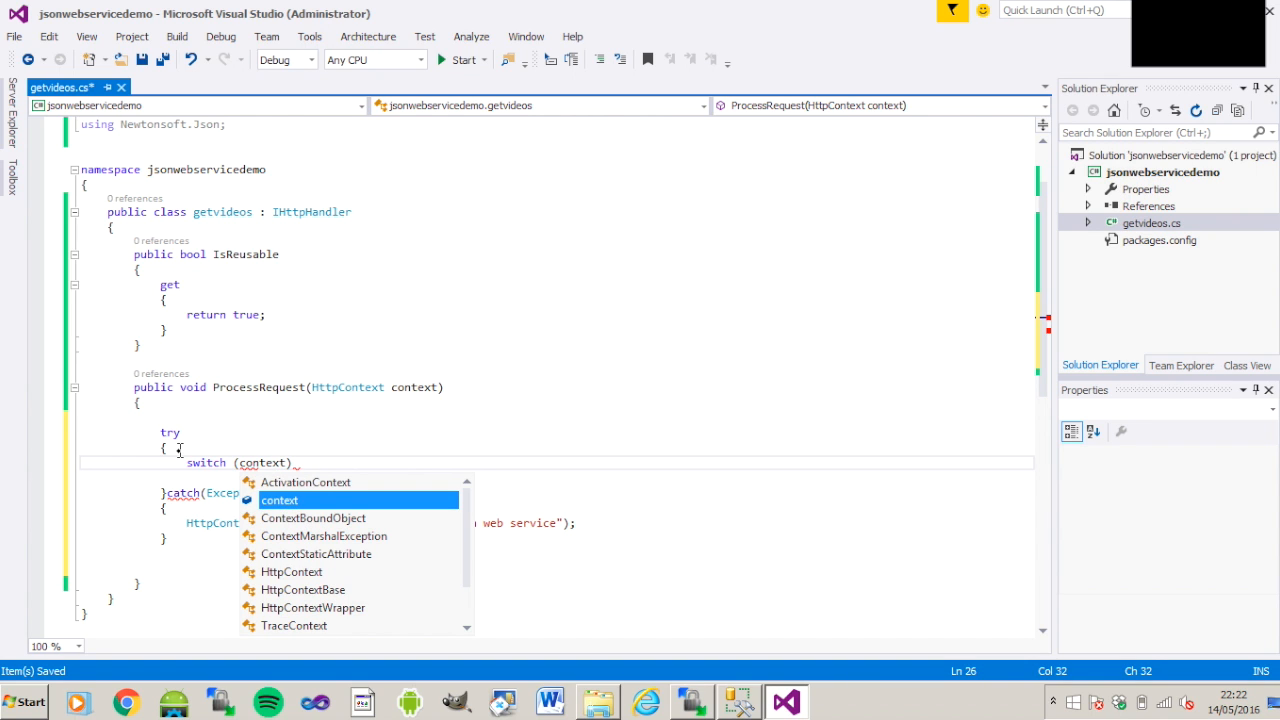
type(".Response.")
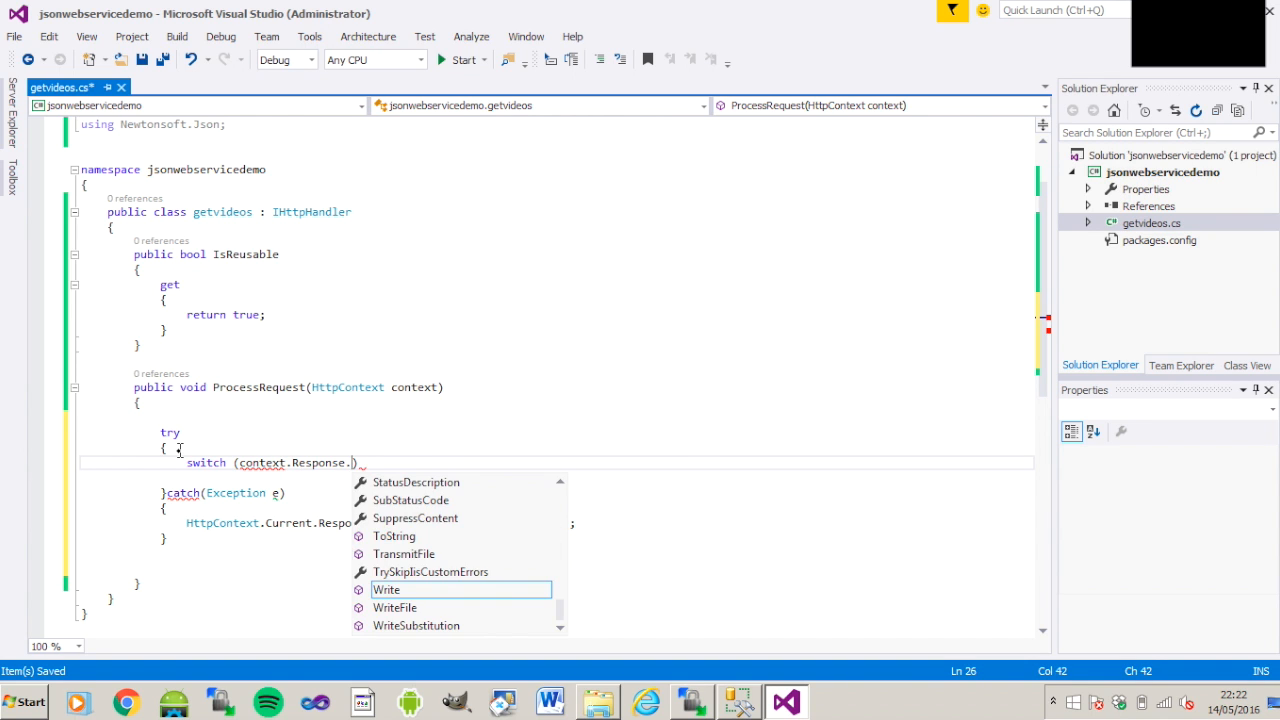
key("backspace")
type("quest")
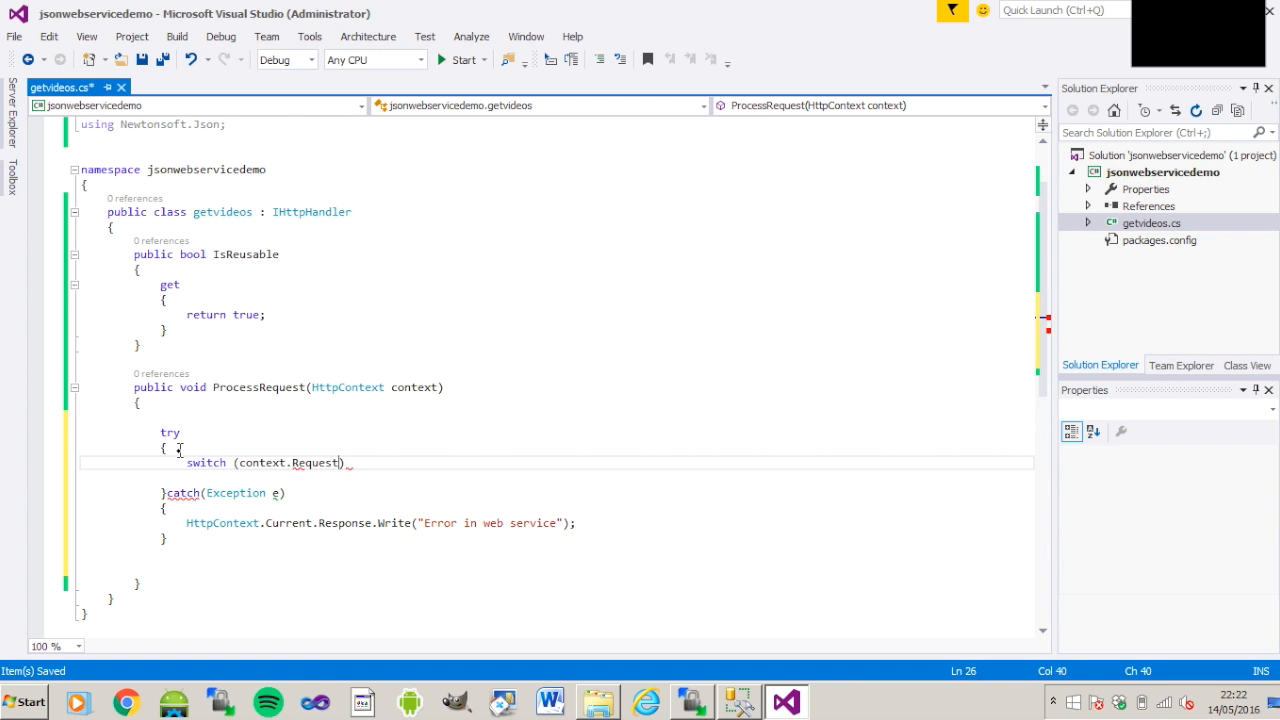
type(".httpMethod")
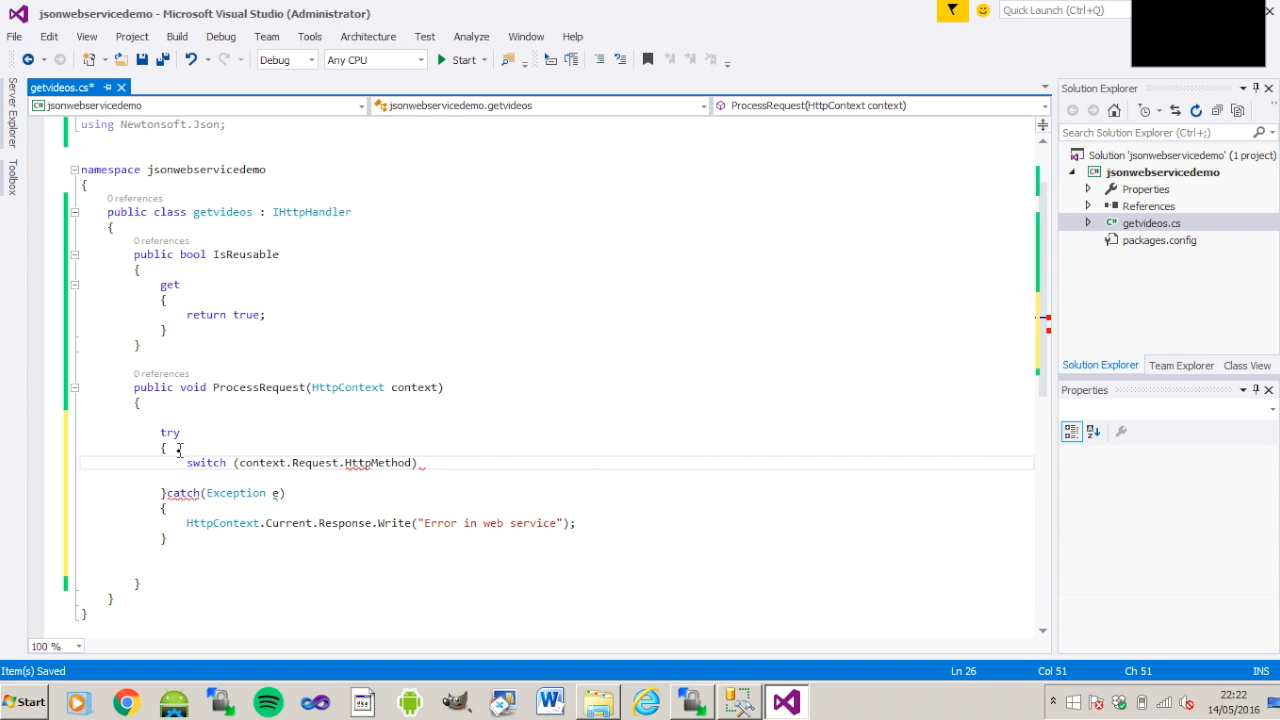
type("{")
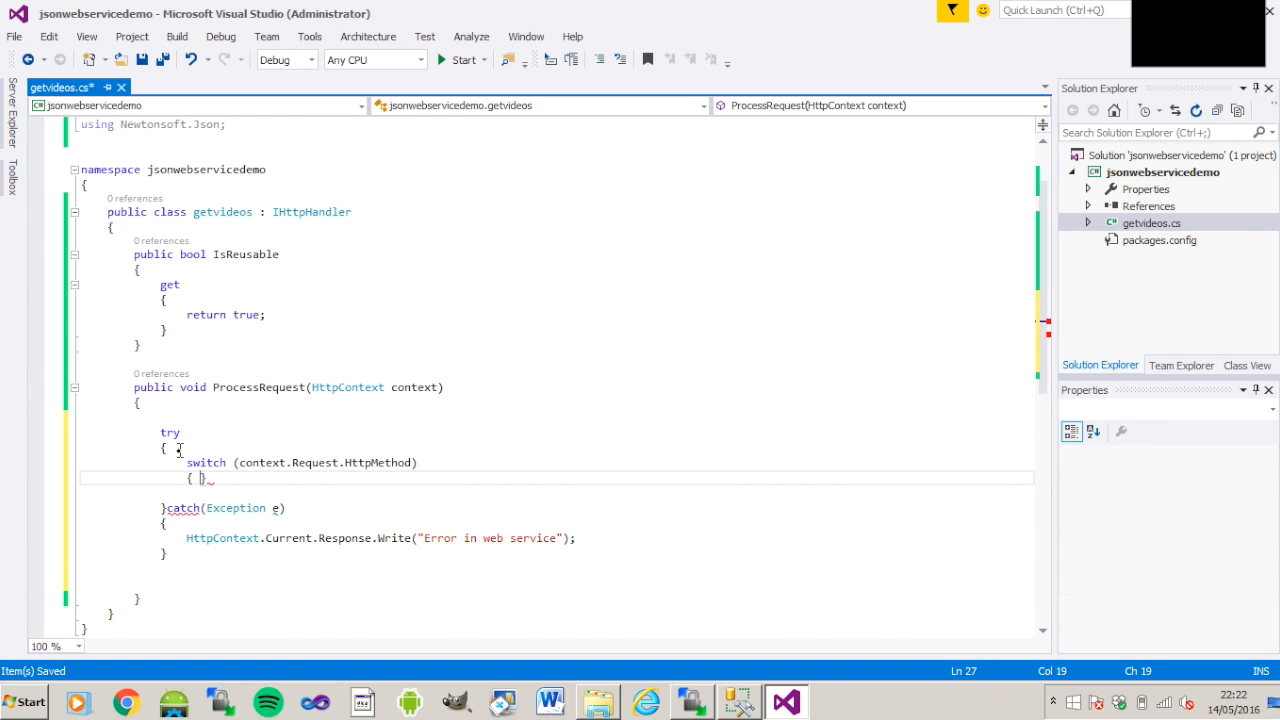
key("enter")
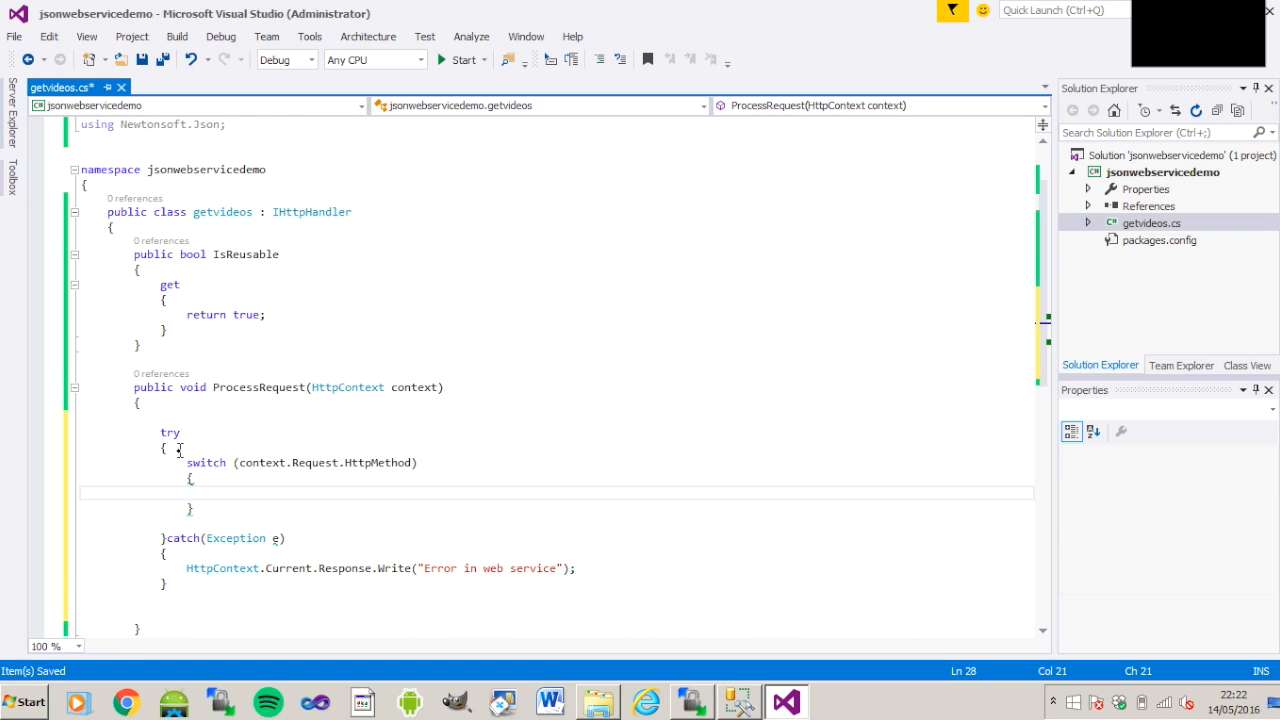
- Add case "POST", case "GET" and default branches, each ending in break;
type("case")
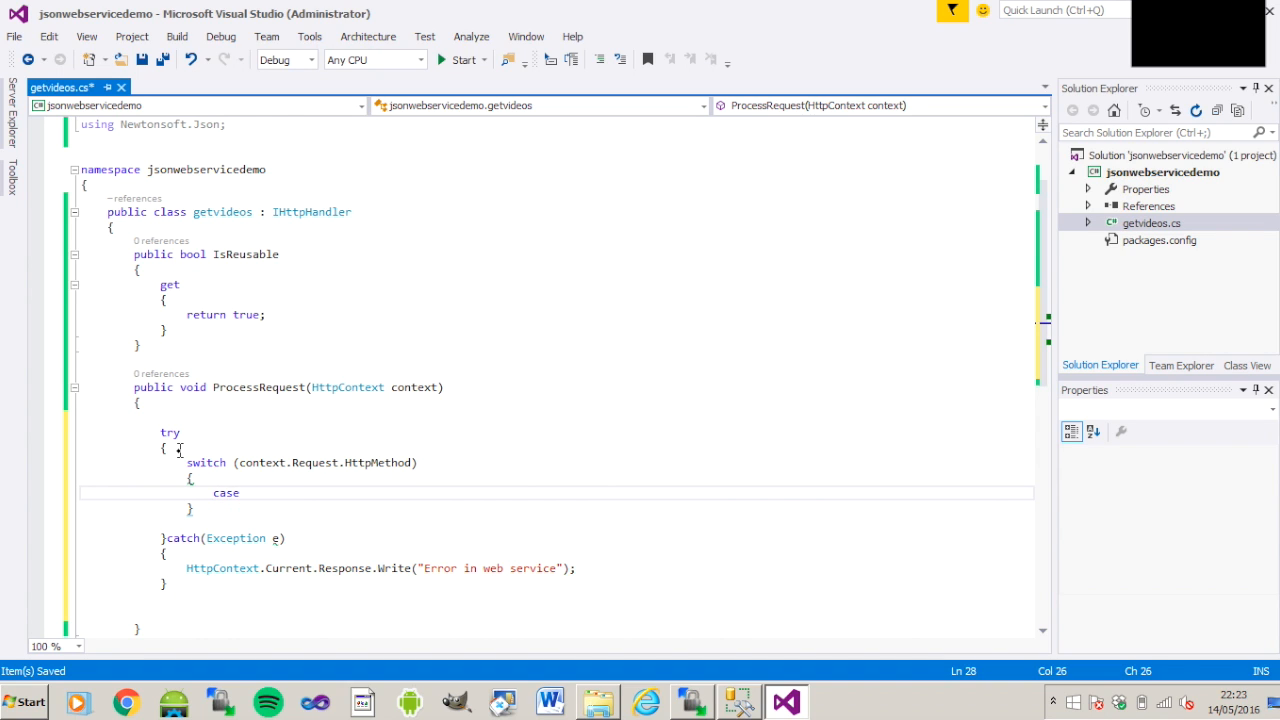
type("\"POST\"")
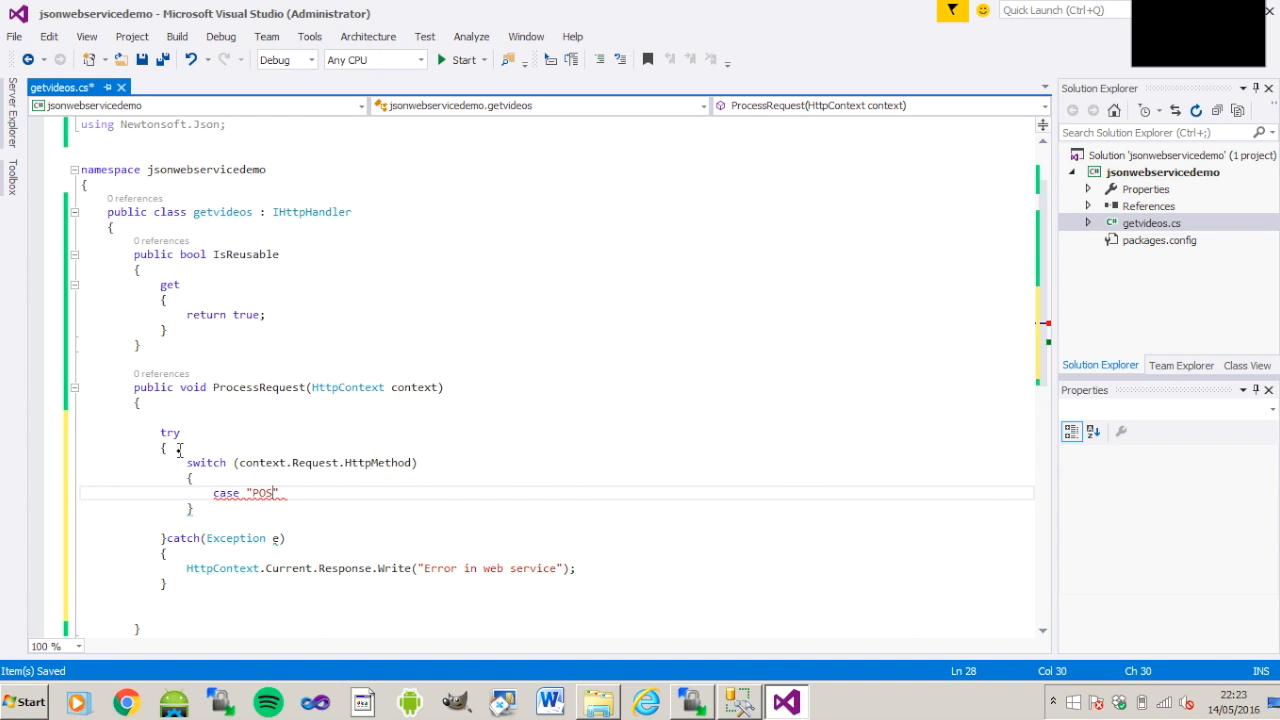
type("T\":")
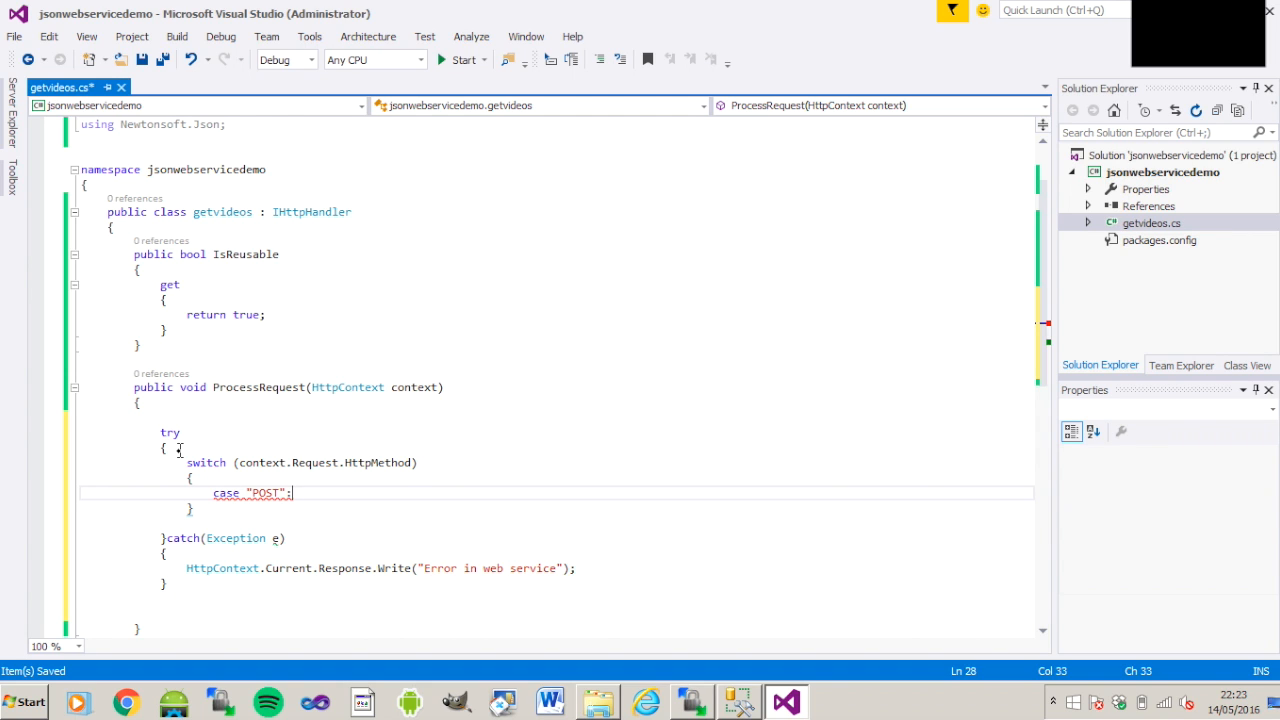
type("break;")
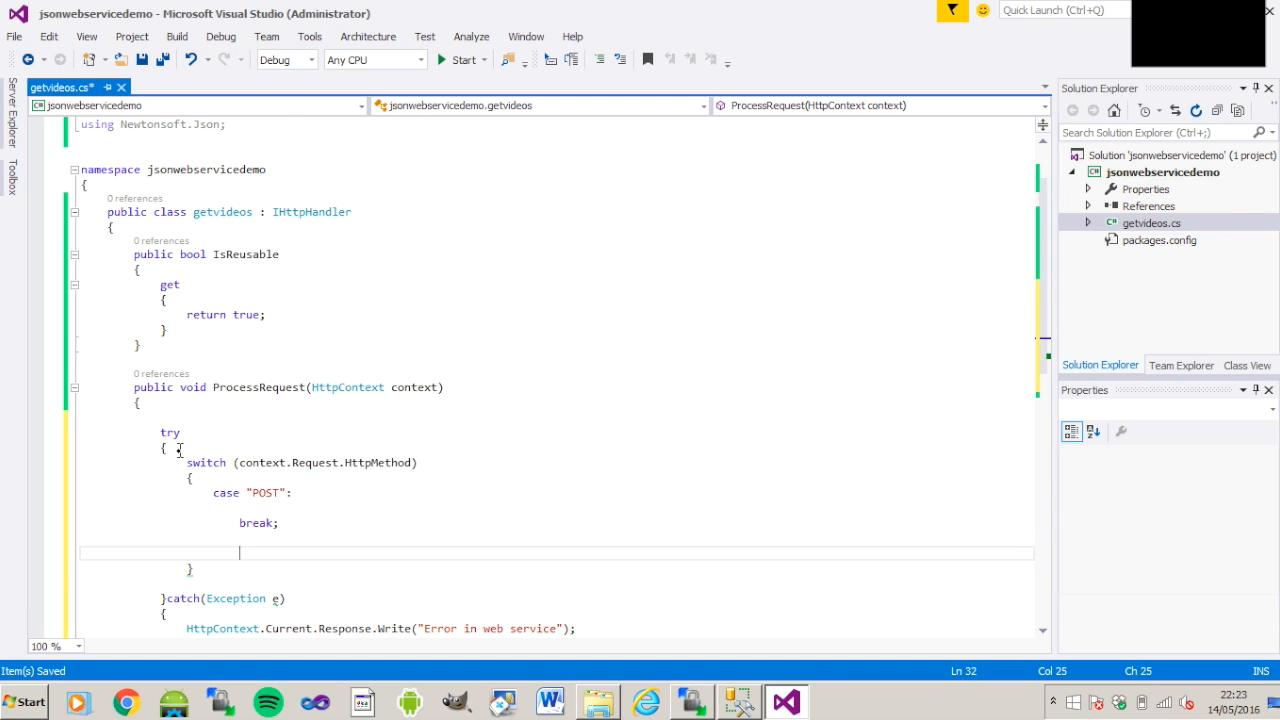
type("case \"GET\":")
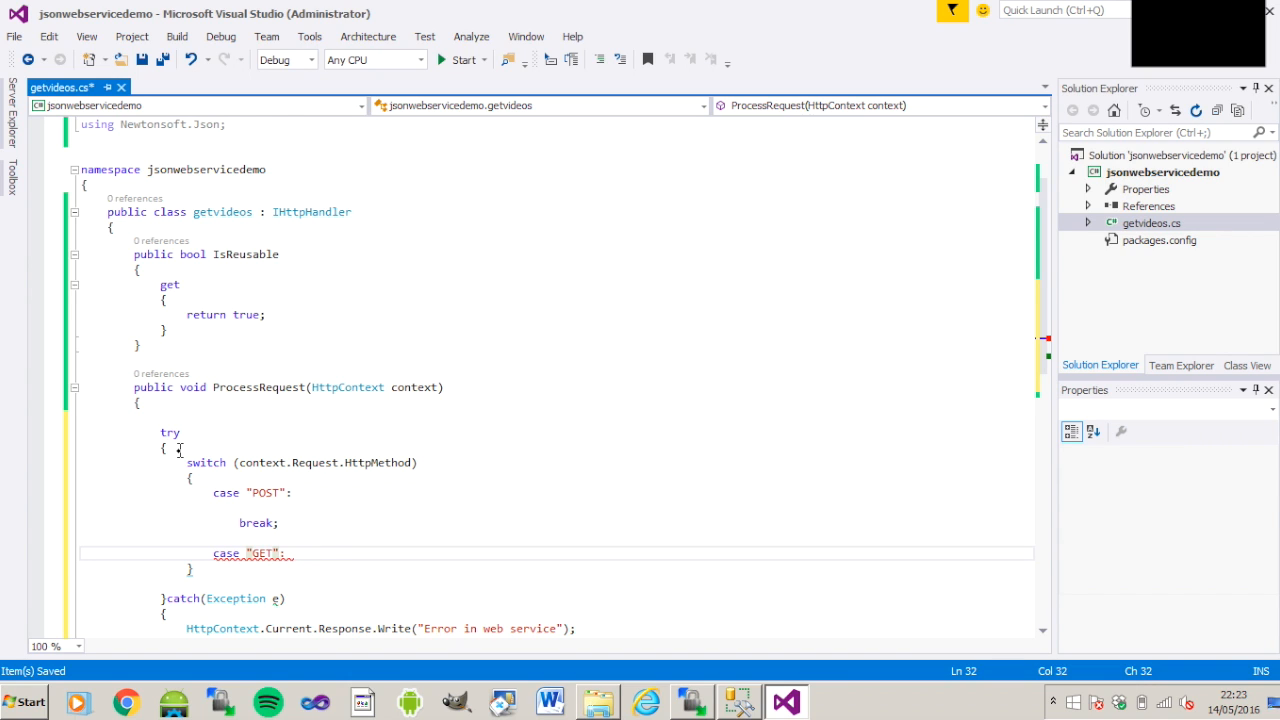
type("break;")
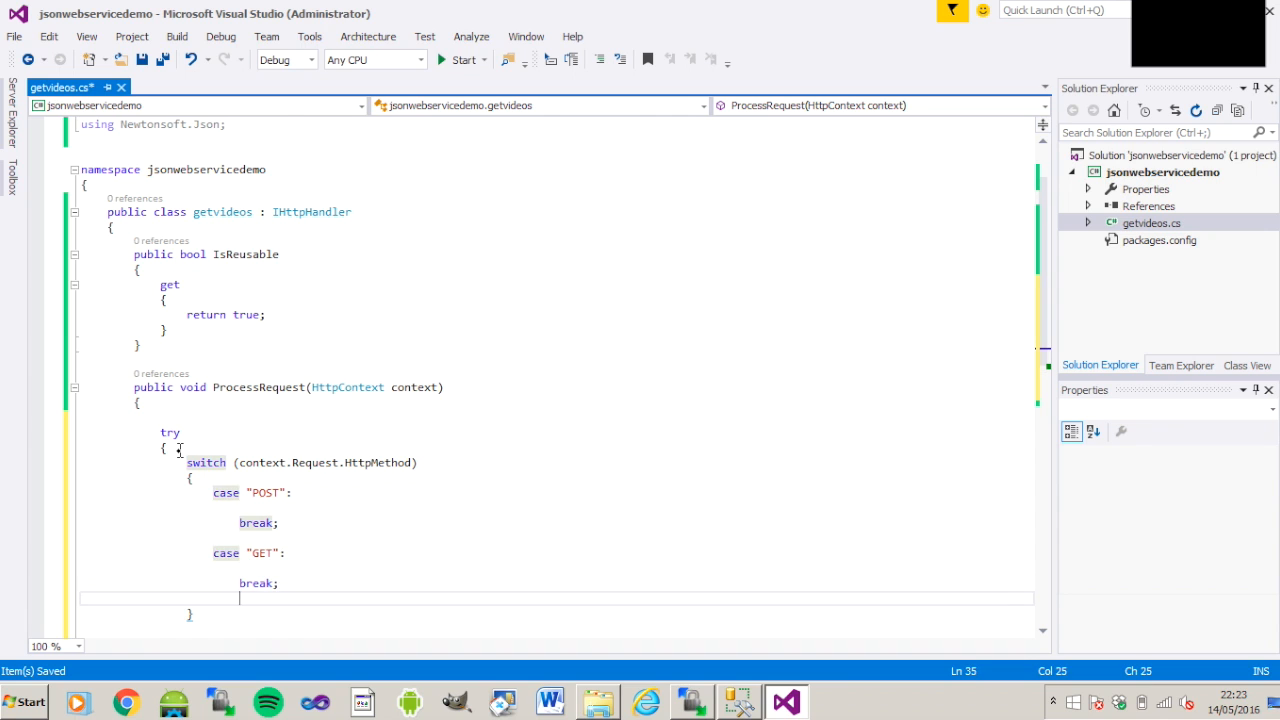
type("default:")
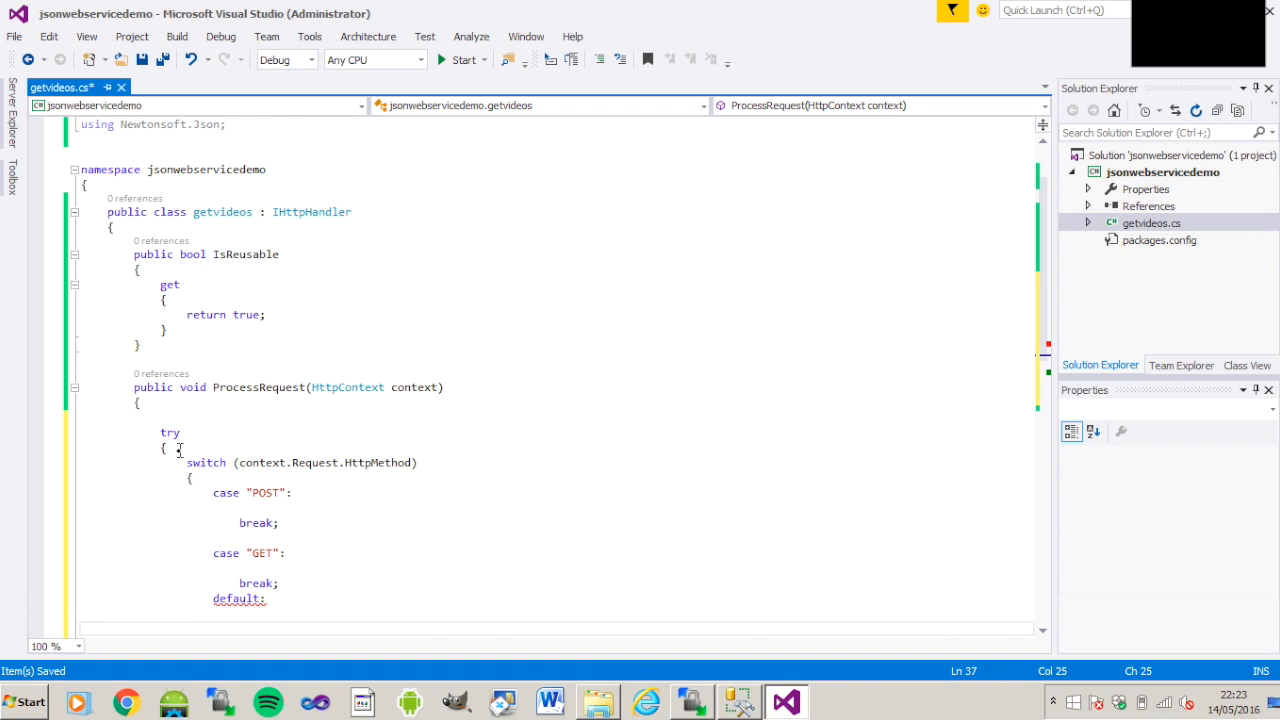
type("break;")
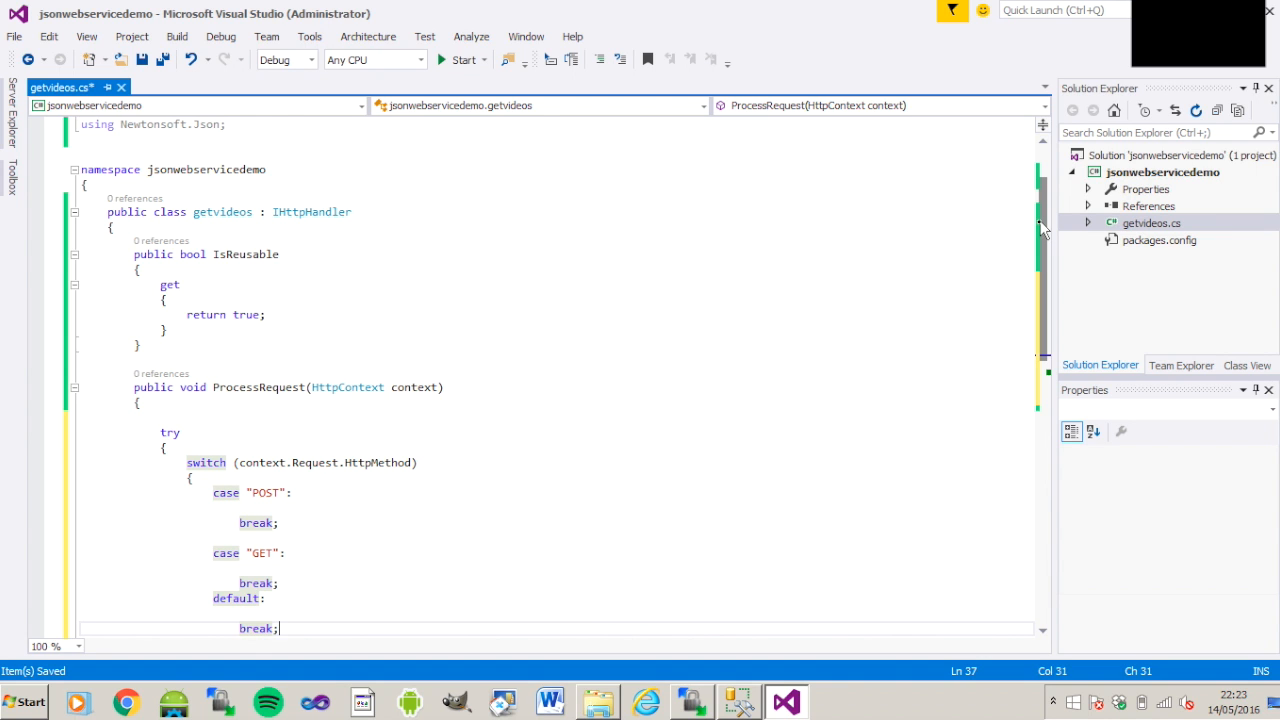
scroll("down", 3)
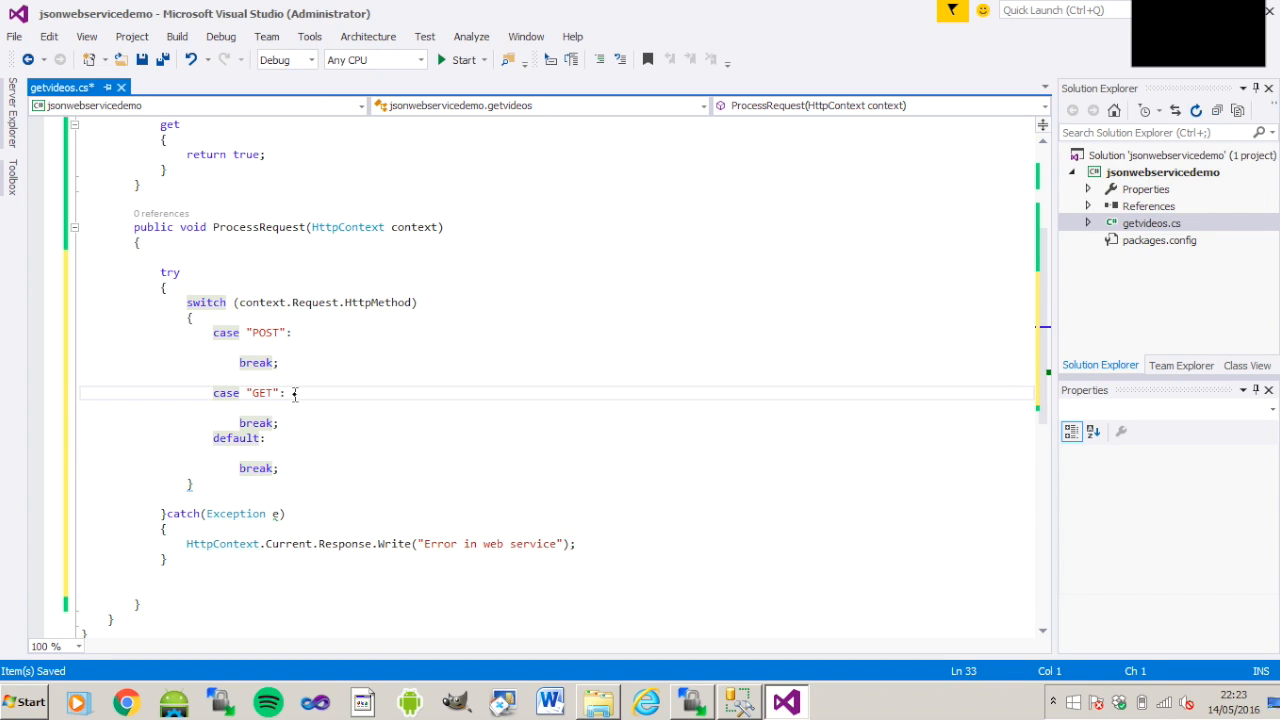
key("enter")
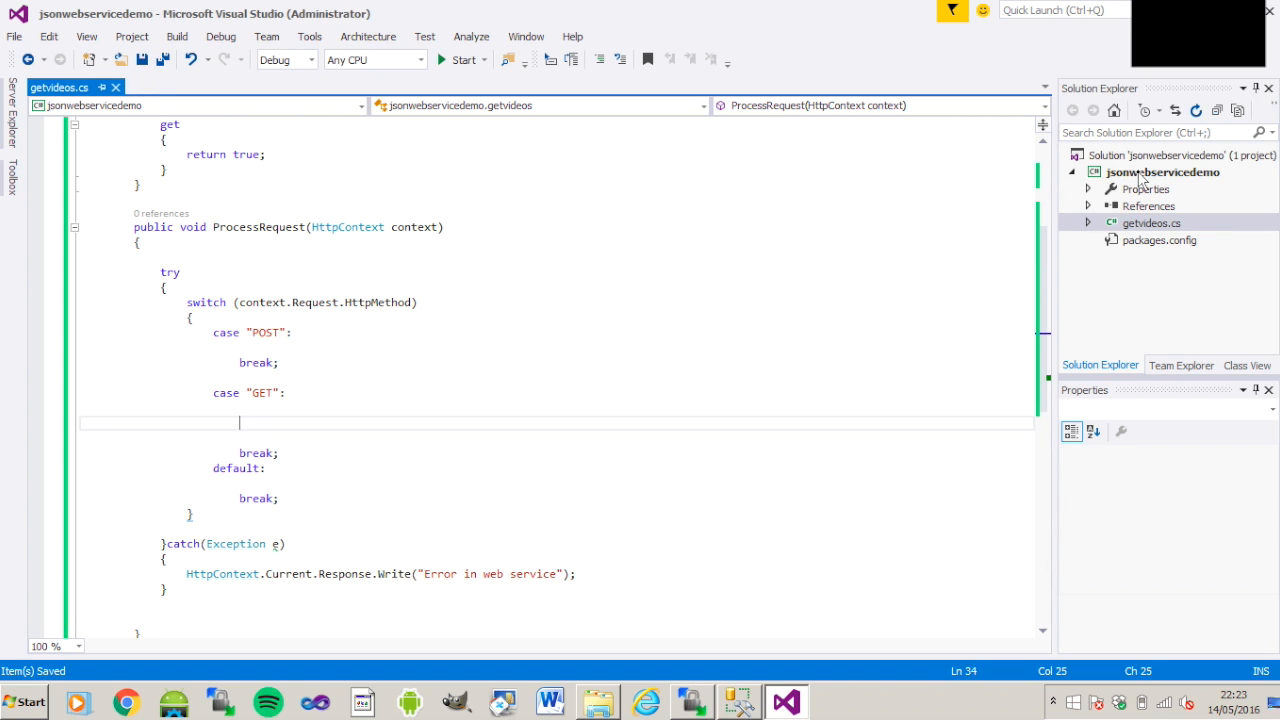
- Select the jsonwebservicedemo project in Solution Explorer
left_click(1162, 172)
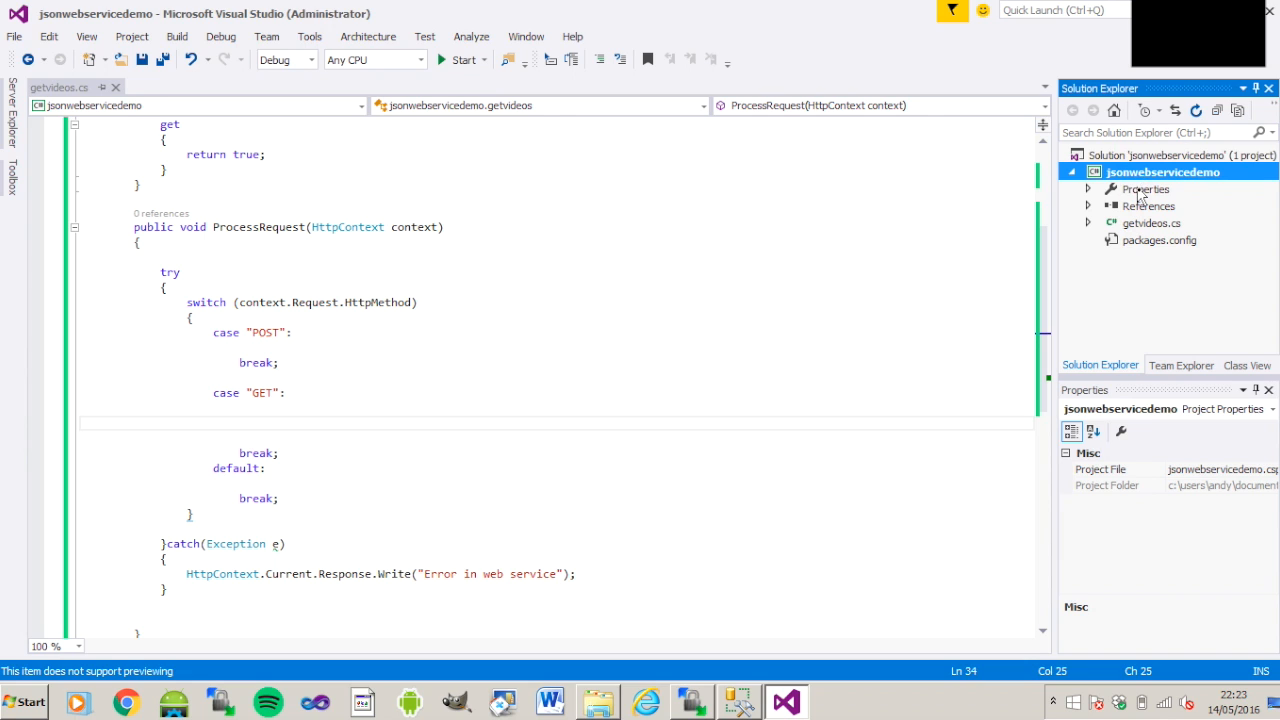
left_click(1146, 188)
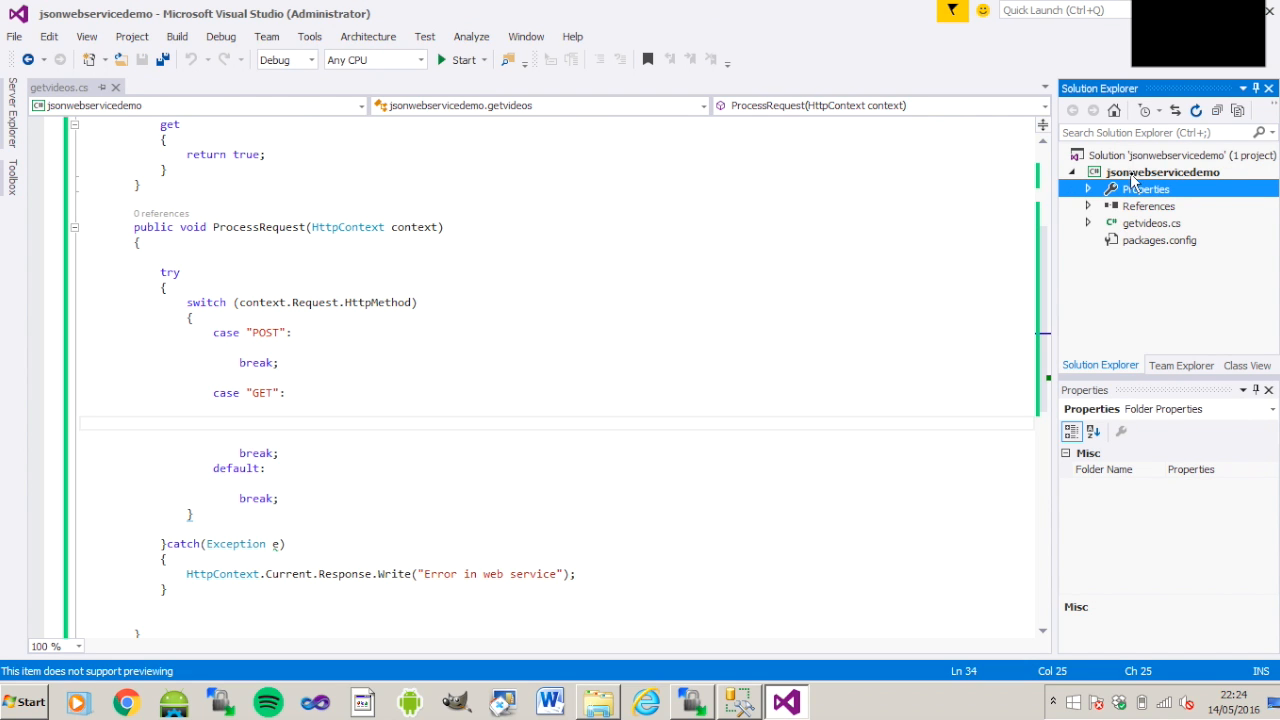
- Add a new Data > DataSet item named videos.xsd to the project
right_click(1164, 172)
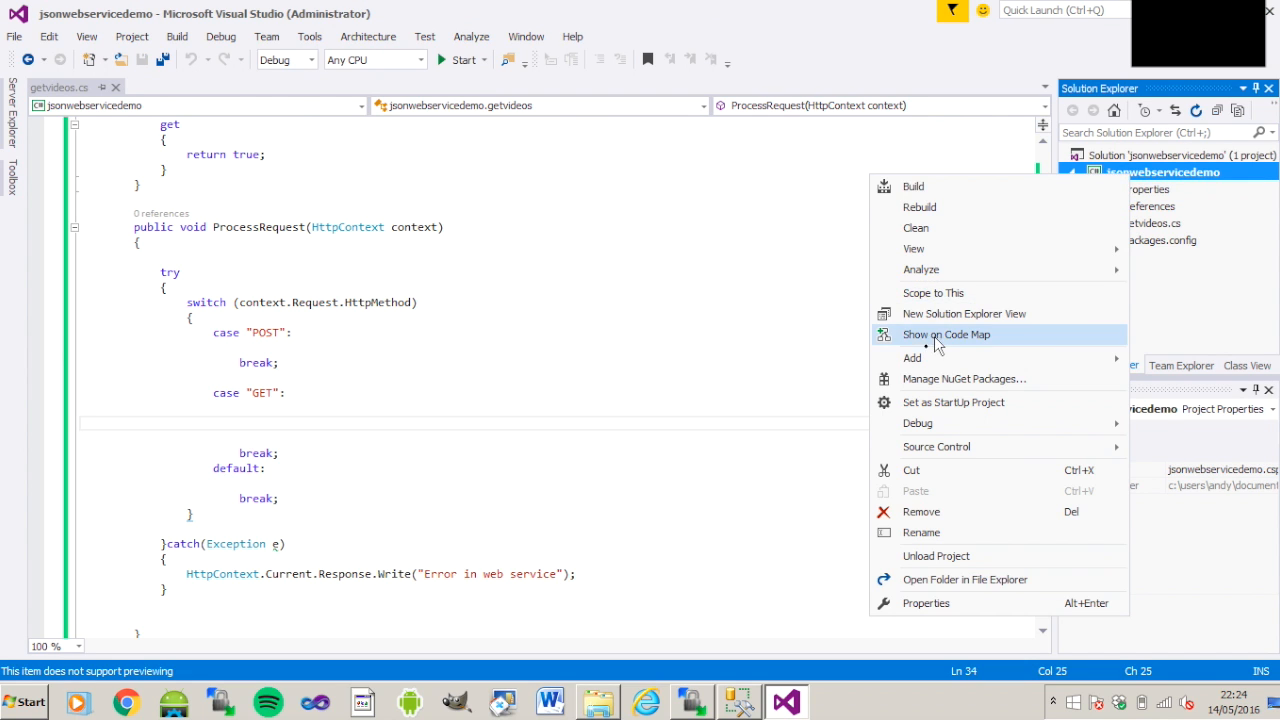
left_click(912, 358)
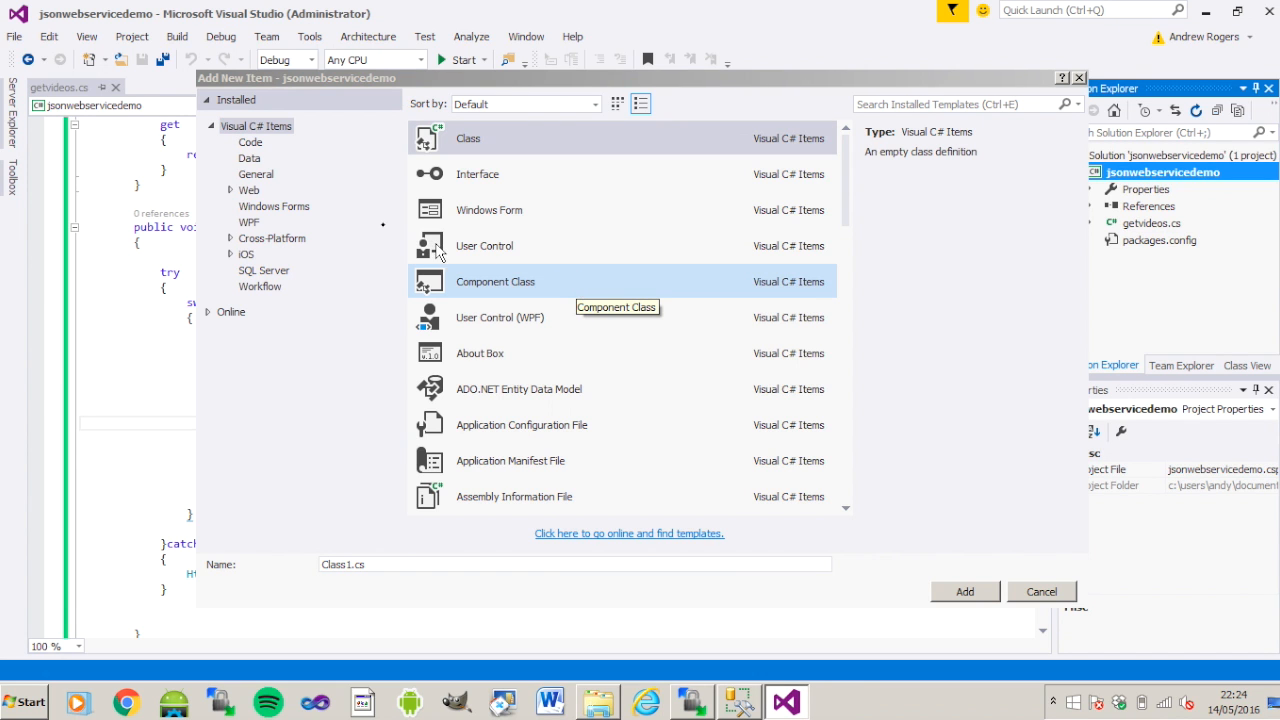
left_click(248, 158)
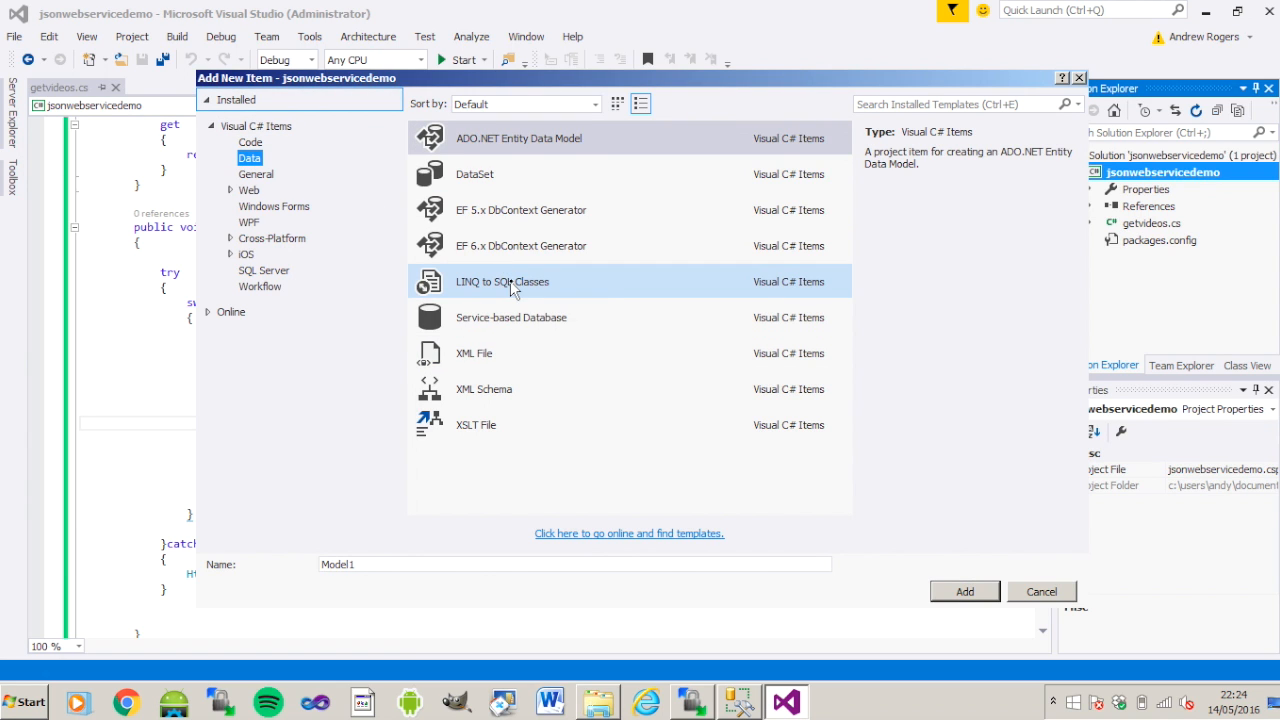
left_click(474, 172)
type("videos.xsd")
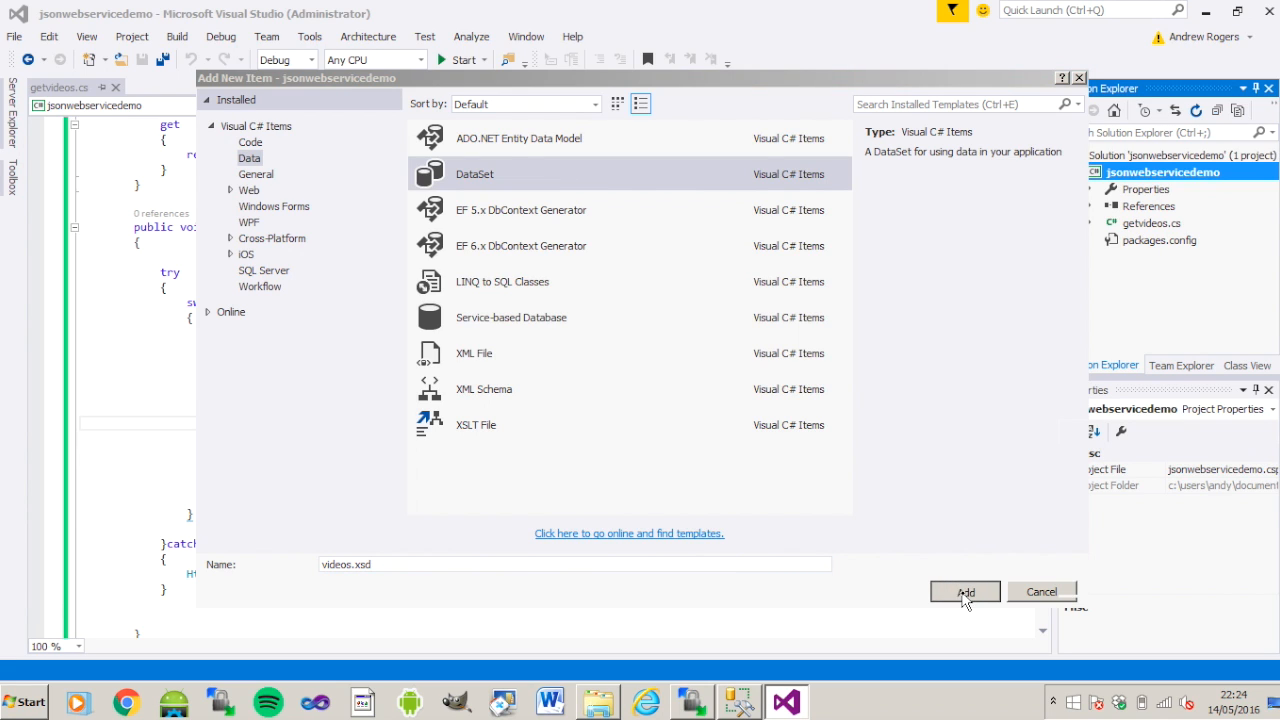
mouse_move(668, 400)
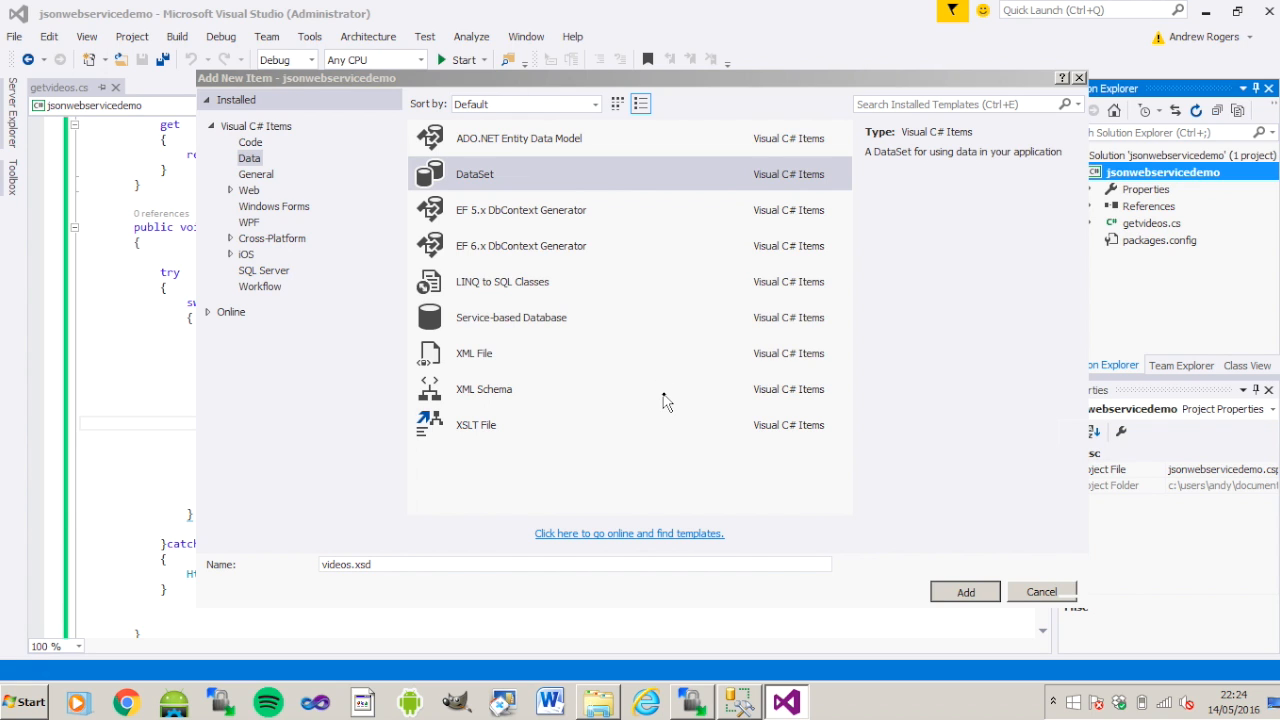
left_click(964, 592)
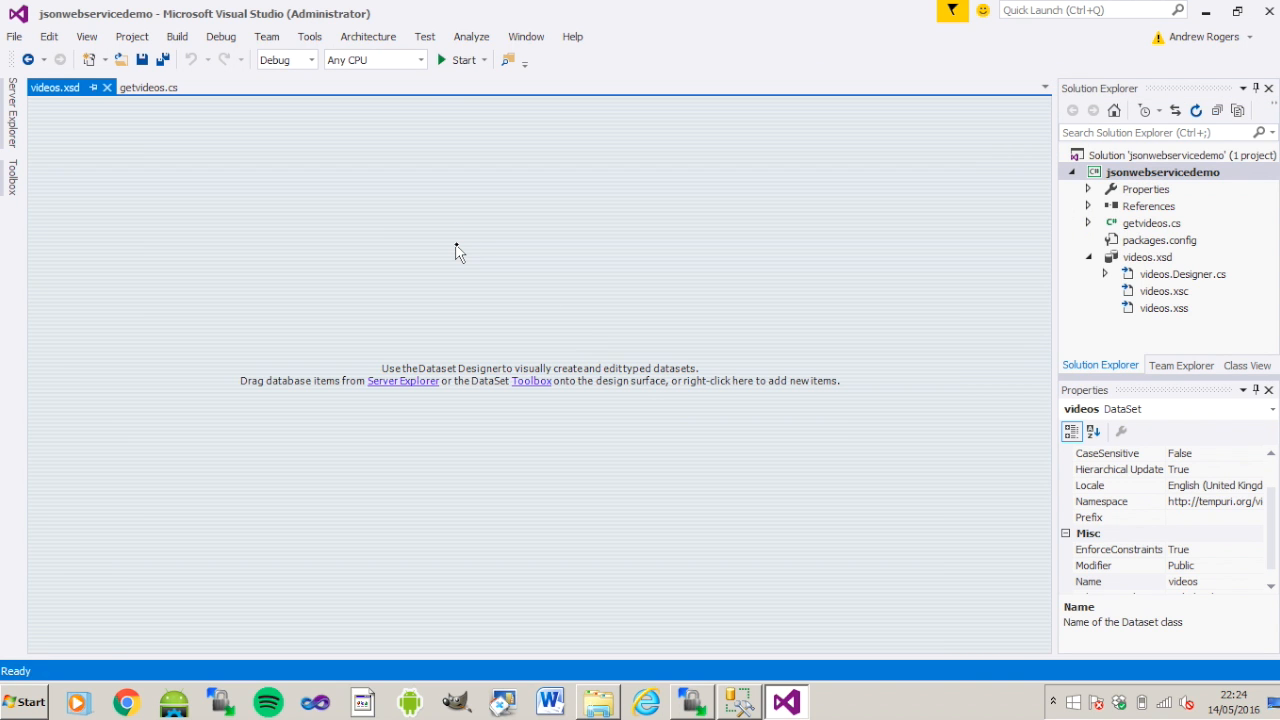
- Add a TableAdapter with a new SQL Server connection using server name and SQL Server Authentication credentials
right_click(456, 252)
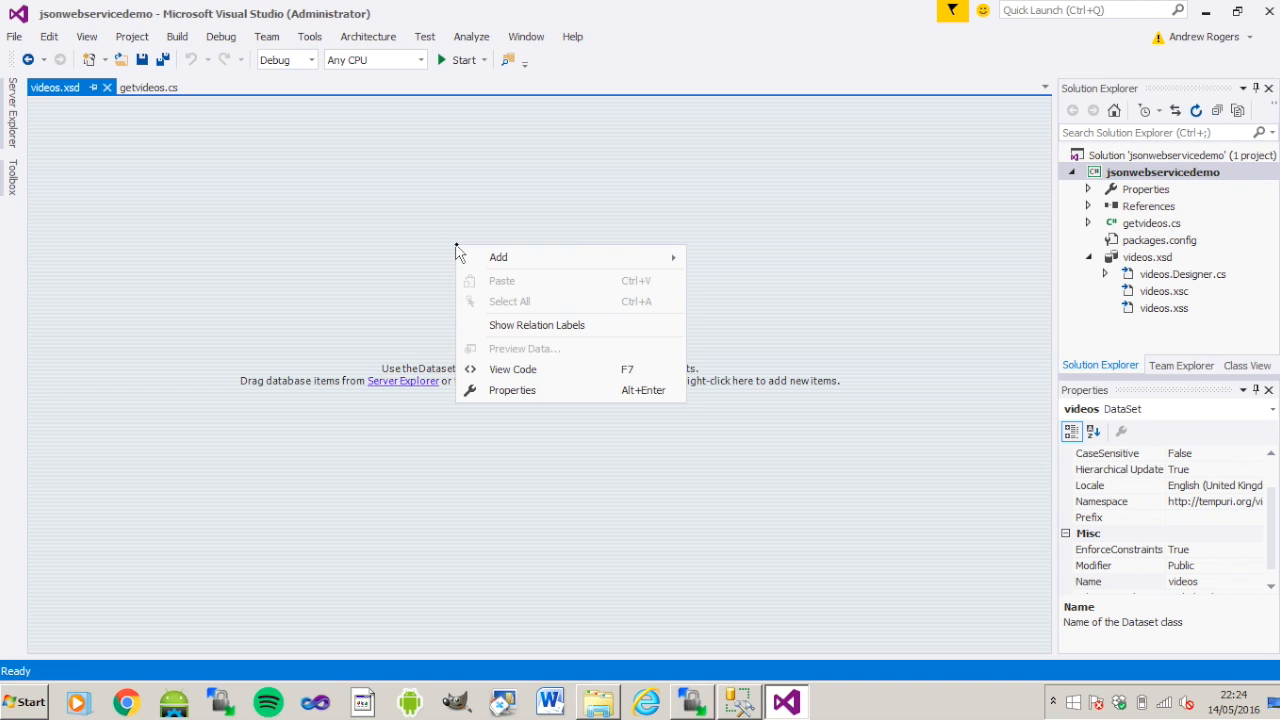
mouse_move(498, 256)
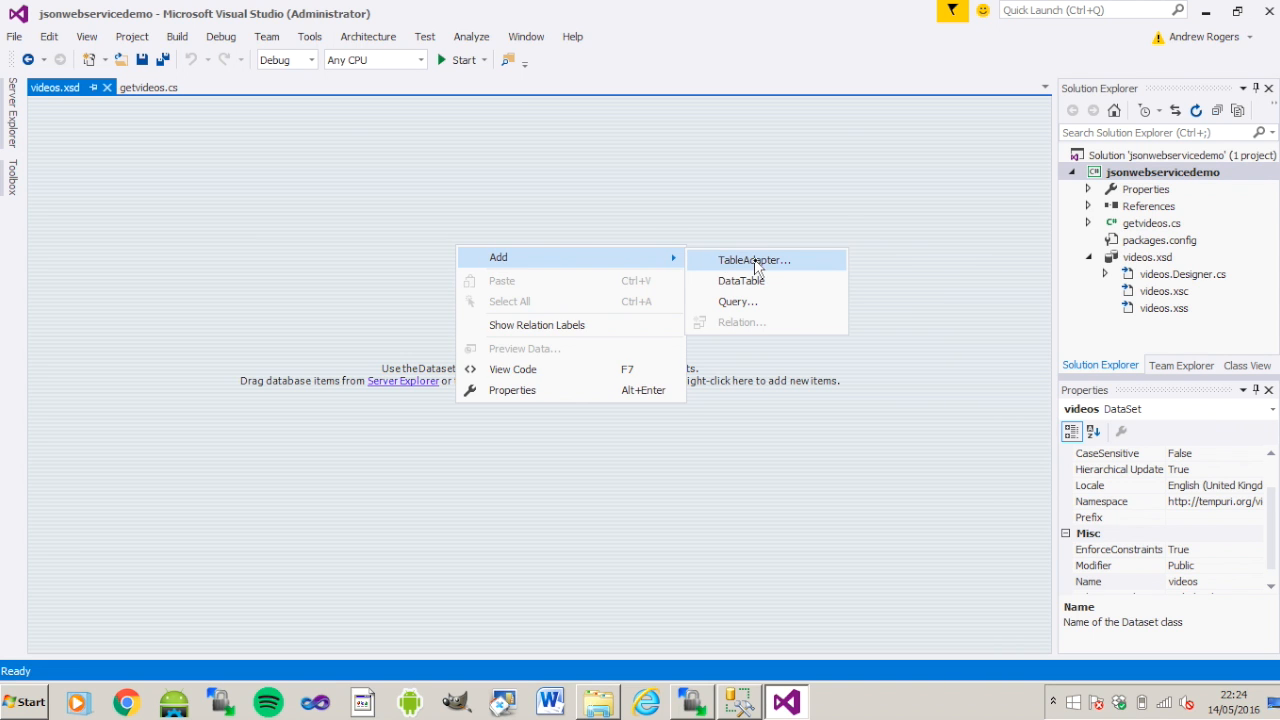
left_click(752, 260)
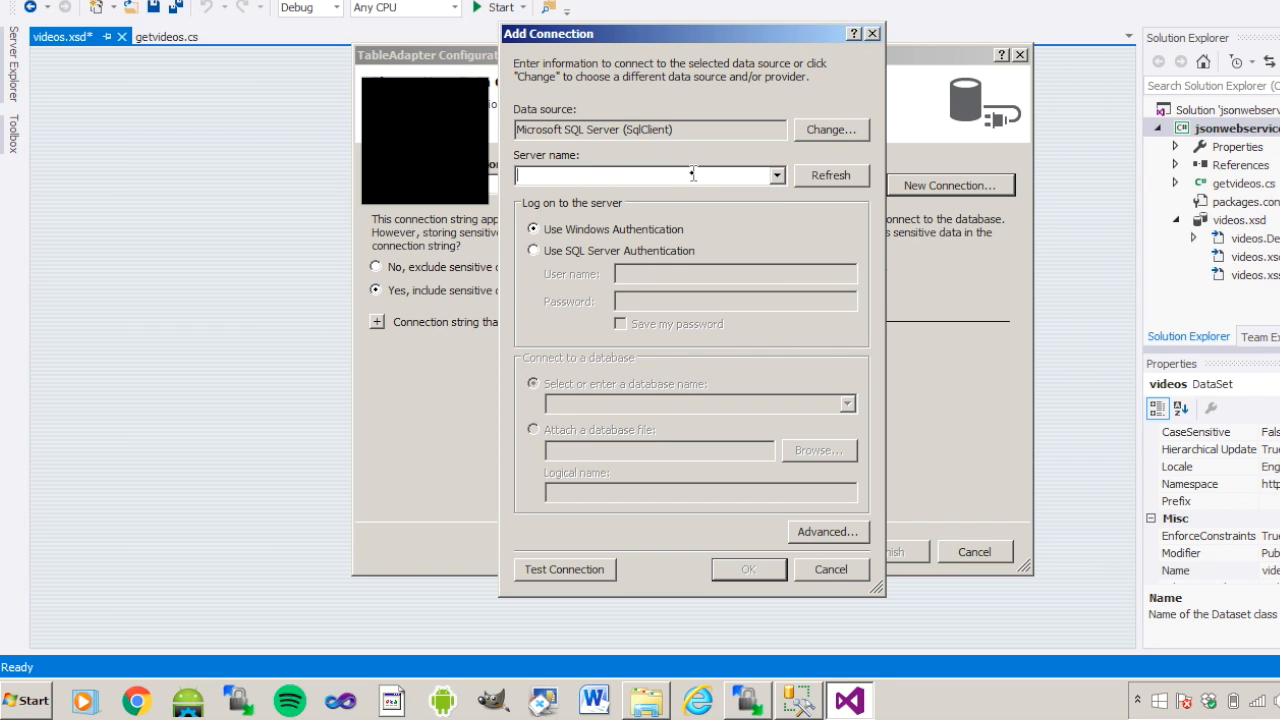
type("server")
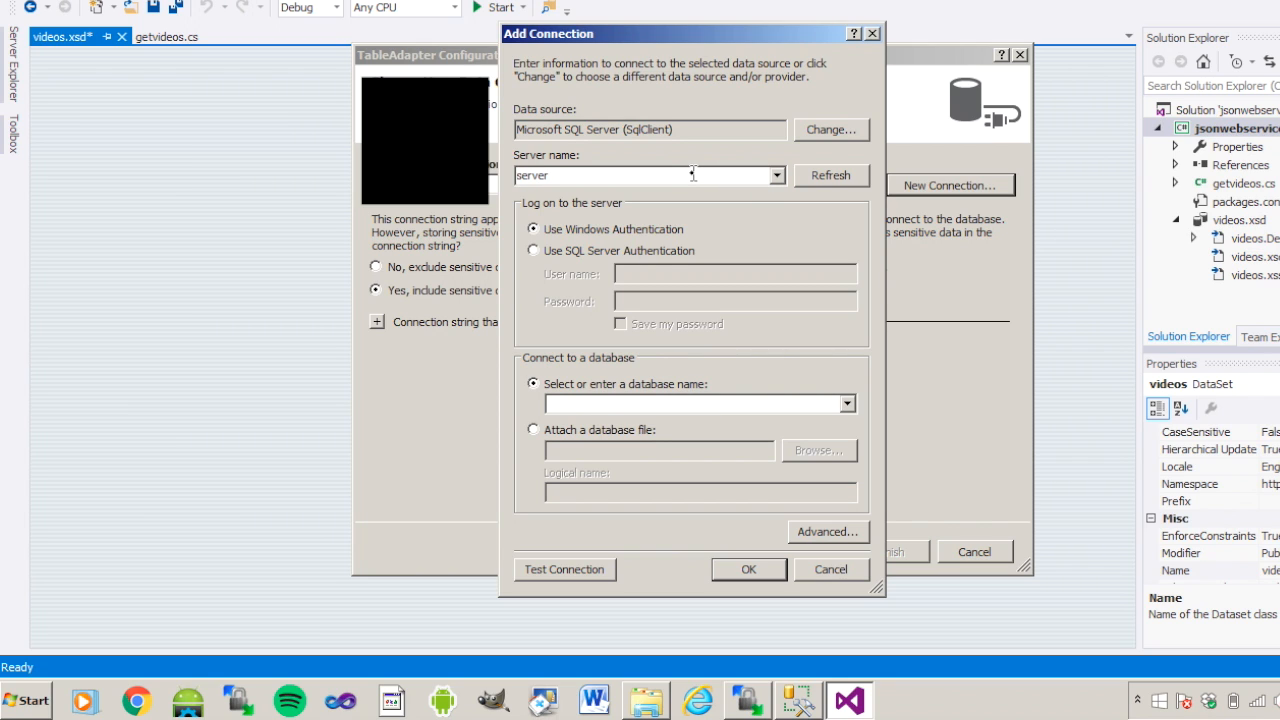
type("name")
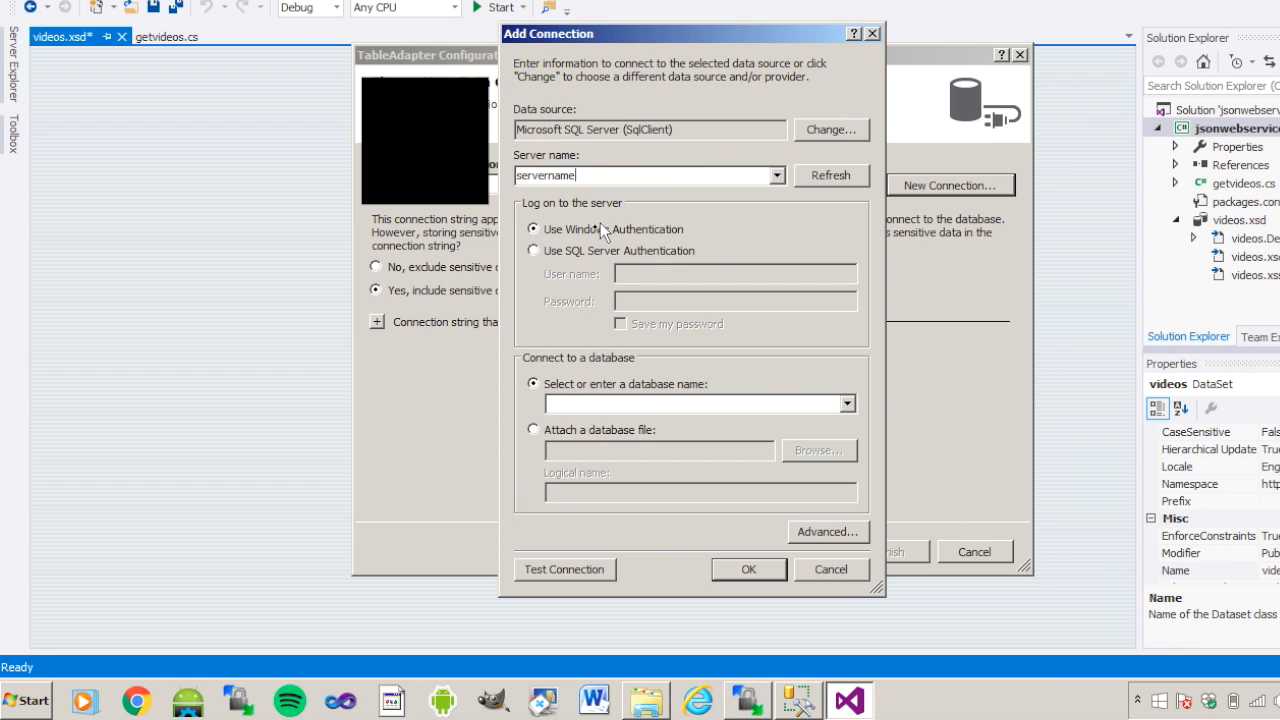
left_click(532, 250)
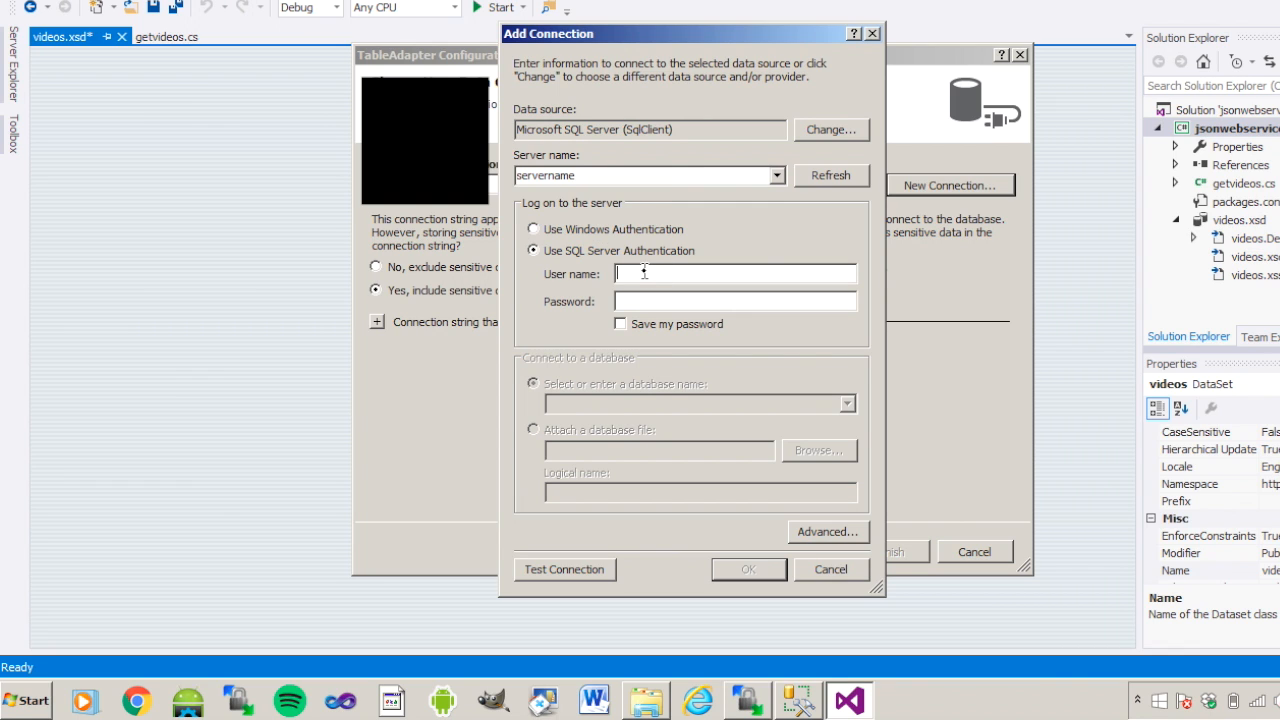
type("username")
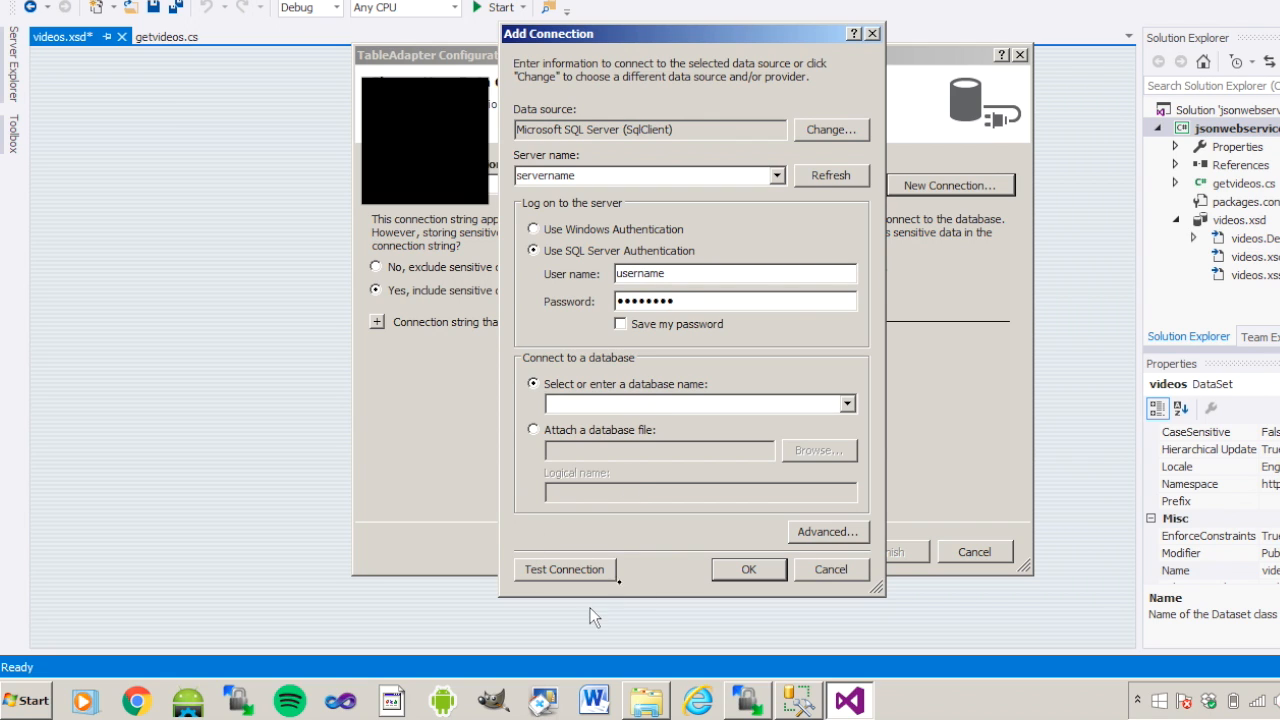
left_click(832, 568)
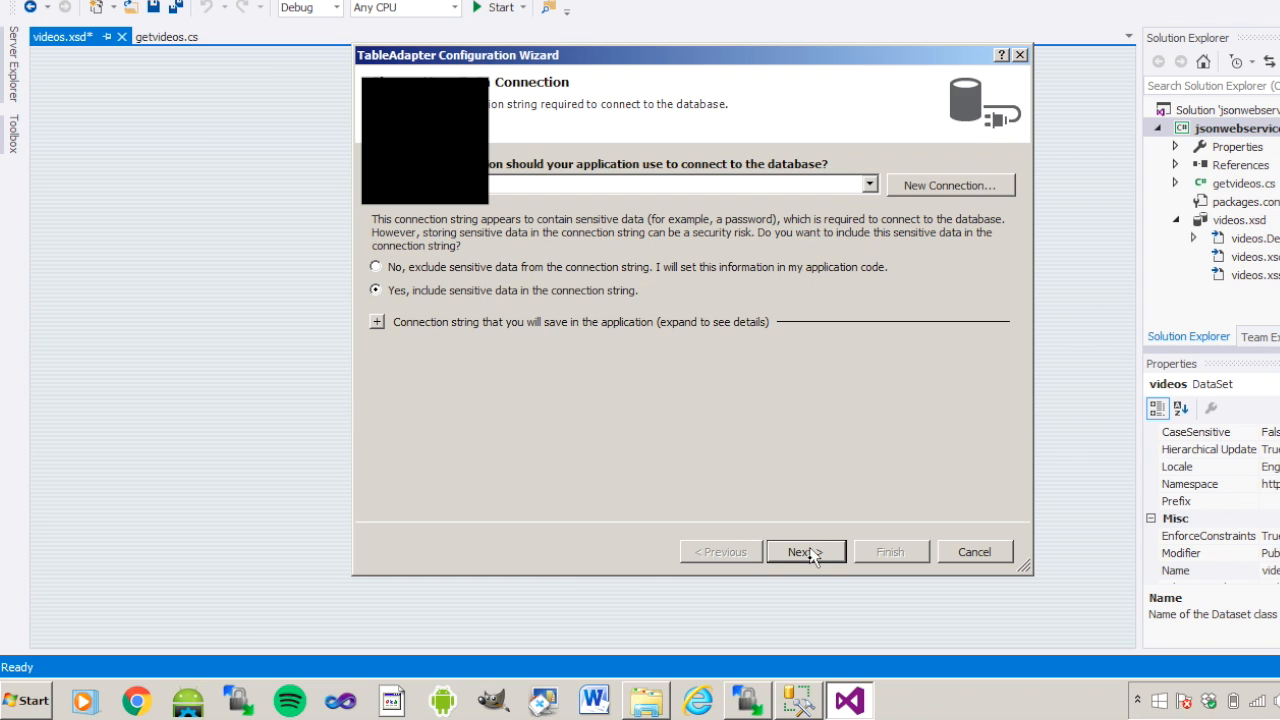
left_click(800, 552)
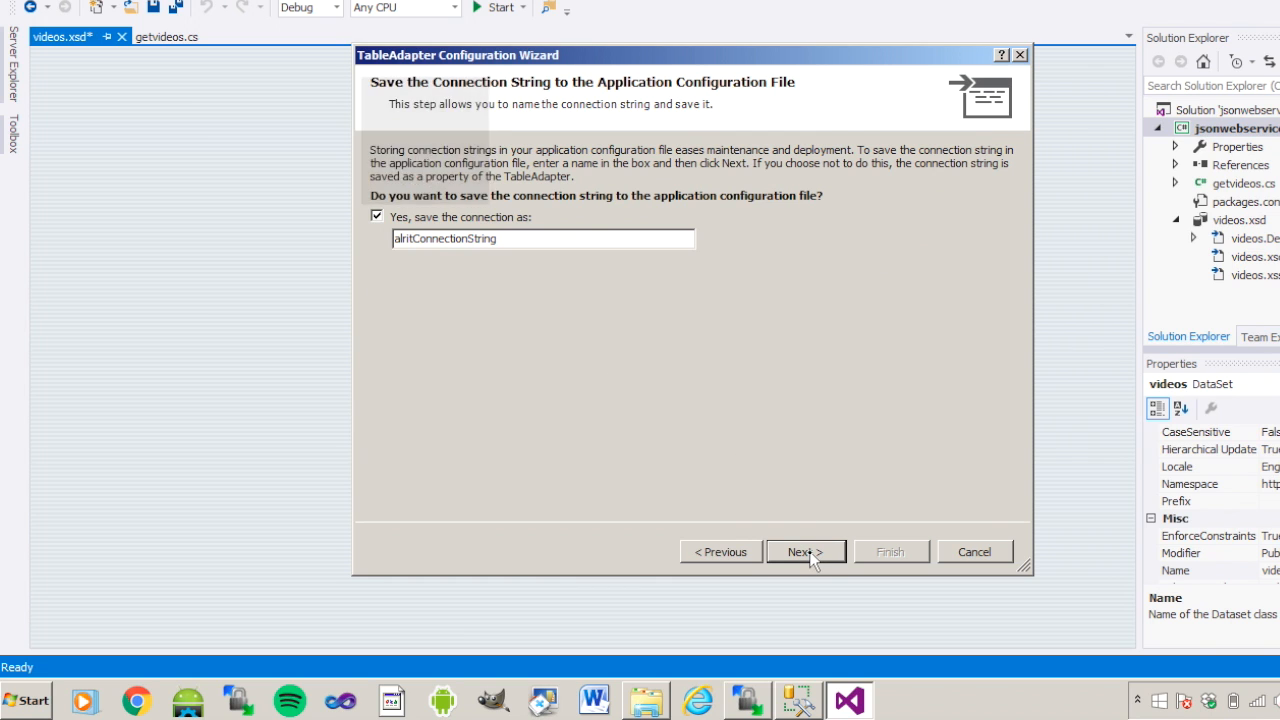
- Keep the saved connection string and SQL statements, entering a SELECT from allvideos query
left_click(804, 552)
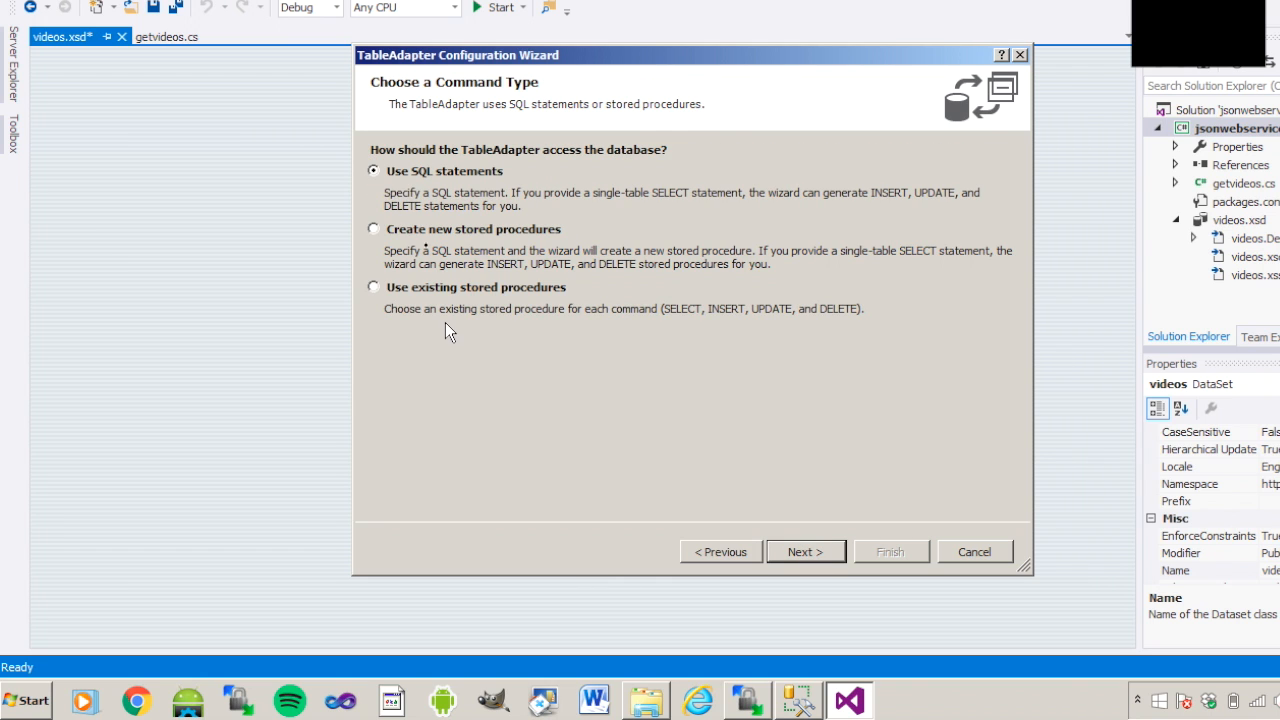
left_click(804, 552)
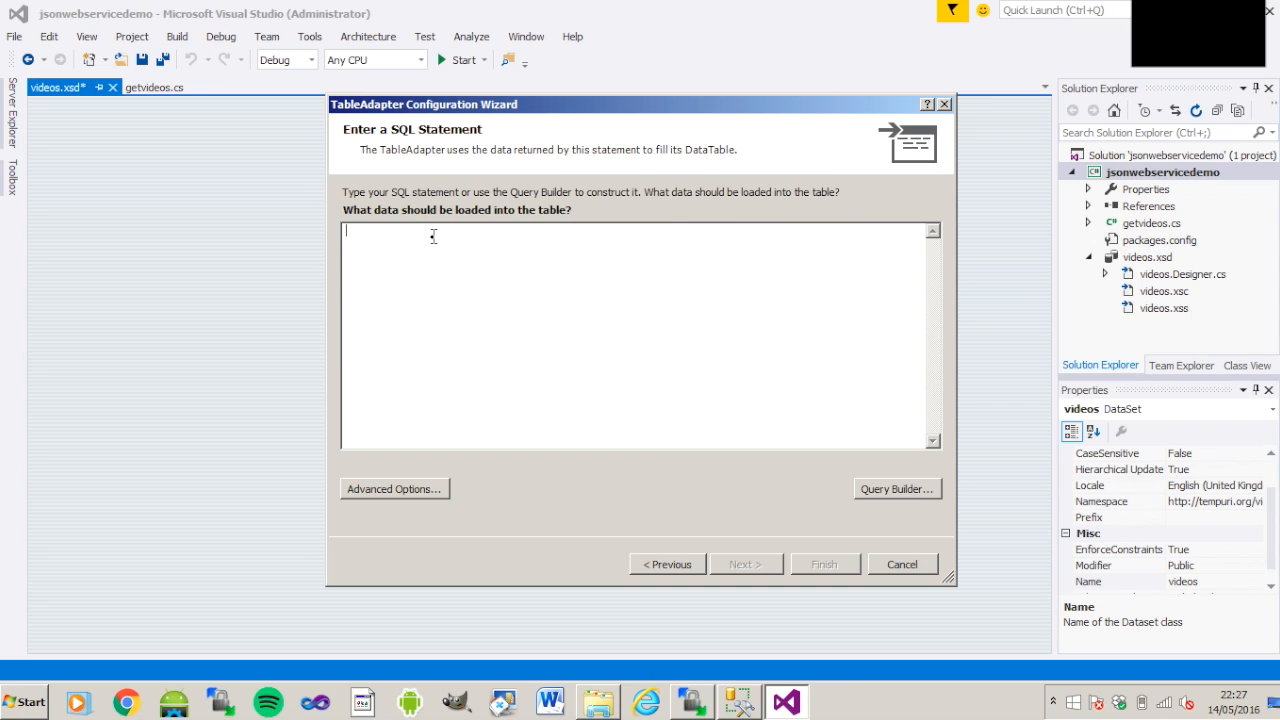
type("select *")
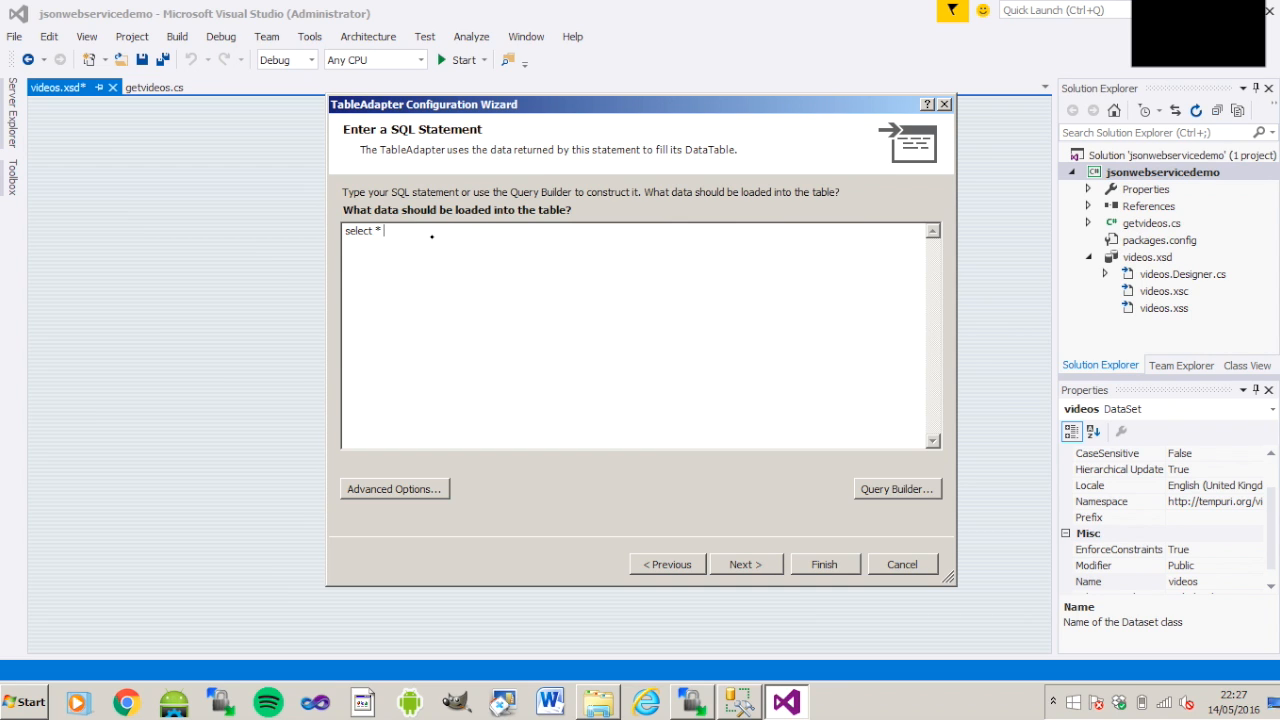
type("from allvi")
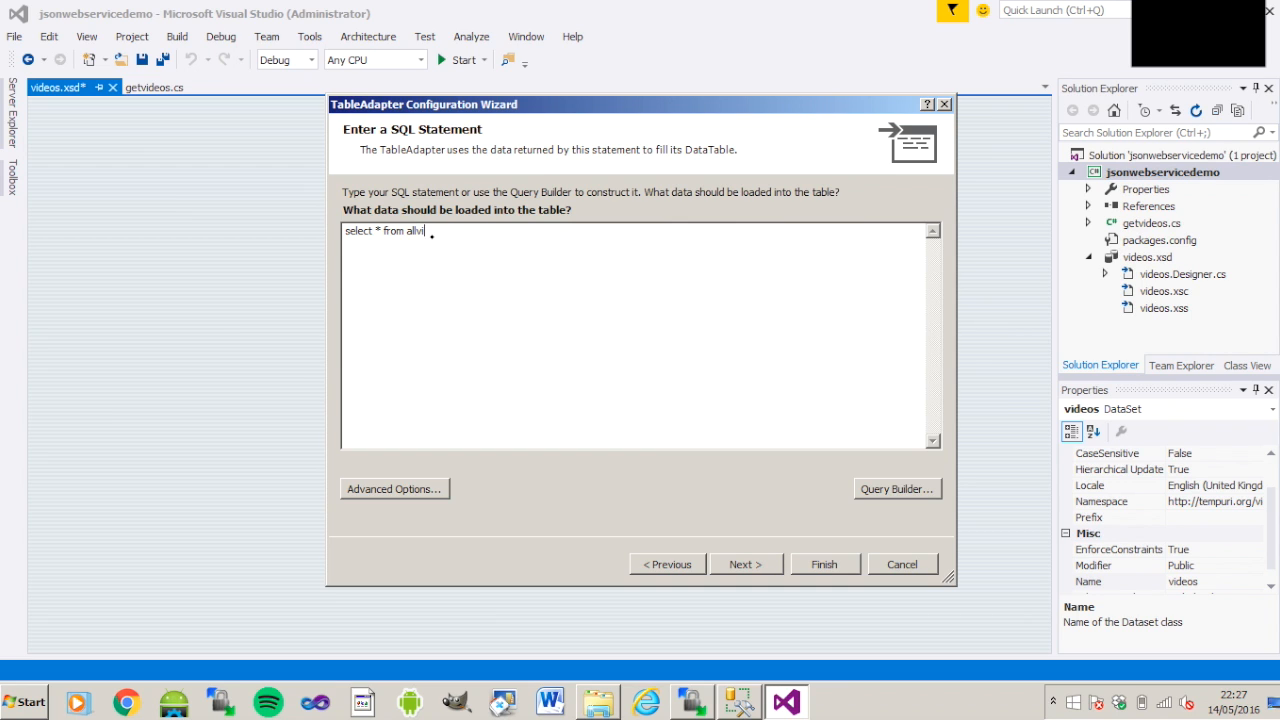
type("deos")
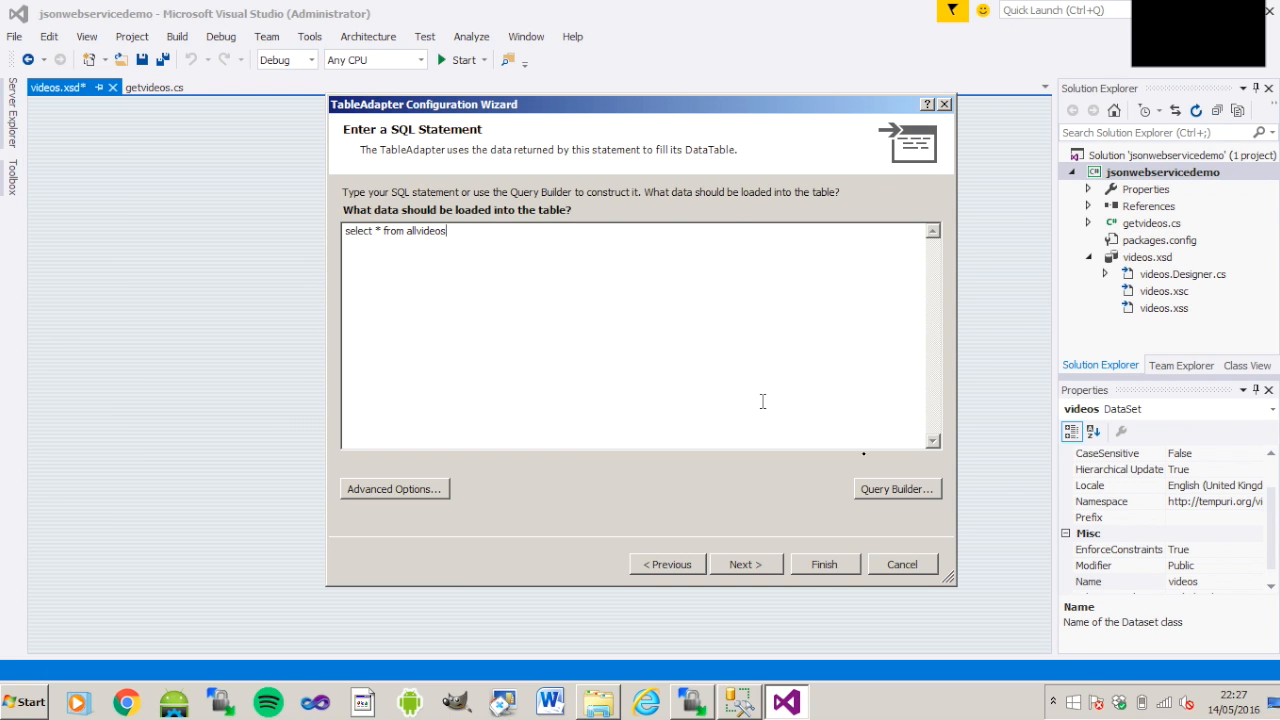
- Run the query in Query Builder to preview the film titles, accept it and continue to method generation
left_click(896, 488)
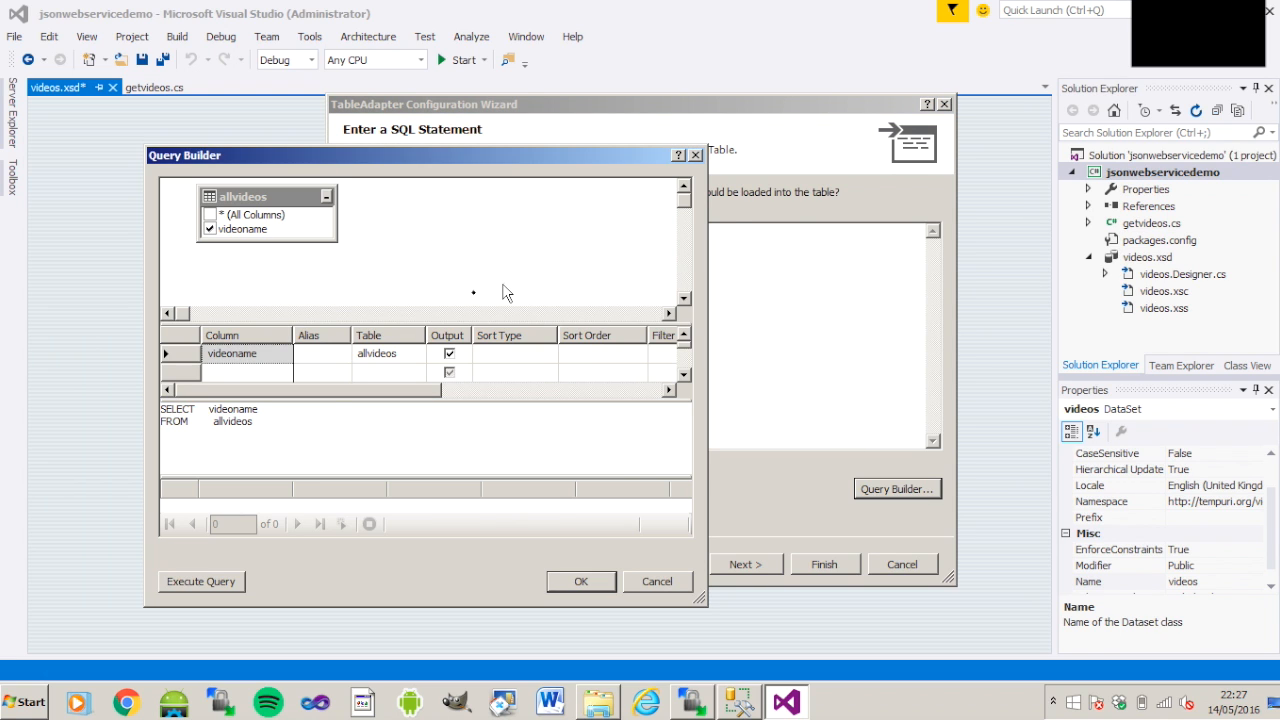
left_click(200, 580)
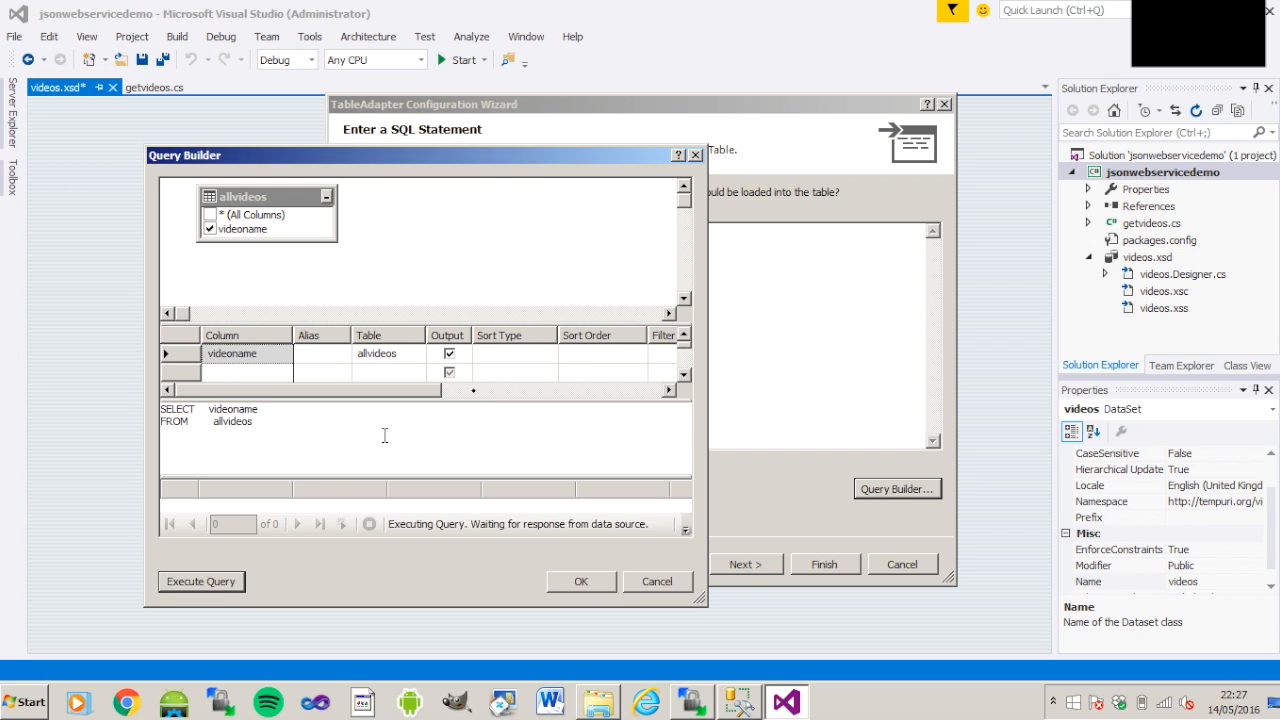
left_click(200, 580)
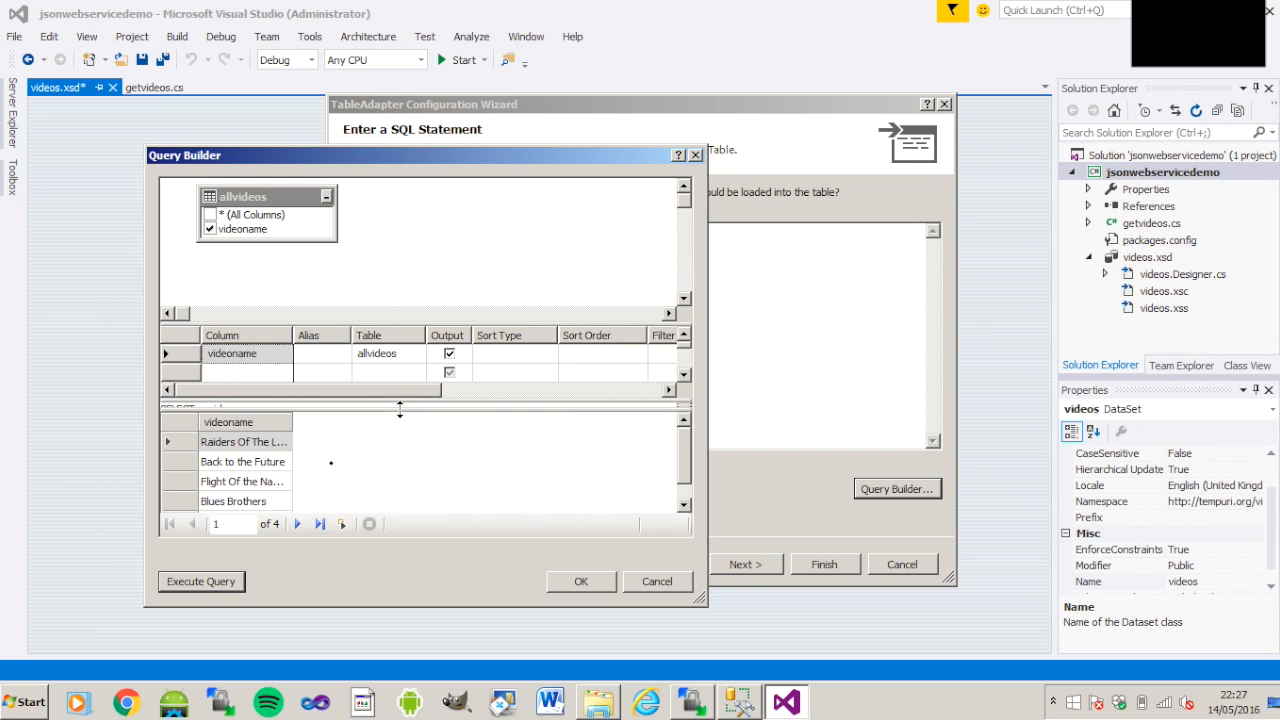
mouse_move(268, 508)
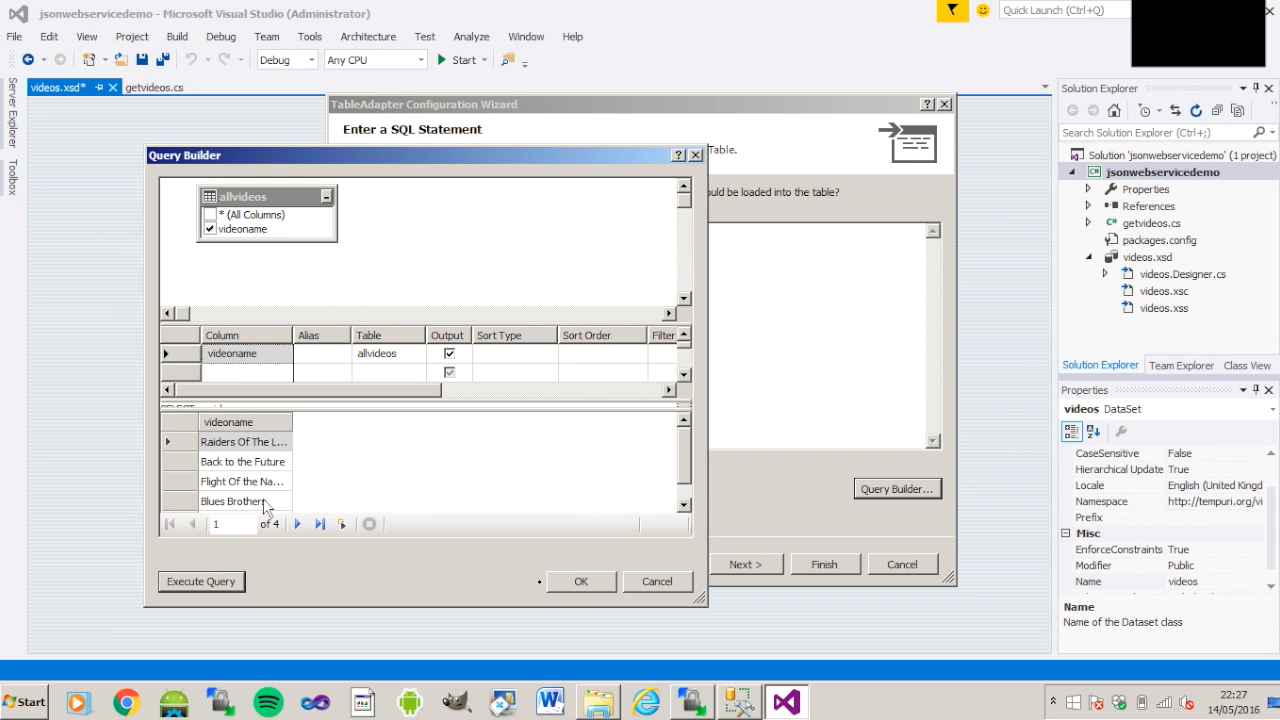
left_click(580, 580)
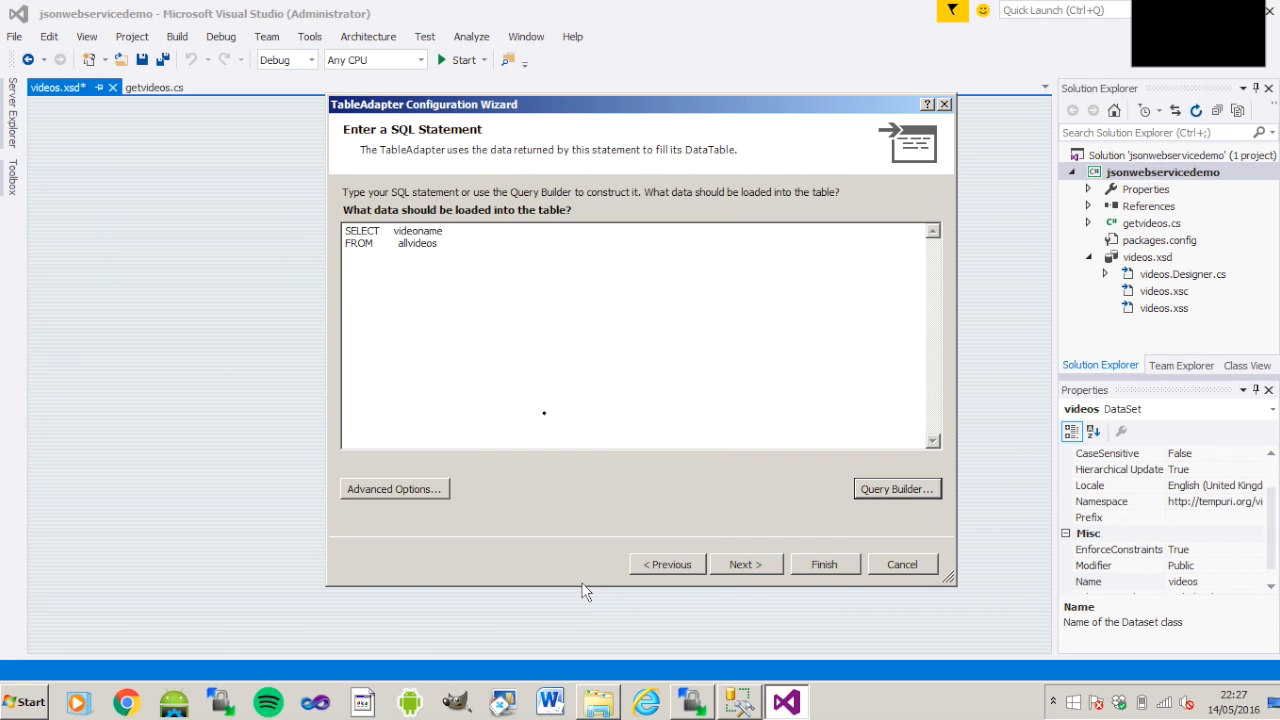
left_click(744, 564)
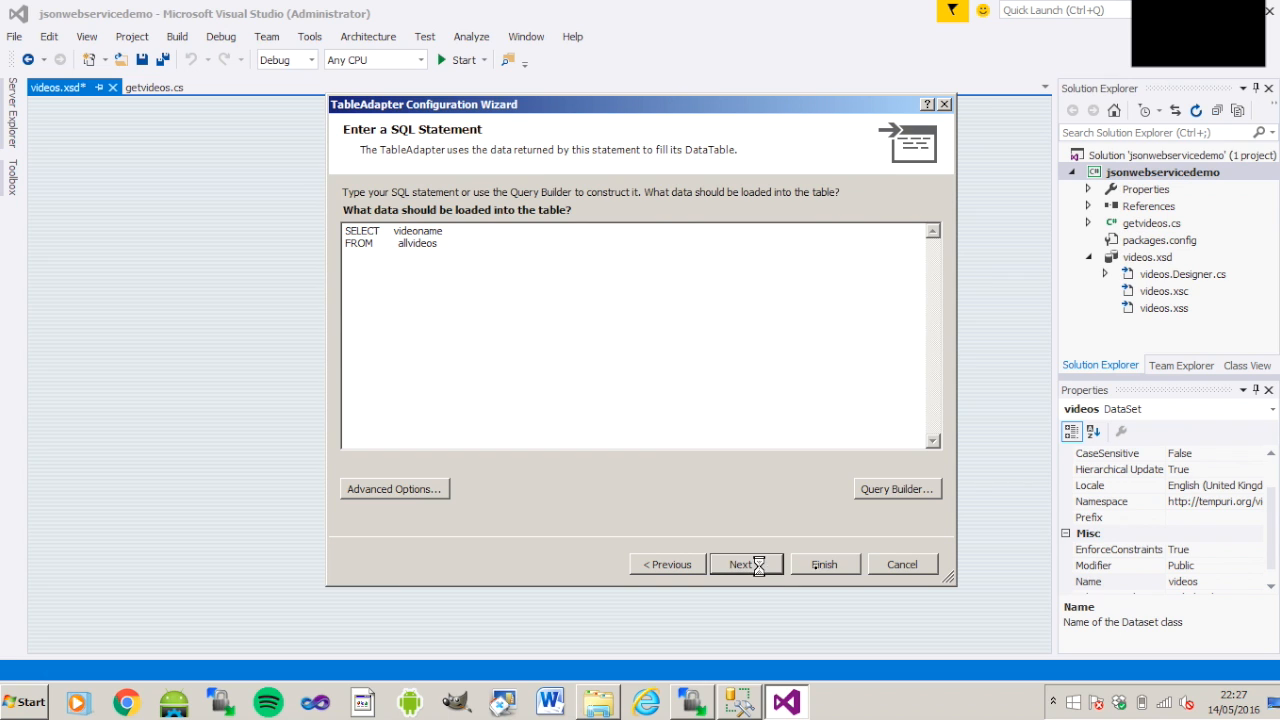
left_click(740, 564)
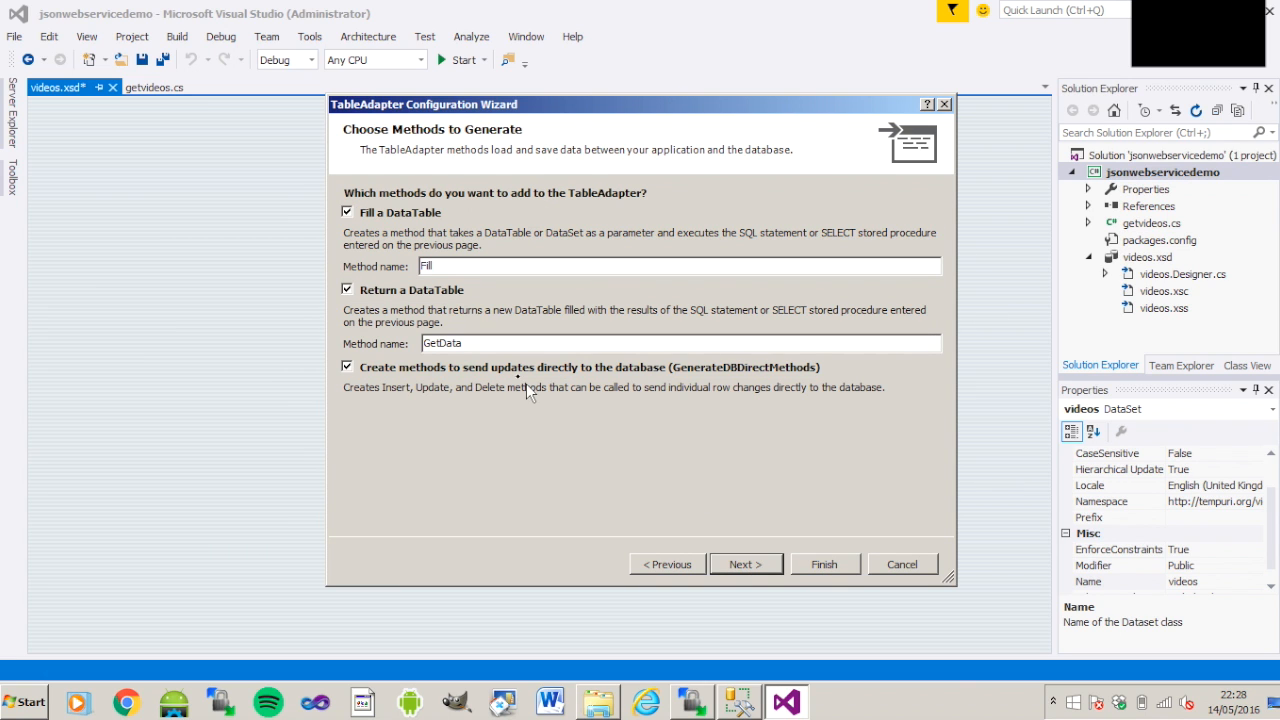
- Rename the GetData method to fetchVideosNames and finish the allvideos TableAdapter wizard
double_click(442, 344)
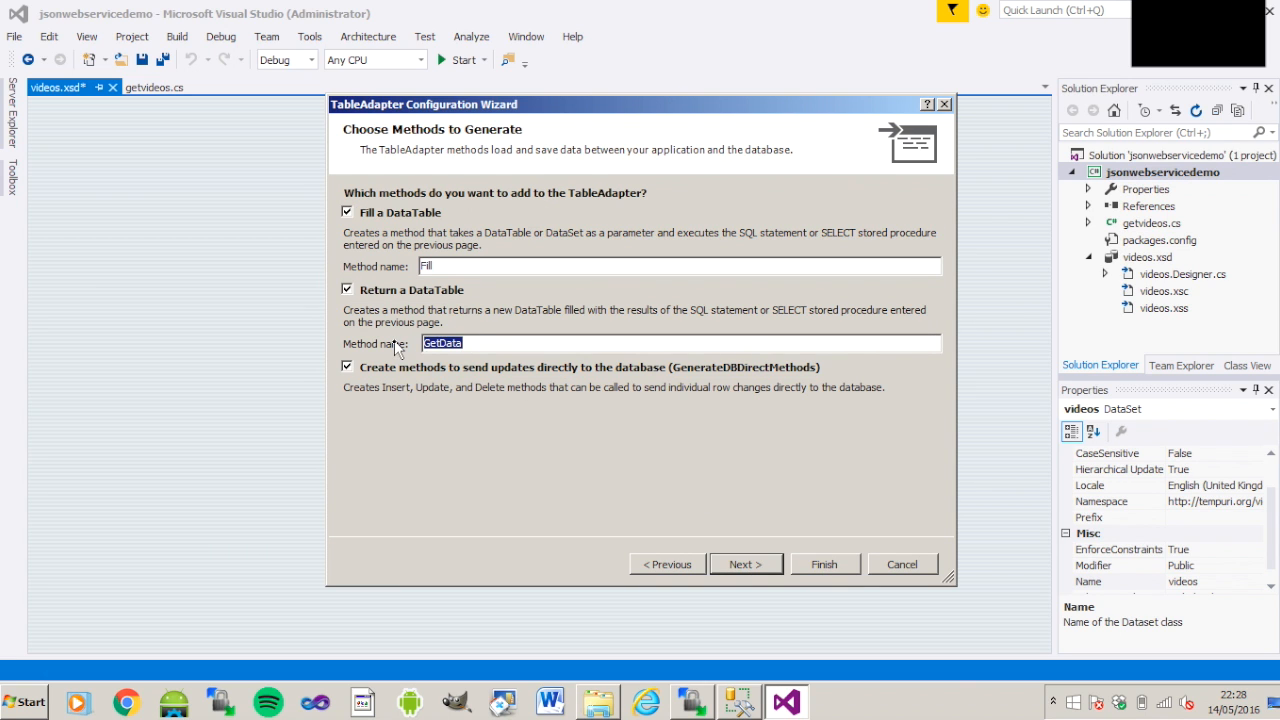
type("fetchVideos")
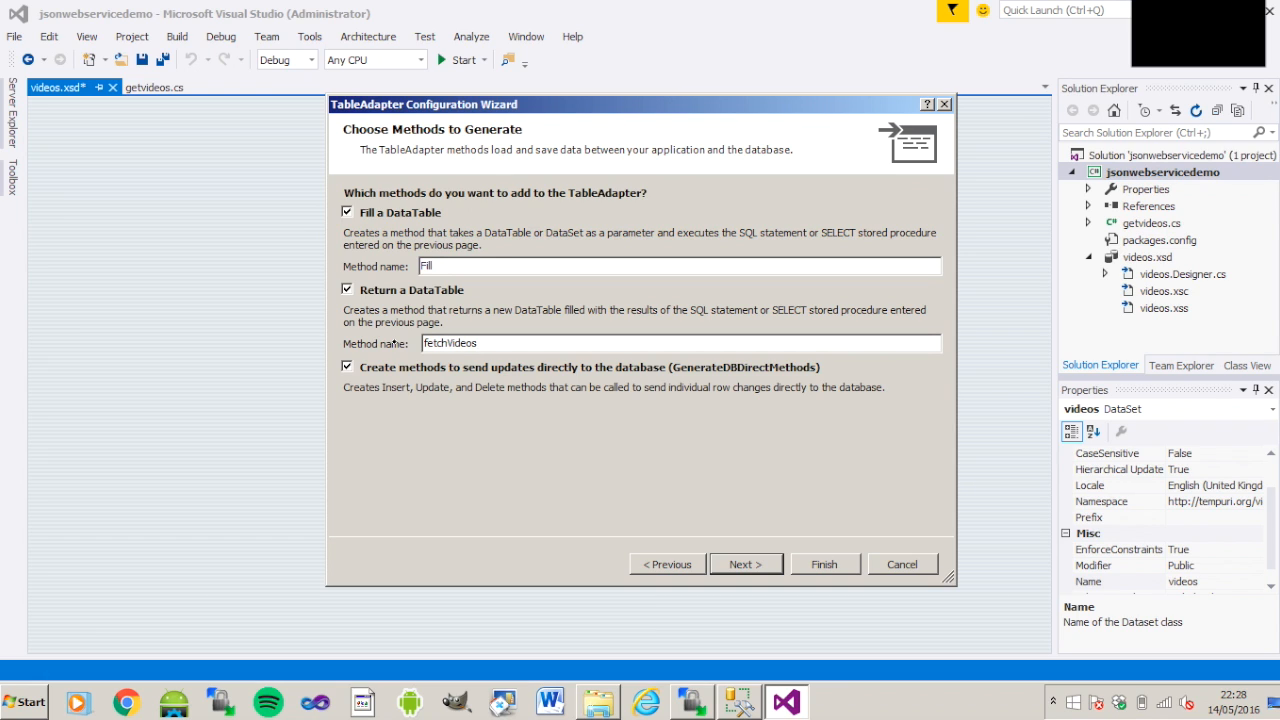
type("Names")
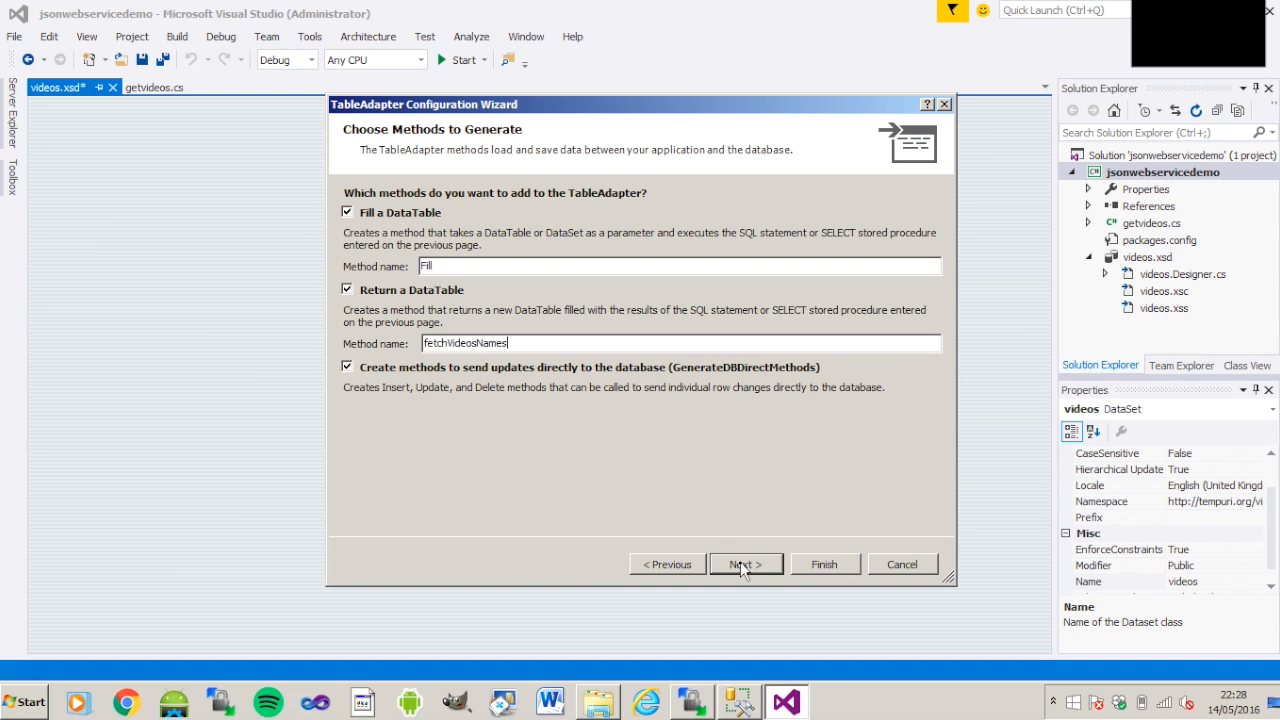
left_click(744, 564)
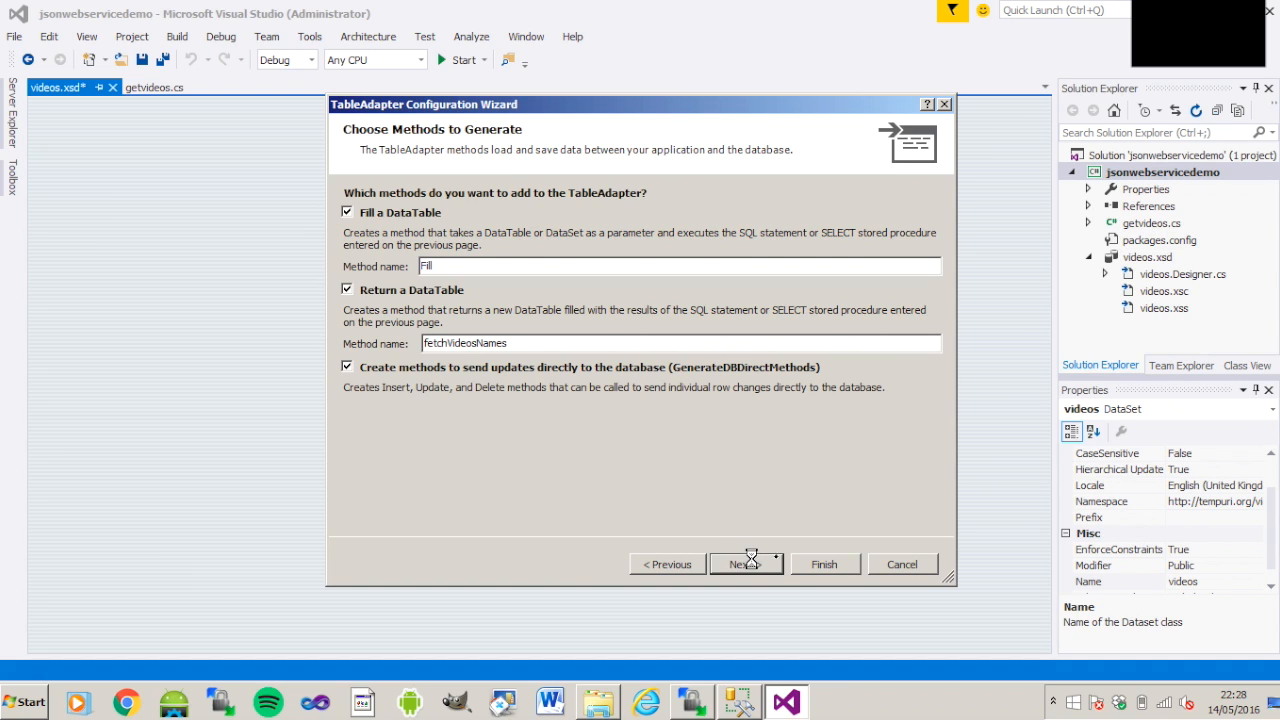
left_click(746, 564)
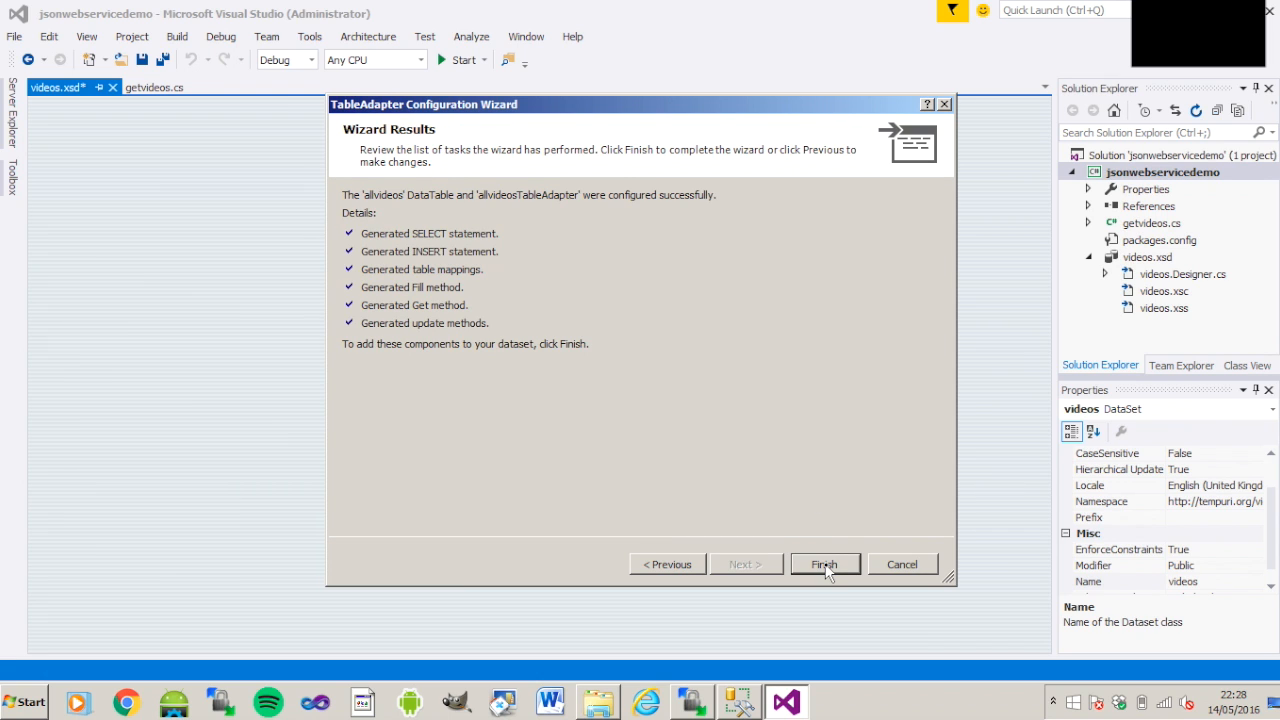
left_click(824, 564)
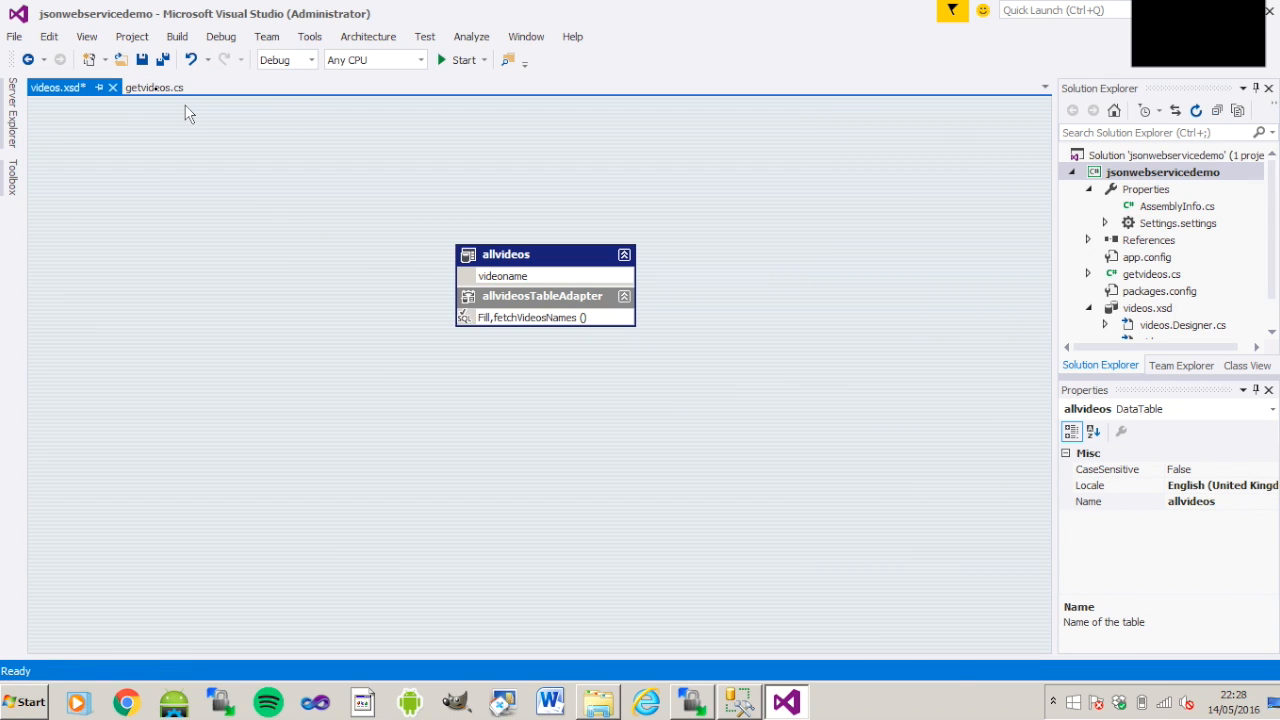
mouse_move(154, 88)
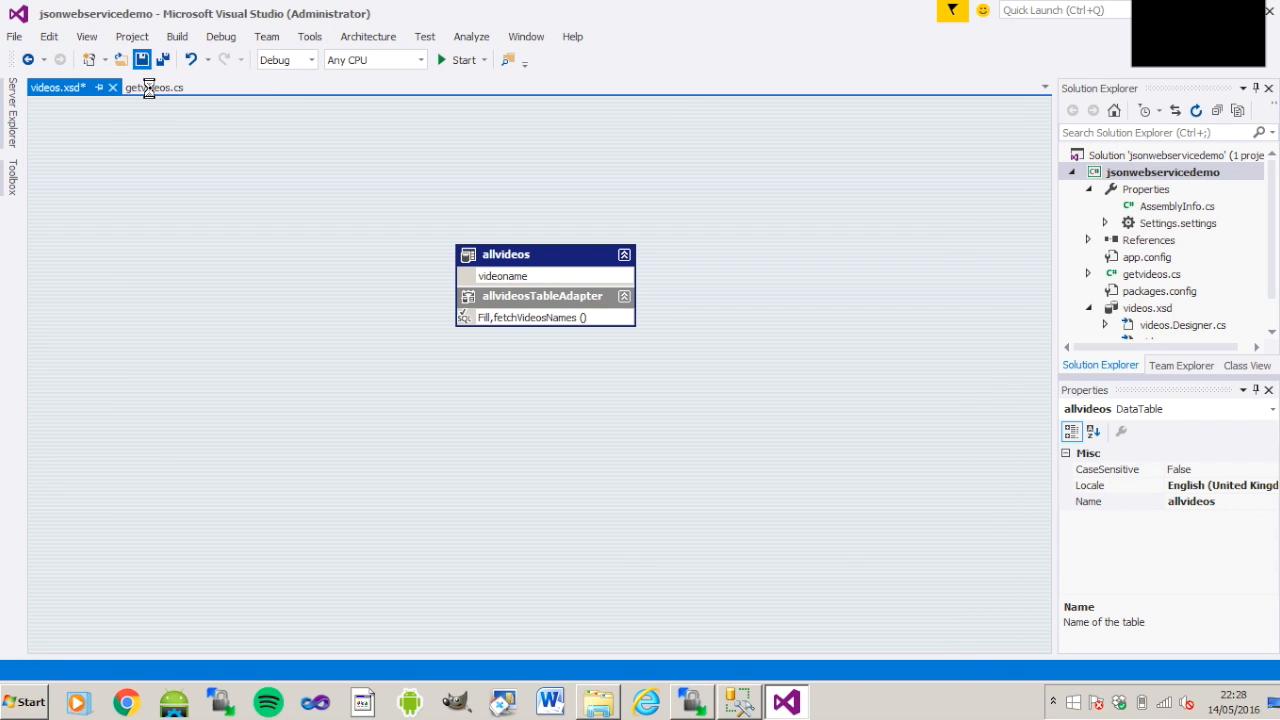
- Save the dataset and declare an allvideosTableAdapter field taVideos in the getvideos class
left_click(144, 88)
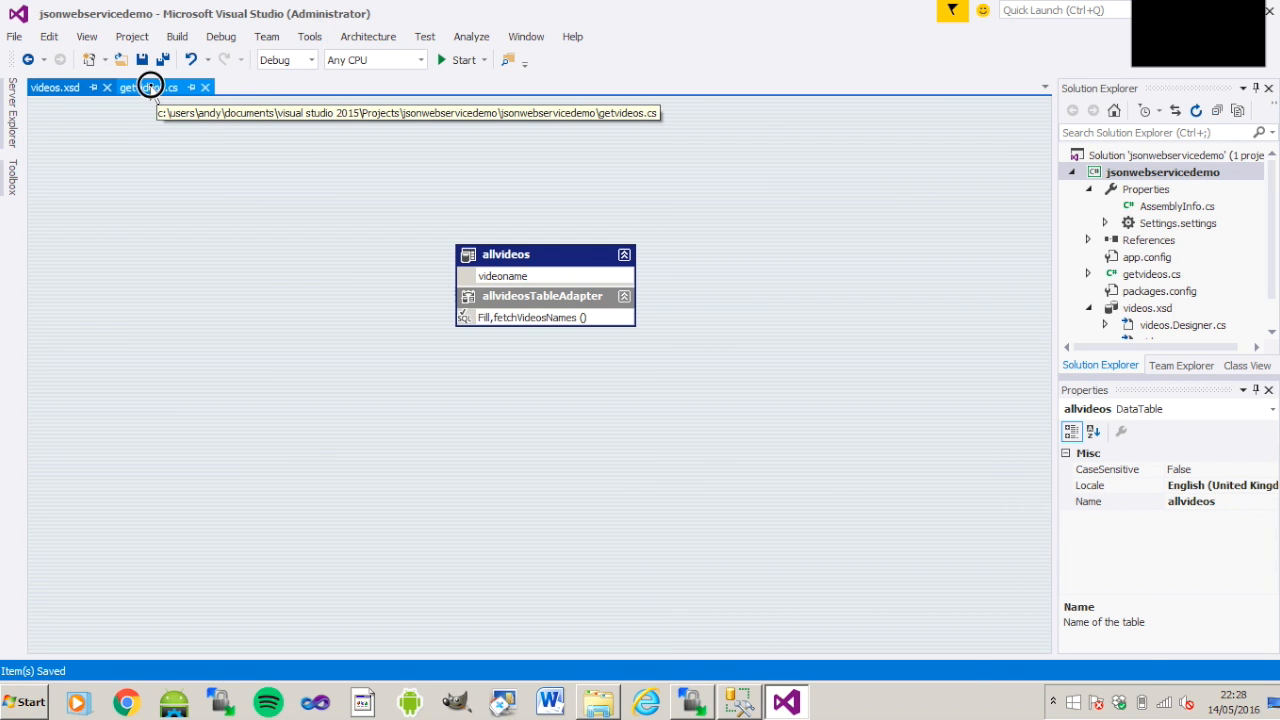
left_click(148, 88)
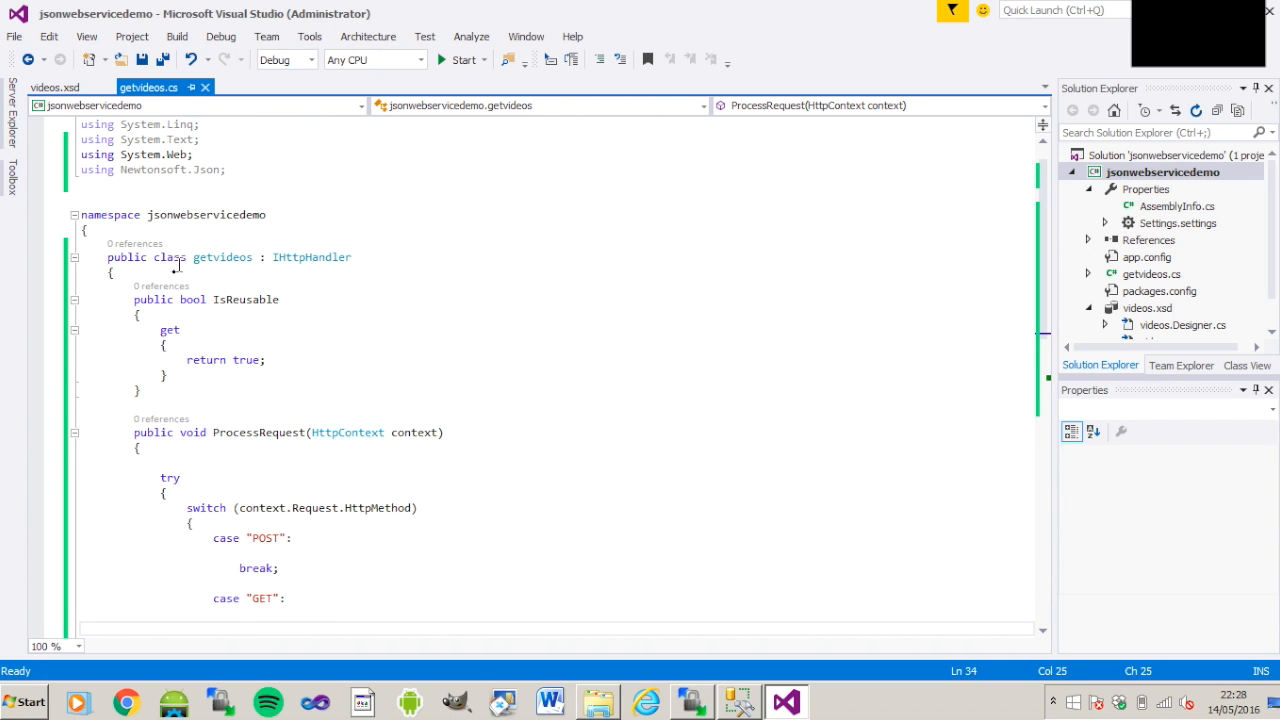
key("enter")
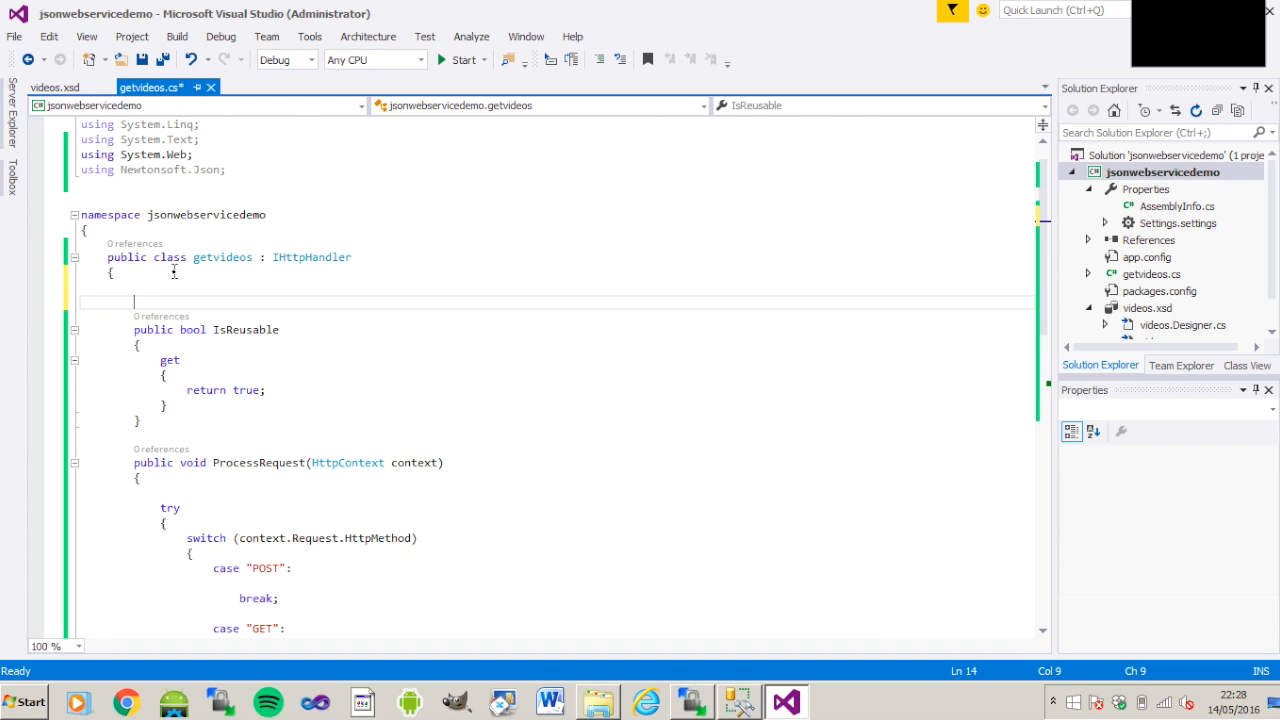
type("videosTableAdapters")
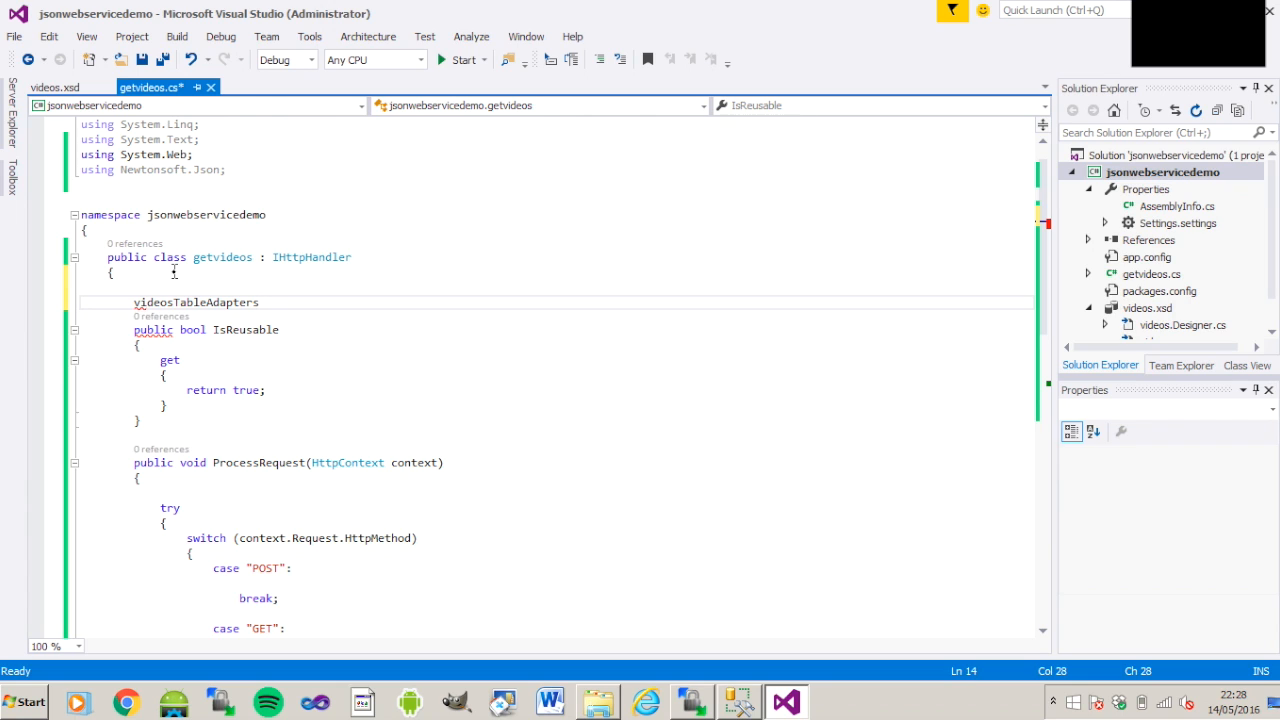
type(".allvideosTableAdapter")
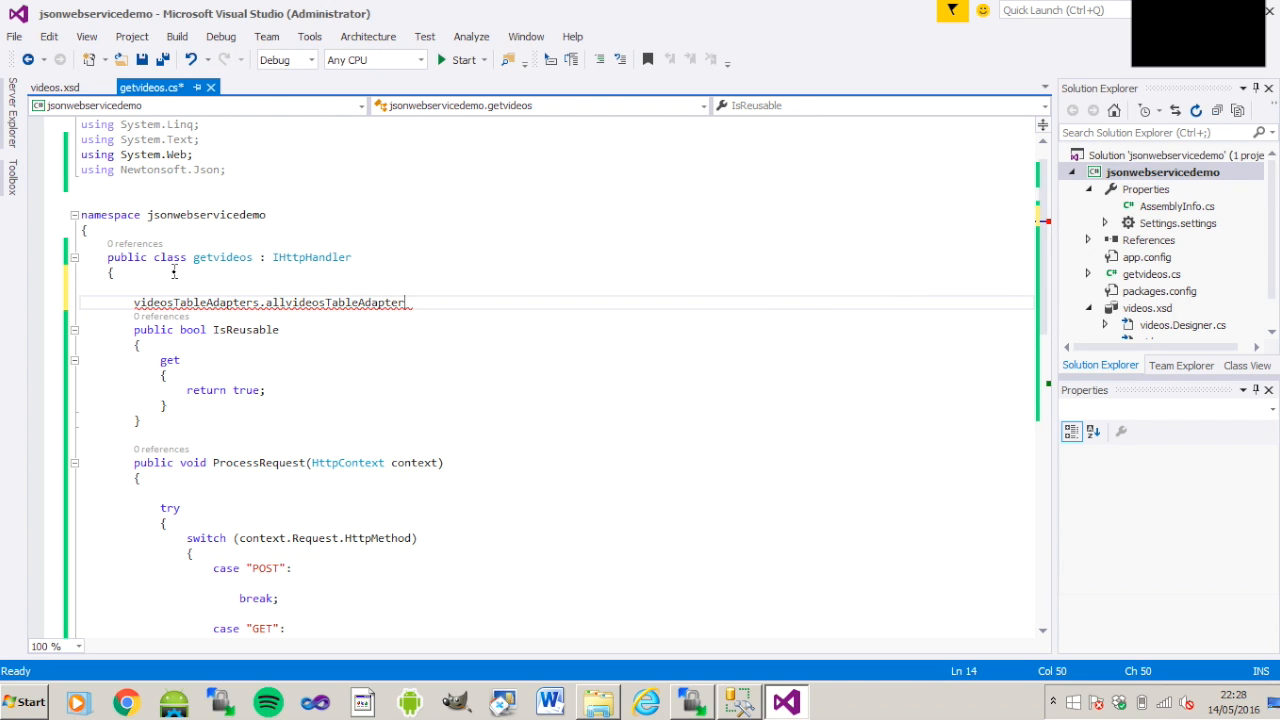
type("taVideos;")
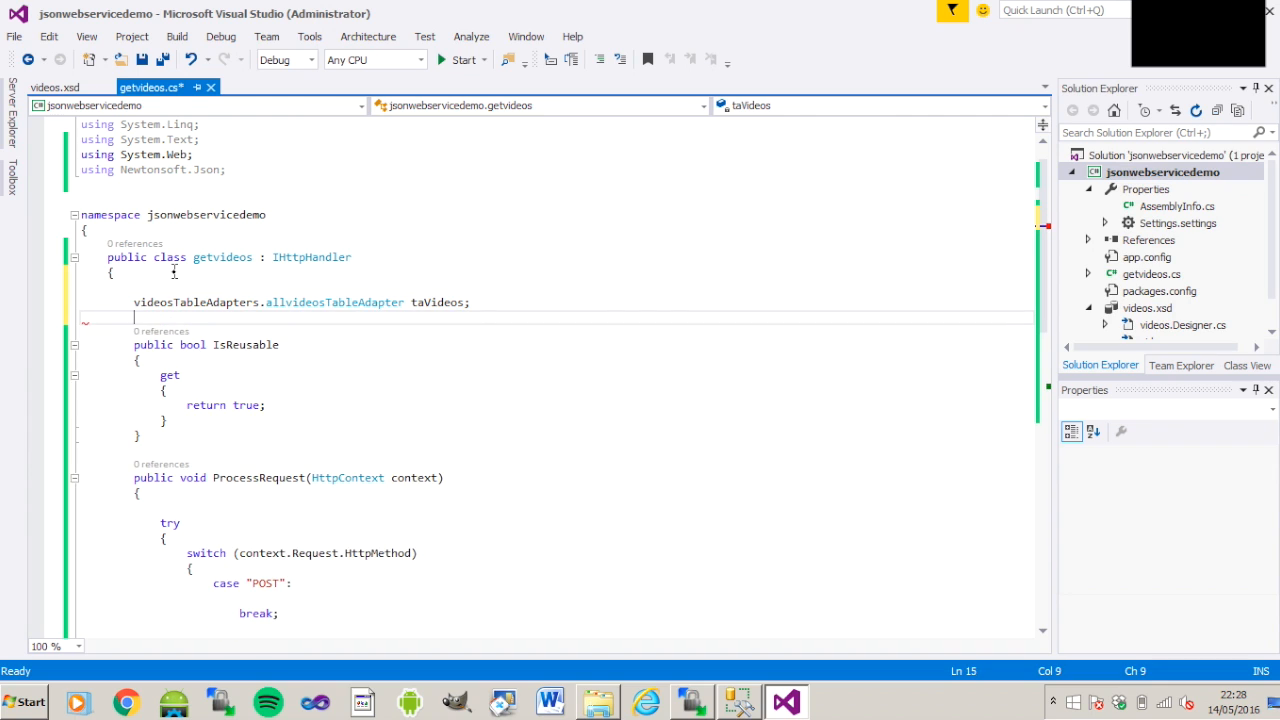
- Declare a videos.allvideosDataTable field dtVideos in the getvideos class
type("videos.allvideosDataTable")
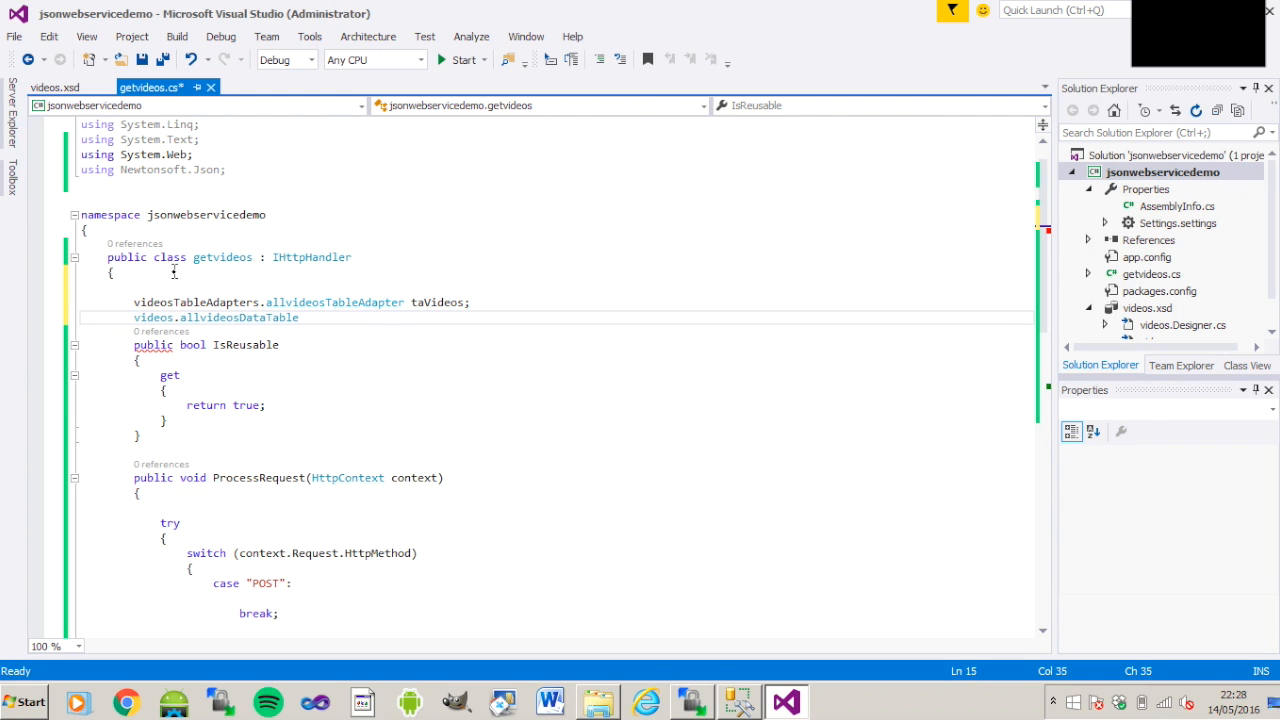
type("dtVid")
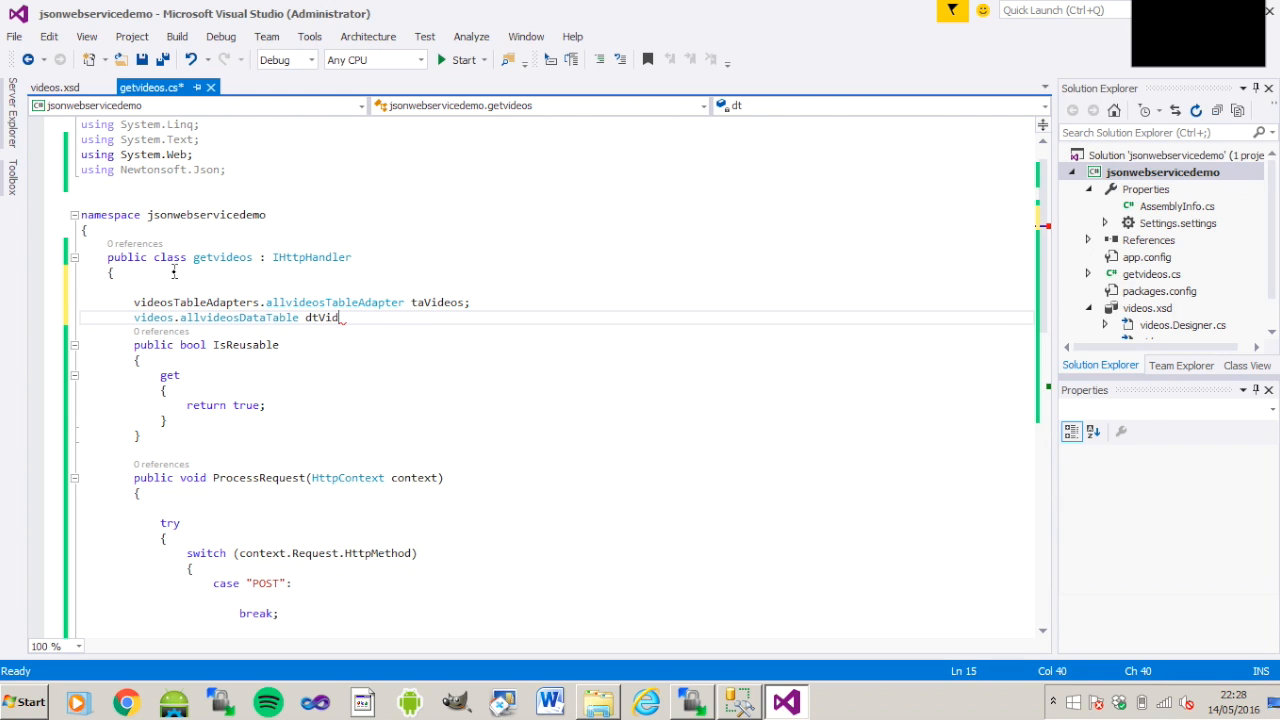
type("eos;")
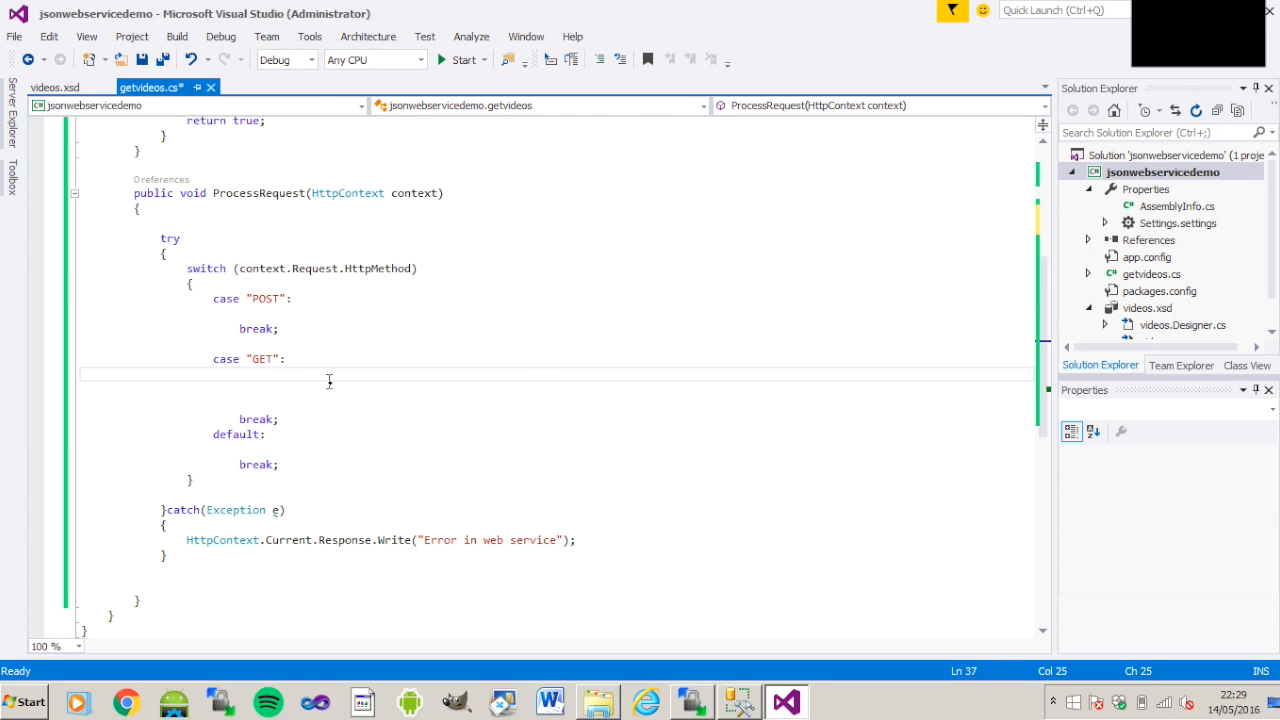
- In the GET case, instantiate taVideos and fill dtVideos from taVideos.fetchVideosNames()
type("taVideos = new")
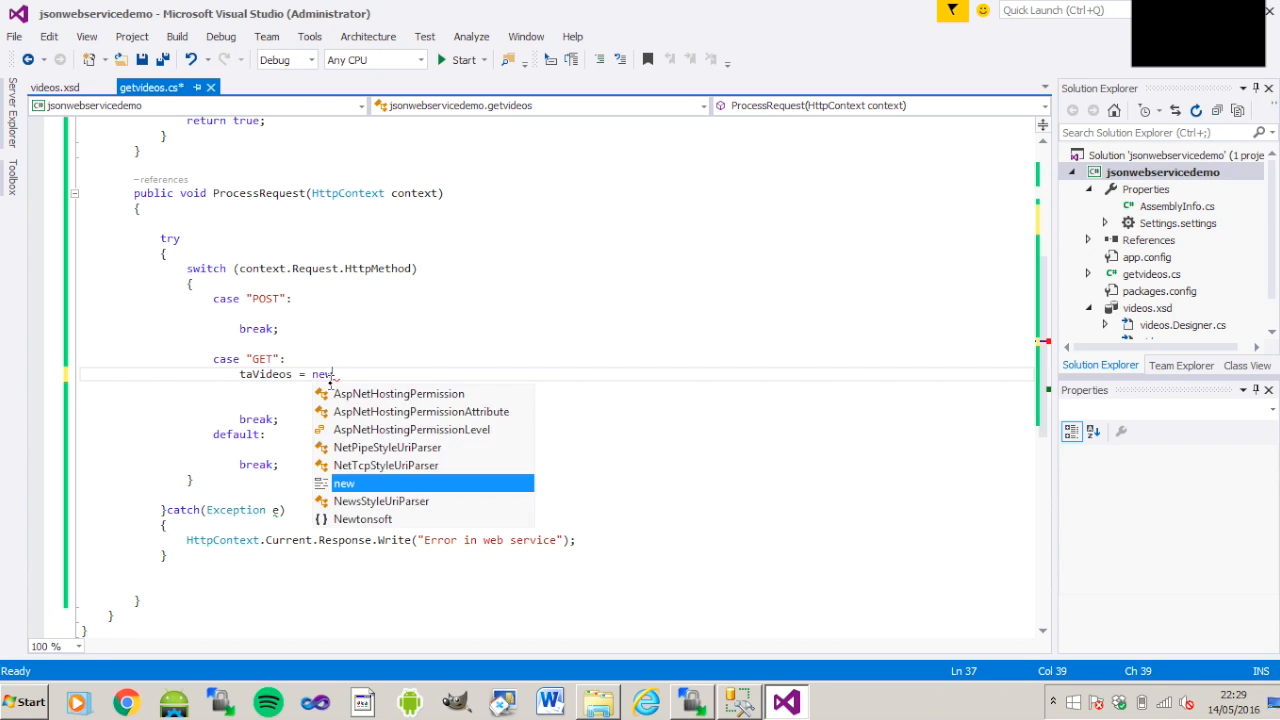
type("n")
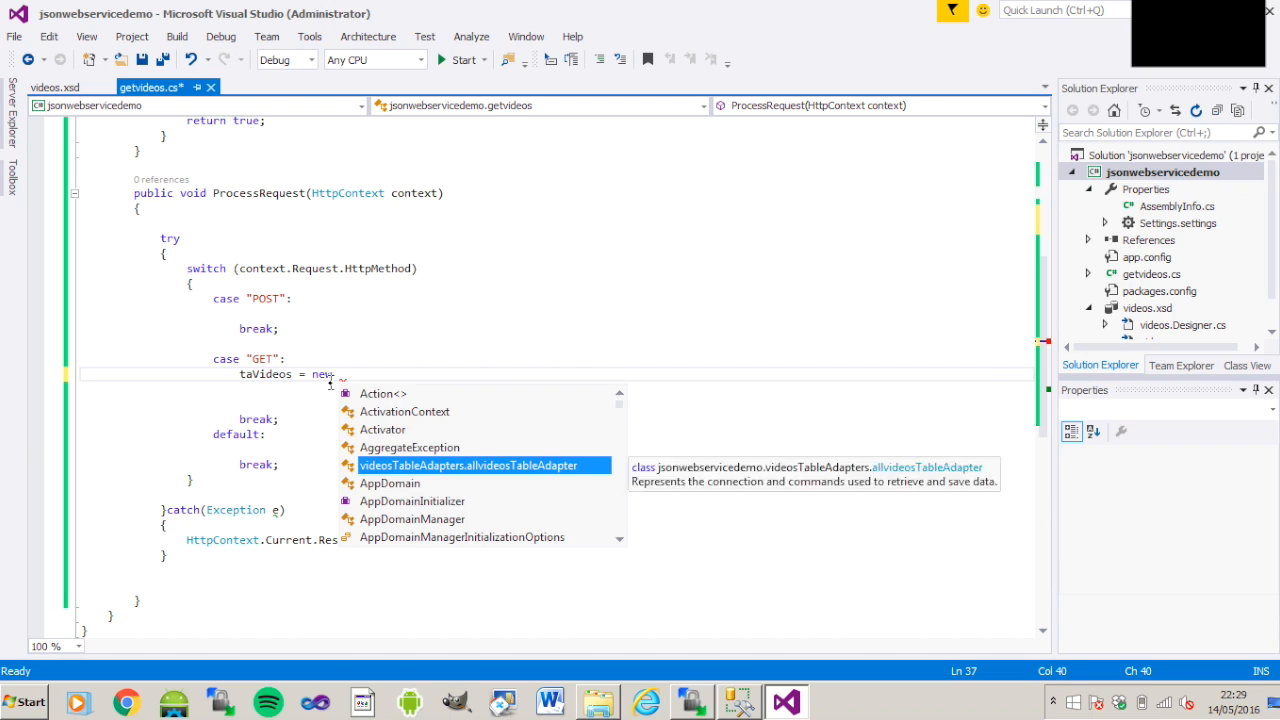
key("Tab")
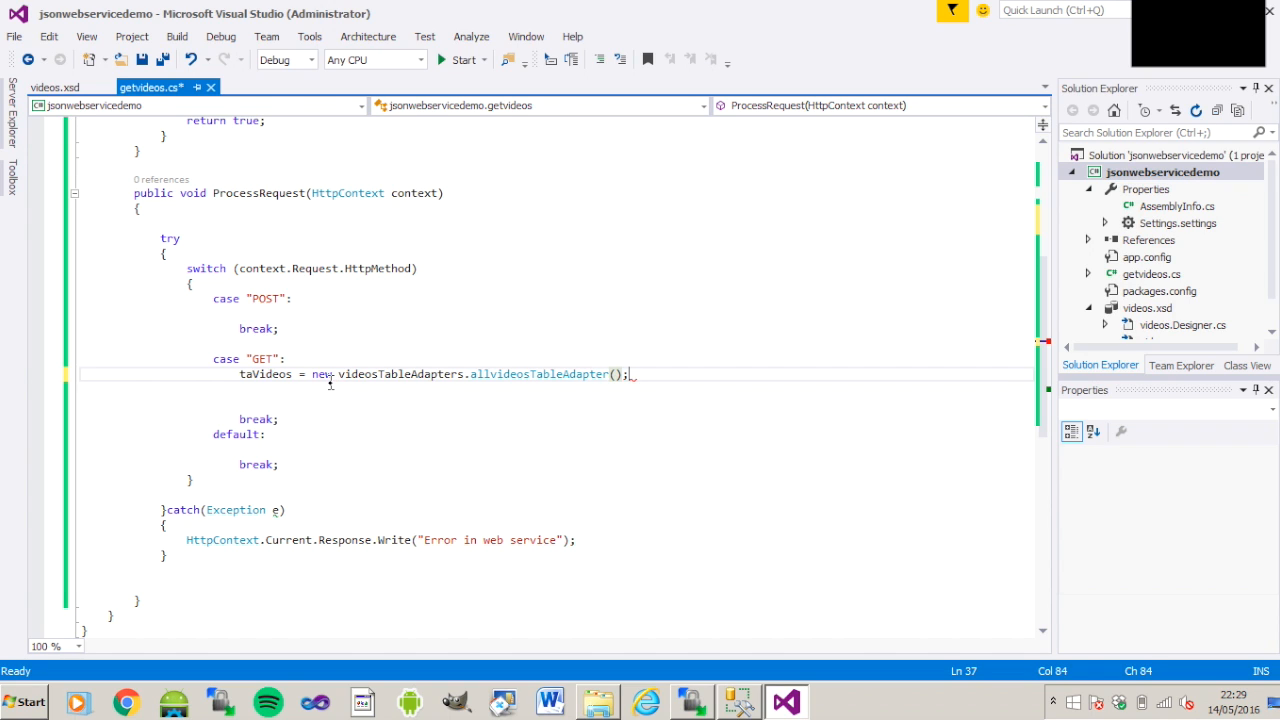
type("dtVideos")
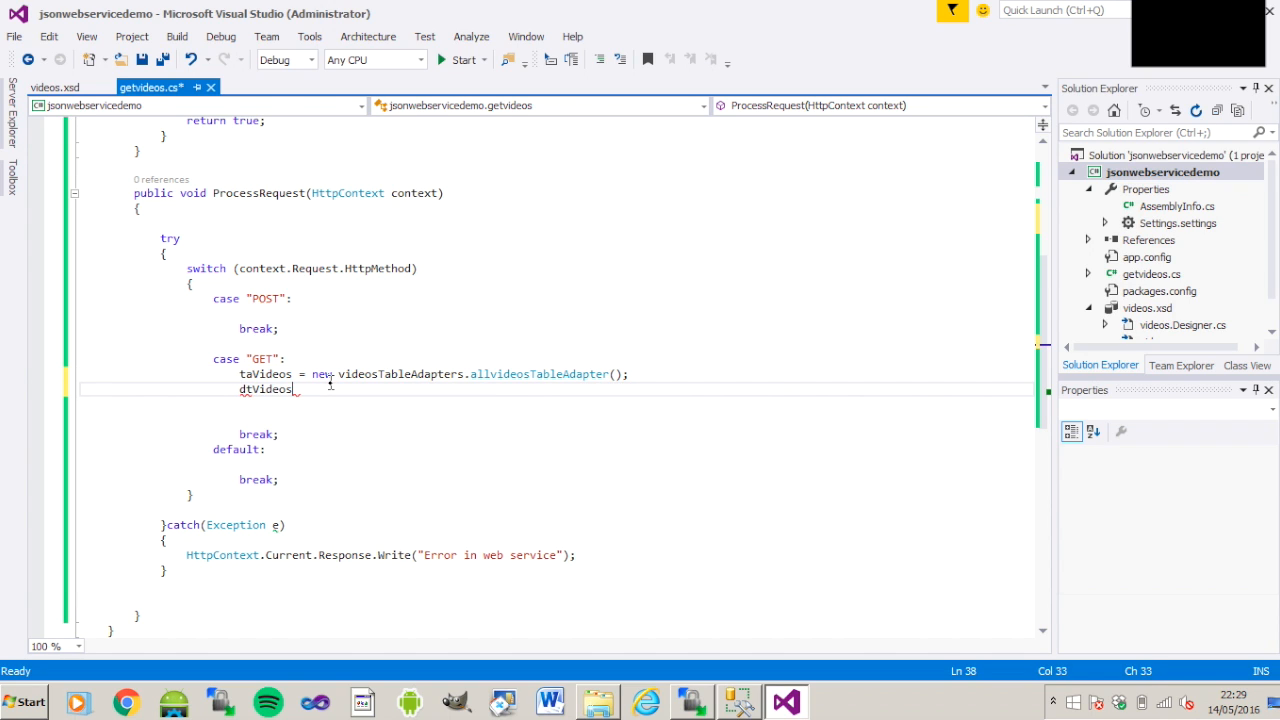
type("= taVideos.fetchVideosNames")
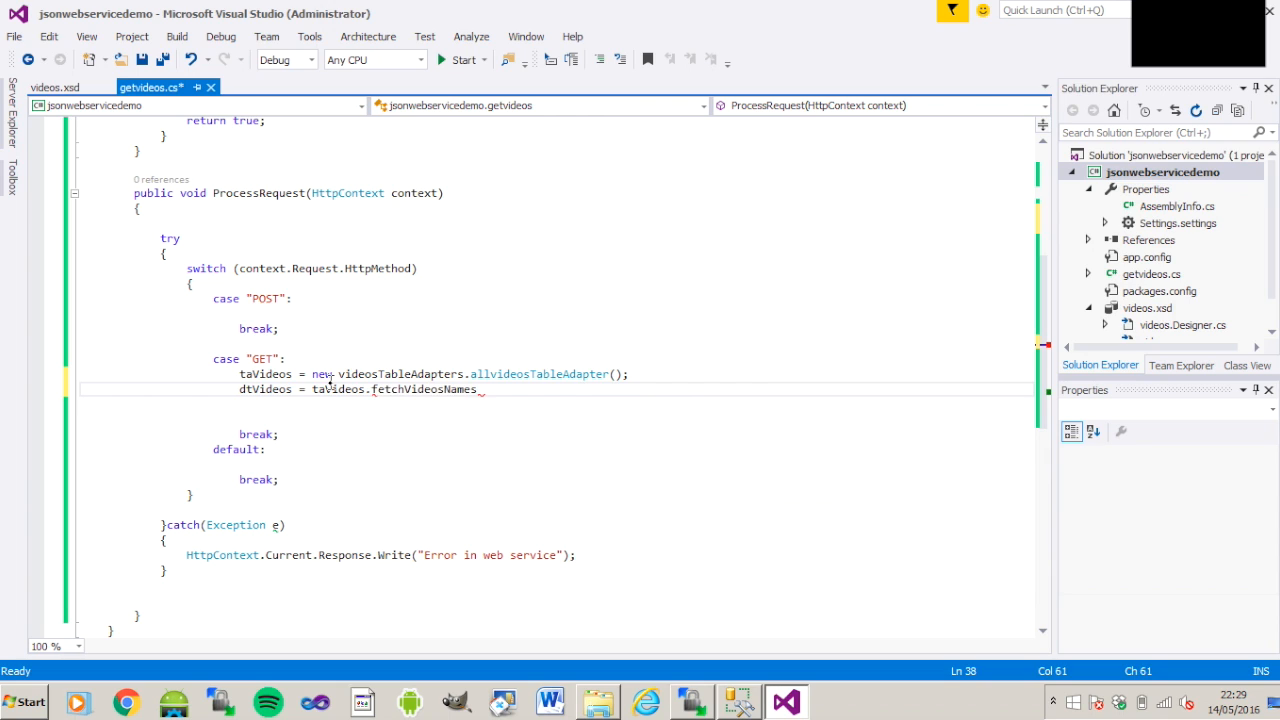
type("();")
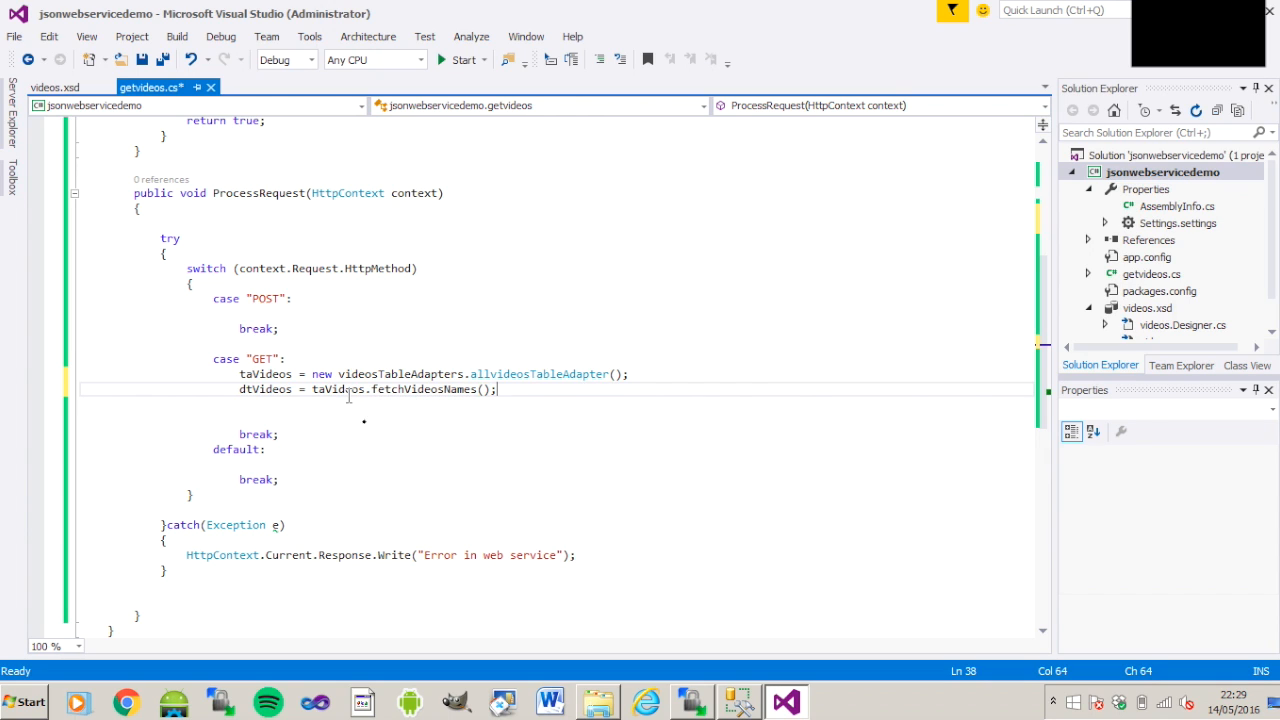
key("enter")
type("string")
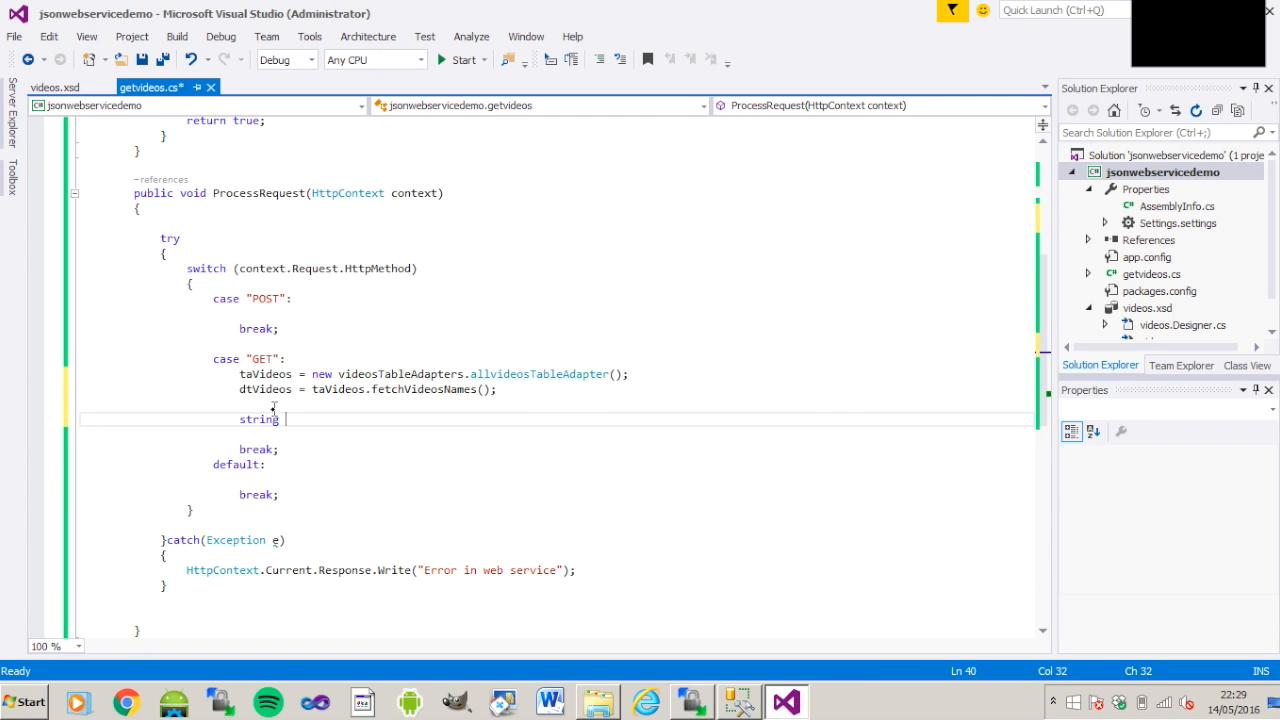
- Declare string json and set it to JsonConvert.SerializeObject(dtVideos)
type("json")
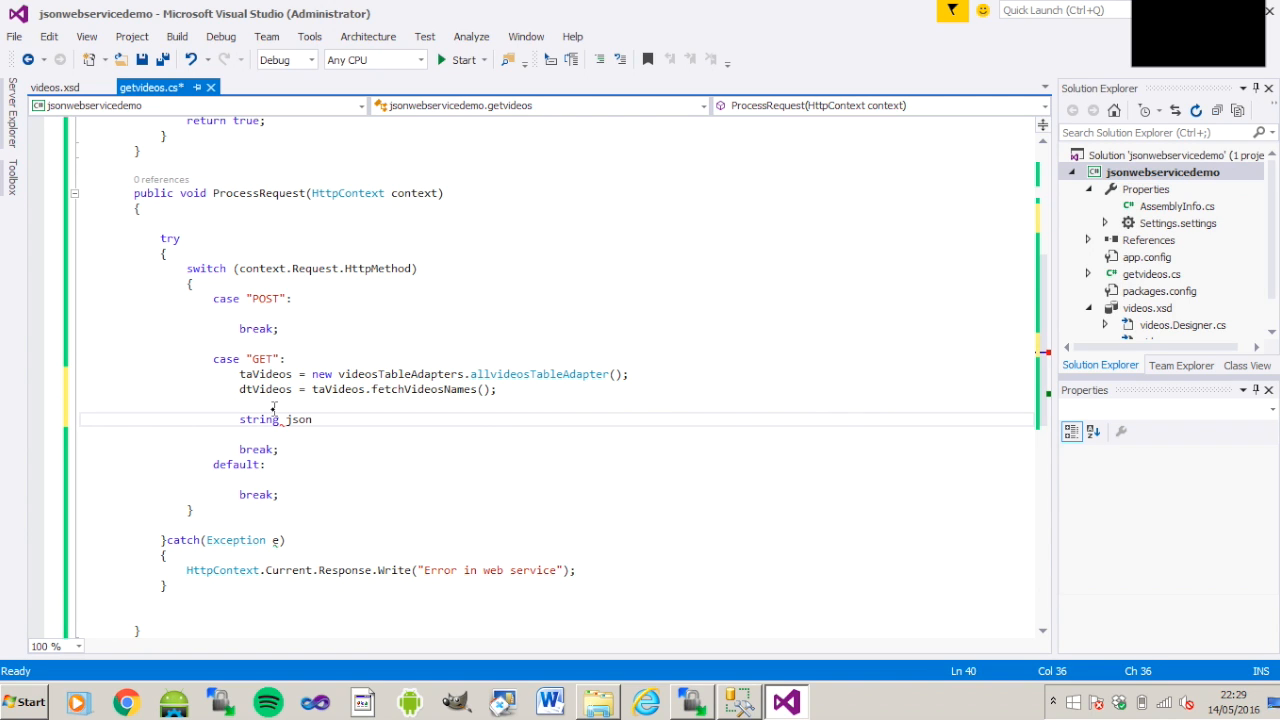
type("=")
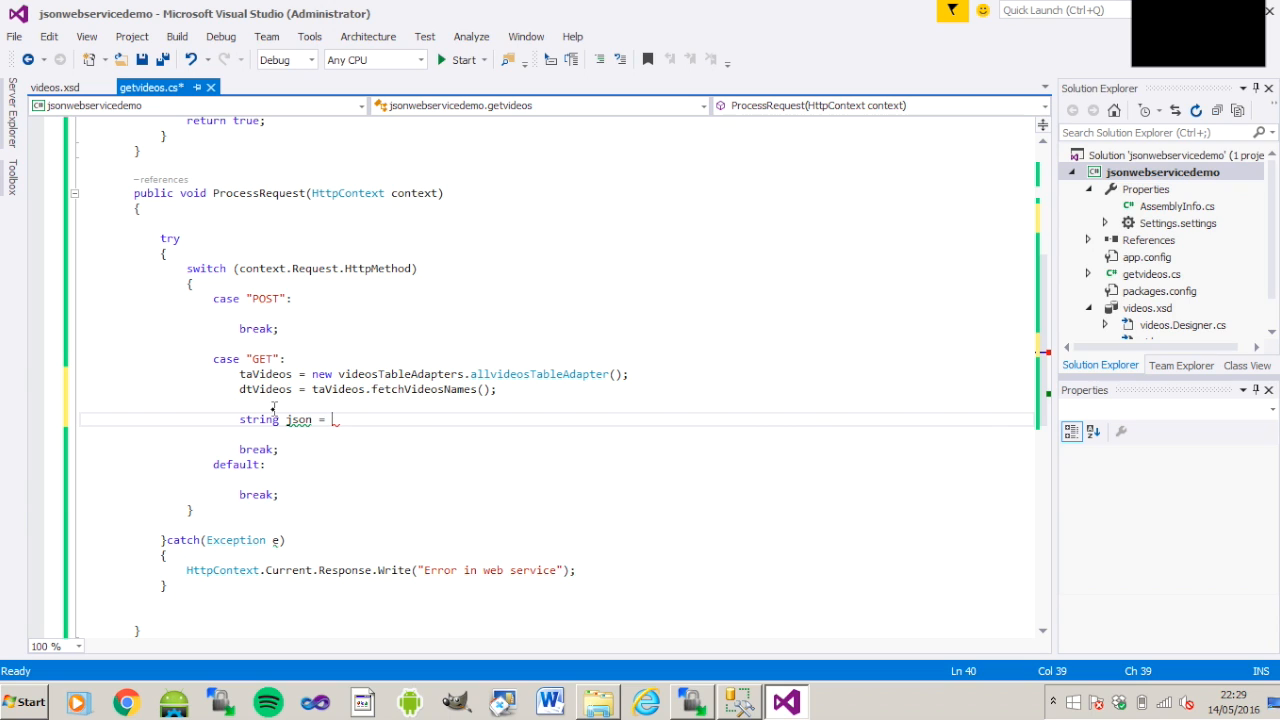
type("string.empty;")
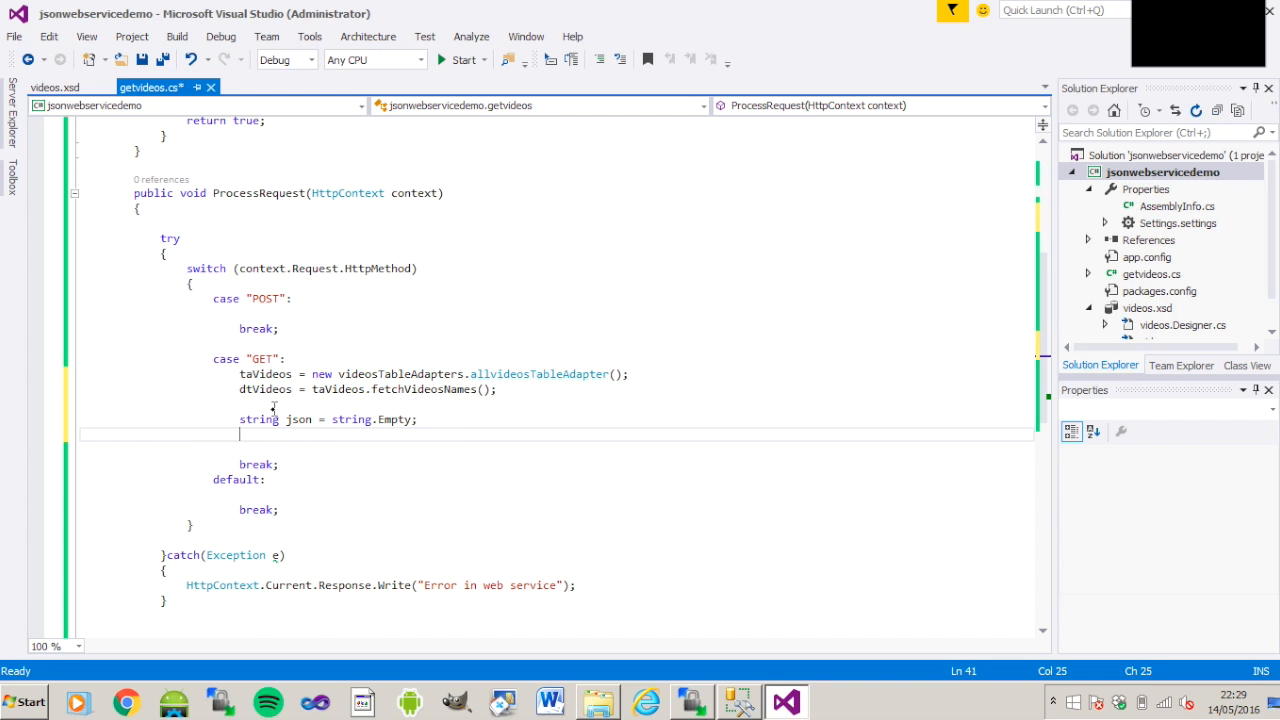
type("j")
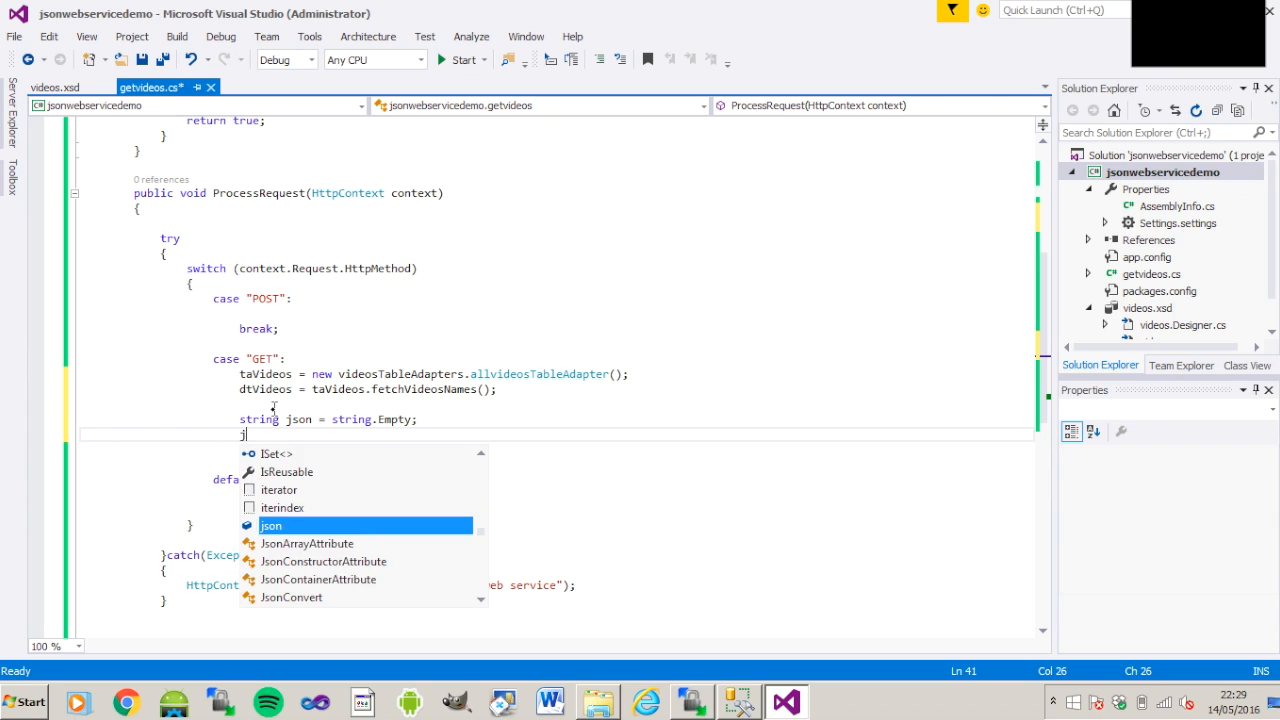
type("son = J")
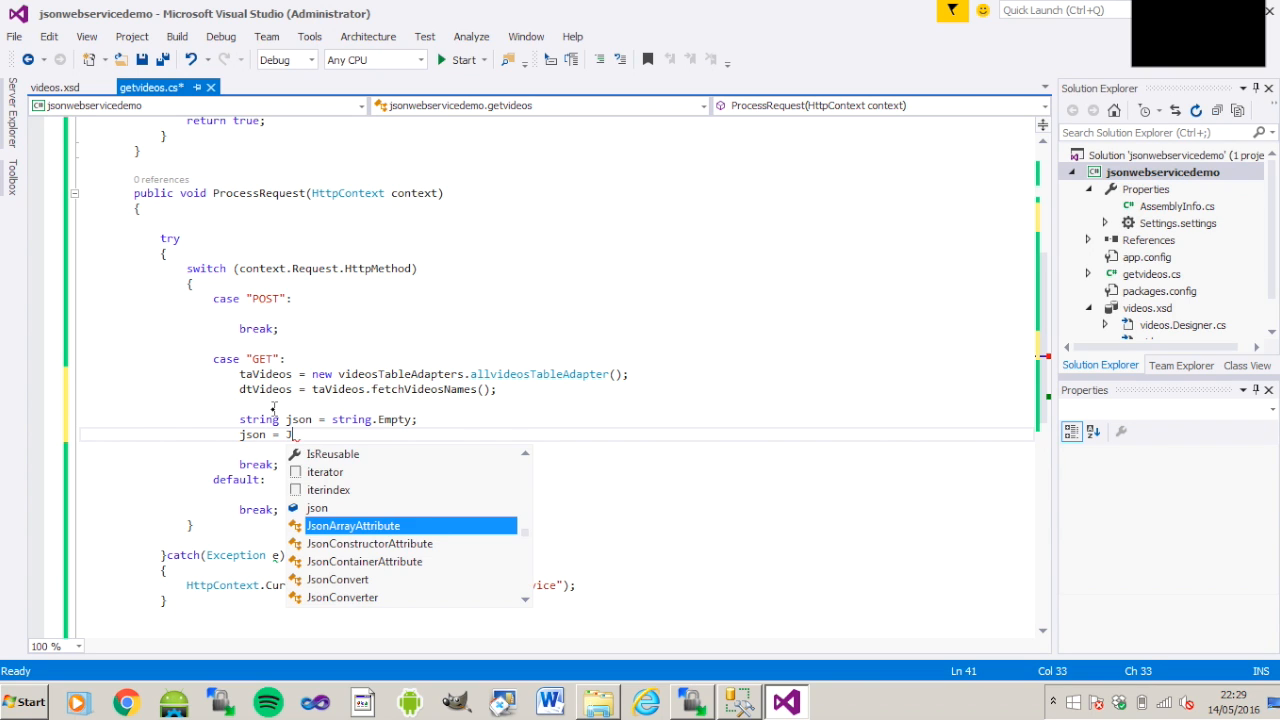
type("sonConvert")
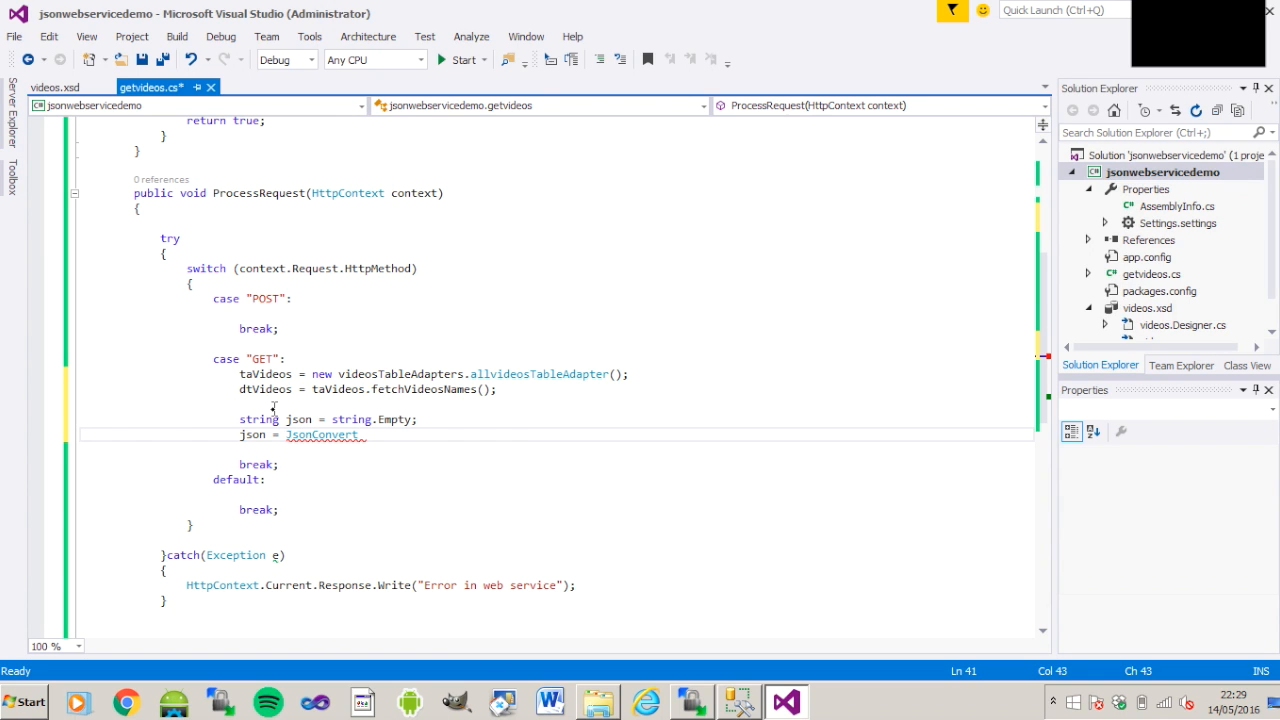
type(".se")
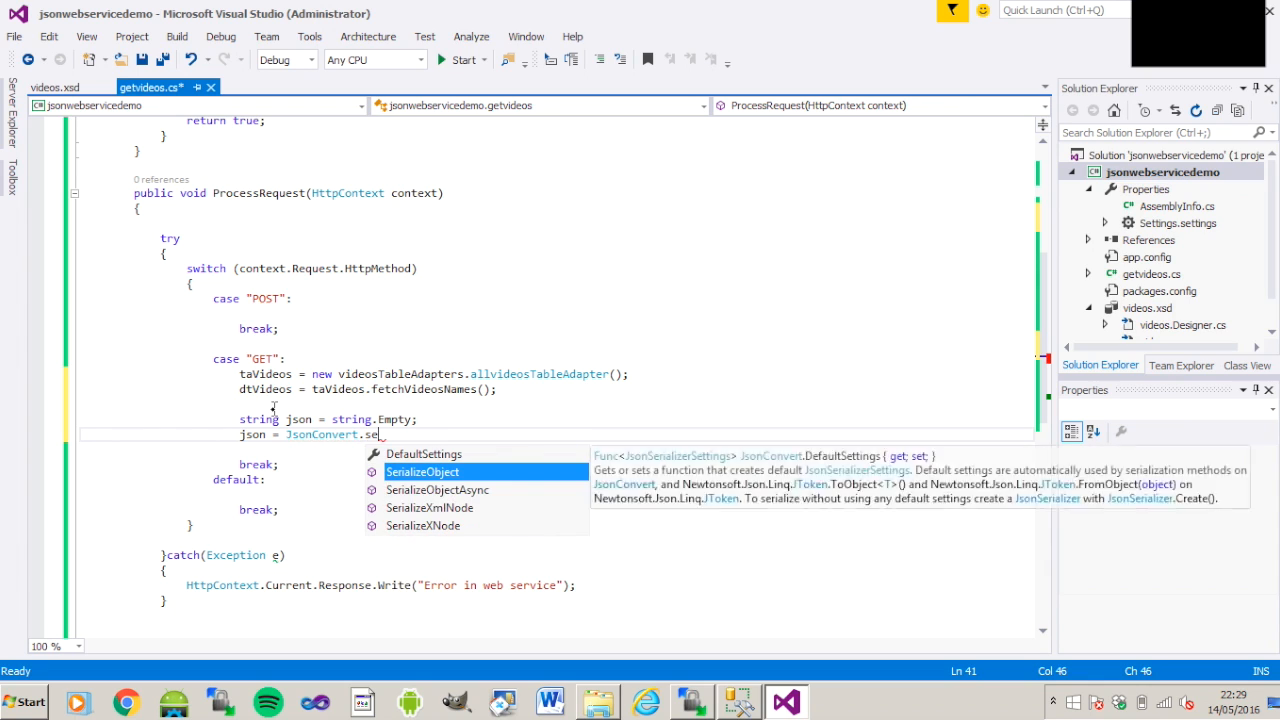
key("Tab")
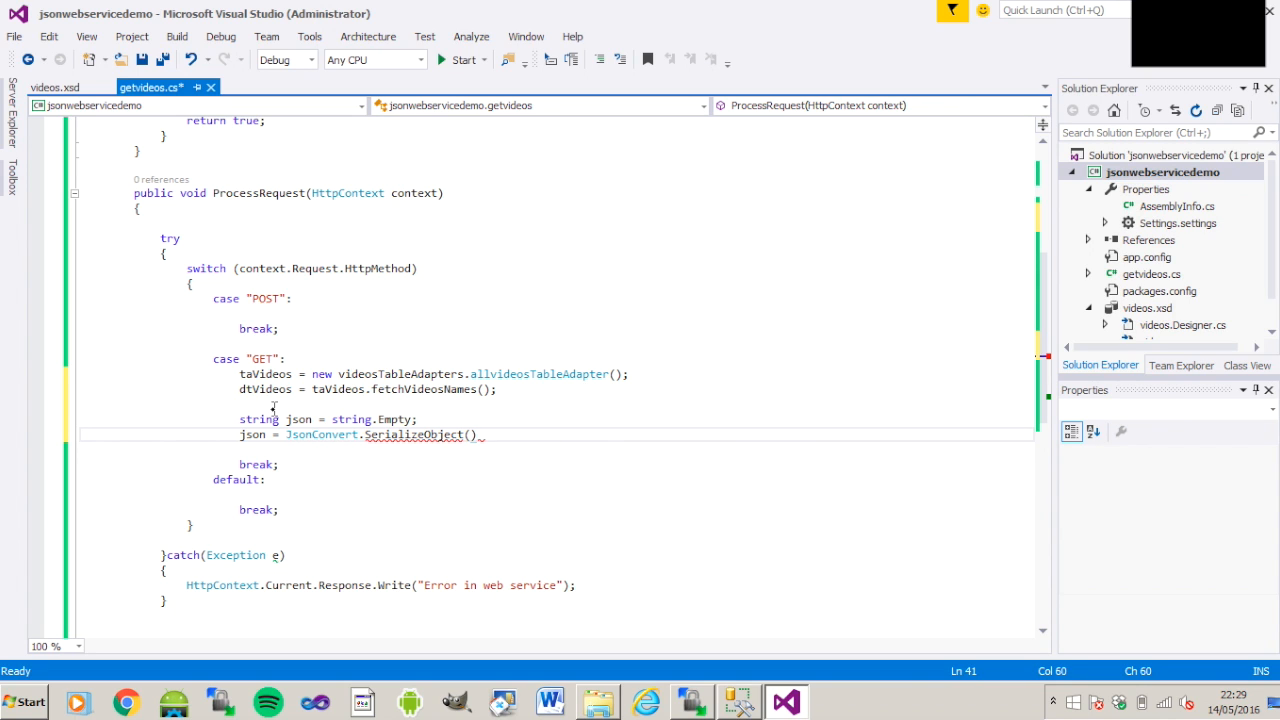
type("dtVideos")
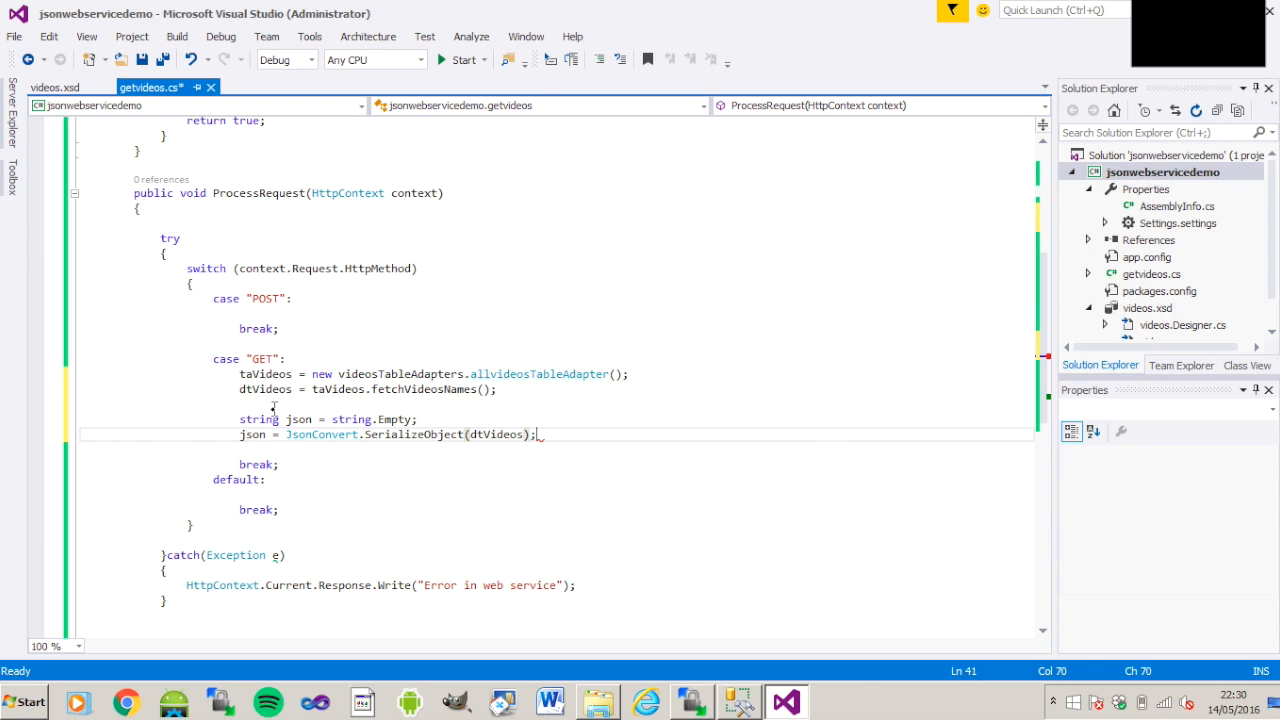
key("enter")
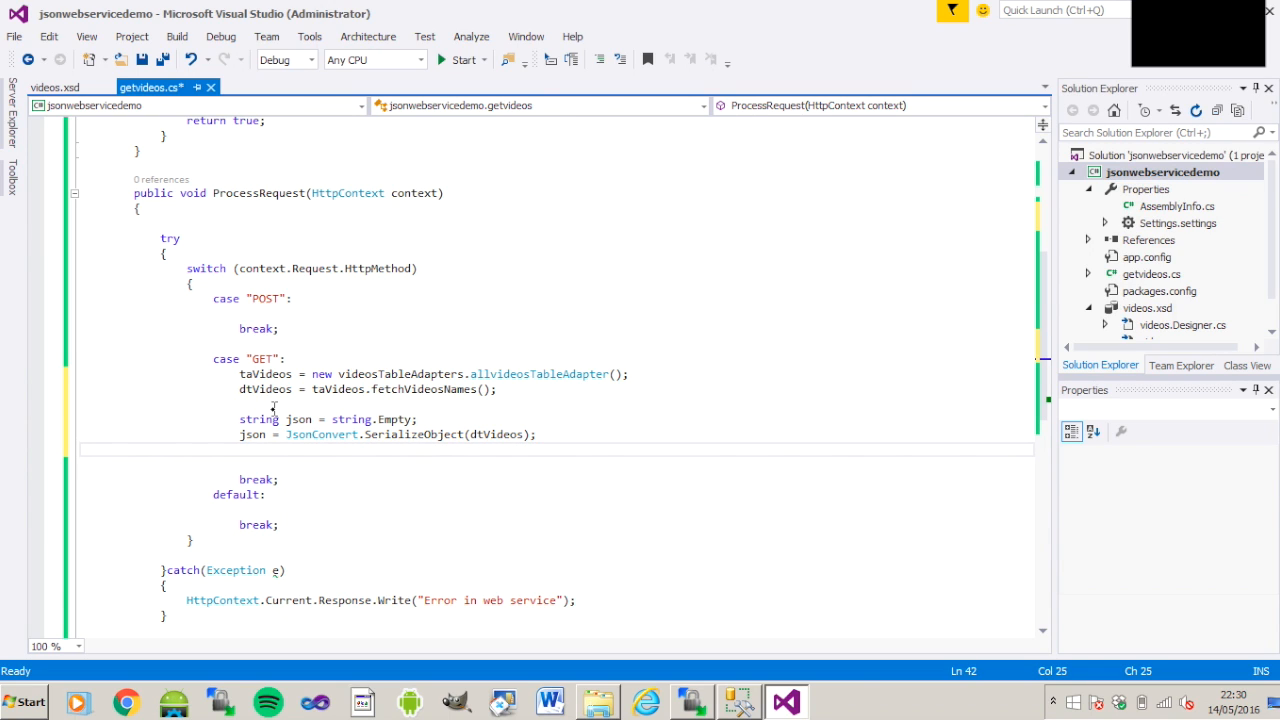
- Write json to HttpContext.Current.Response and save getvideos.cs
type("http")
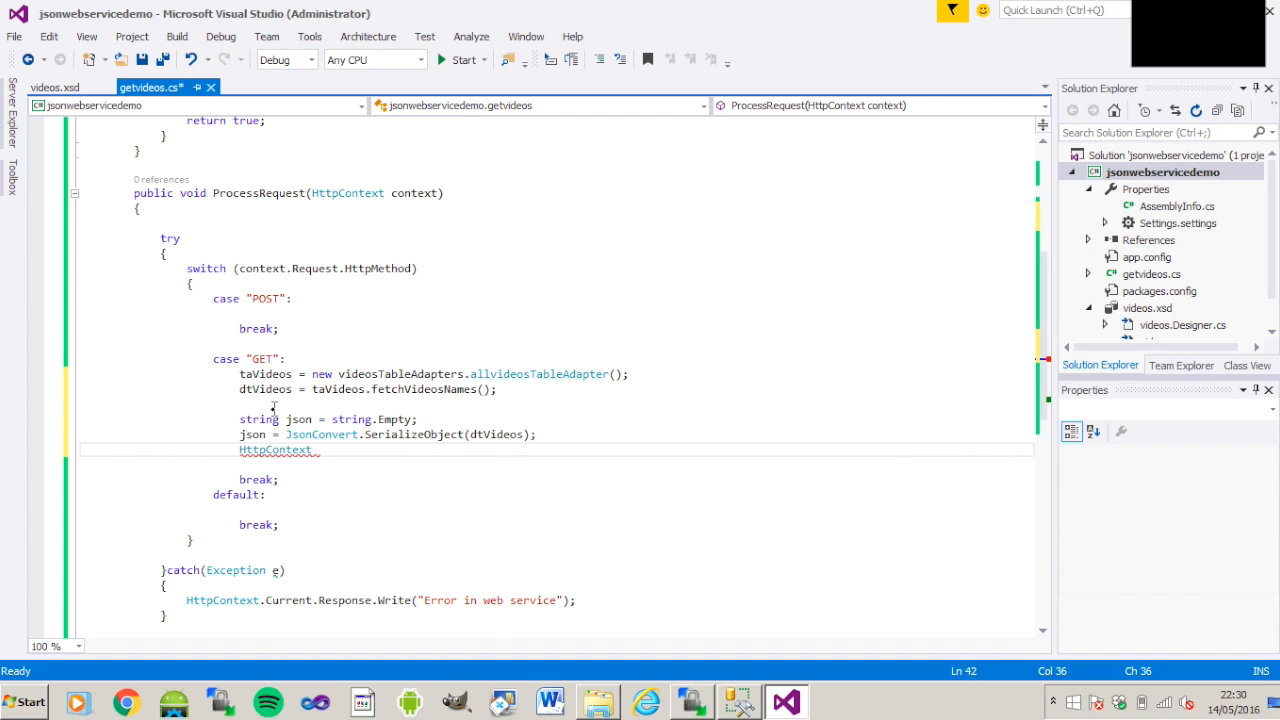
type(".Current")
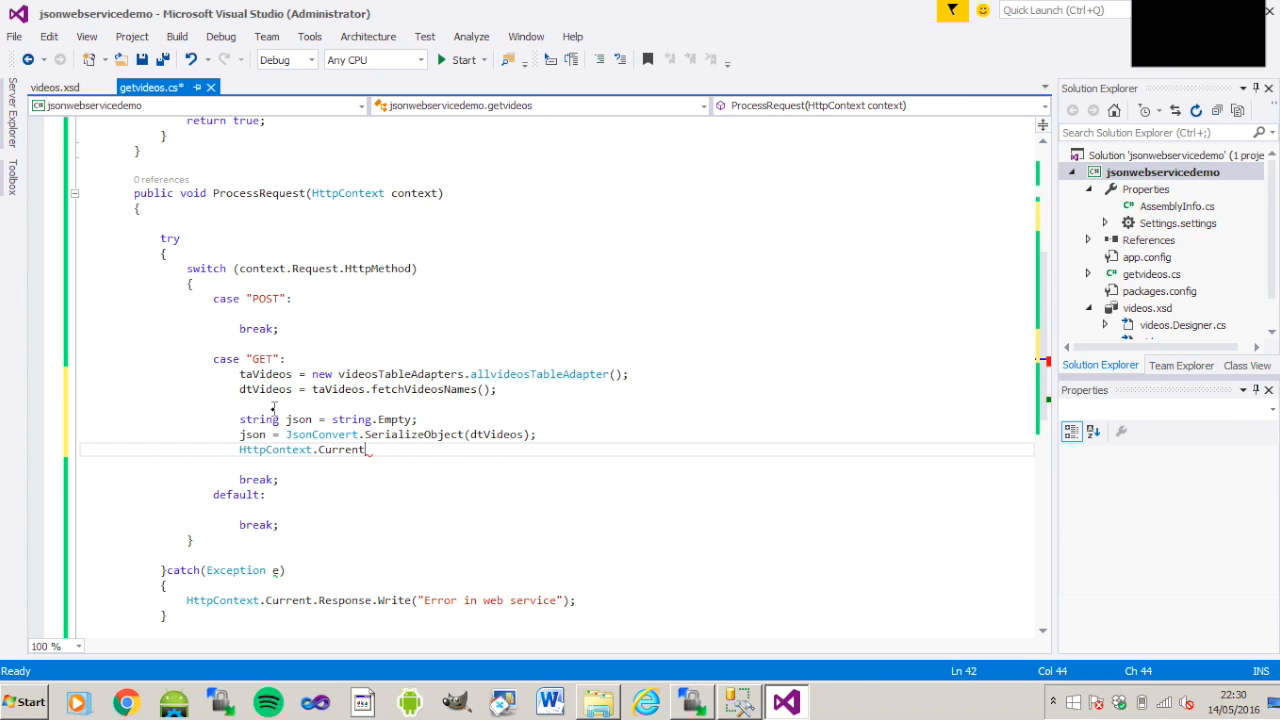
type("re")
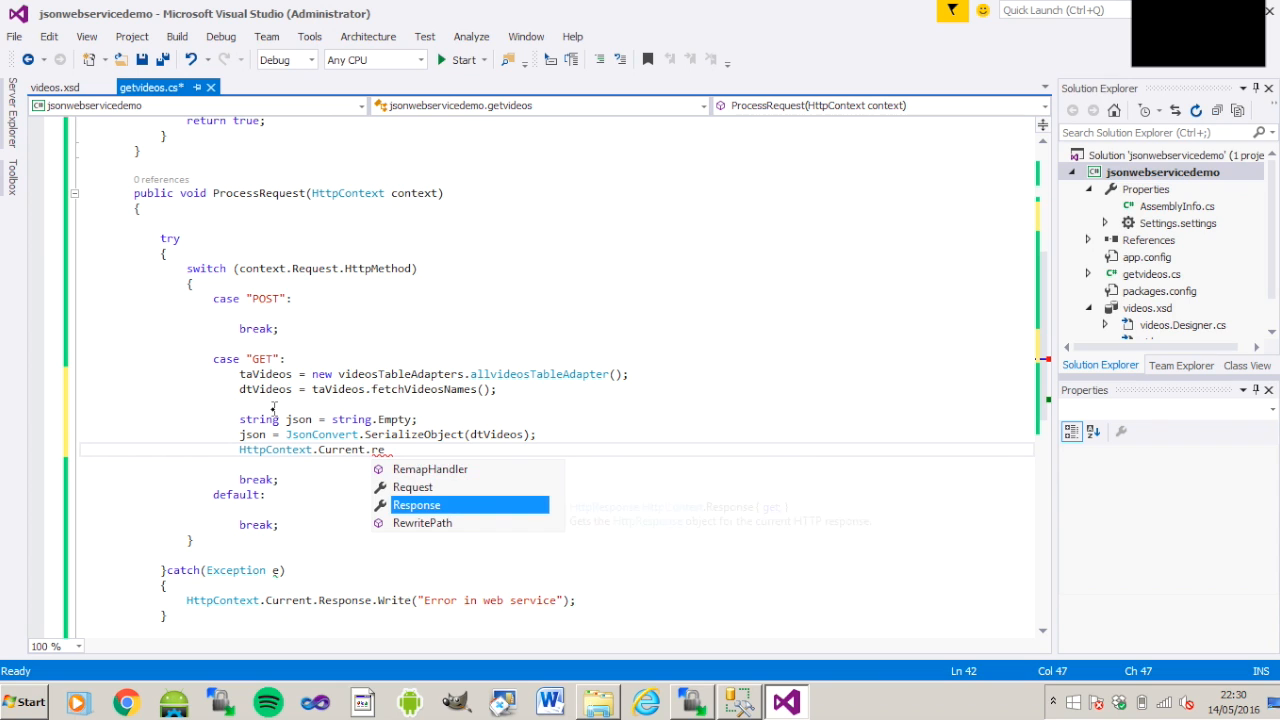
type("w")
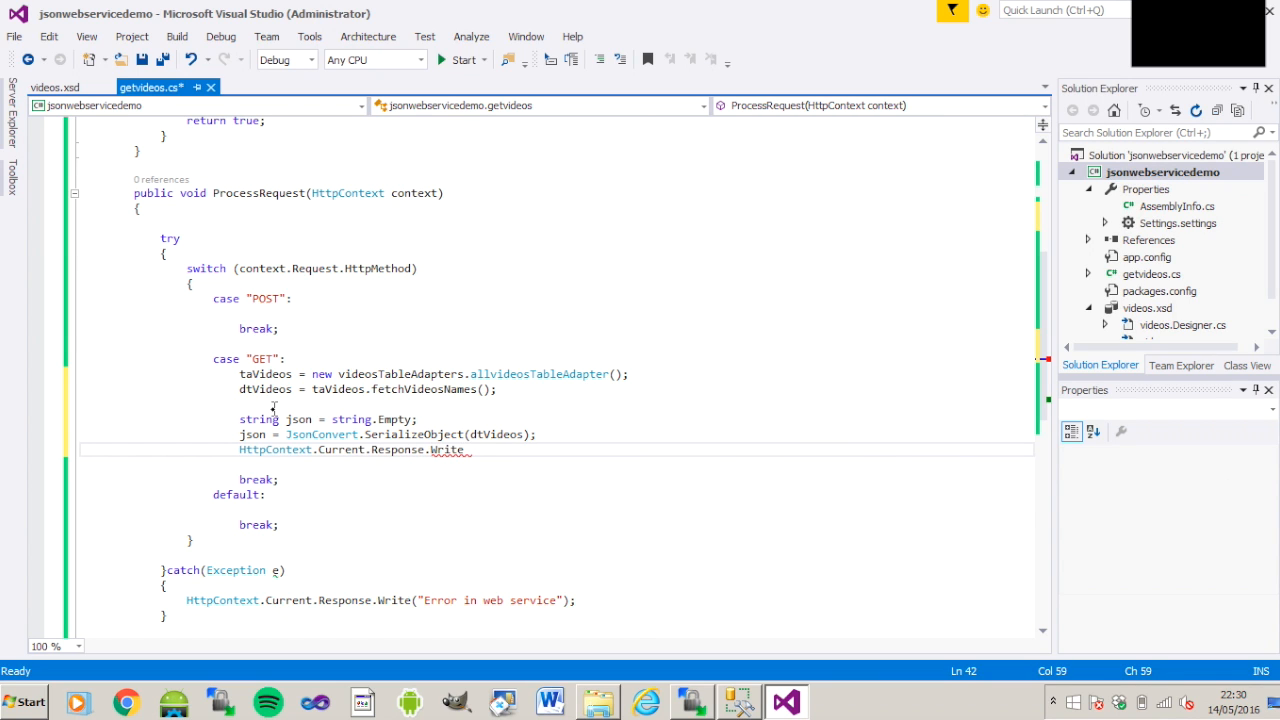
type("()")
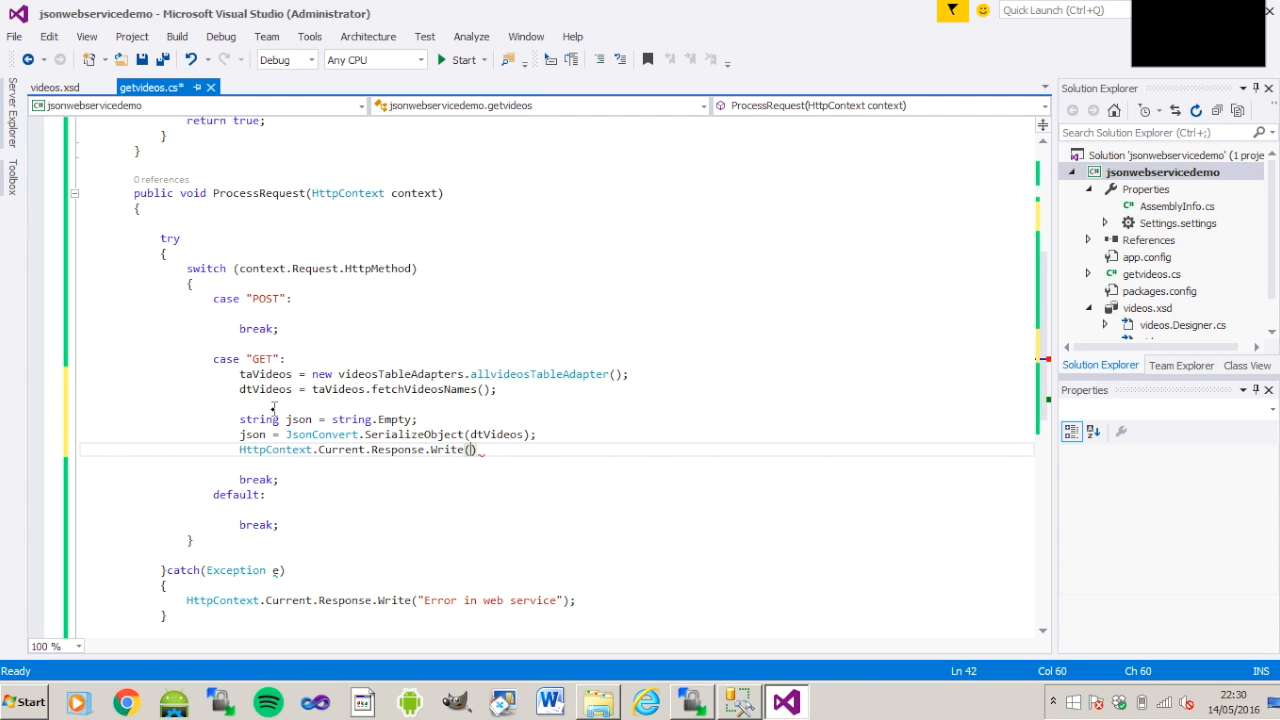
type("json")
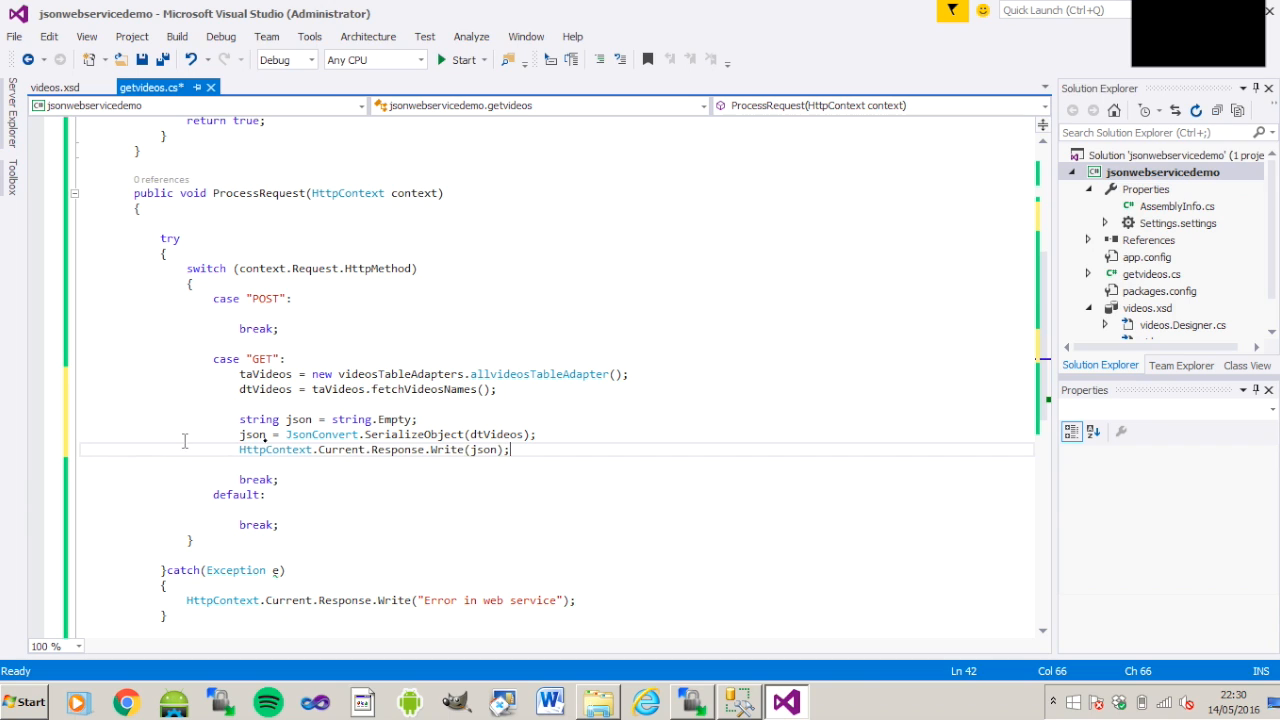
mouse_move(340, 448)
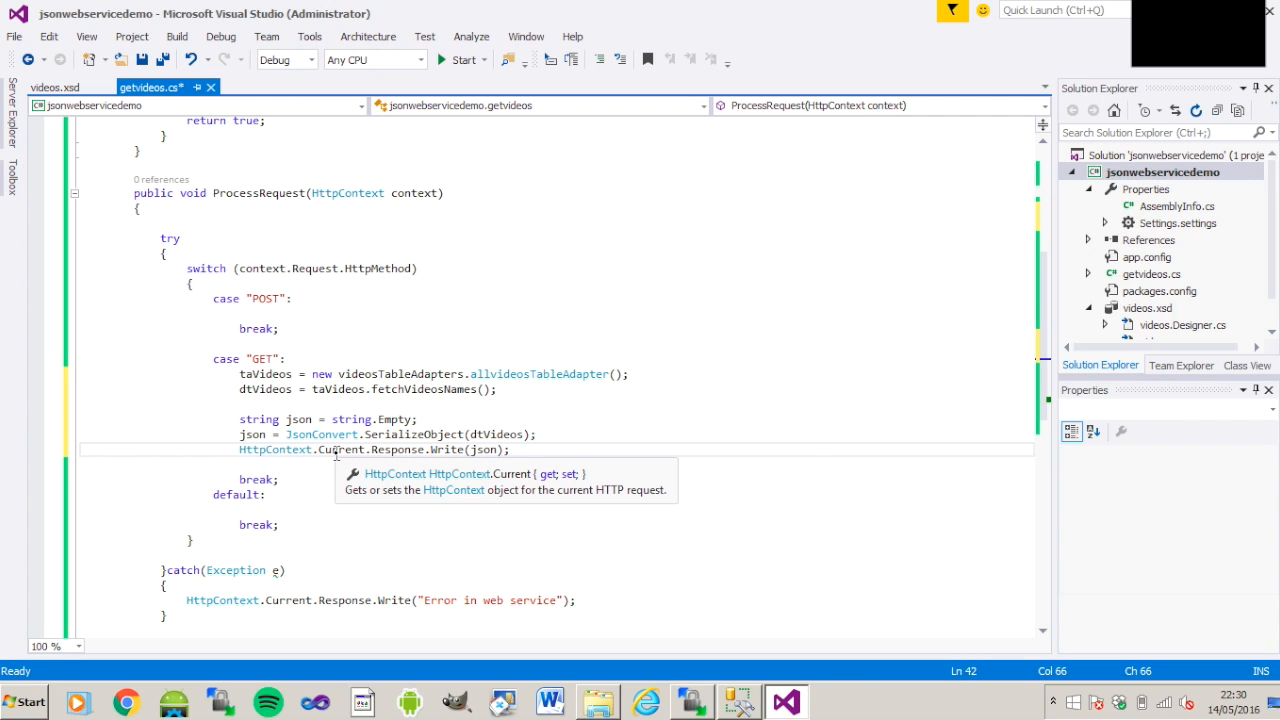
left_click(164, 60)
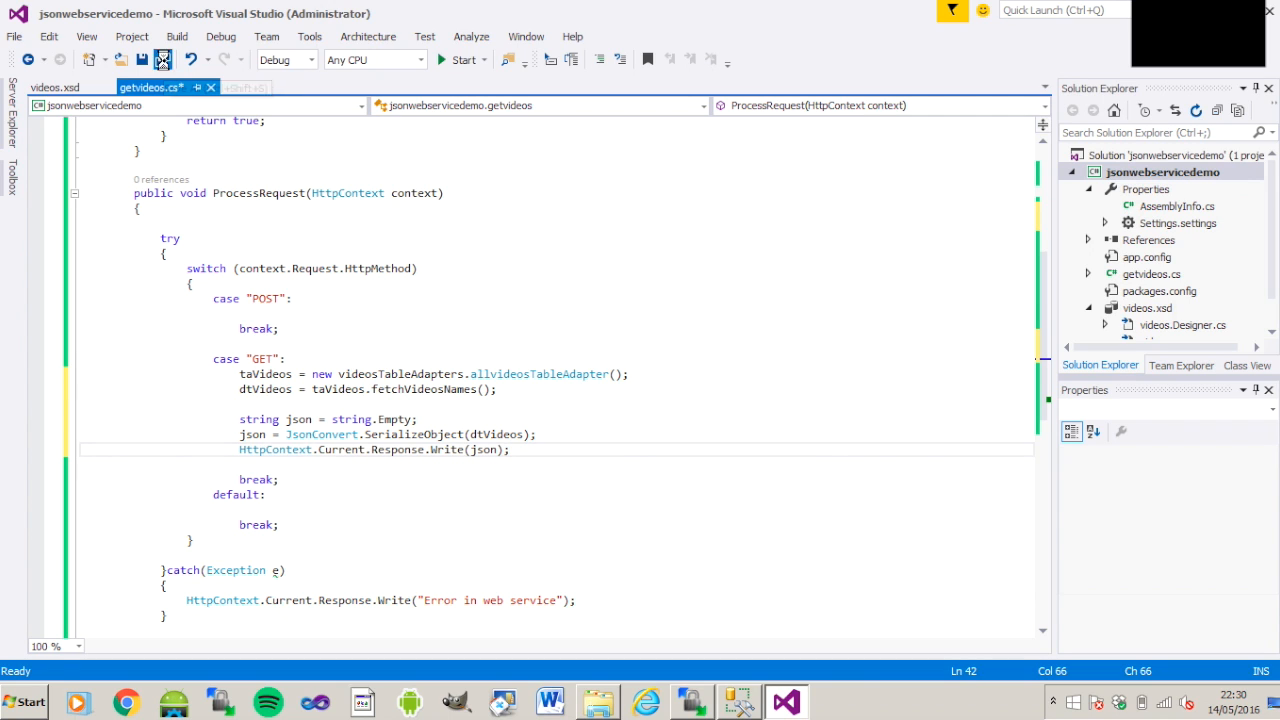
- Build the jsonwebservicedemo solution successfully and open its project folder in Explorer
left_click(176, 36)
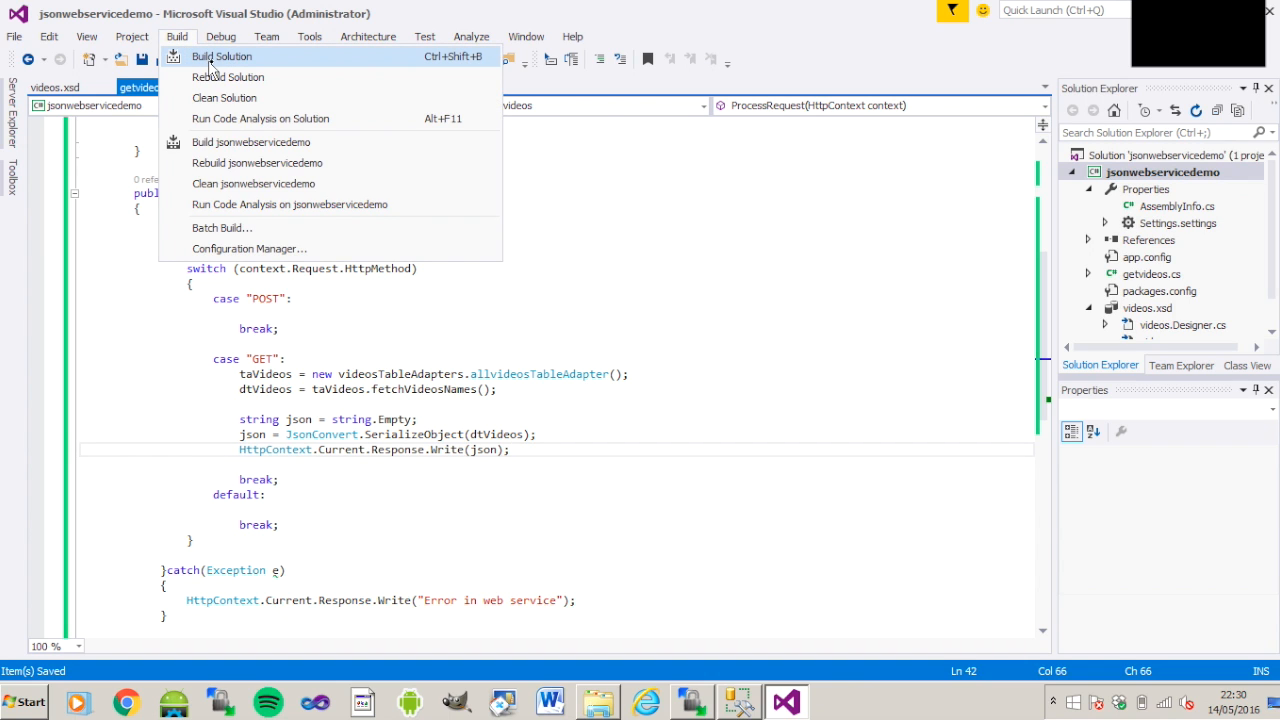
left_click(220, 56)
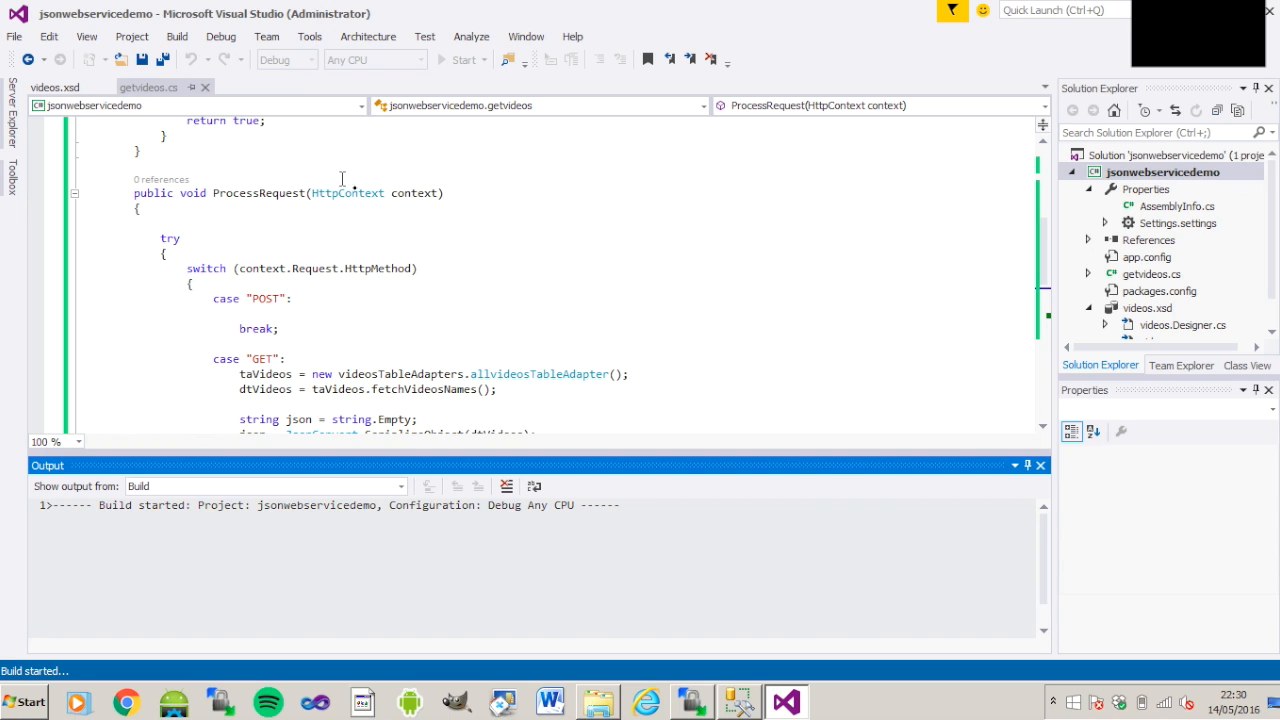
mouse_move(578, 352)
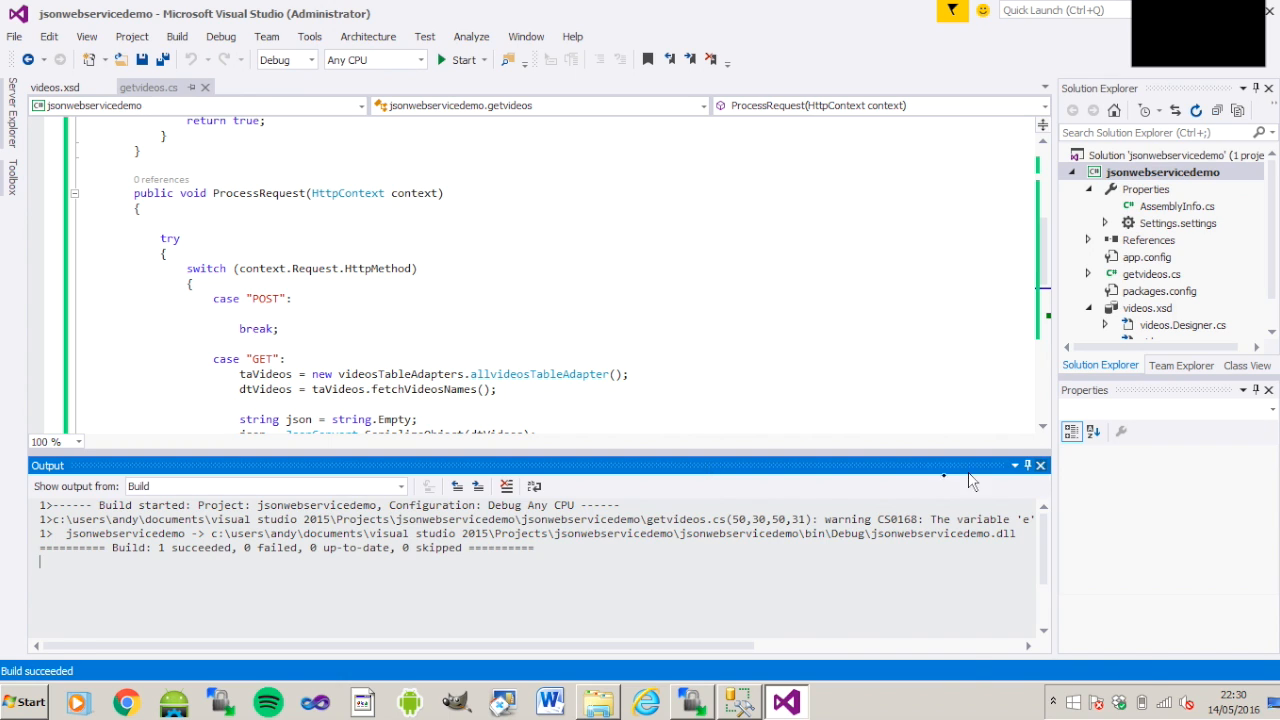
left_click(1040, 464)
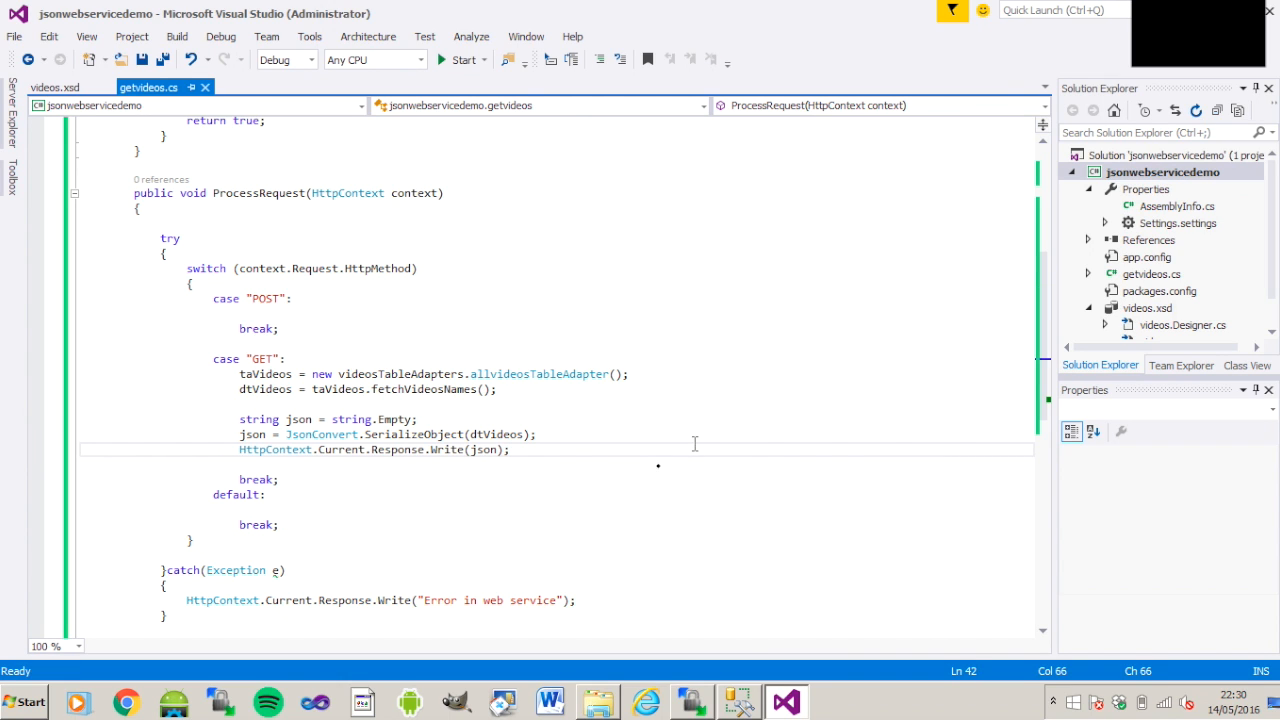
left_click(596, 700)
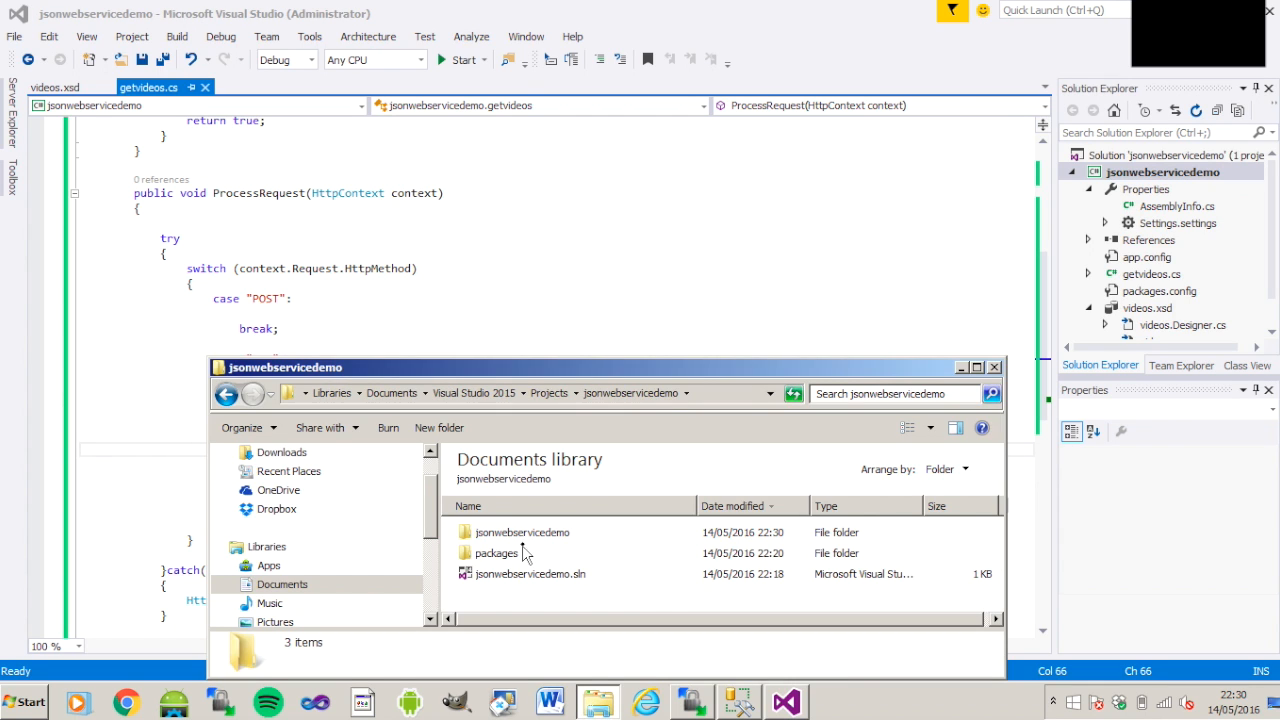
- Open the project's bin\Debug folder and create a bin folder on the server in WinSCP
left_click(520, 532)
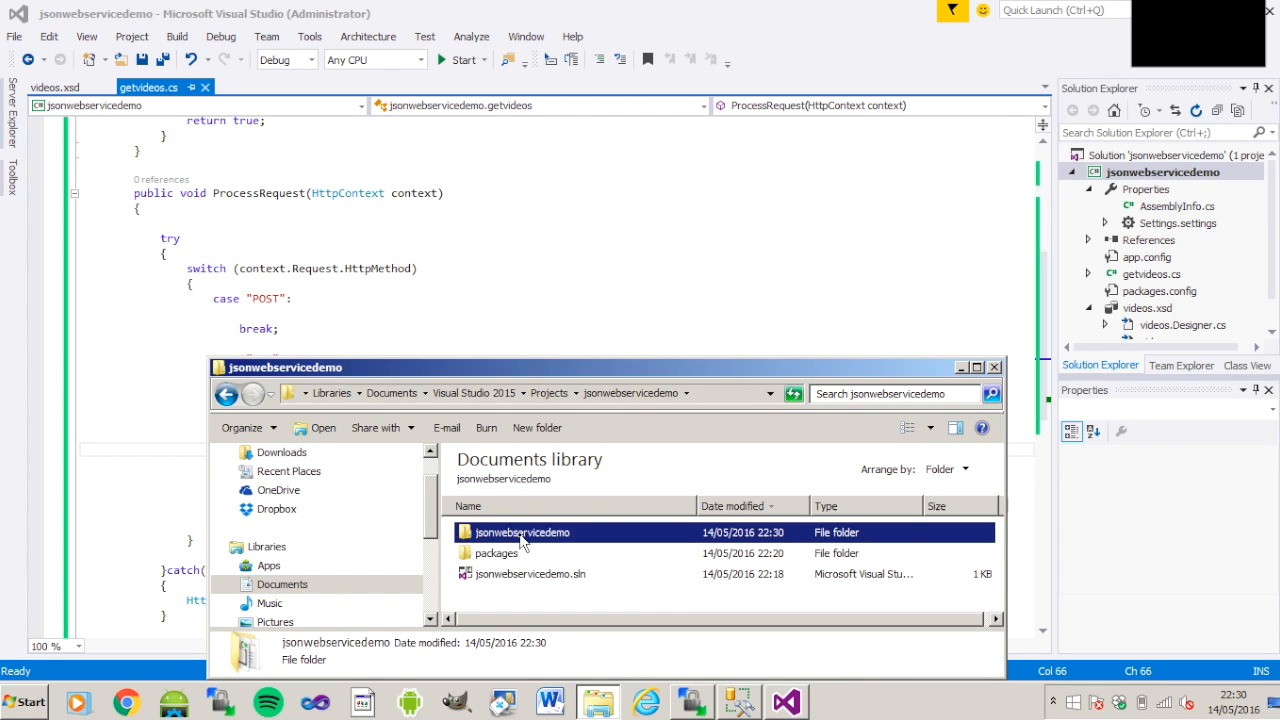
double_click(520, 532)
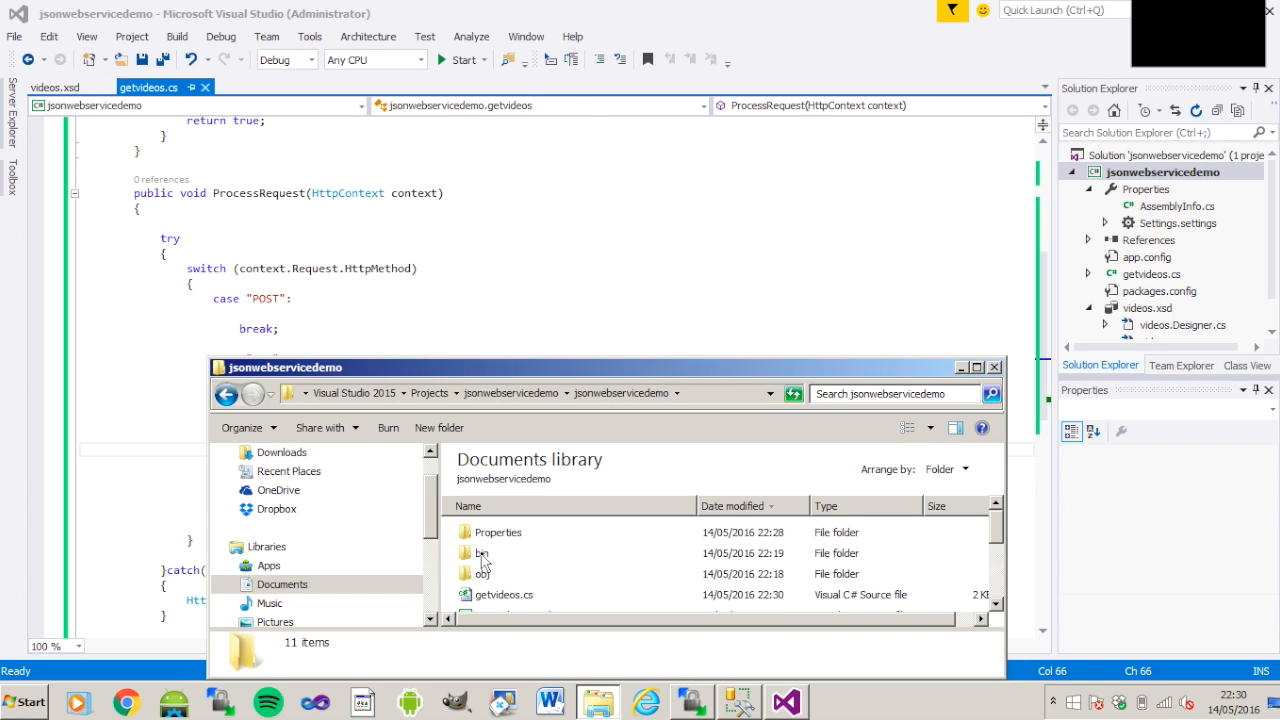
double_click(484, 552)
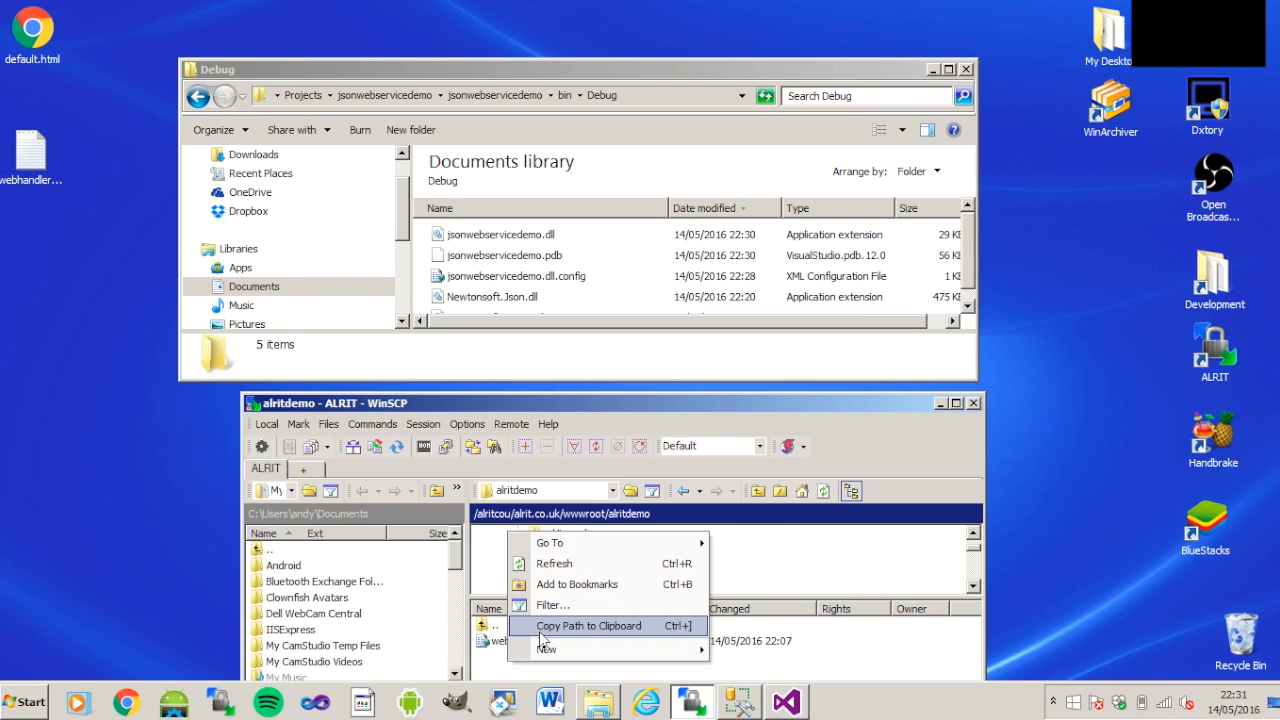
left_click(548, 648)
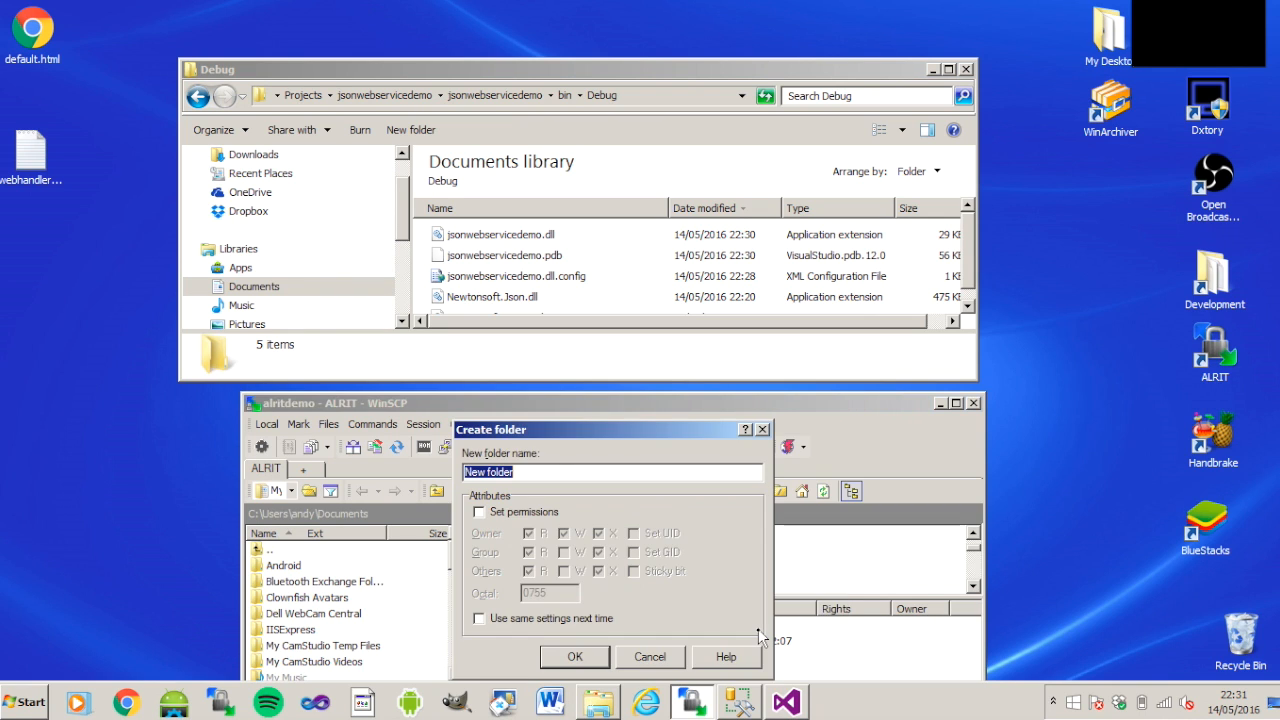
type("bin")
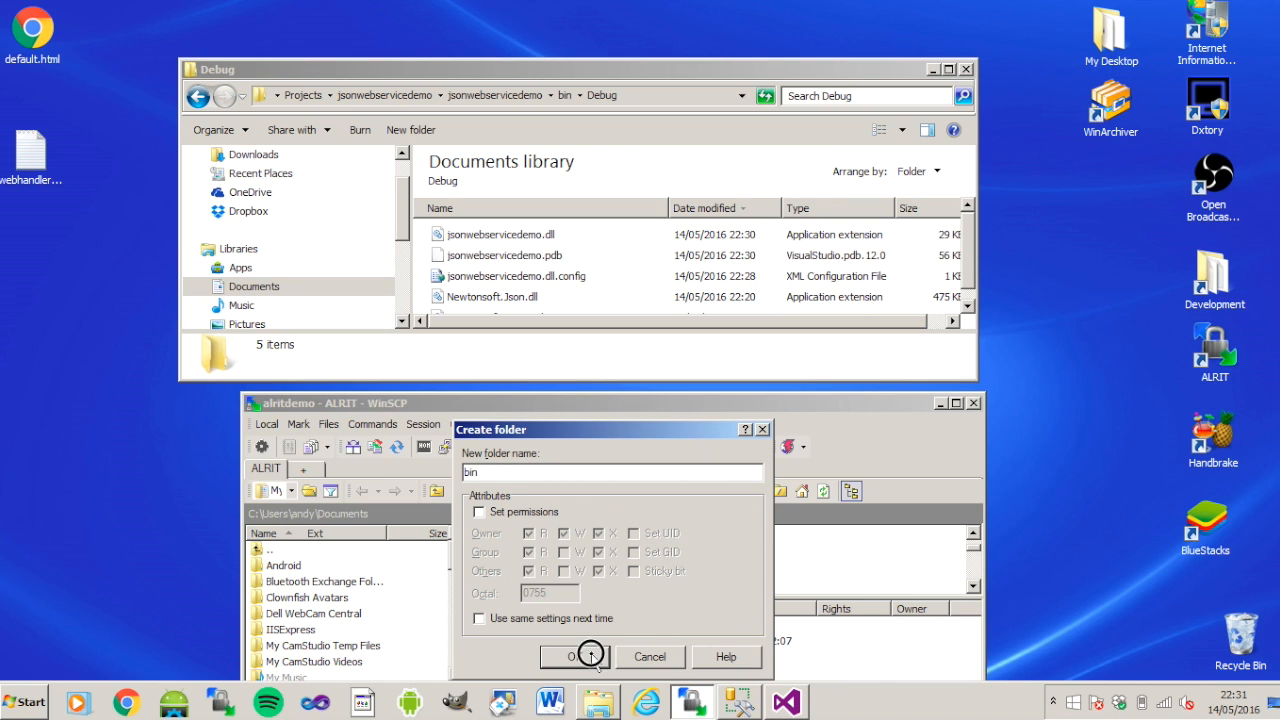
left_click(572, 656)
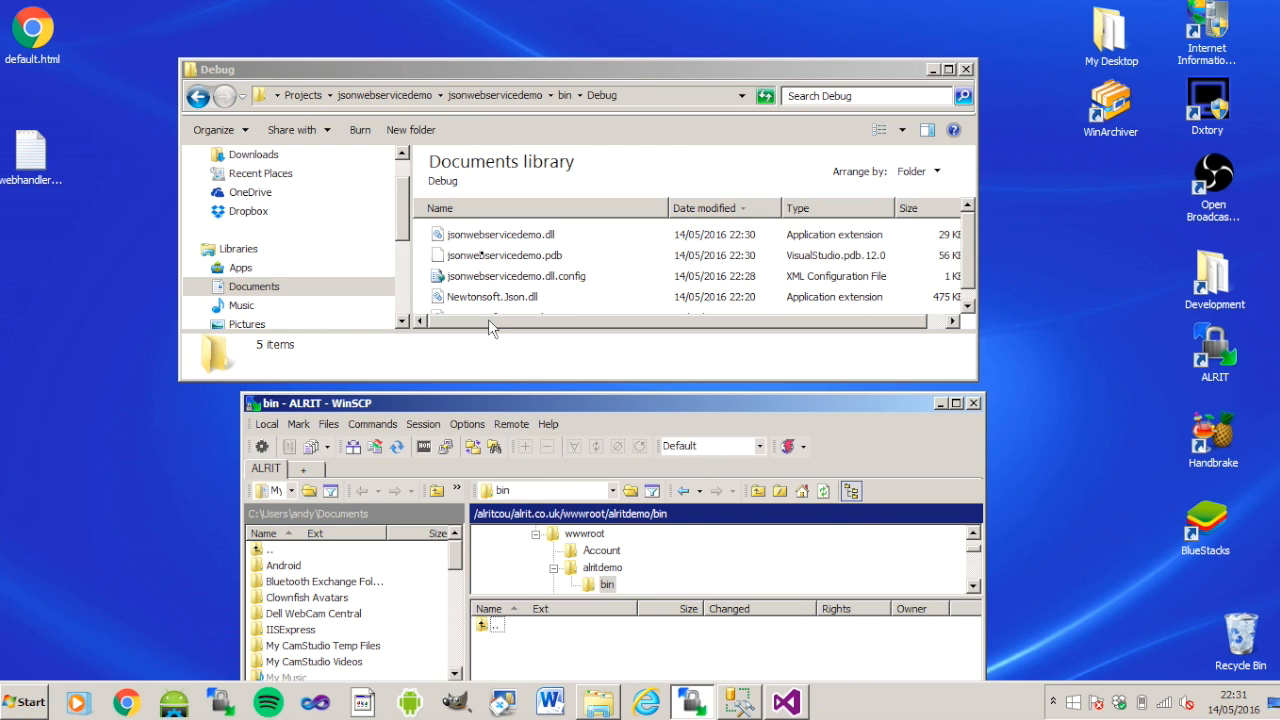
- Upload jsonwebservicedemo.dll and Newtonsoft.Json.dll to the server bin folder and close Explorer
left_click(500, 234)
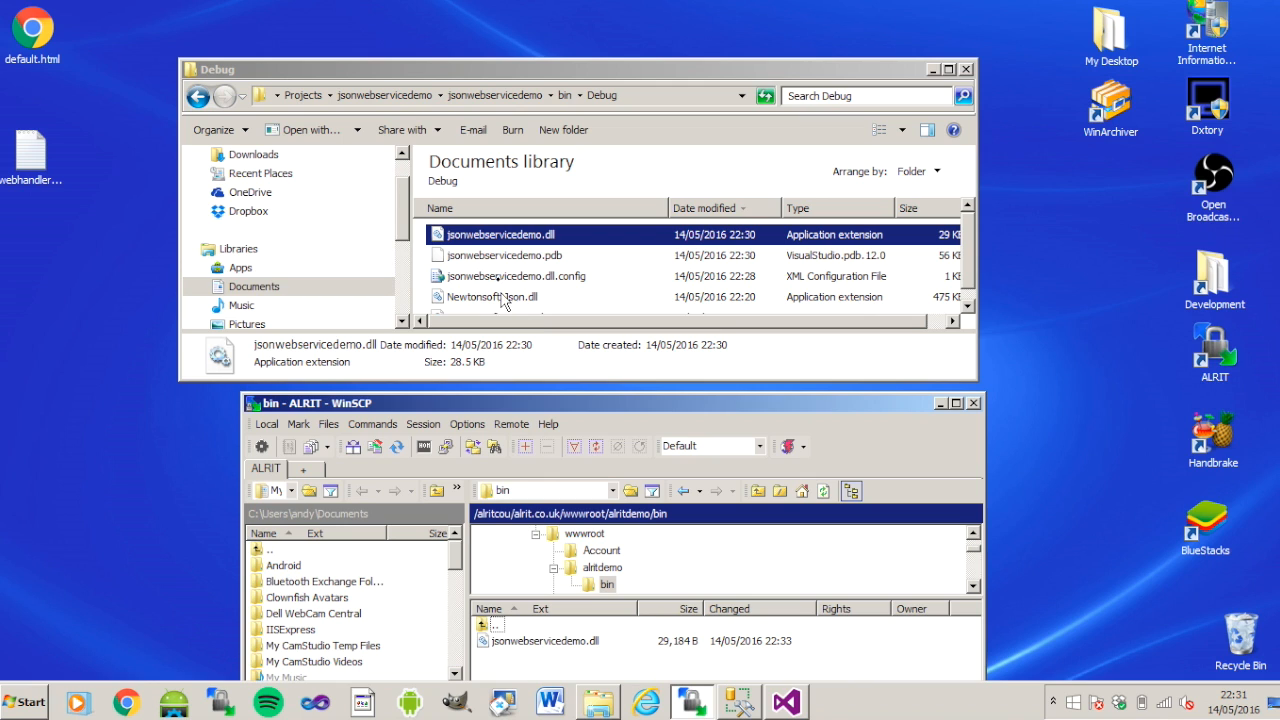
left_click(492, 296)
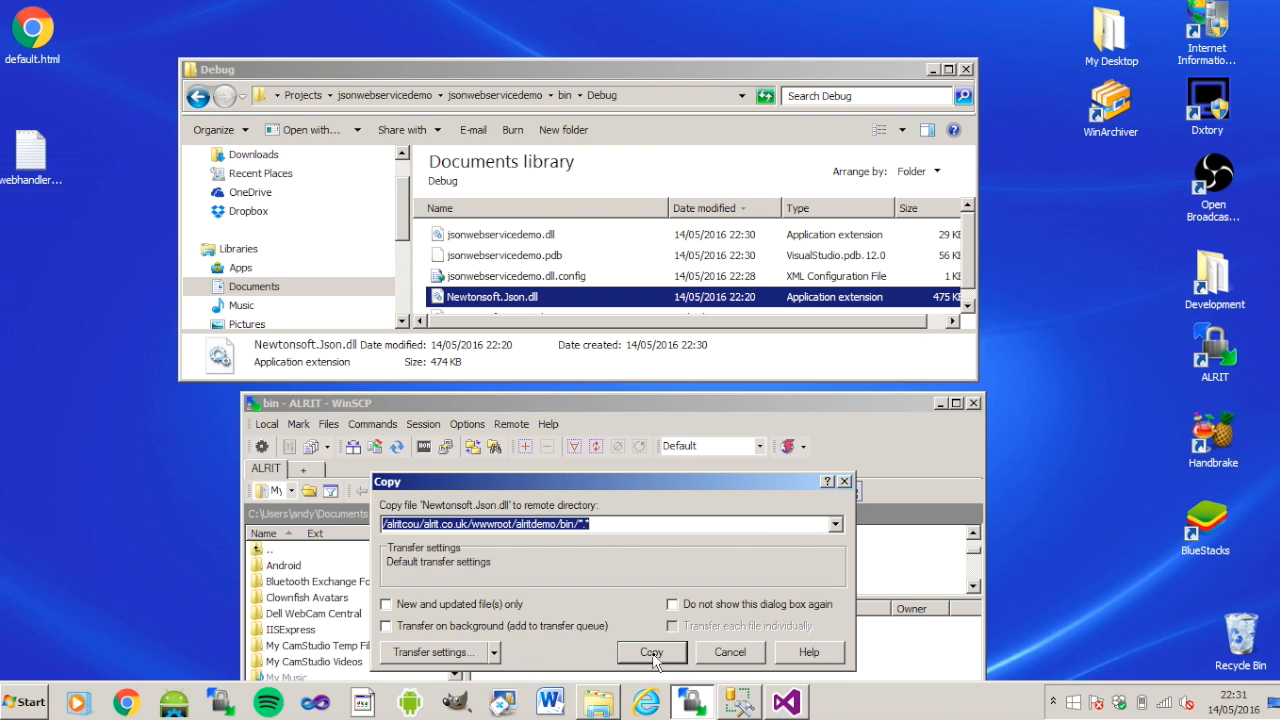
left_click(652, 652)
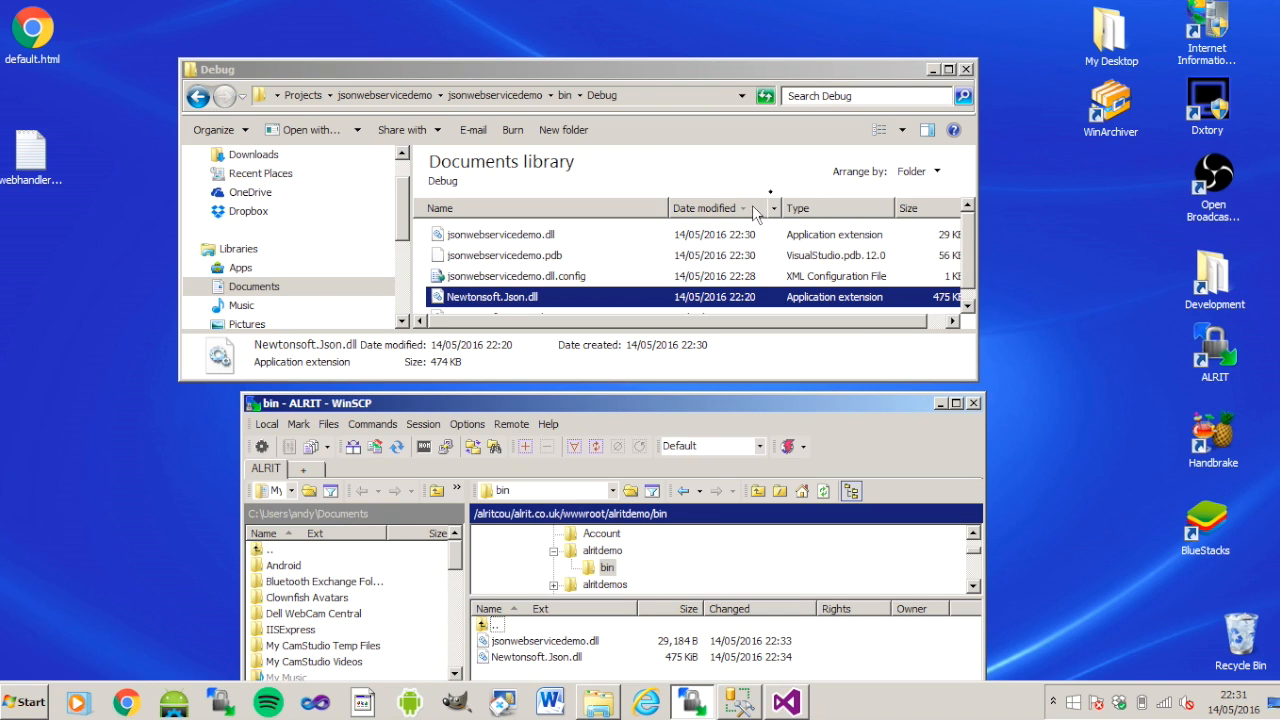
left_click(964, 68)
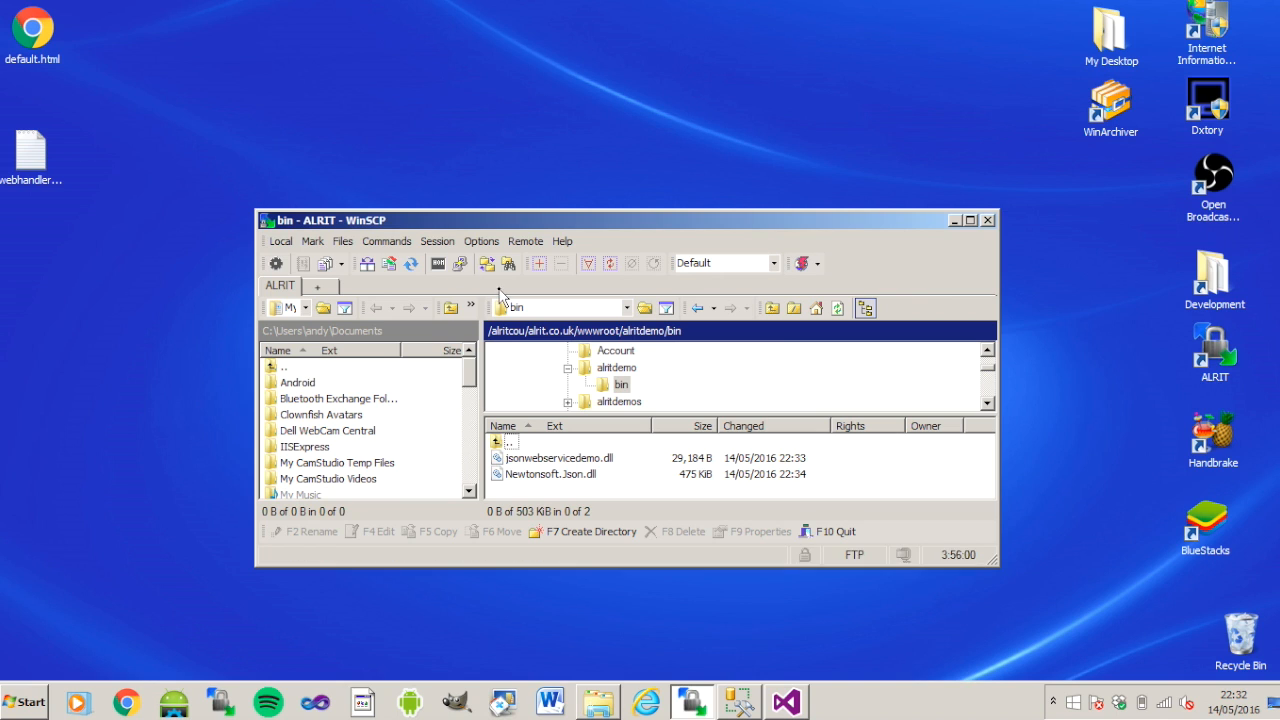
mouse_move(612, 374)
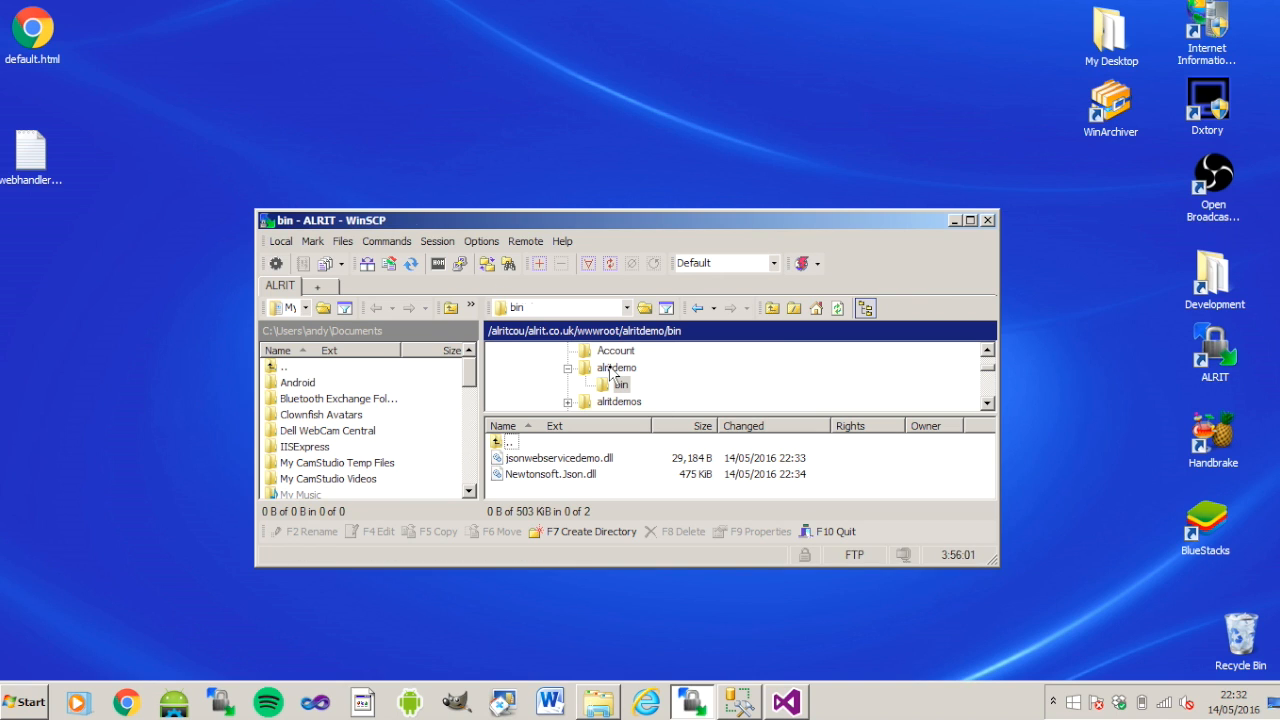
double_click(616, 368)
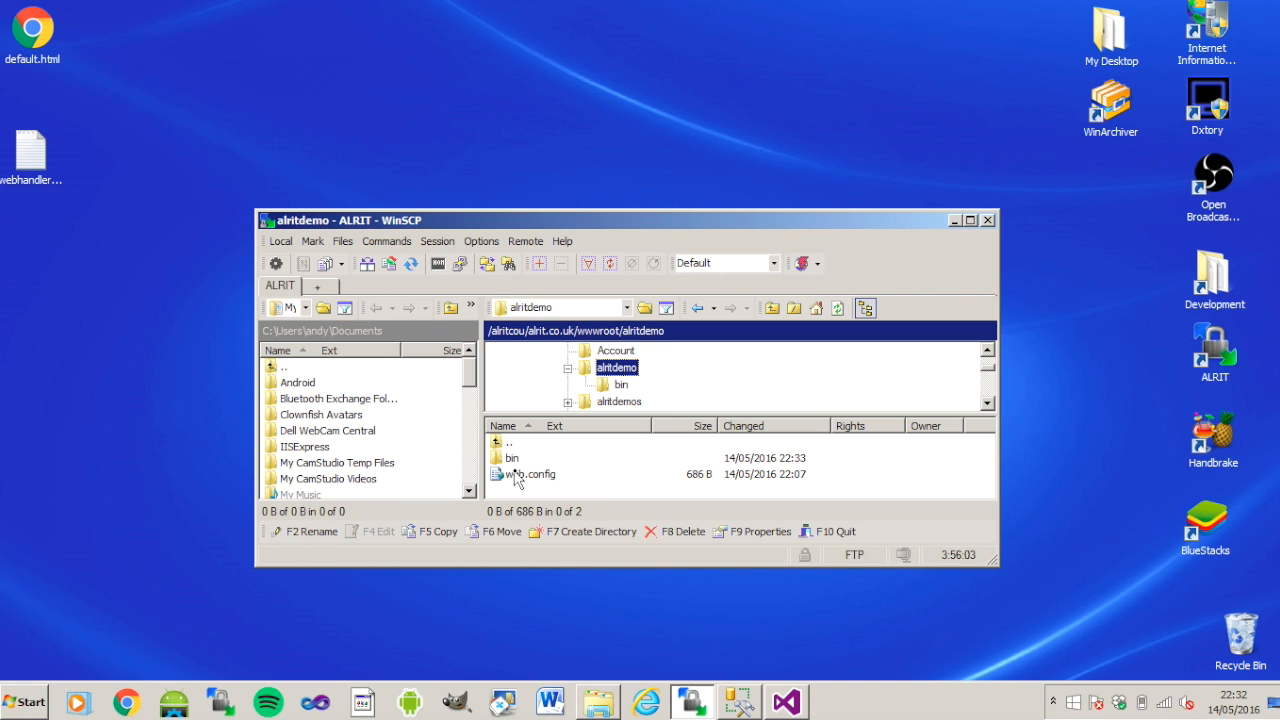
- Open the remote web.config and paste the handlers block from webhandlers.txt before </system.webServer>
double_click(532, 474)
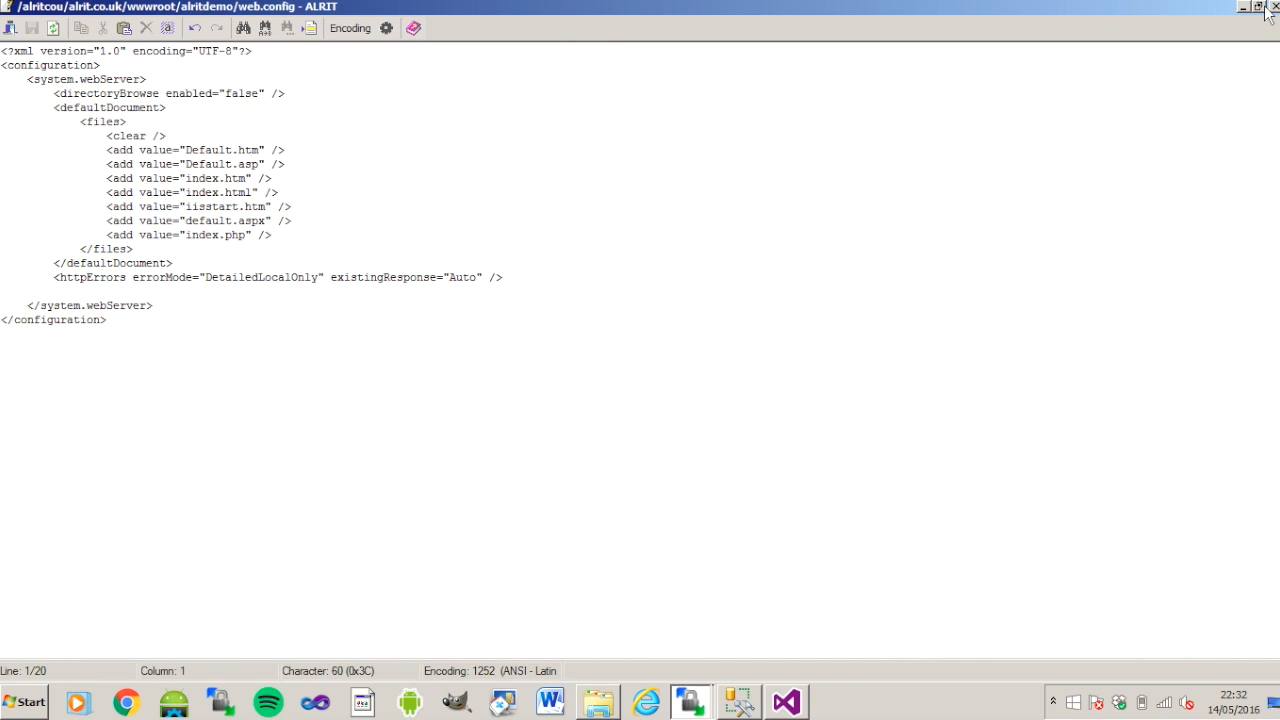
left_click(1252, 8)
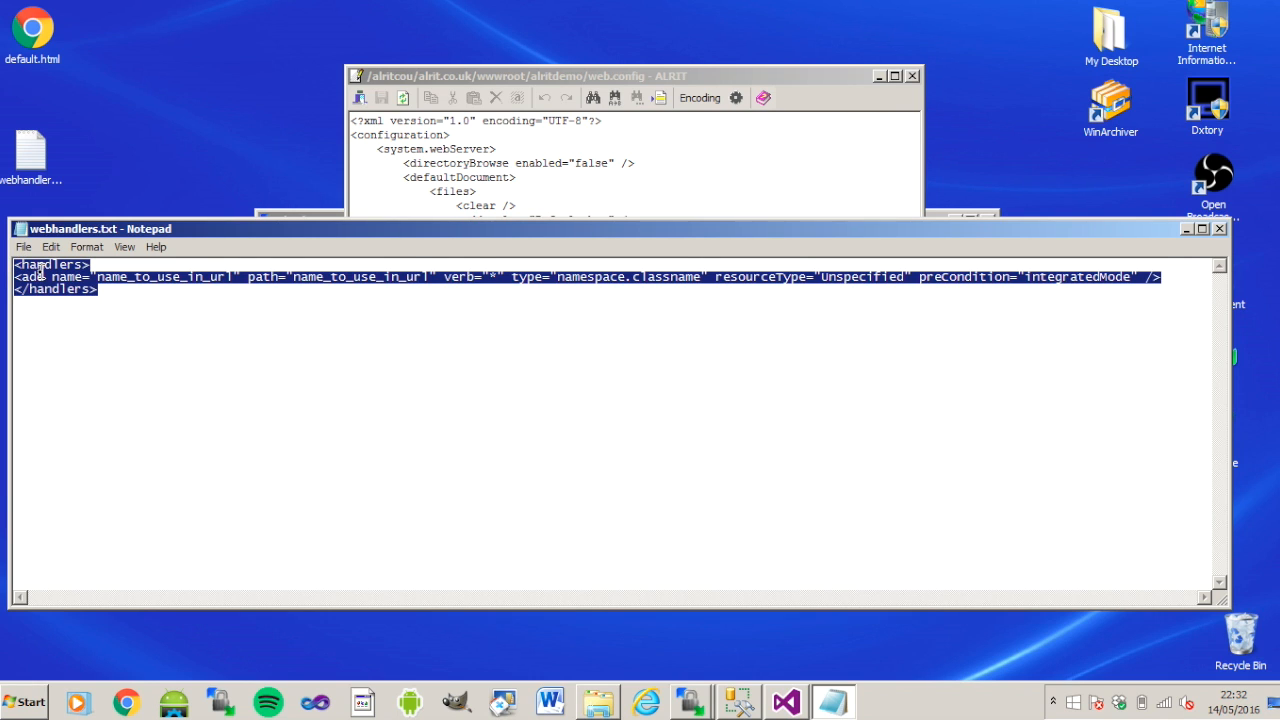
right_click(60, 276)
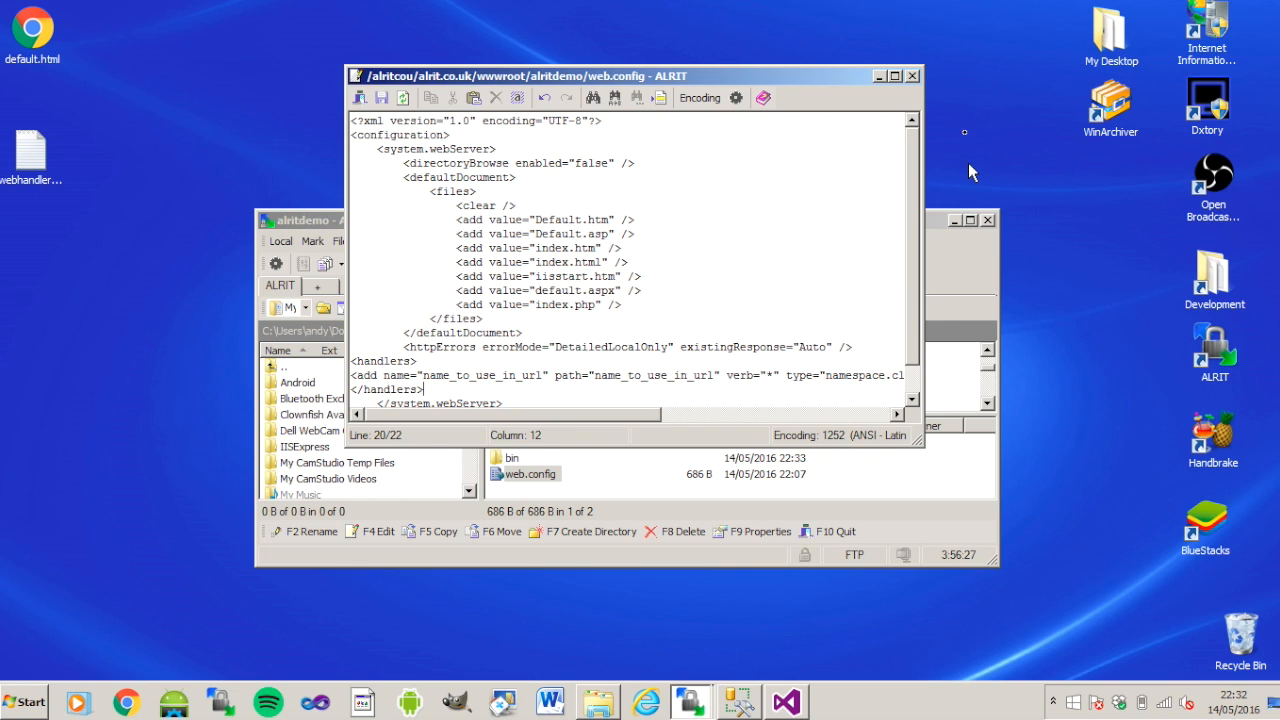
mouse_move(980, 328)
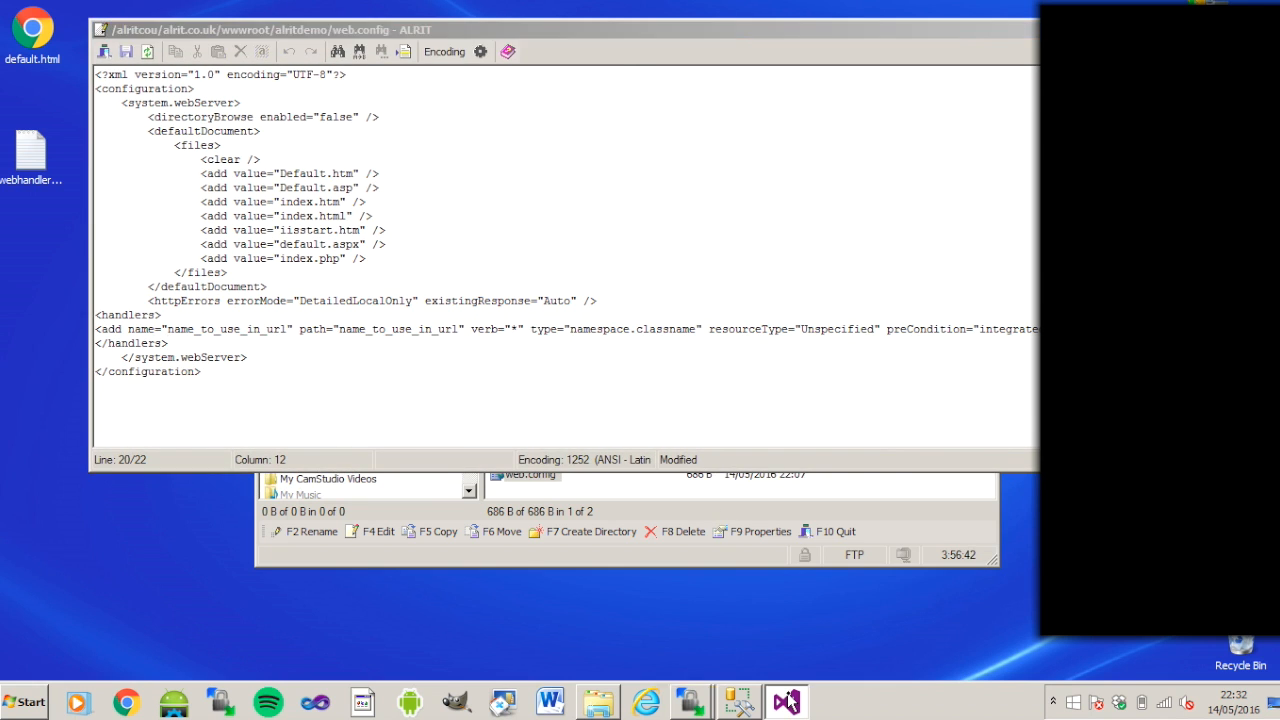
left_click(786, 700)
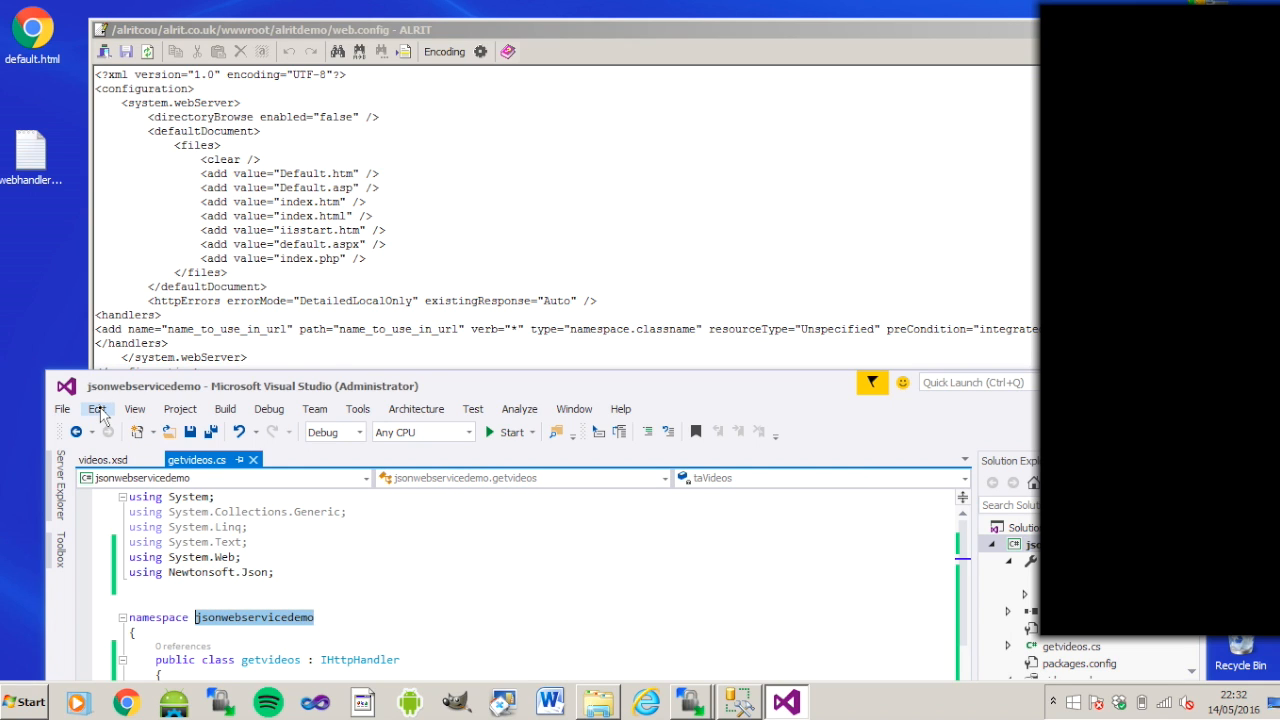
- Set the handler type to jsonwebservicedemo.getvideos using the namespace copied from Visual Studio
left_click(96, 408)
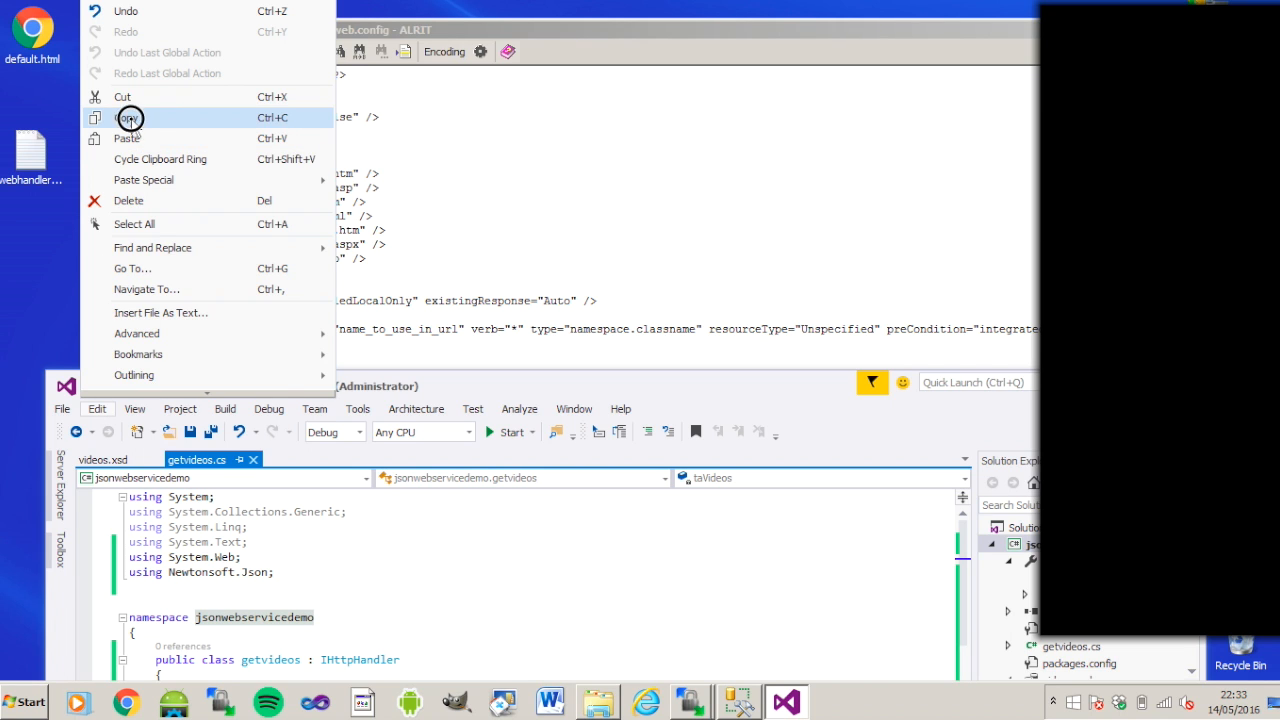
left_click(128, 116)
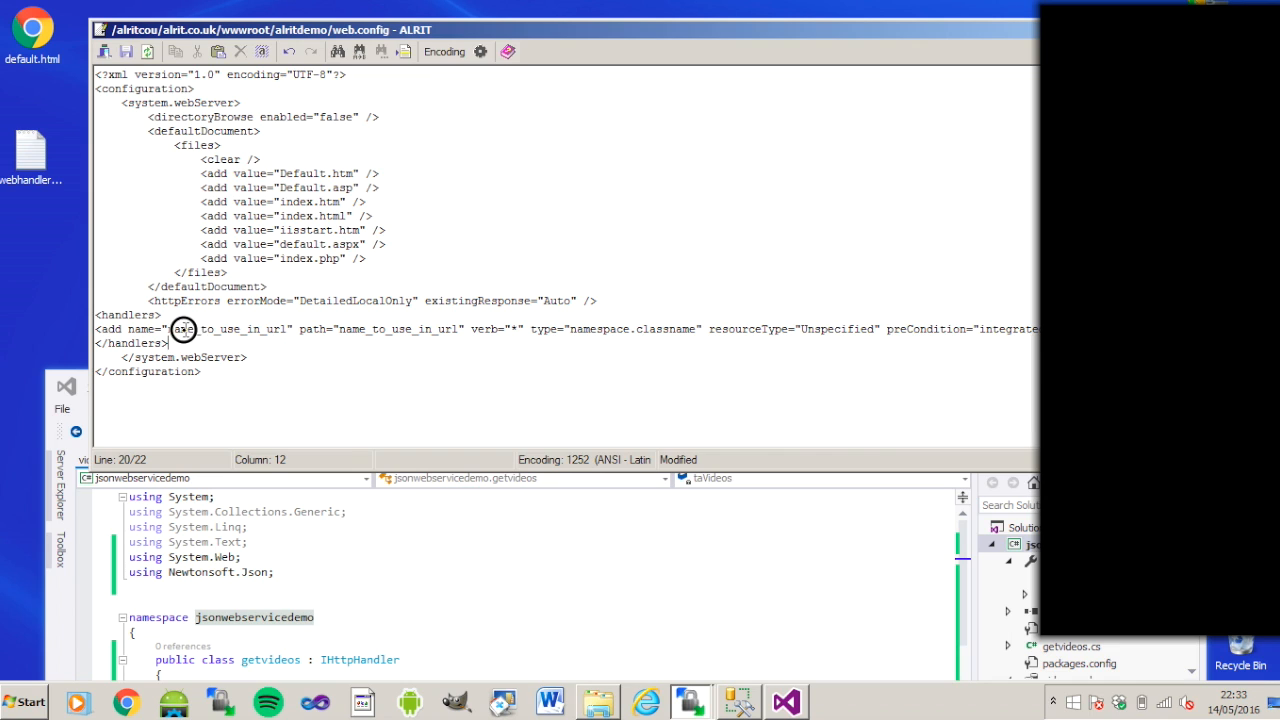
mouse_move(618, 328)
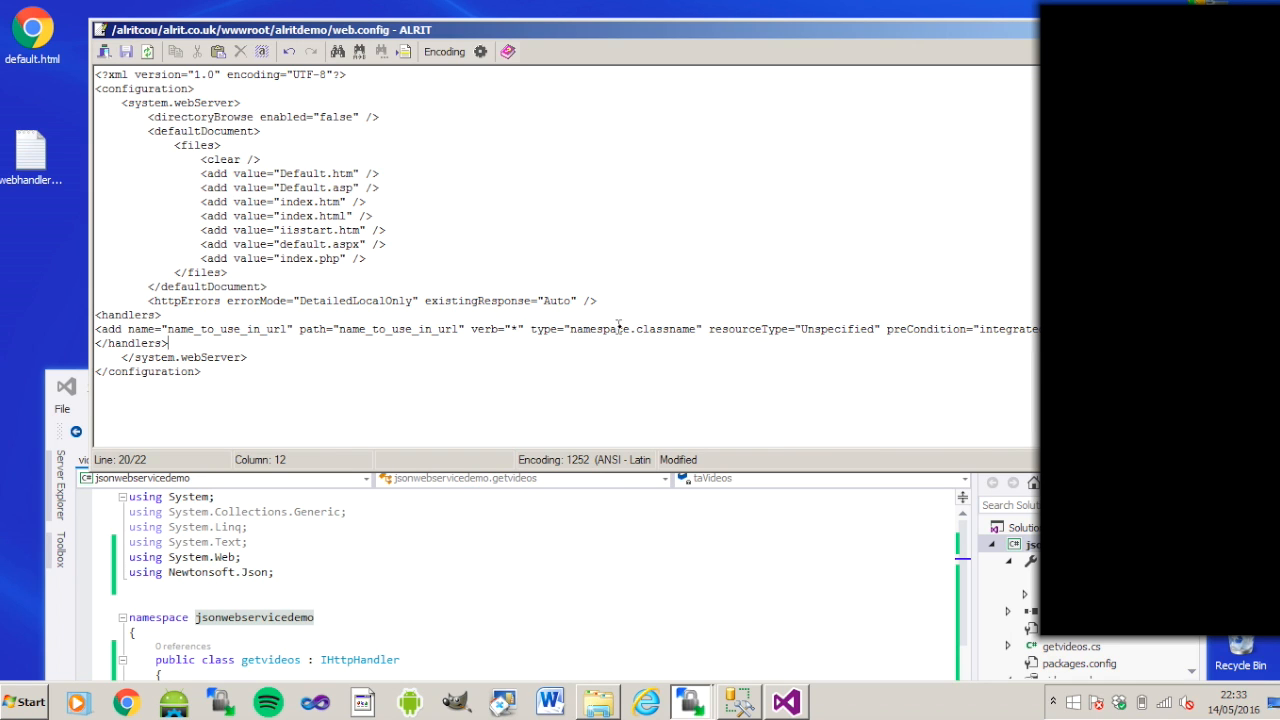
double_click(600, 328)
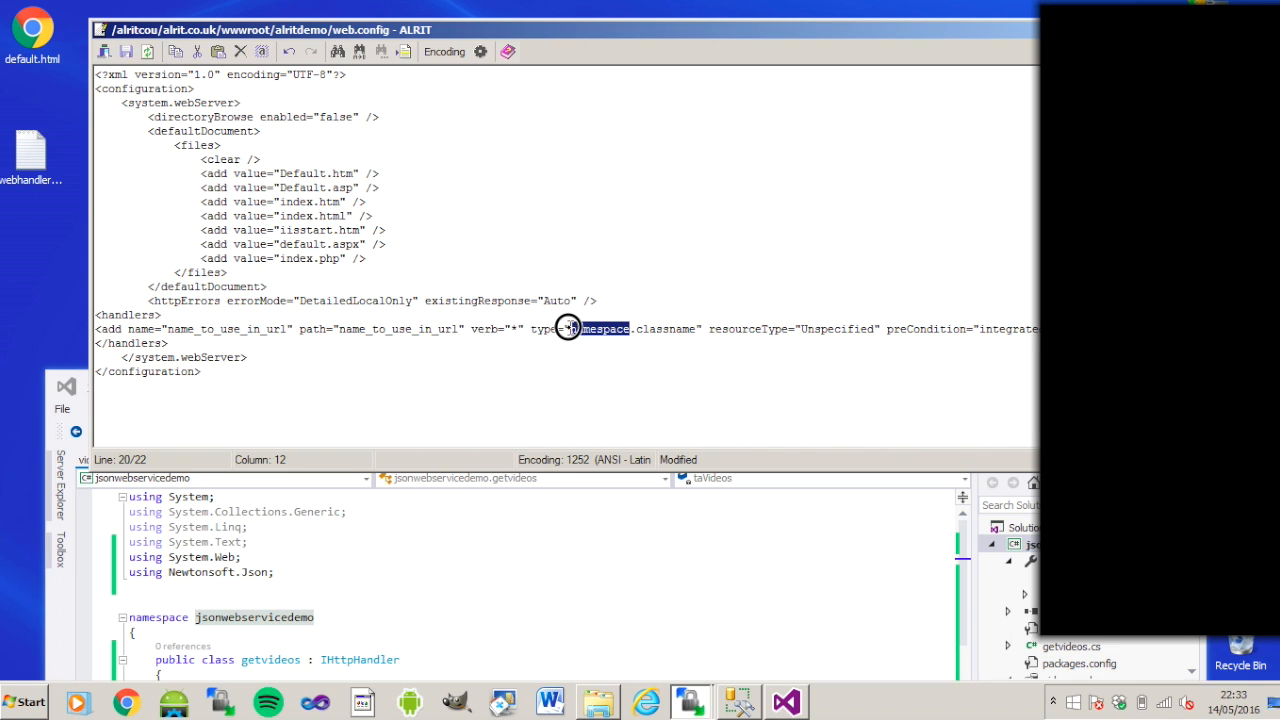
double_click(600, 328)
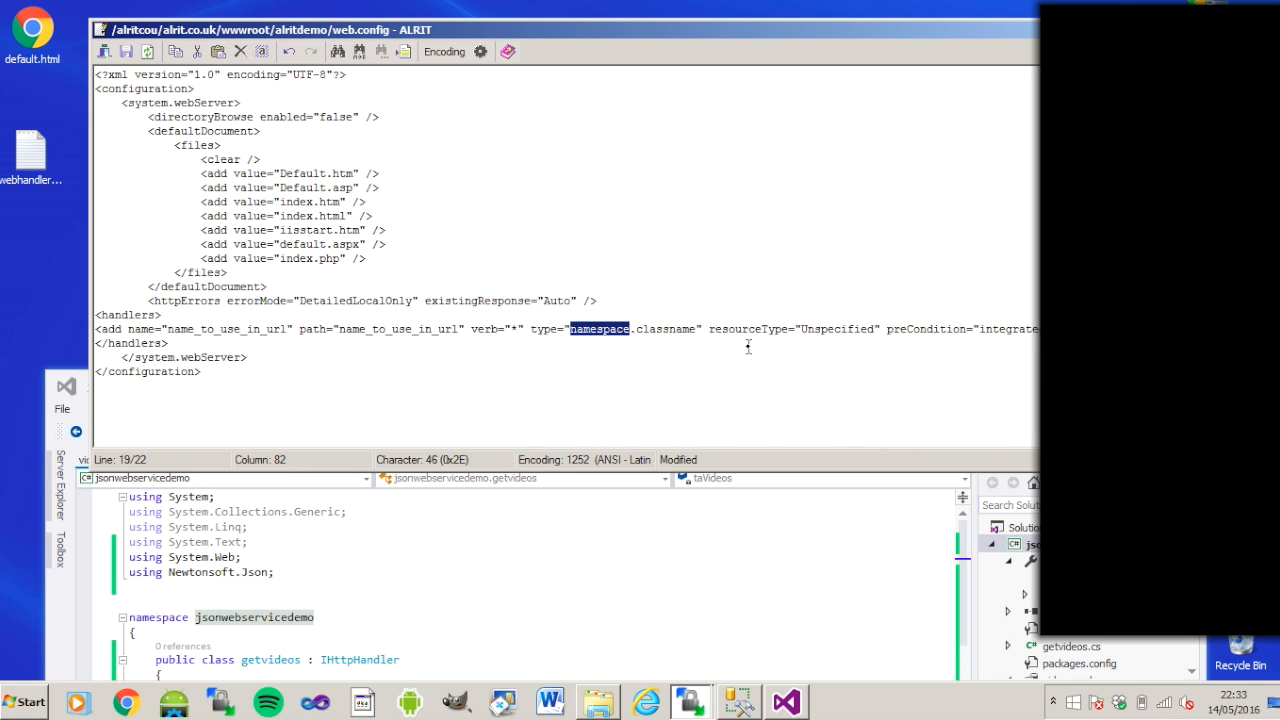
type("jsonwebservicedemo")
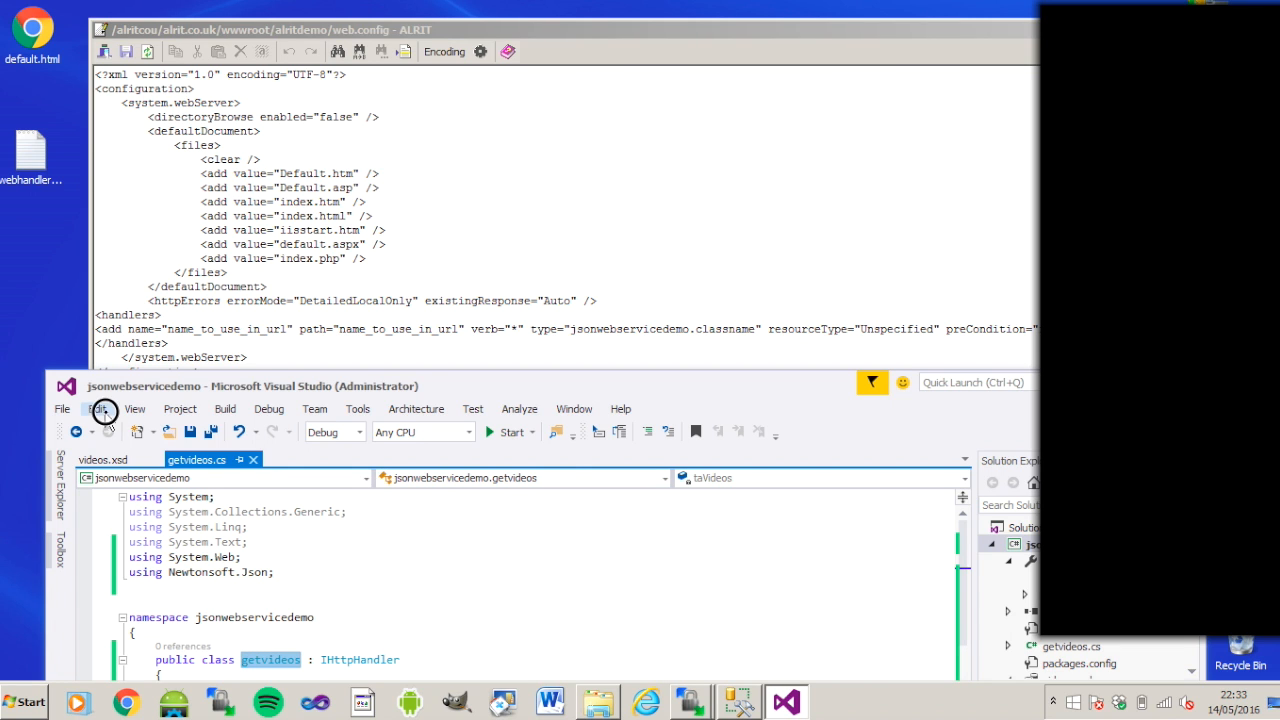
left_click(134, 408)
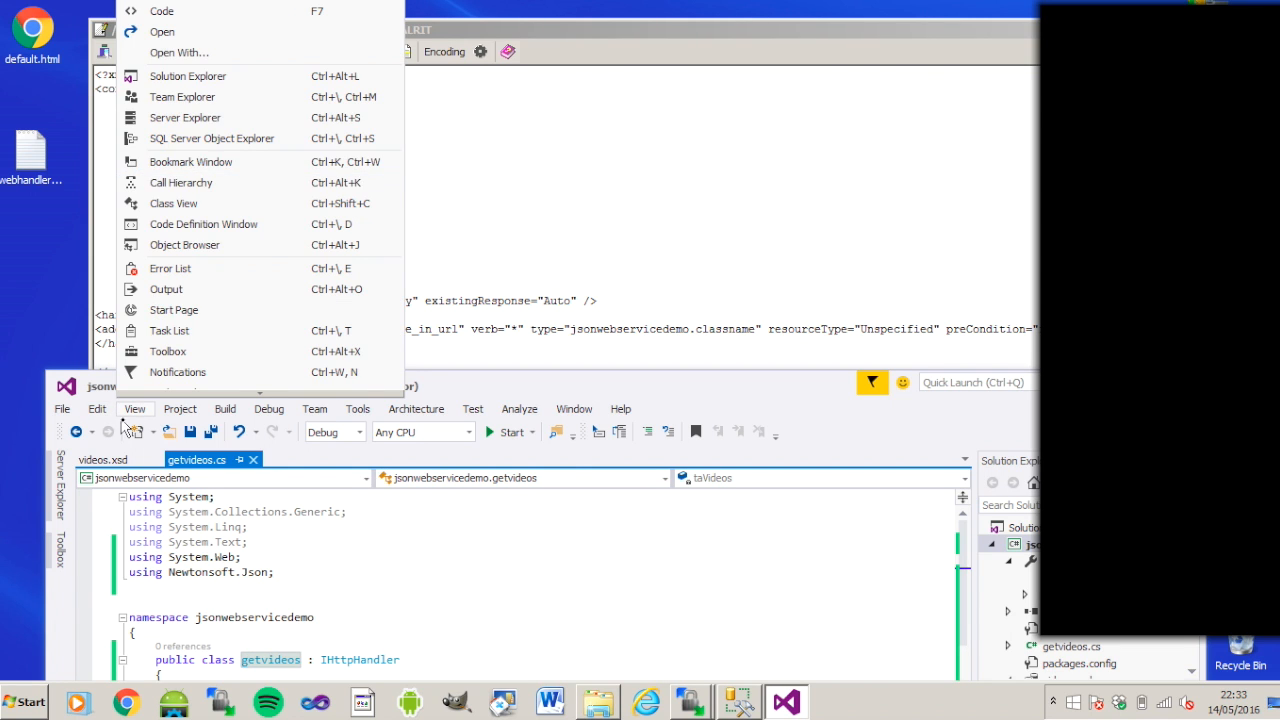
left_click(96, 408)
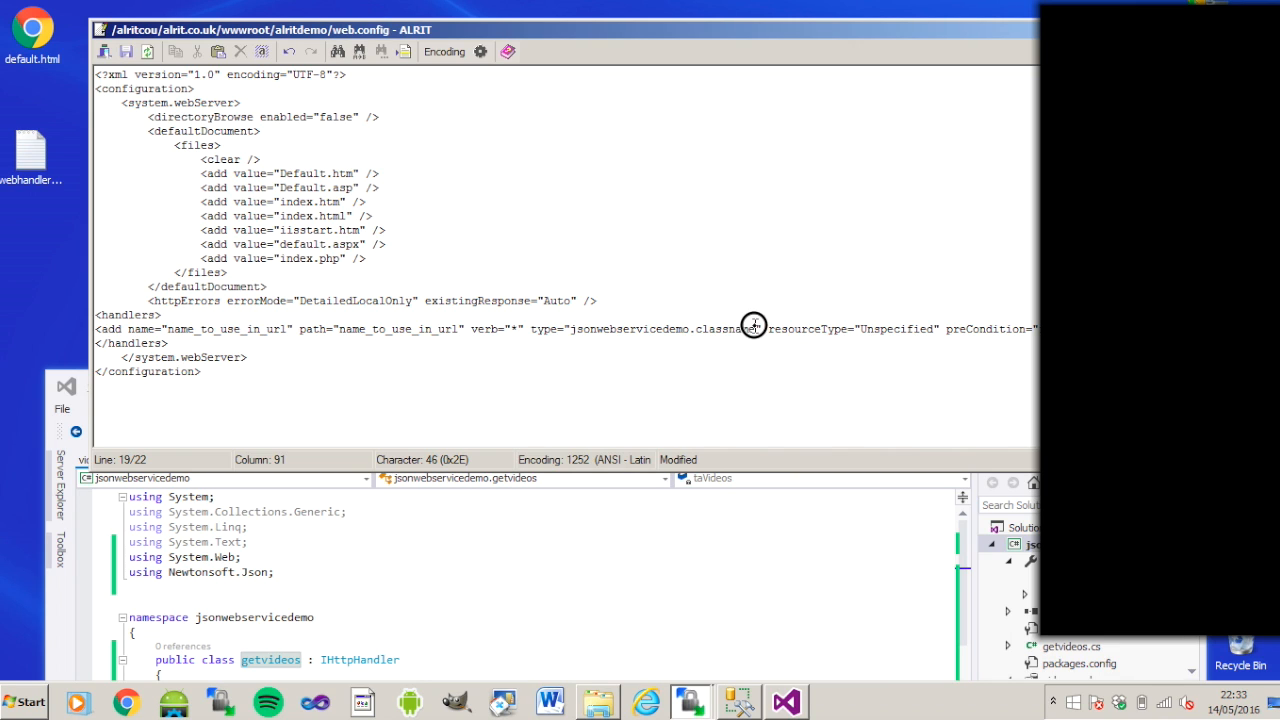
double_click(730, 328)
type("getvideo")
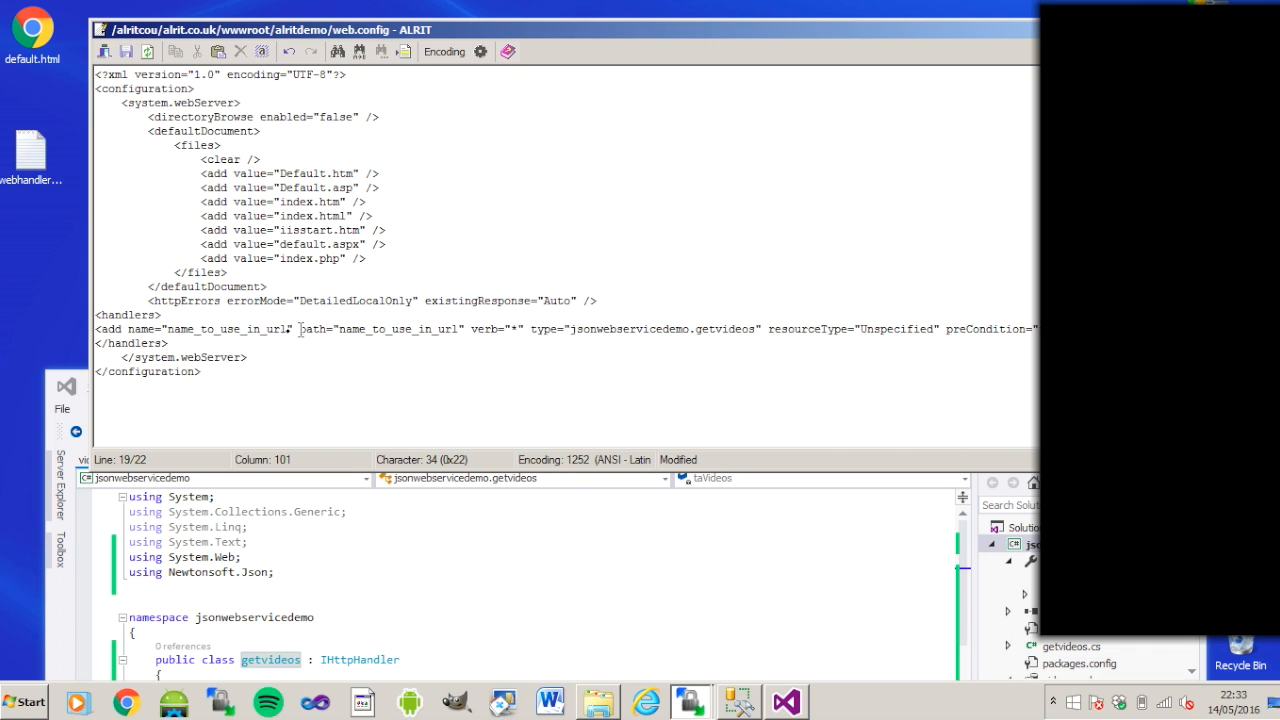
- Set the handler name and path to getvids in web.config
double_click(230, 328)
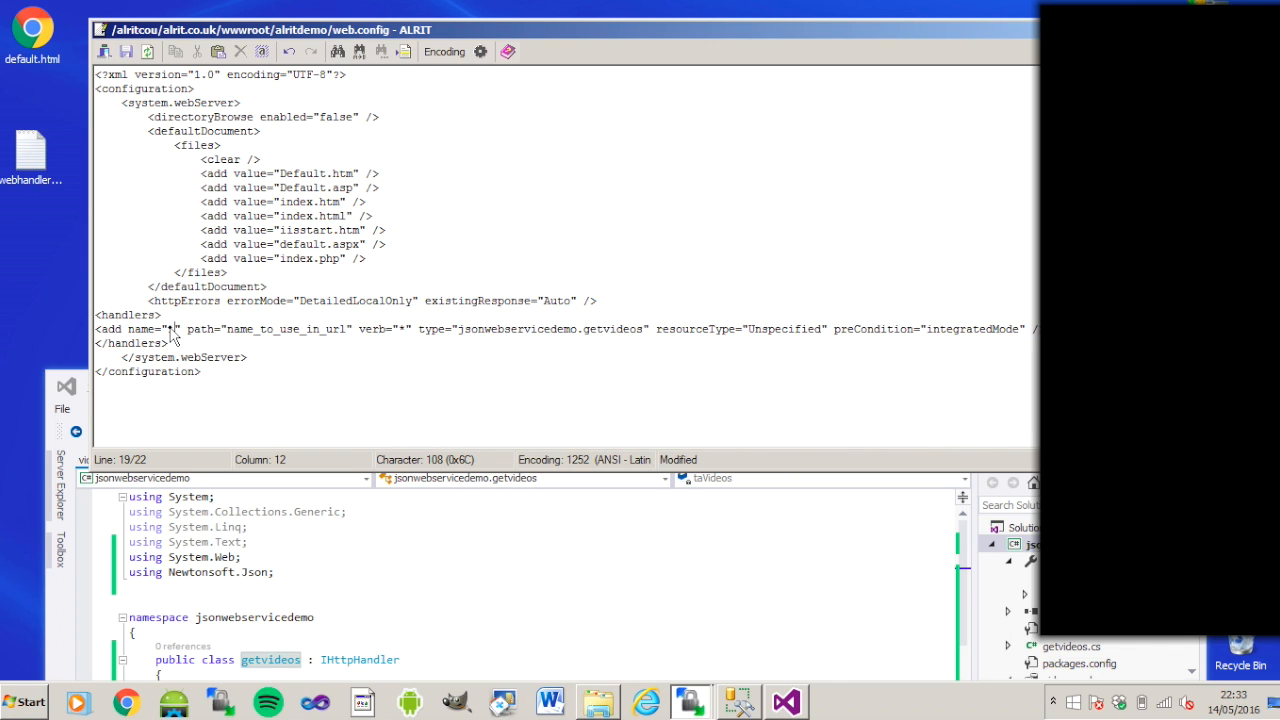
type("1")
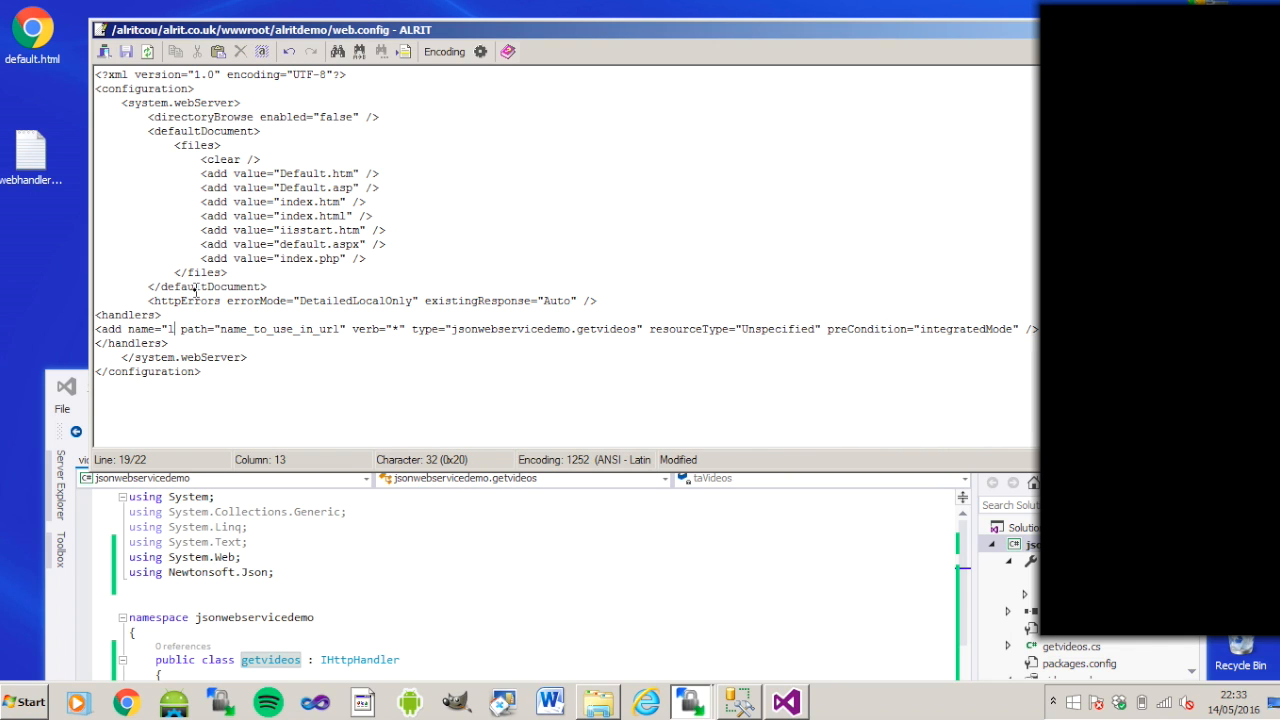
key("Backspace")
type("\"")
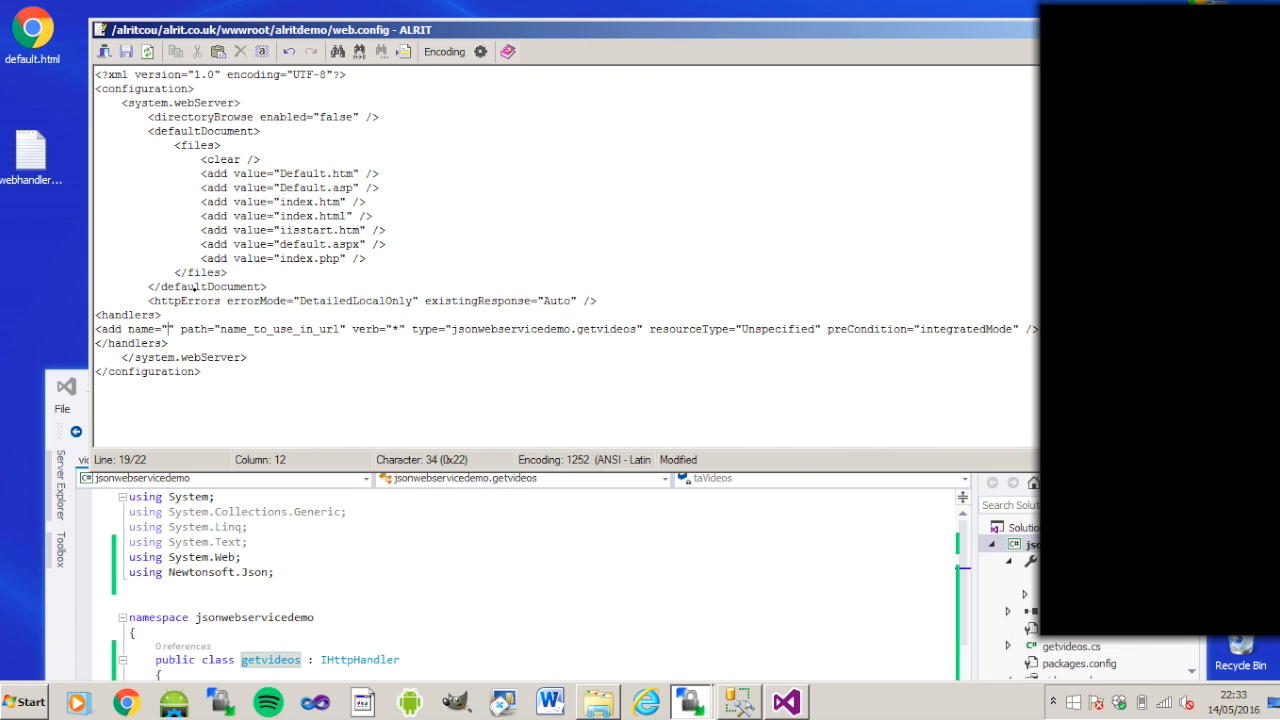
type("getv")
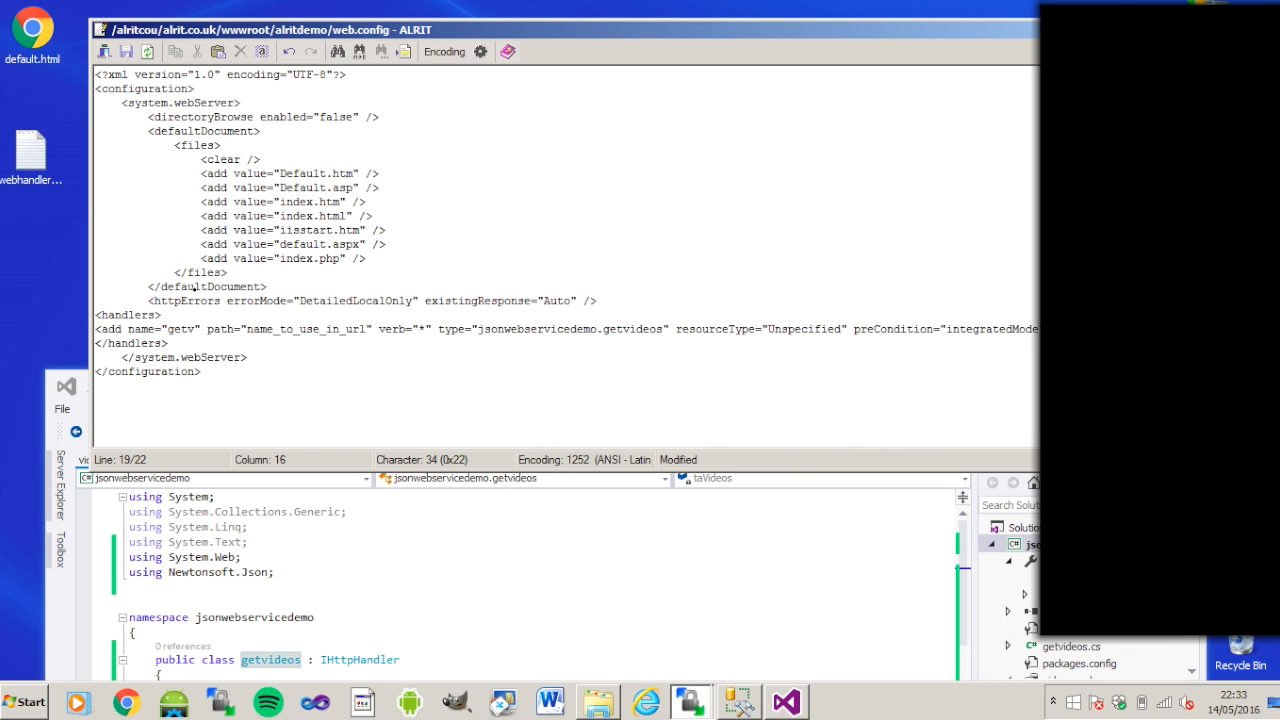
type("ids")
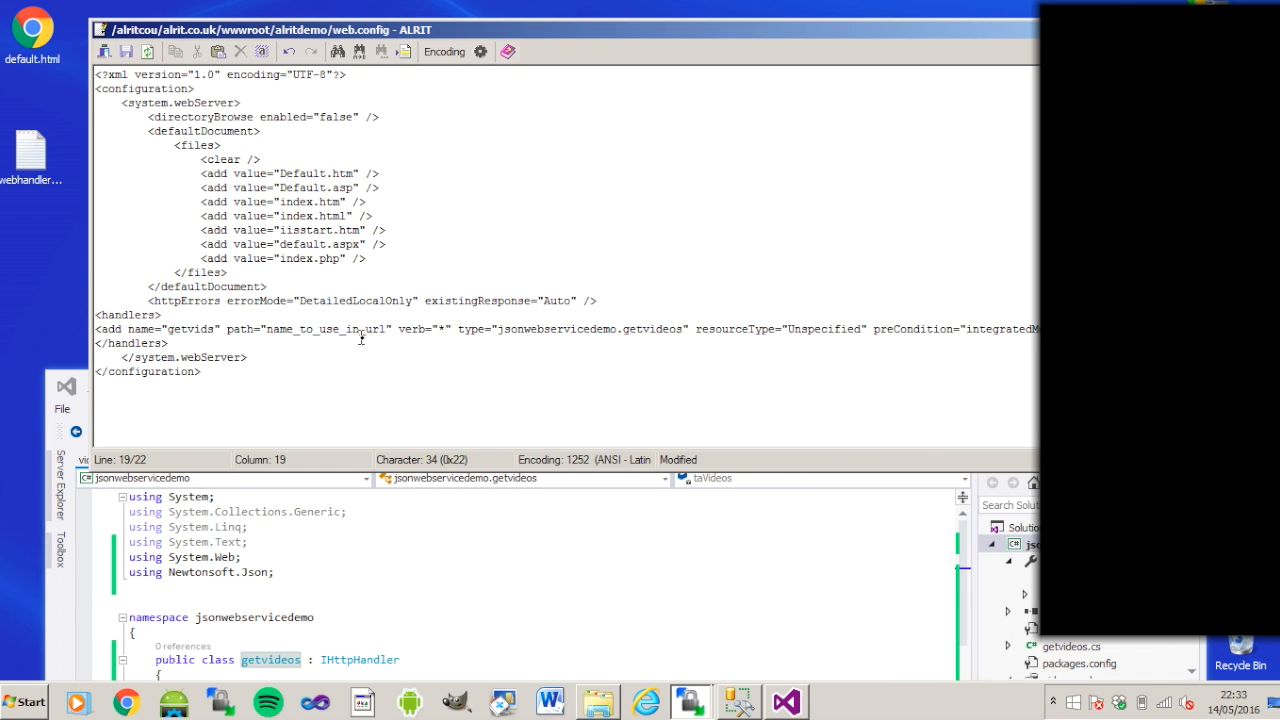
double_click(320, 328)
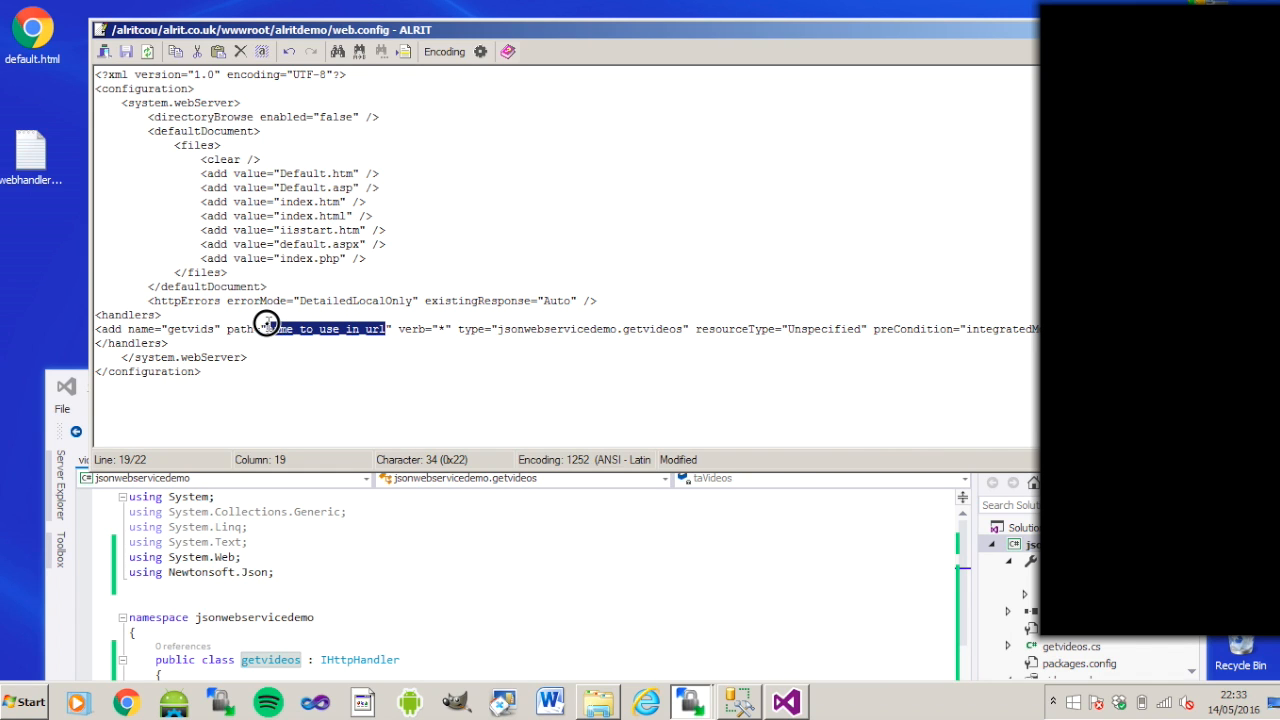
type("g")
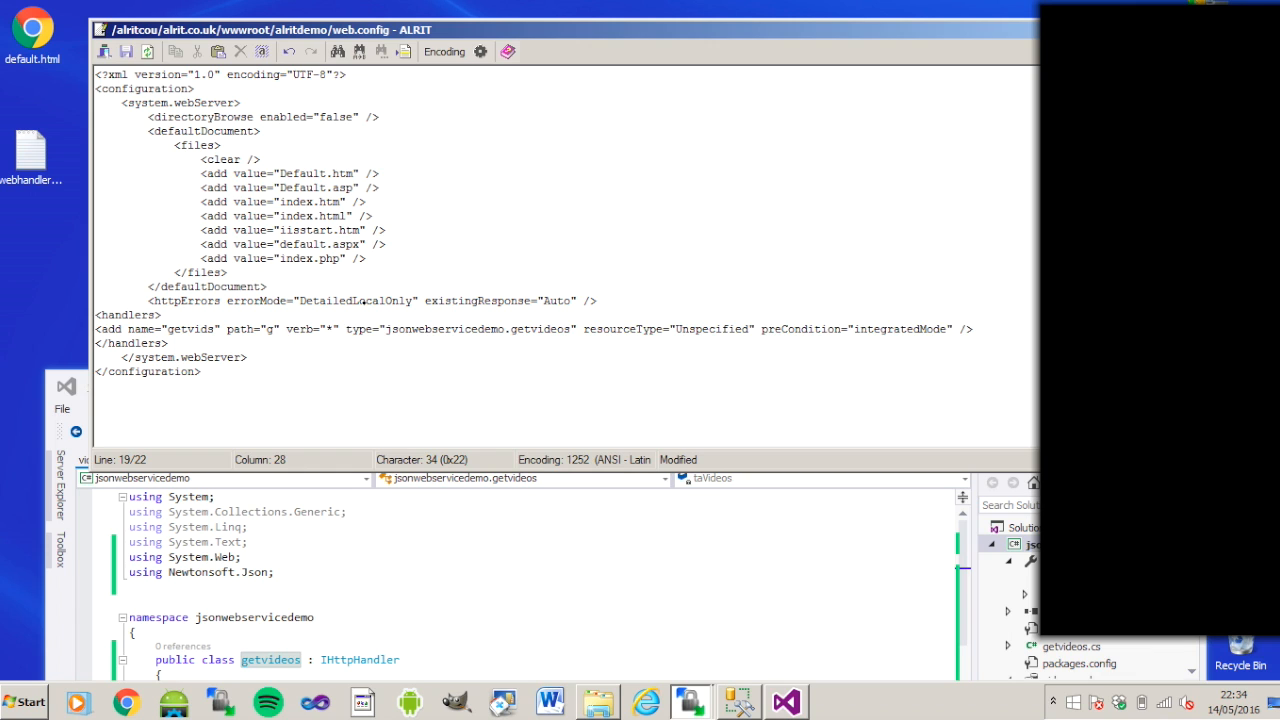
type("etvids")
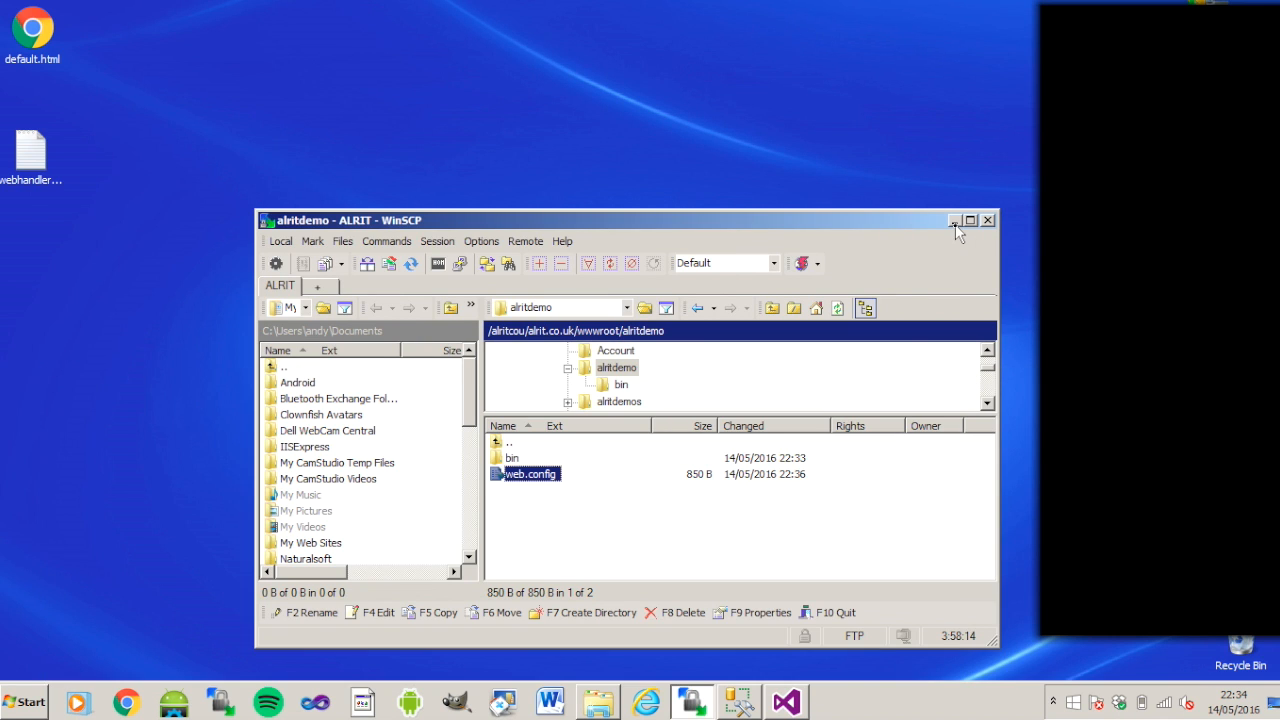
- Close WinSCP and enter alrit.co.uk/alritdemo/getvids in Chrome's address bar
left_click(988, 220)
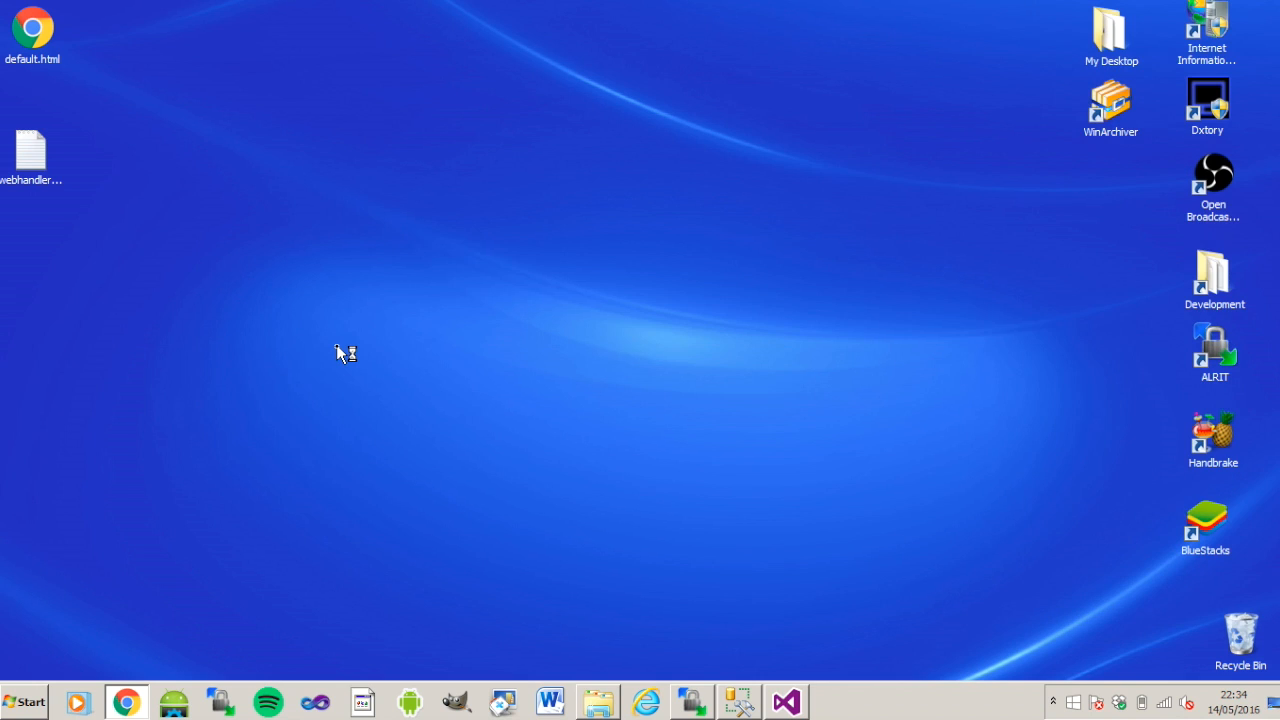
left_click(124, 700)
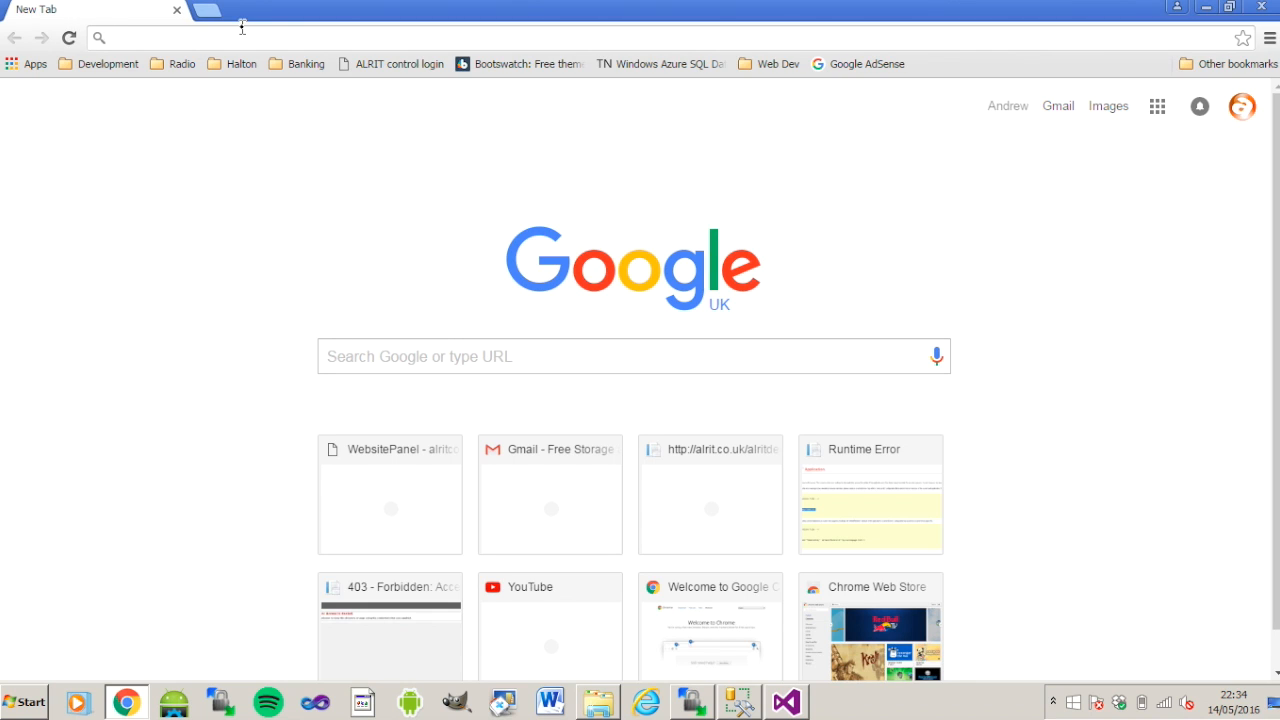
type("get")
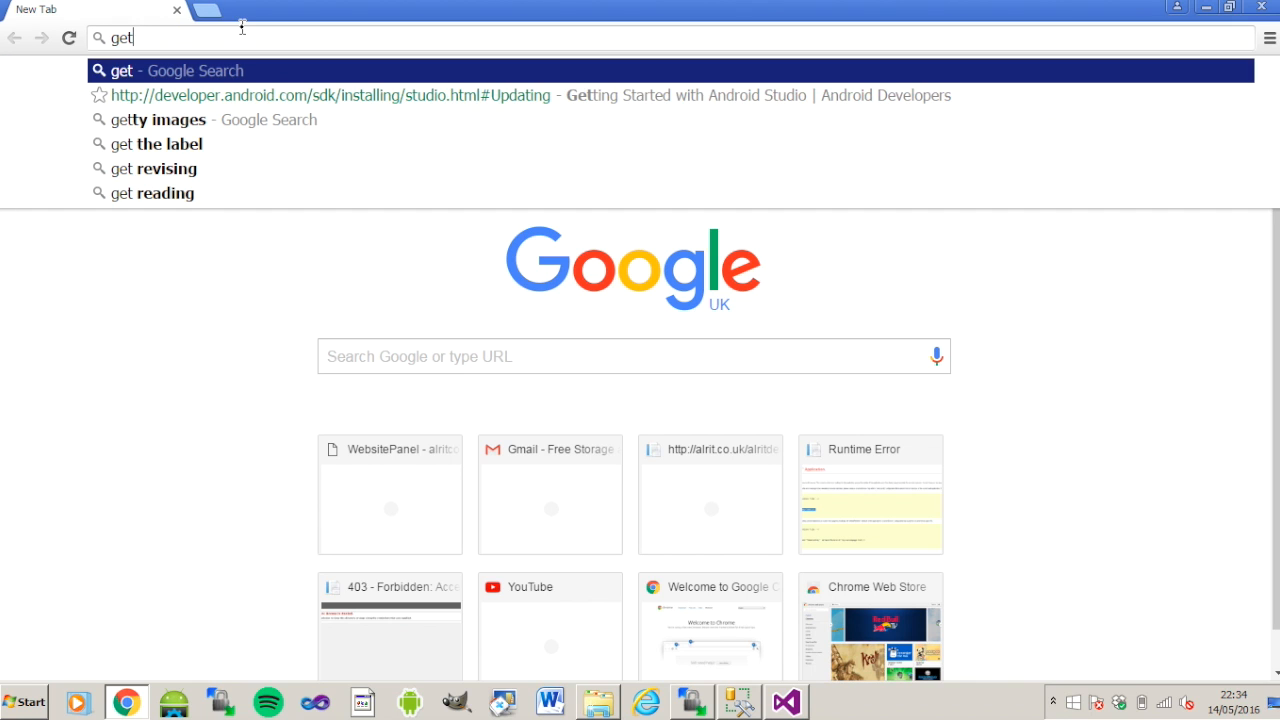
type("vi")
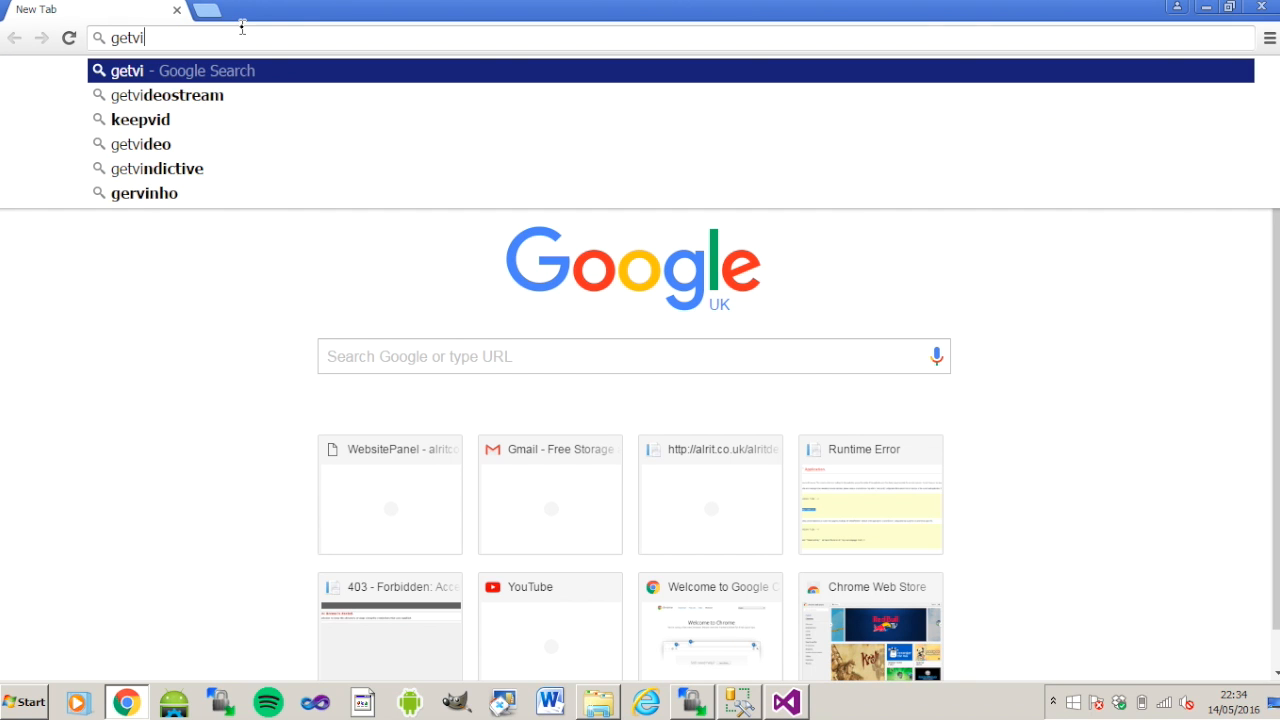
type("ds")
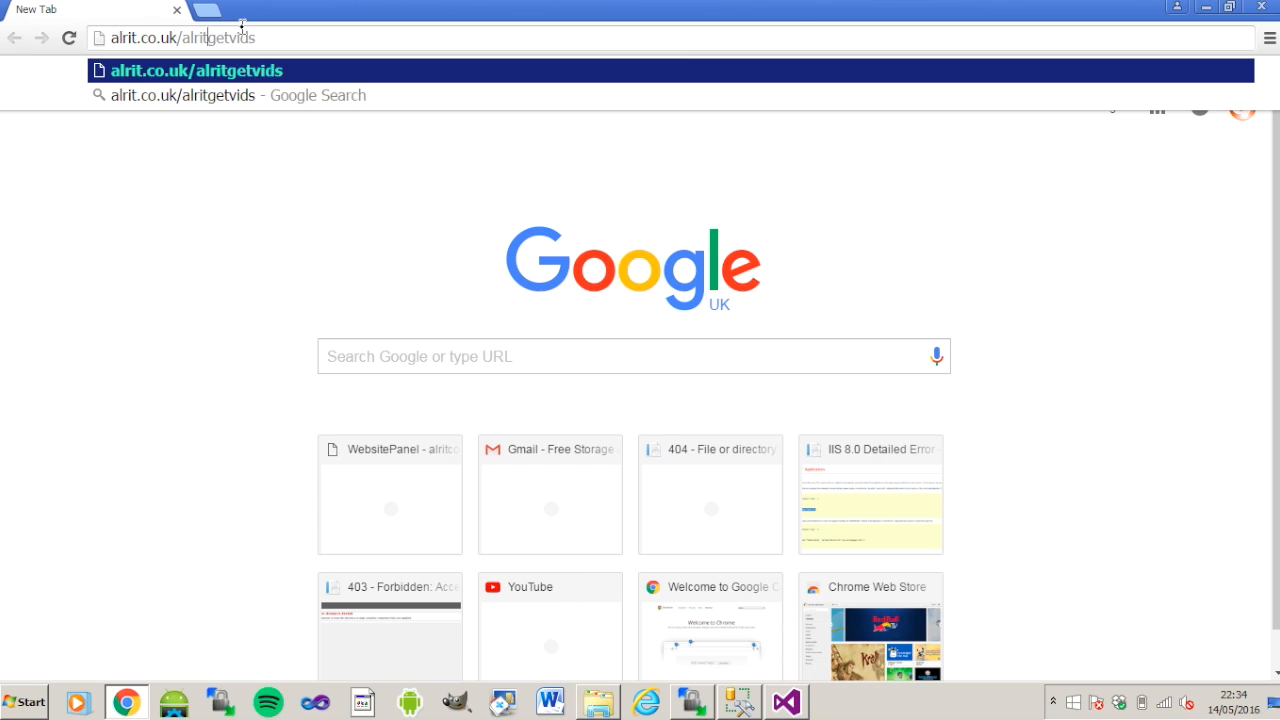
type("demo/")
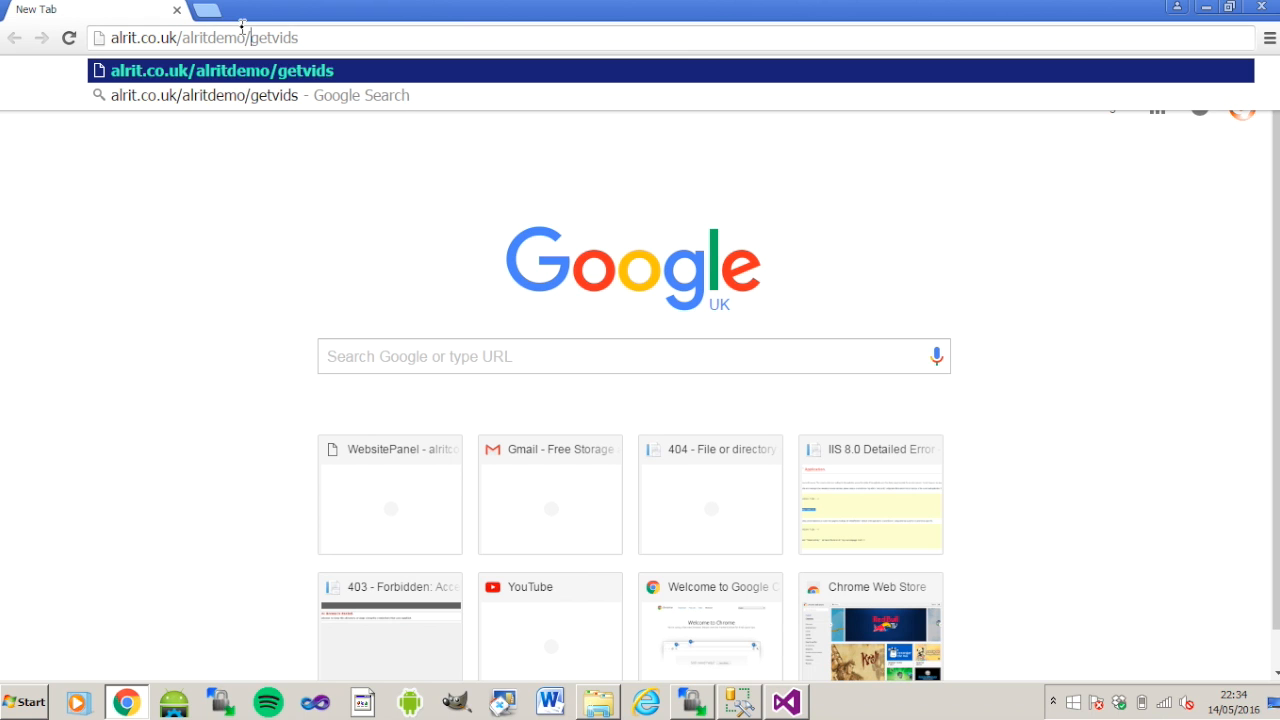